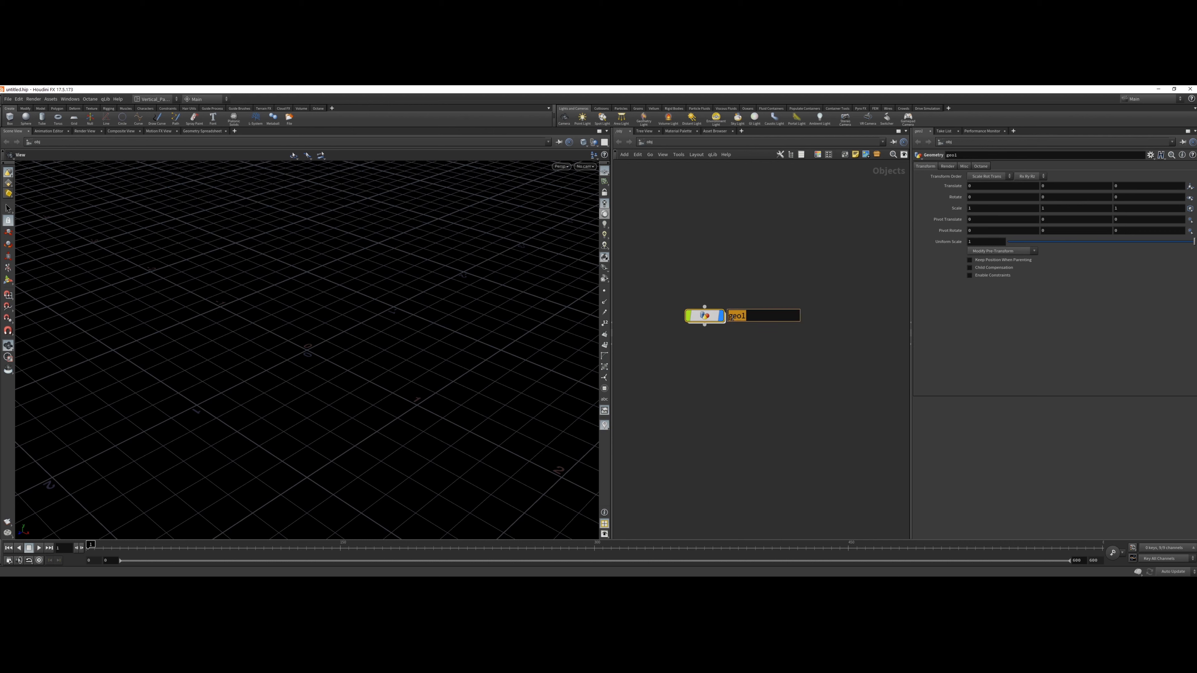
- Rename geo1 to Emitter and make circle1 a polygon circle with radius 0.7
type("Emitter")
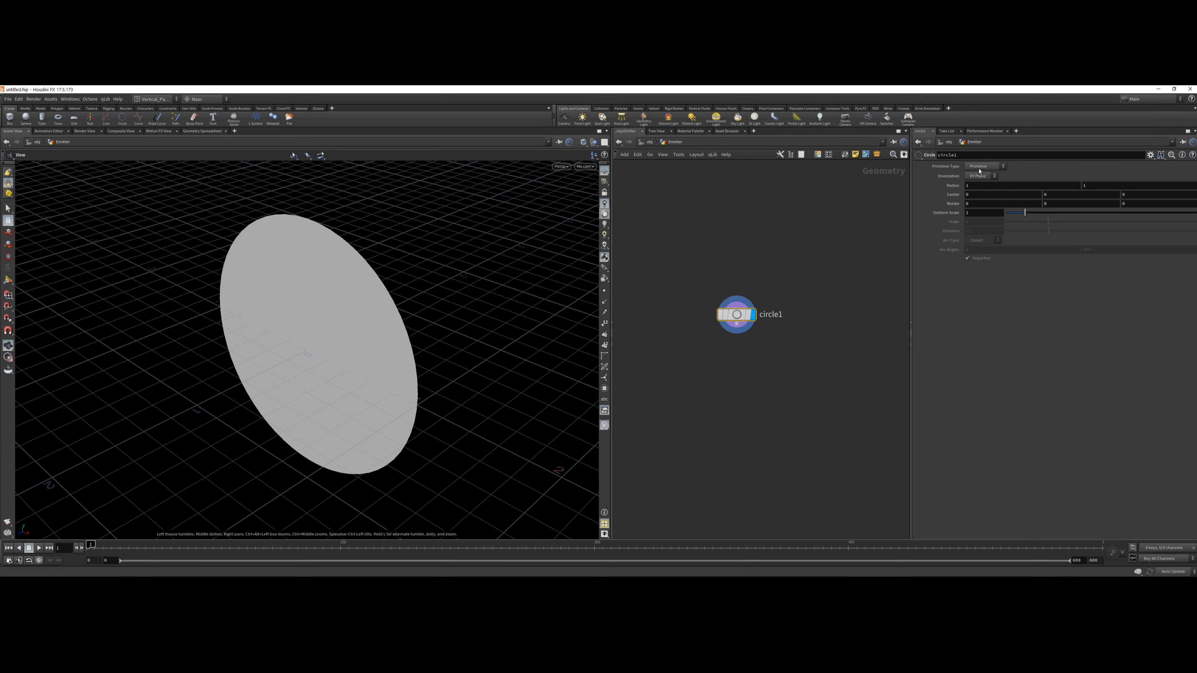
left_click(984, 166)
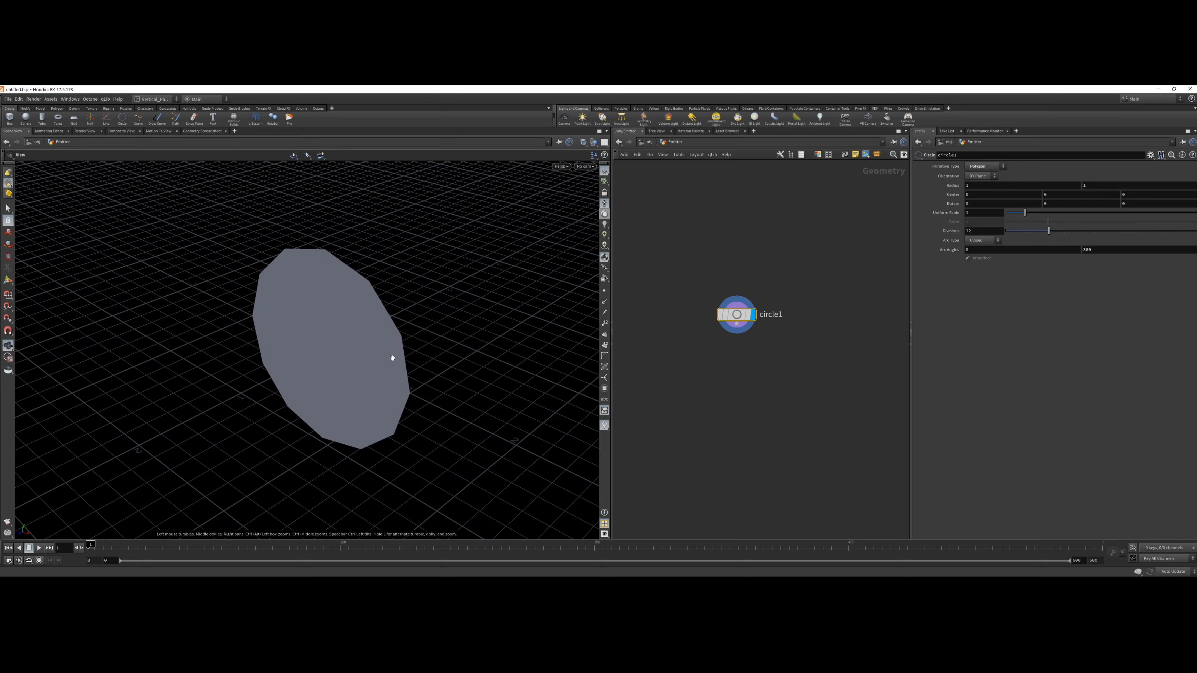
left_click_drag(391, 359, 443, 422)
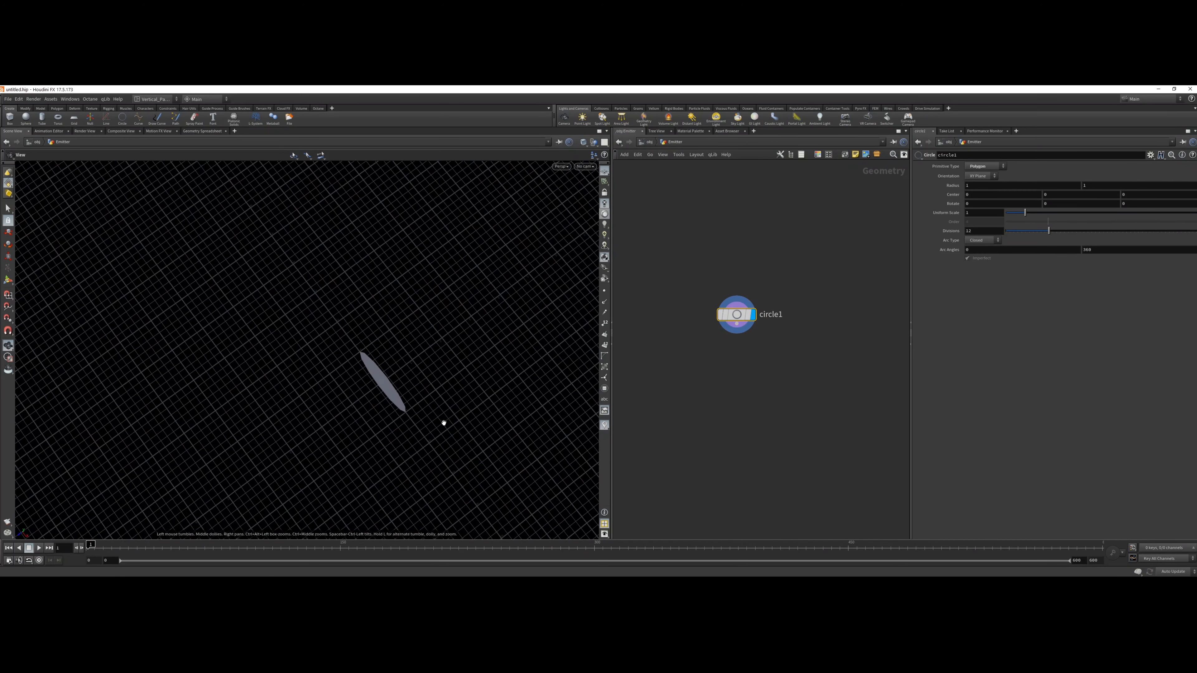
type("0.7")
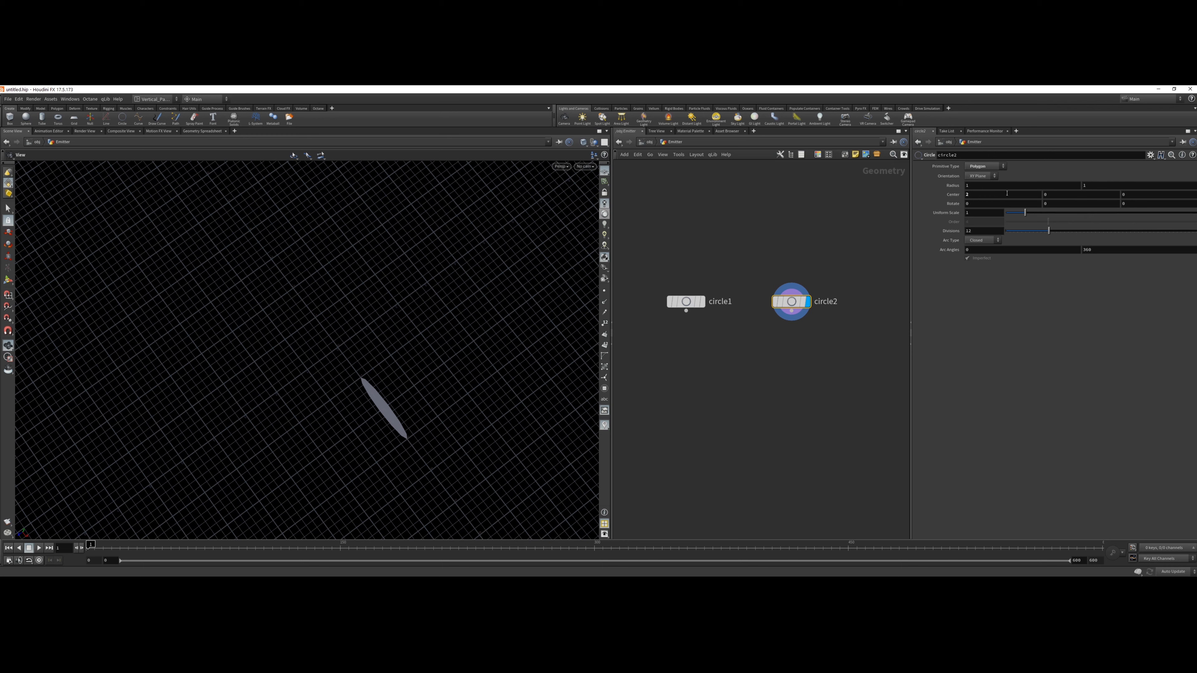
- Add a Merge SOP combining circle1 and the offset circle2
type("merge")
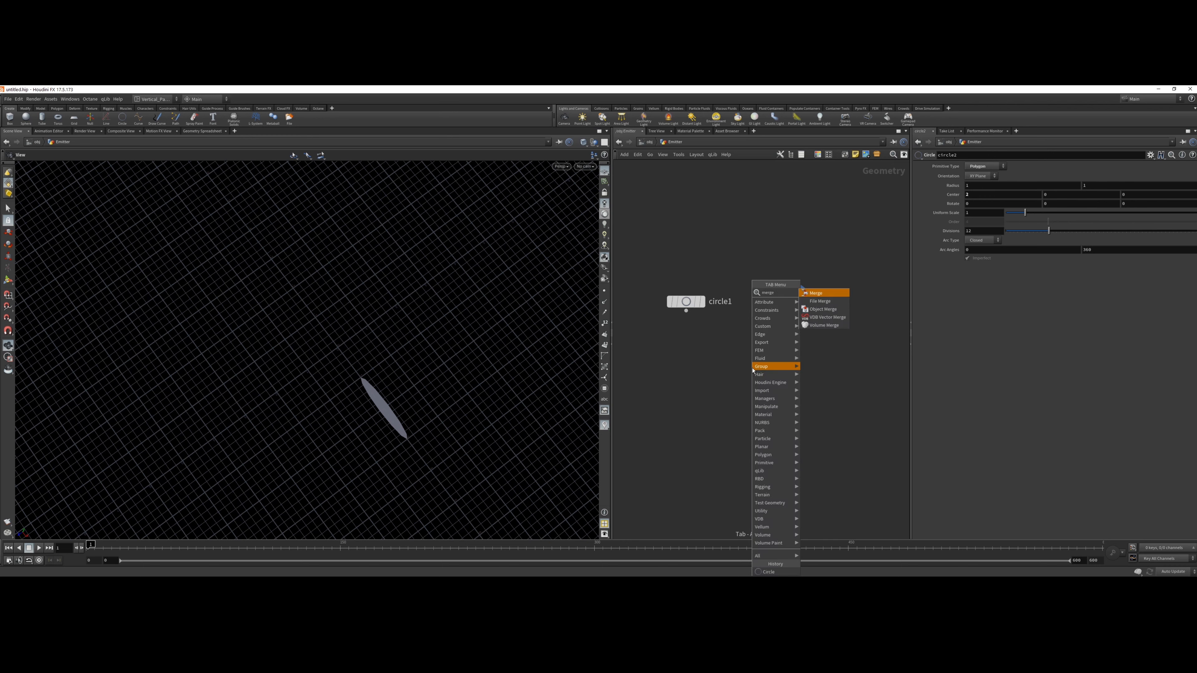
left_click(816, 293)
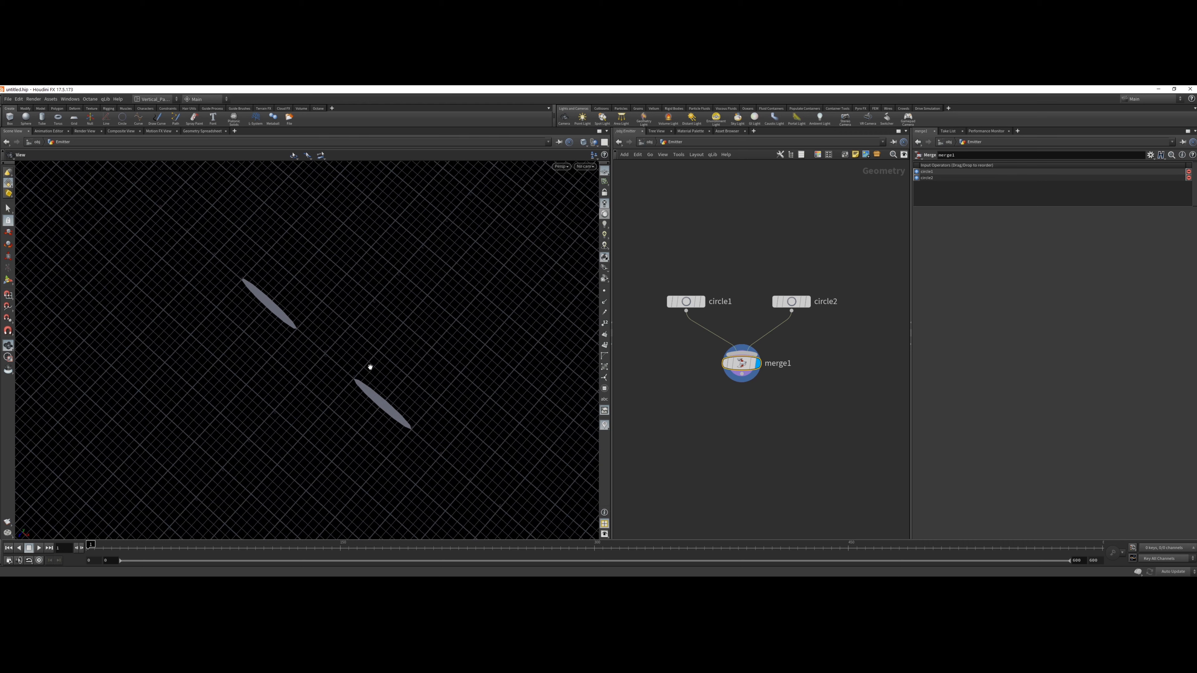
mouse_move(340, 310)
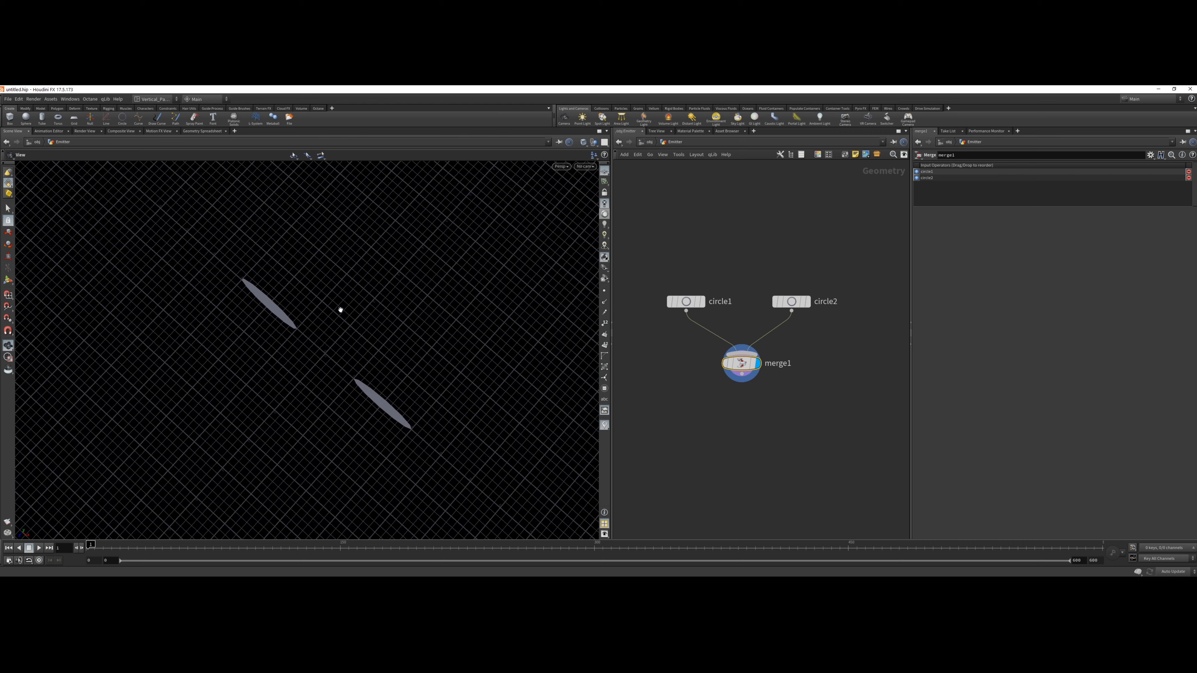
mouse_move(386, 470)
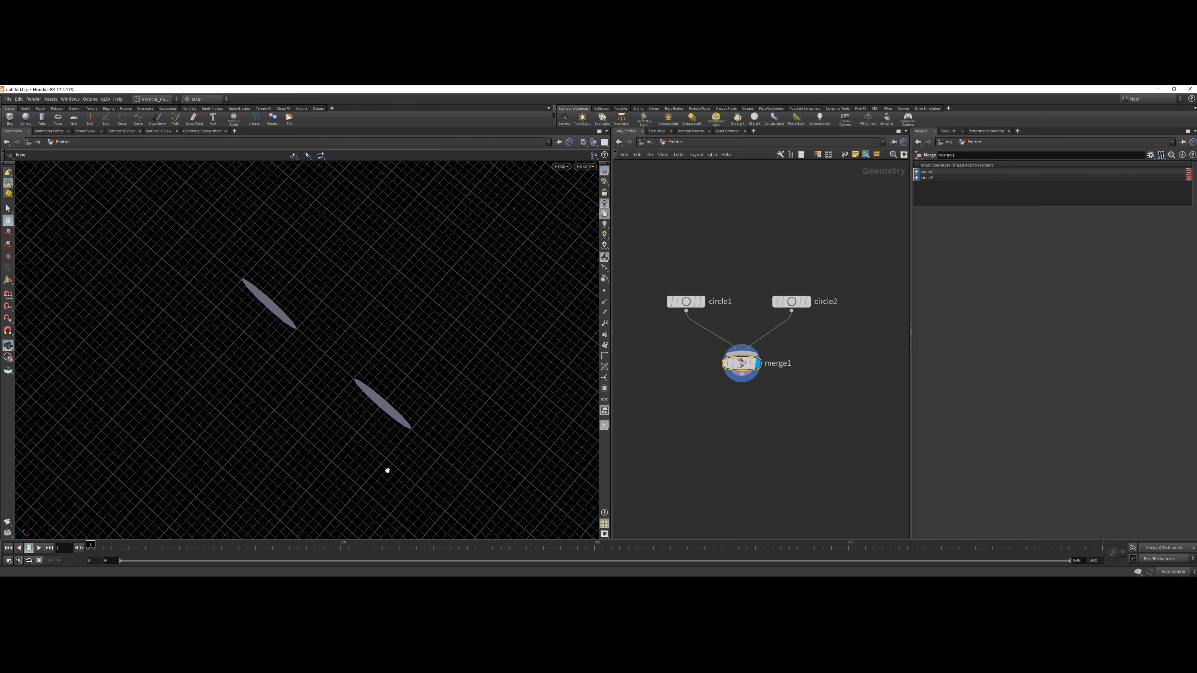
mouse_move(233, 354)
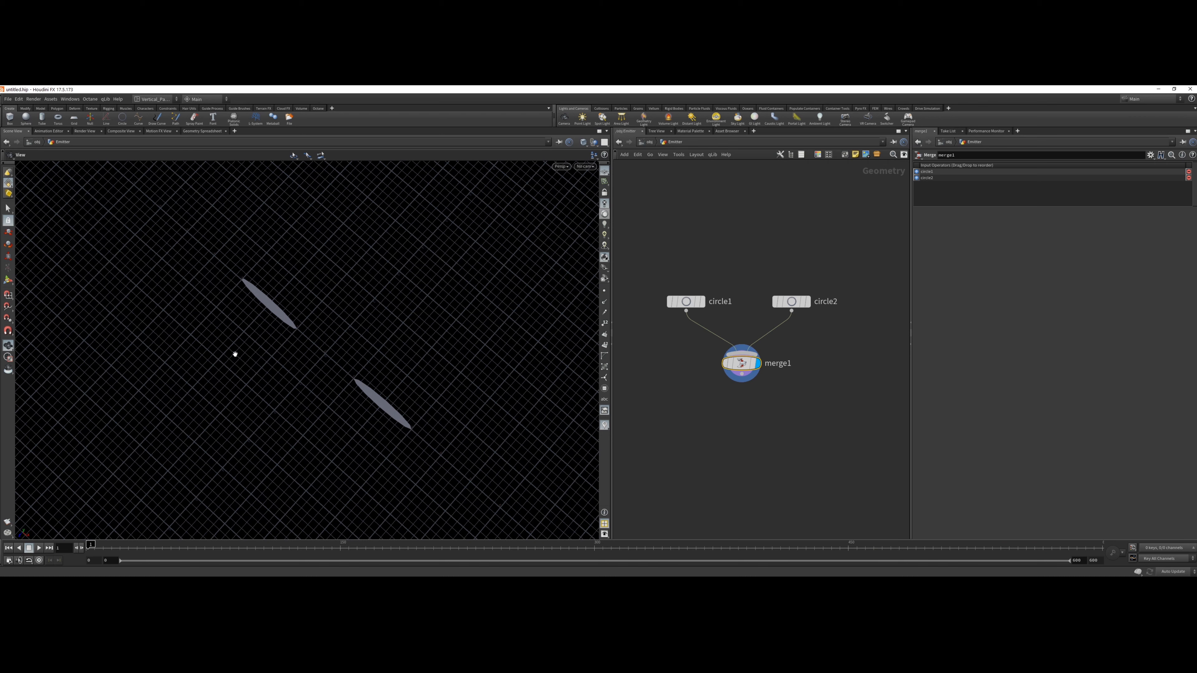
mouse_move(403, 403)
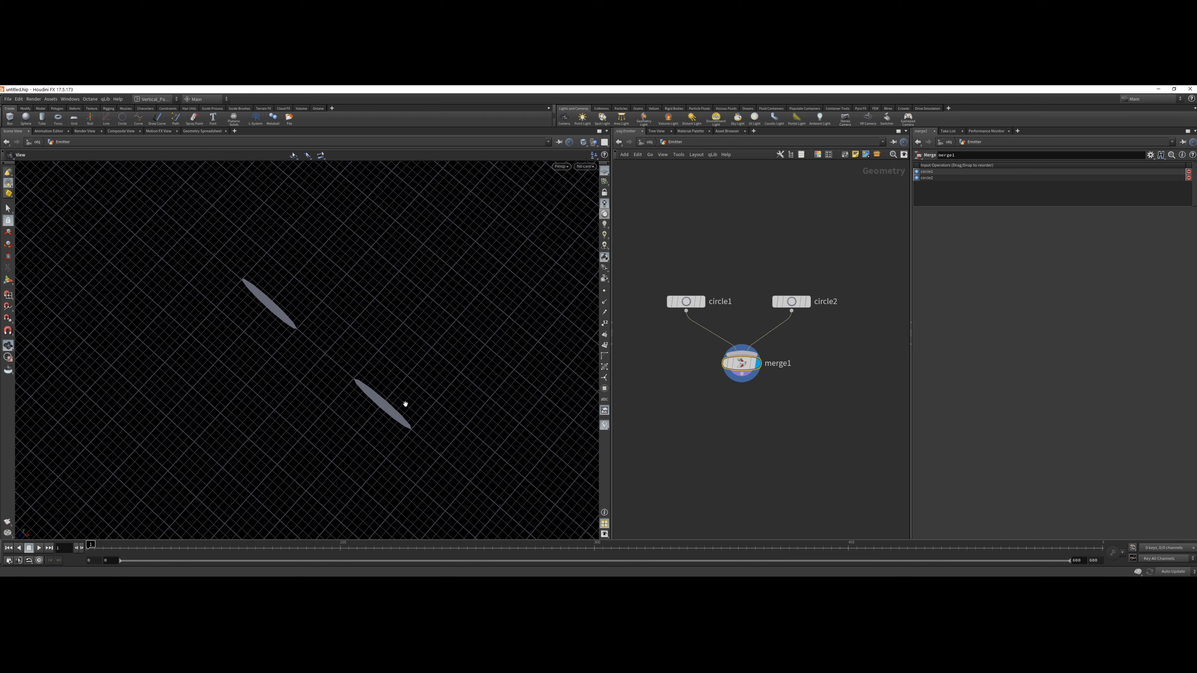
mouse_move(374, 430)
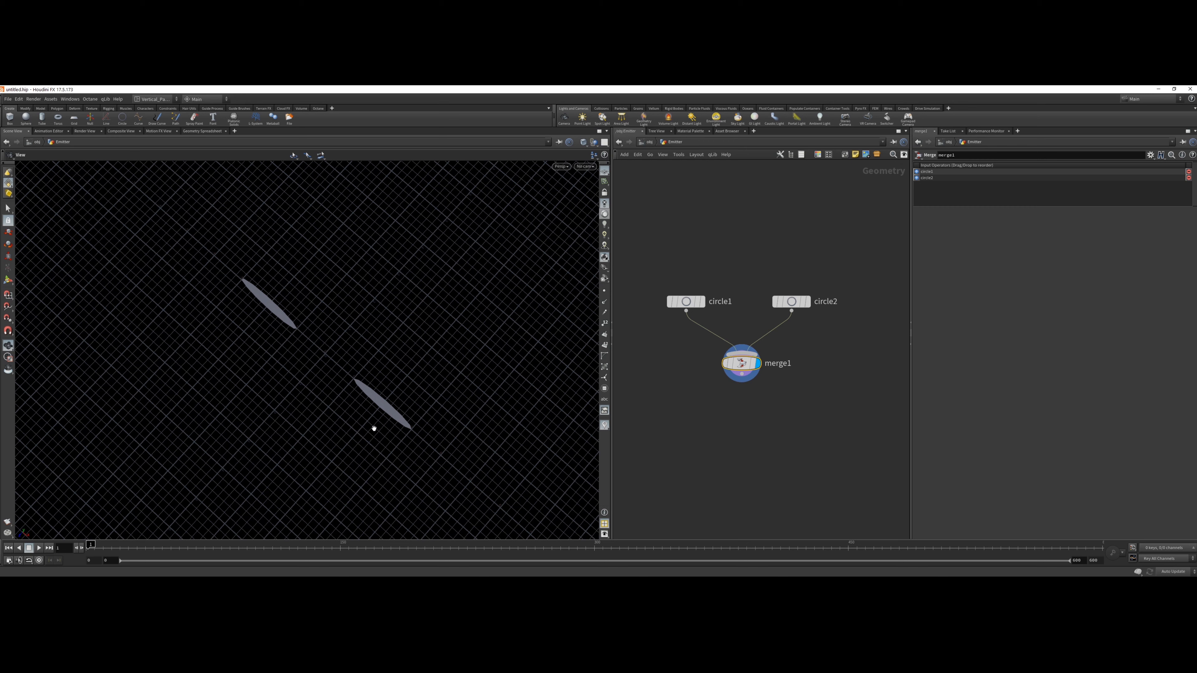
mouse_move(351, 283)
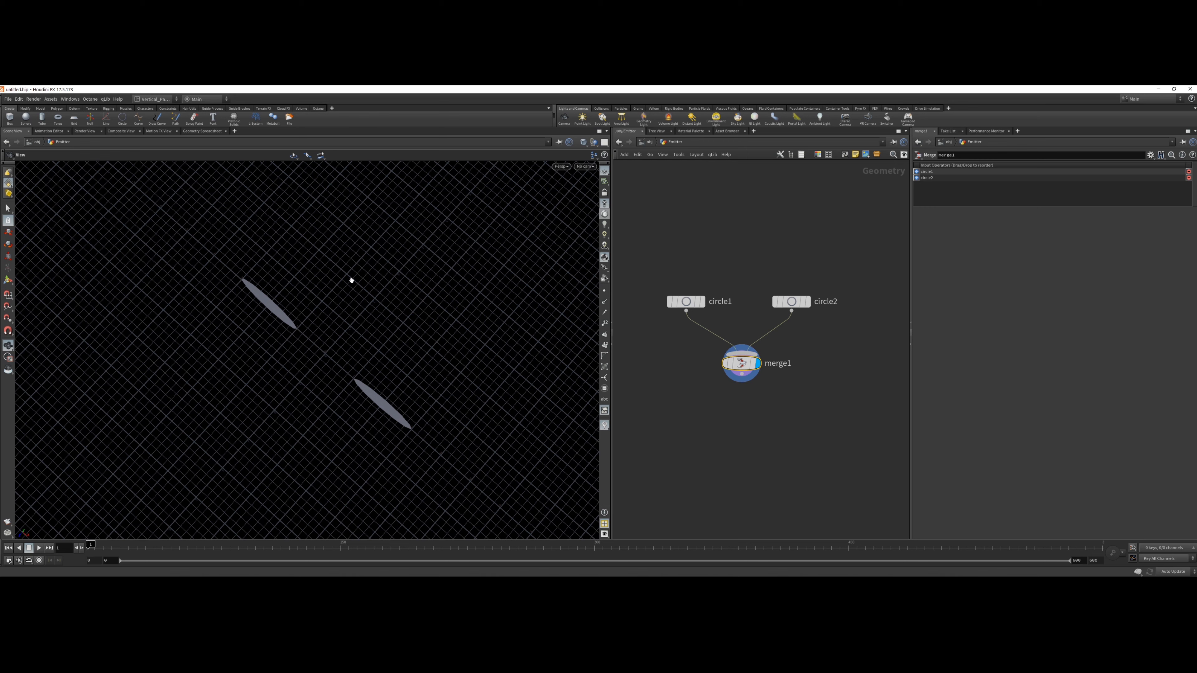
mouse_move(321, 294)
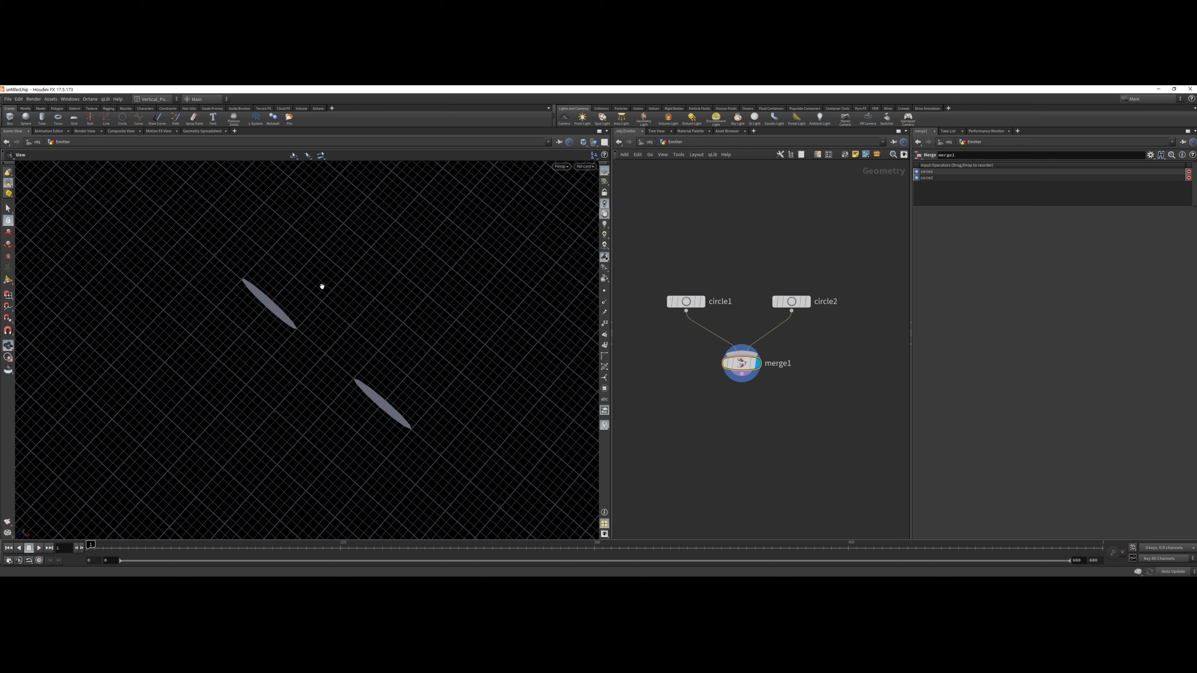
mouse_move(373, 414)
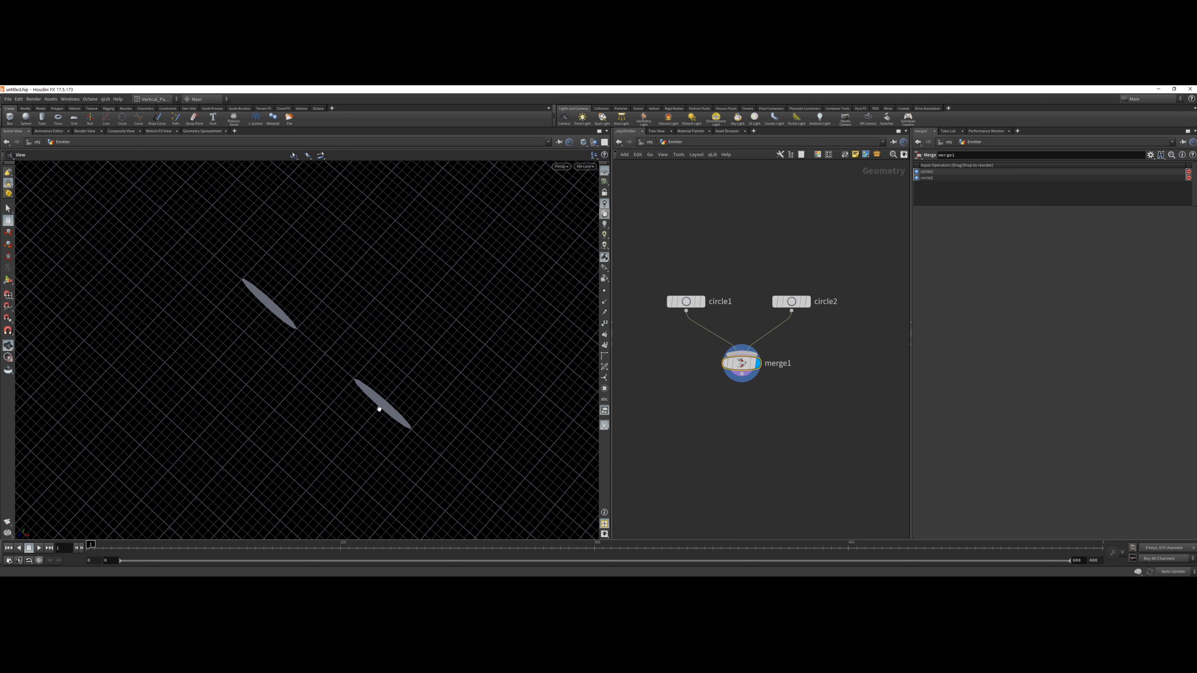
mouse_move(254, 430)
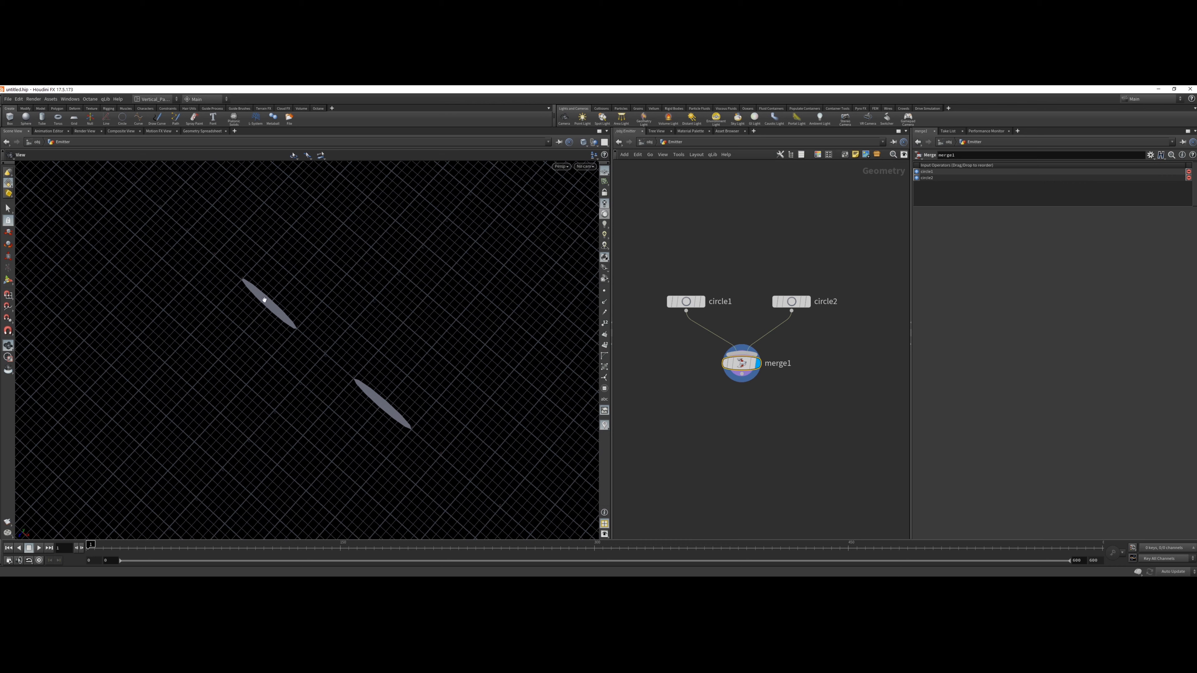
mouse_move(398, 428)
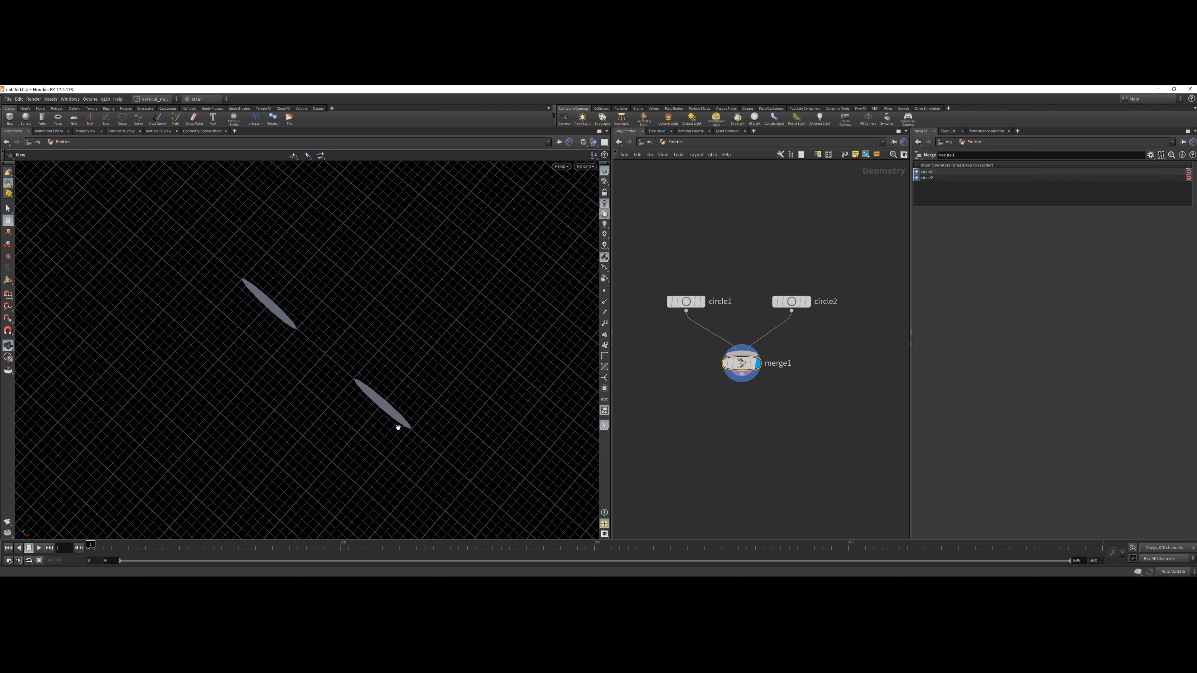
mouse_move(332, 424)
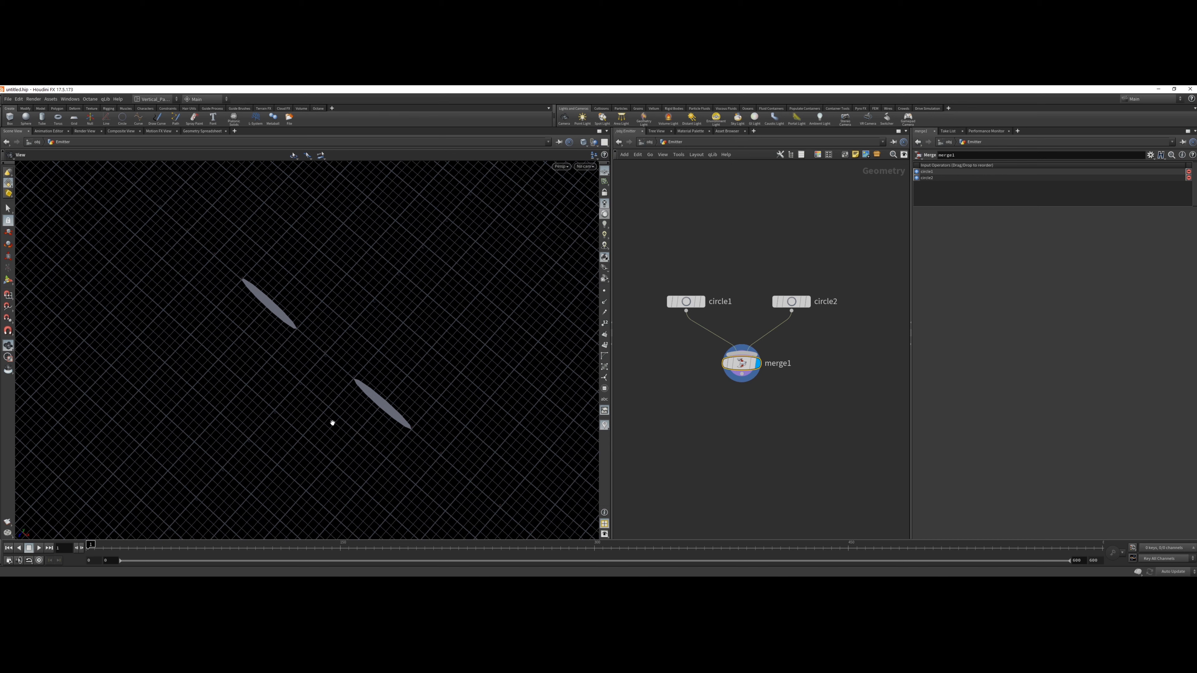
mouse_move(378, 431)
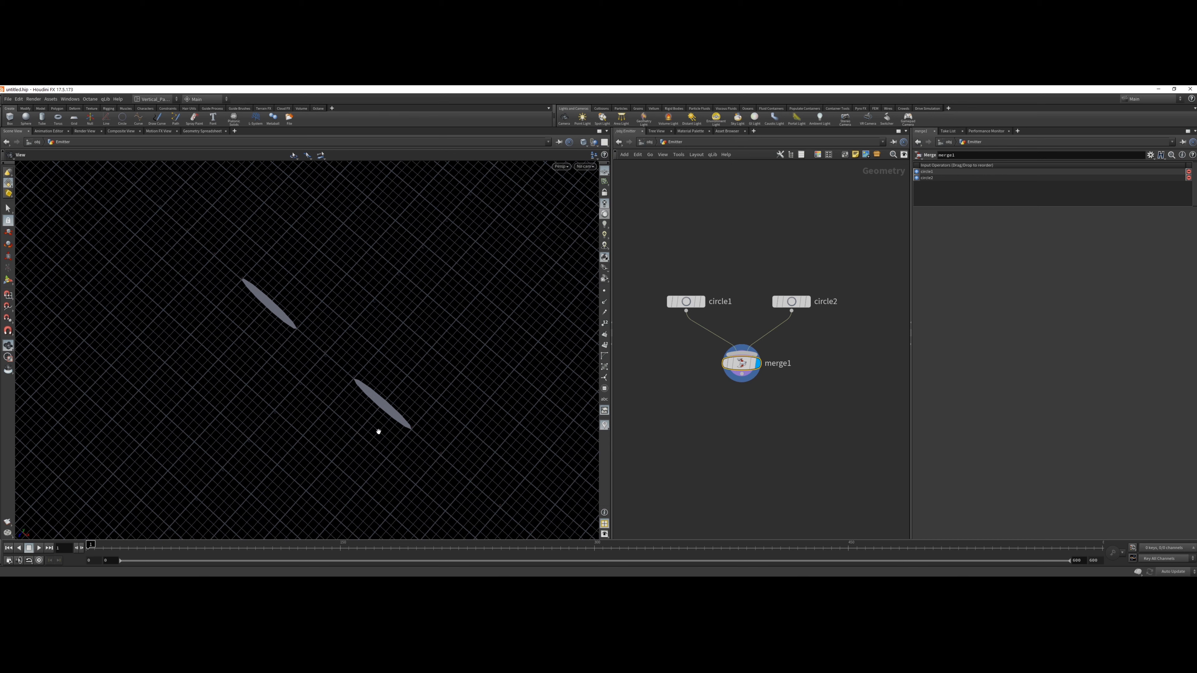
mouse_move(369, 411)
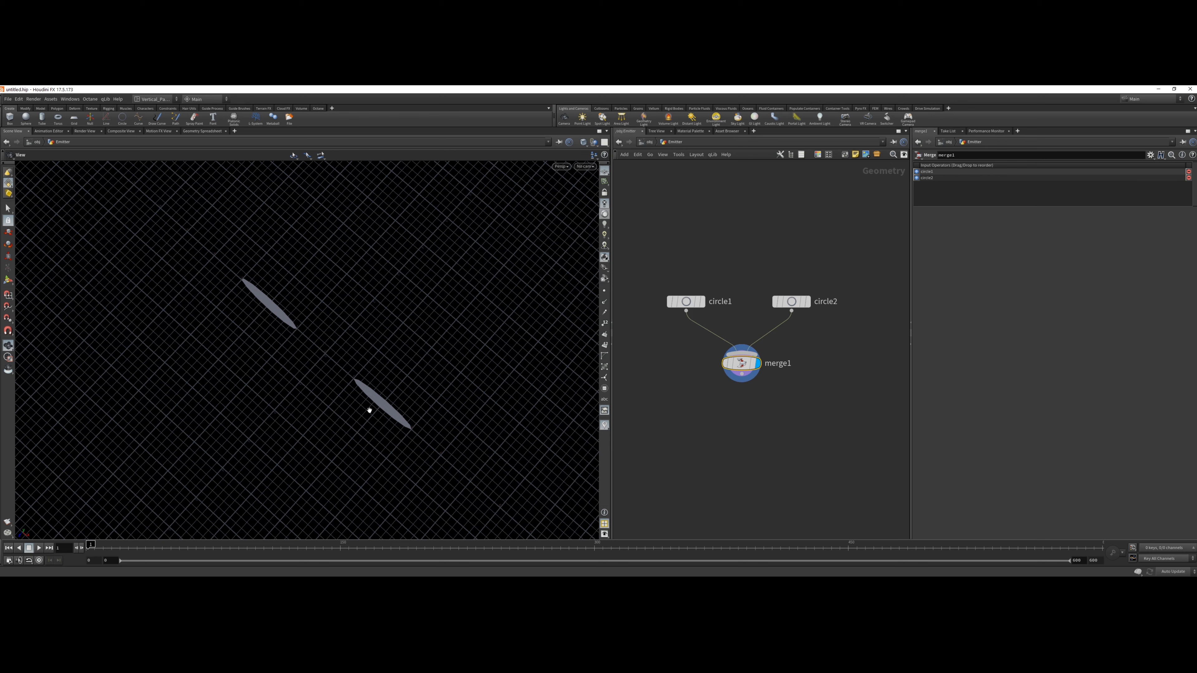
mouse_move(383, 404)
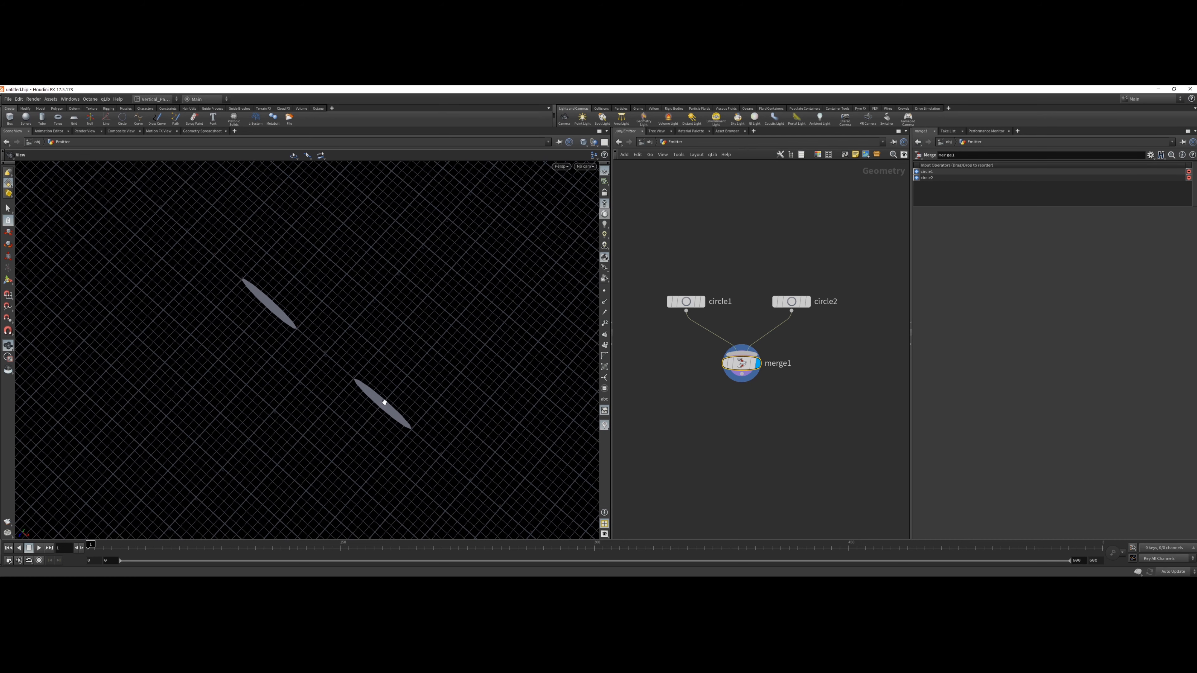
mouse_move(382, 411)
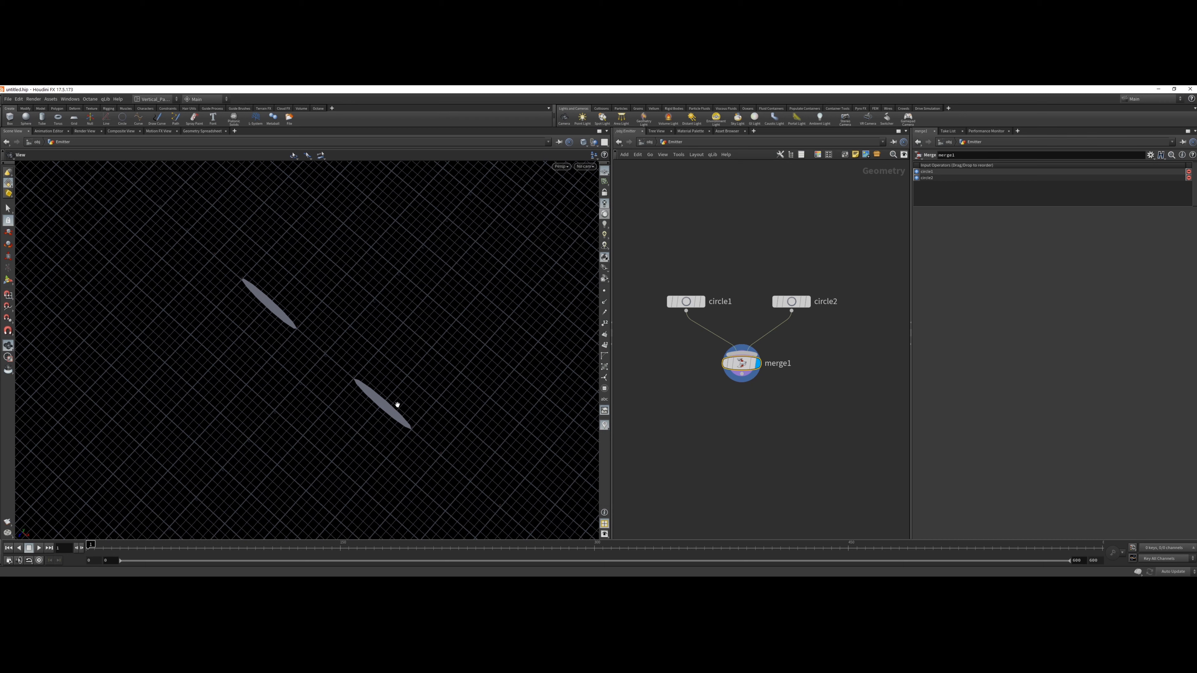
mouse_move(405, 416)
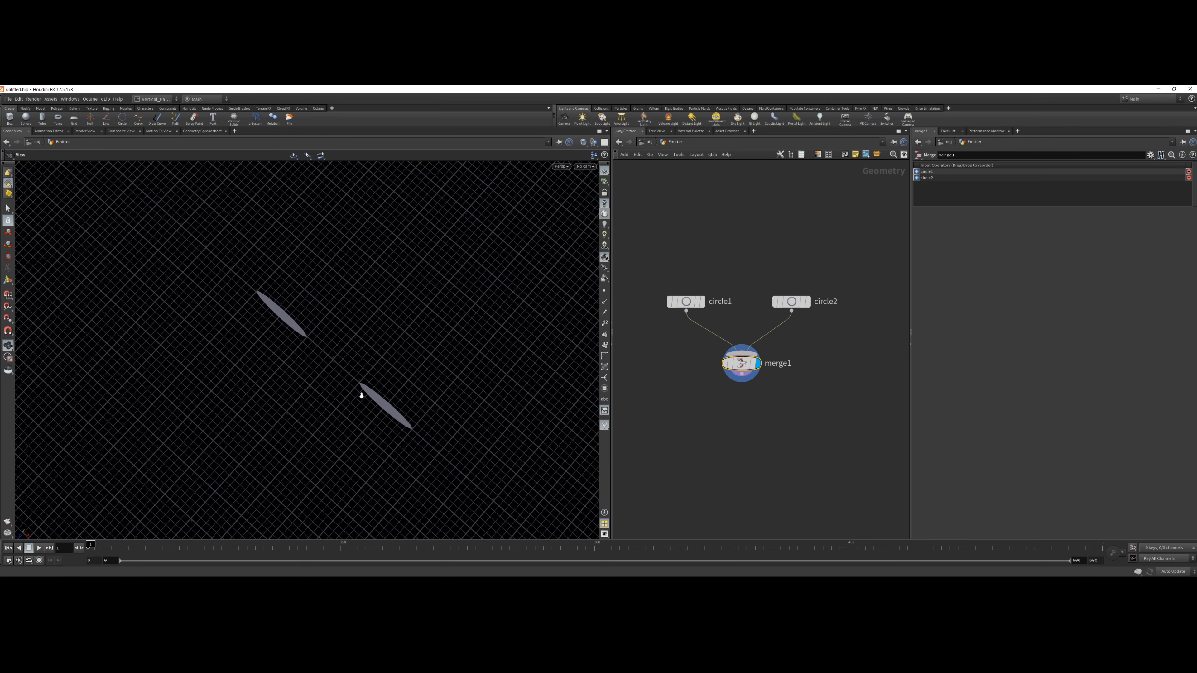
- Search the node menu for 'pop', then return to /obj and show the Pyro FX shelf
key("Tab")
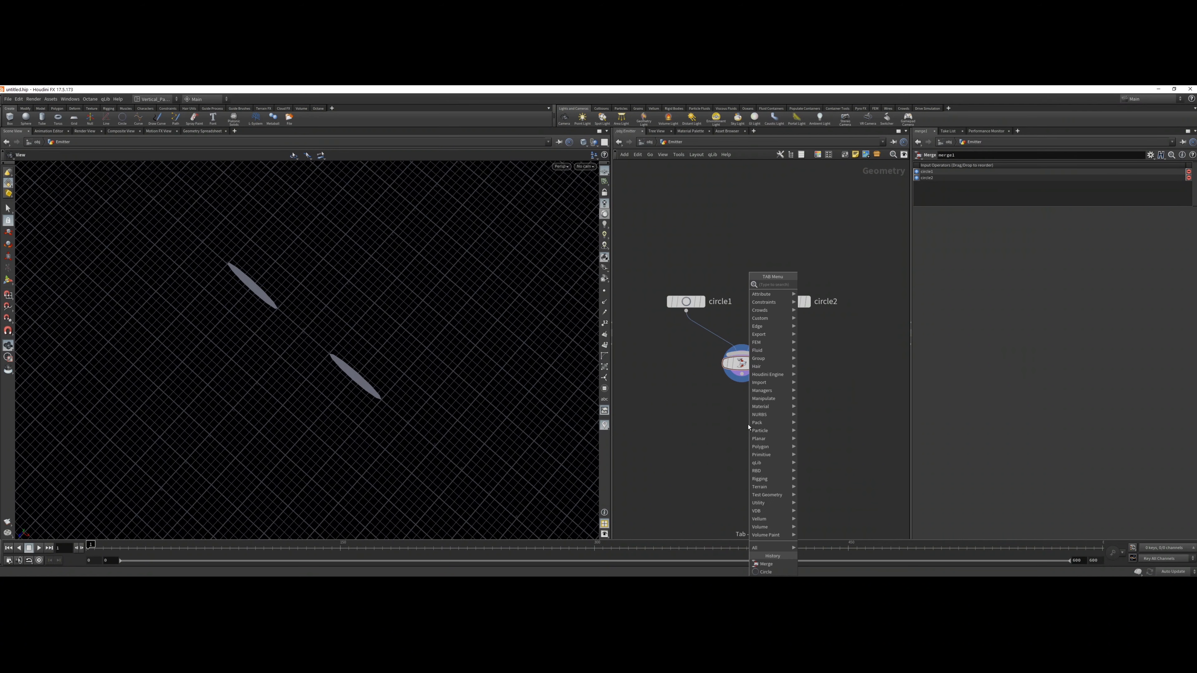
type("pop")
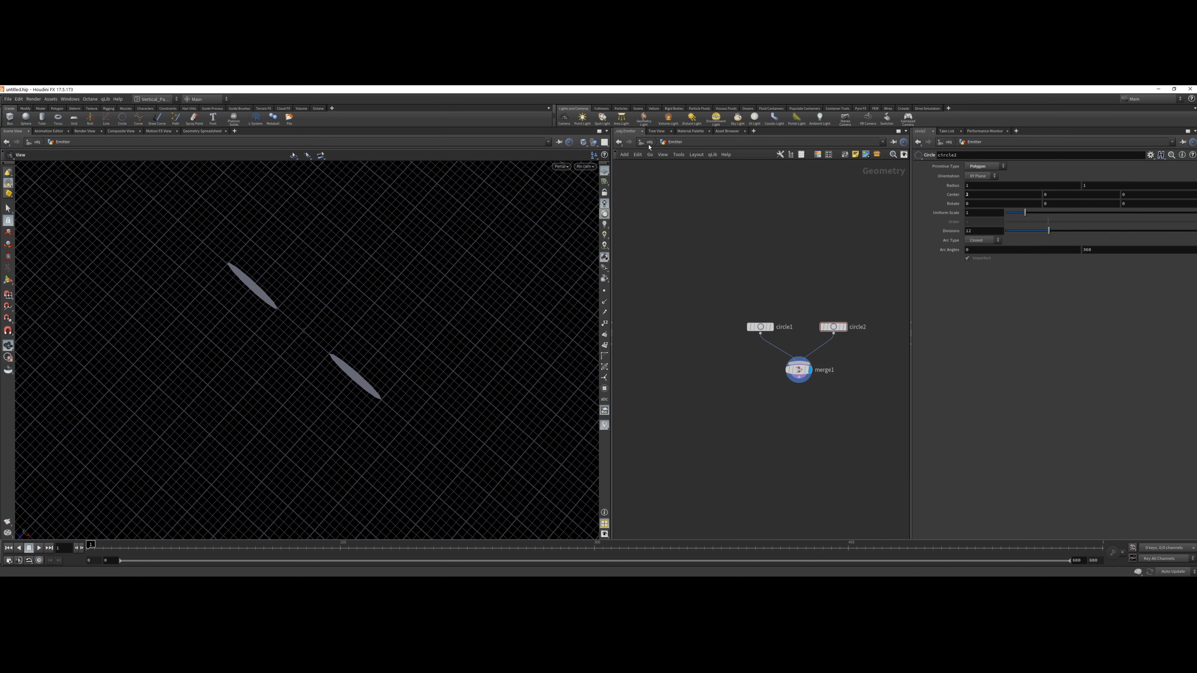
mouse_move(654, 150)
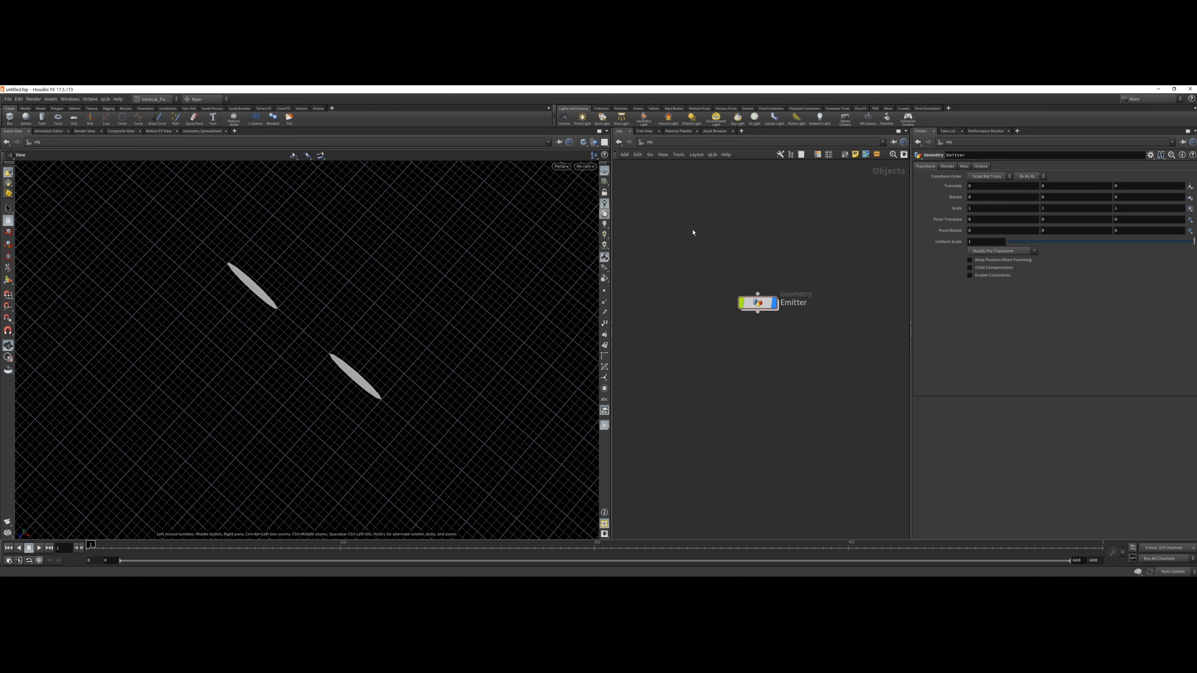
mouse_move(765, 308)
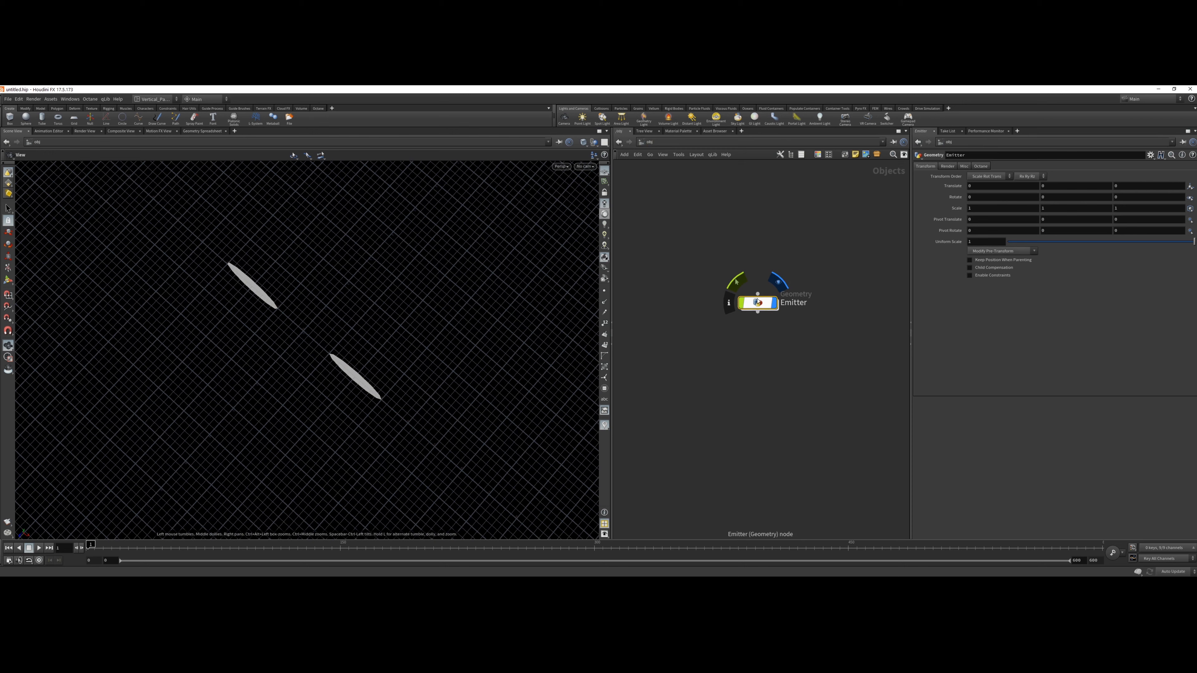
left_click(860, 109)
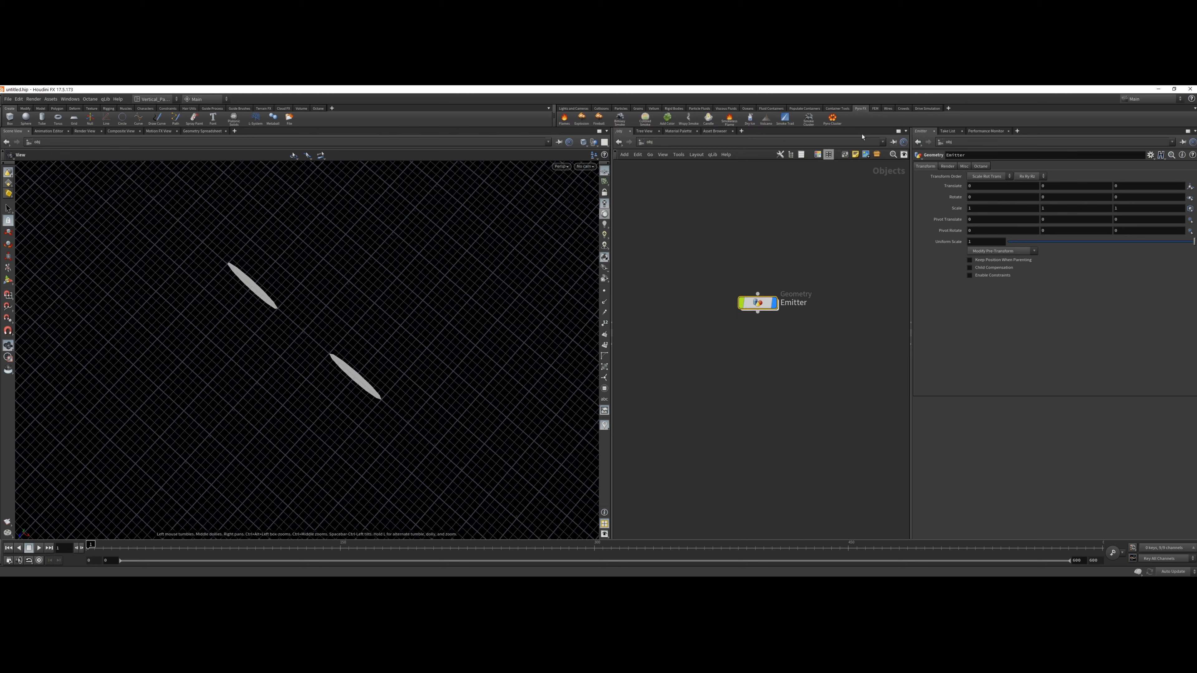
mouse_move(620, 118)
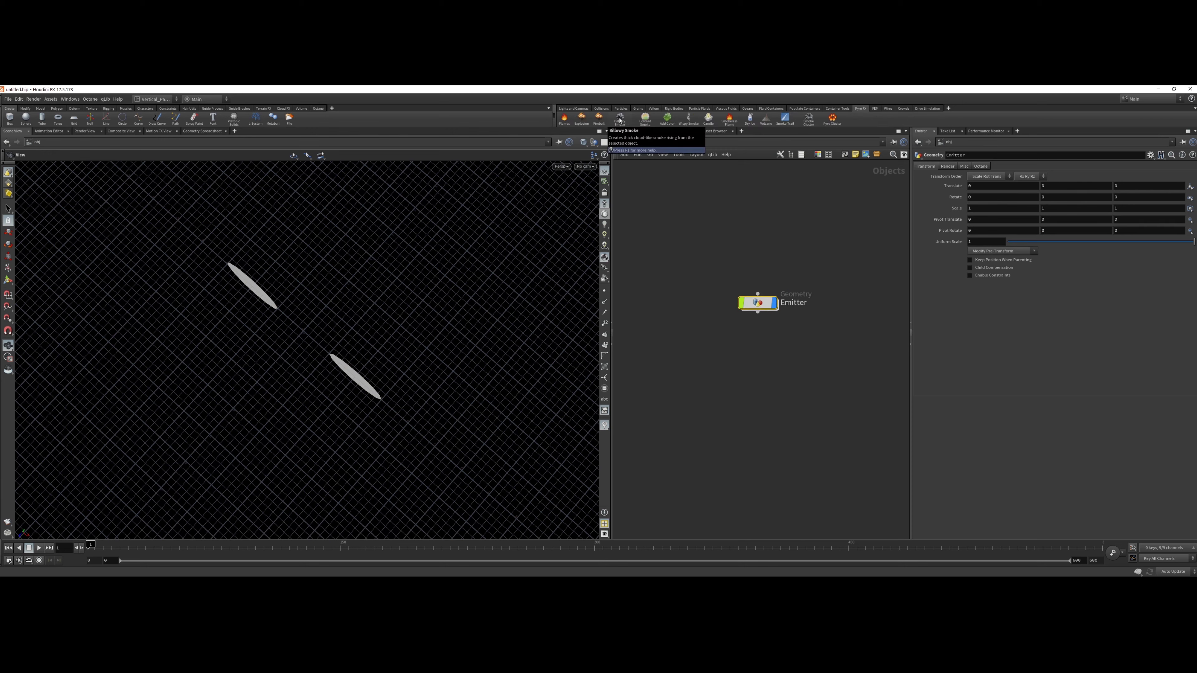
mouse_move(656, 310)
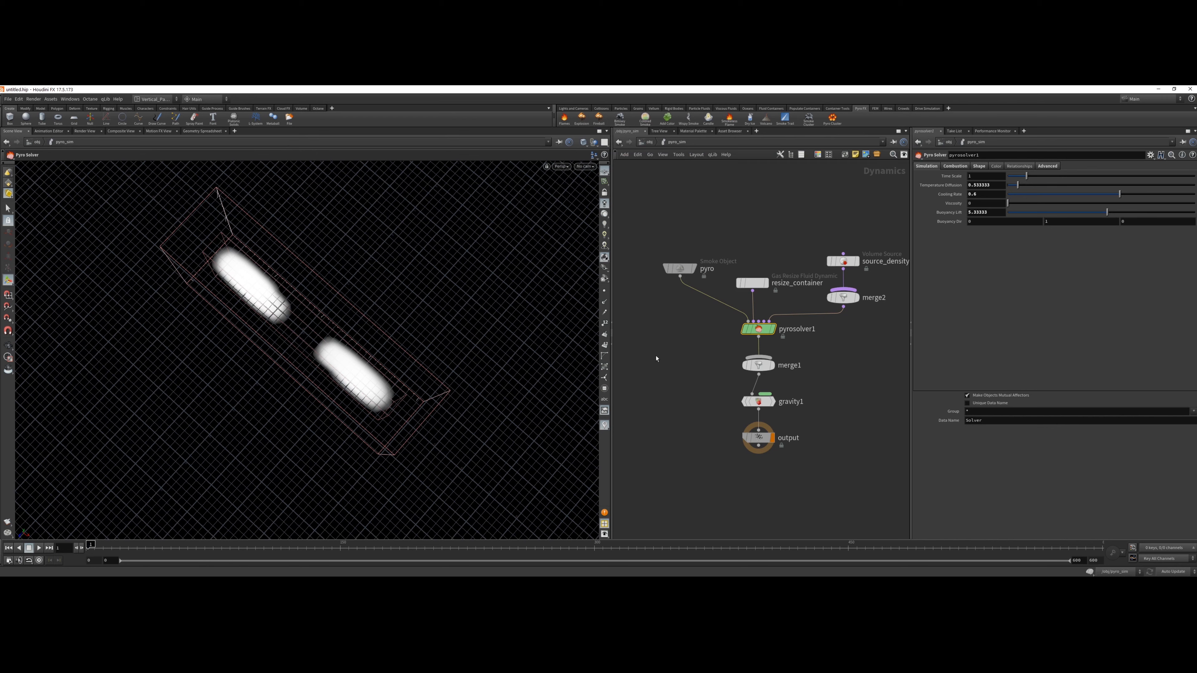
mouse_move(663, 373)
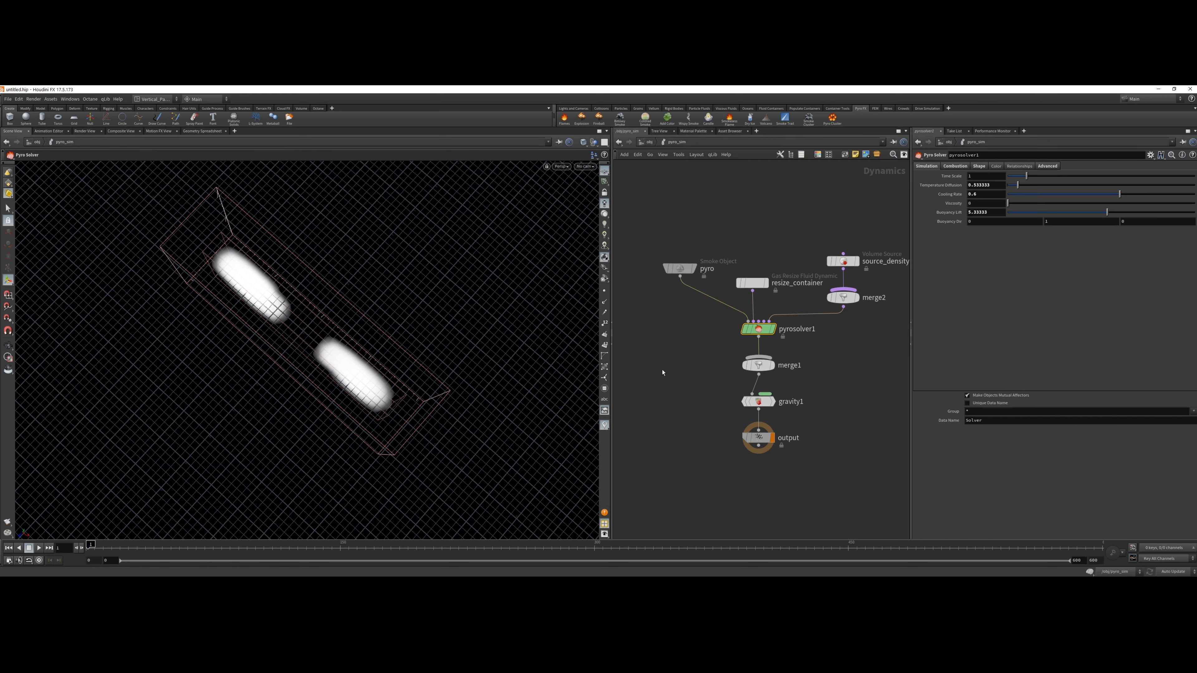
- Arrange the Smoke Object, Emitter, pyro_sim and pyro_import nodes into a tidy layout
left_click_drag(683, 271, 667, 315)
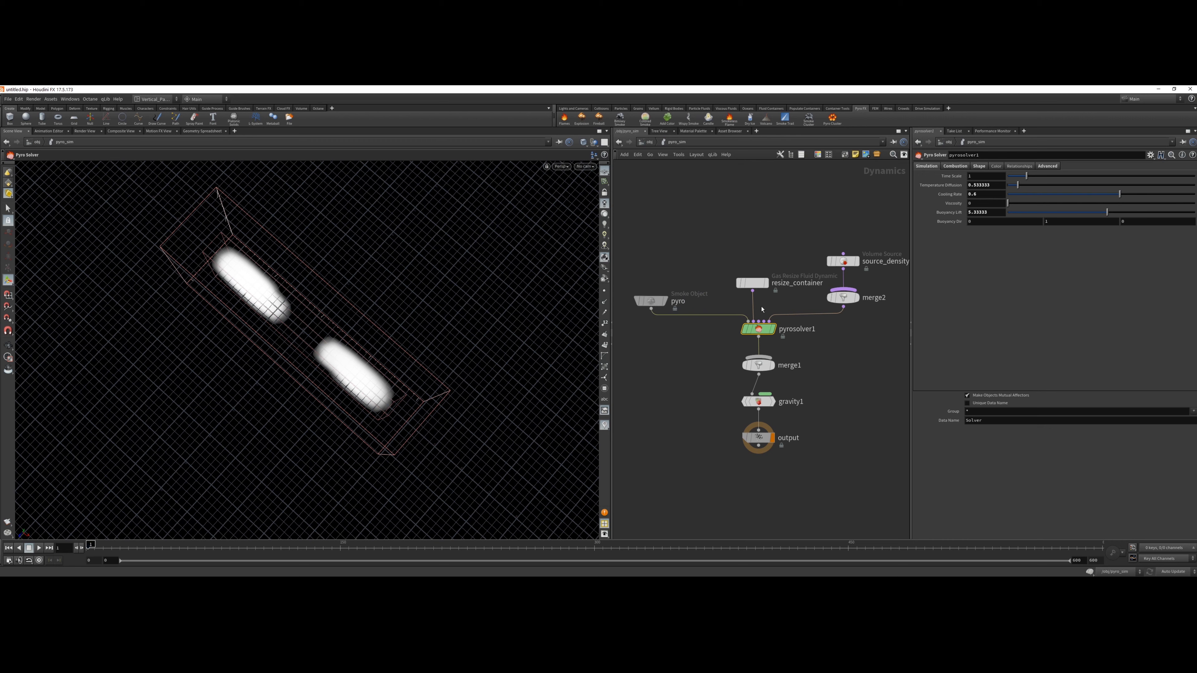
mouse_move(850, 445)
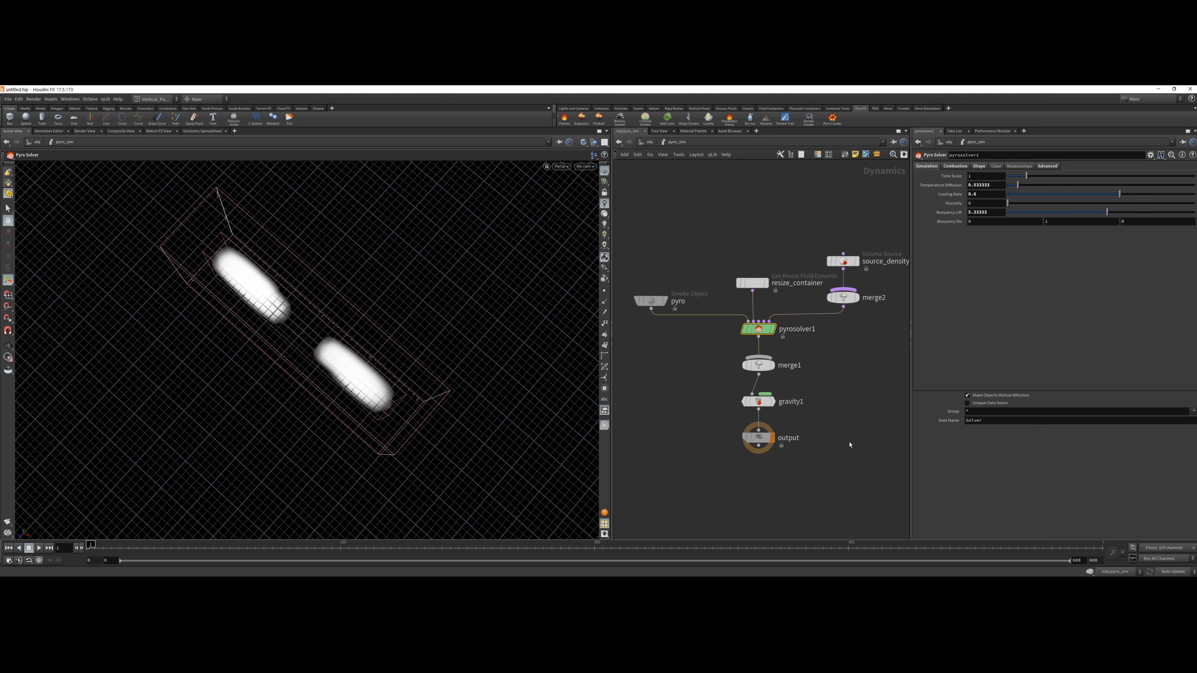
mouse_move(792, 316)
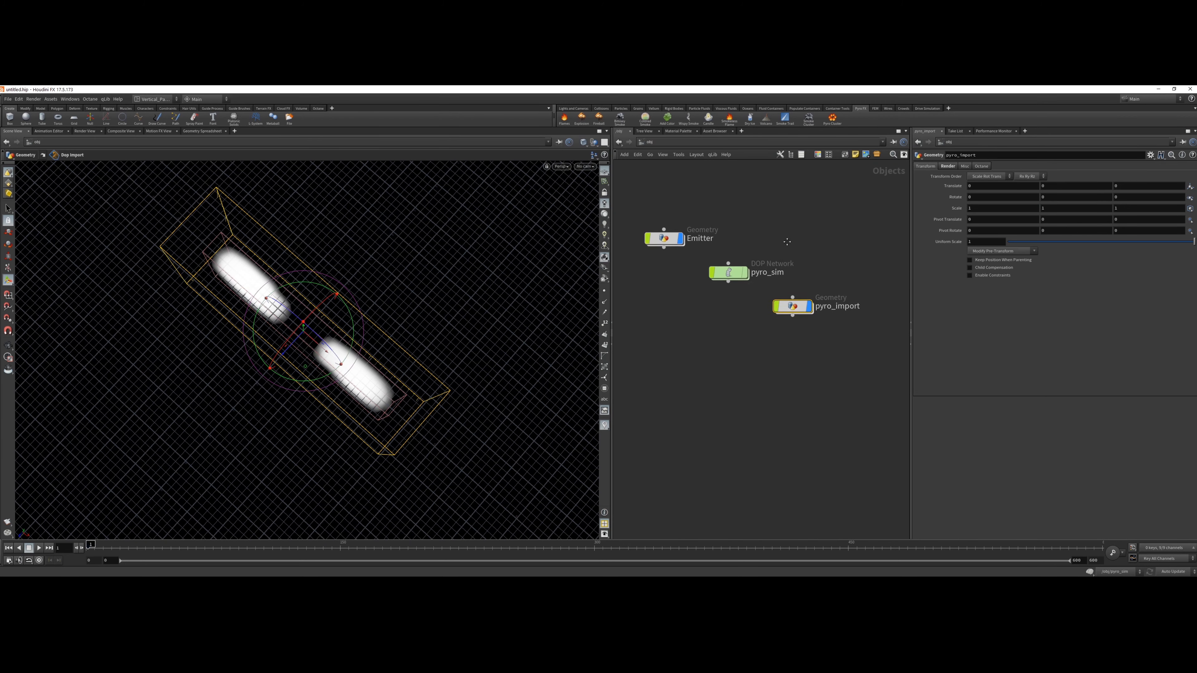
left_click_drag(727, 273, 759, 280)
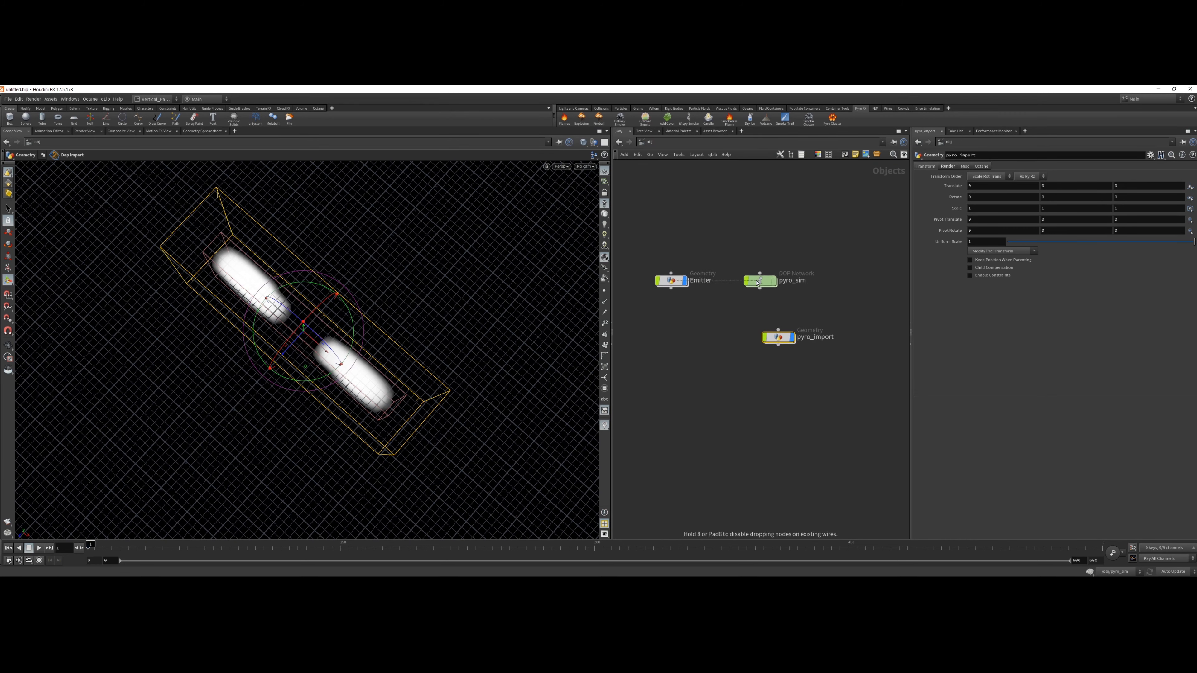
left_click_drag(777, 337, 850, 279)
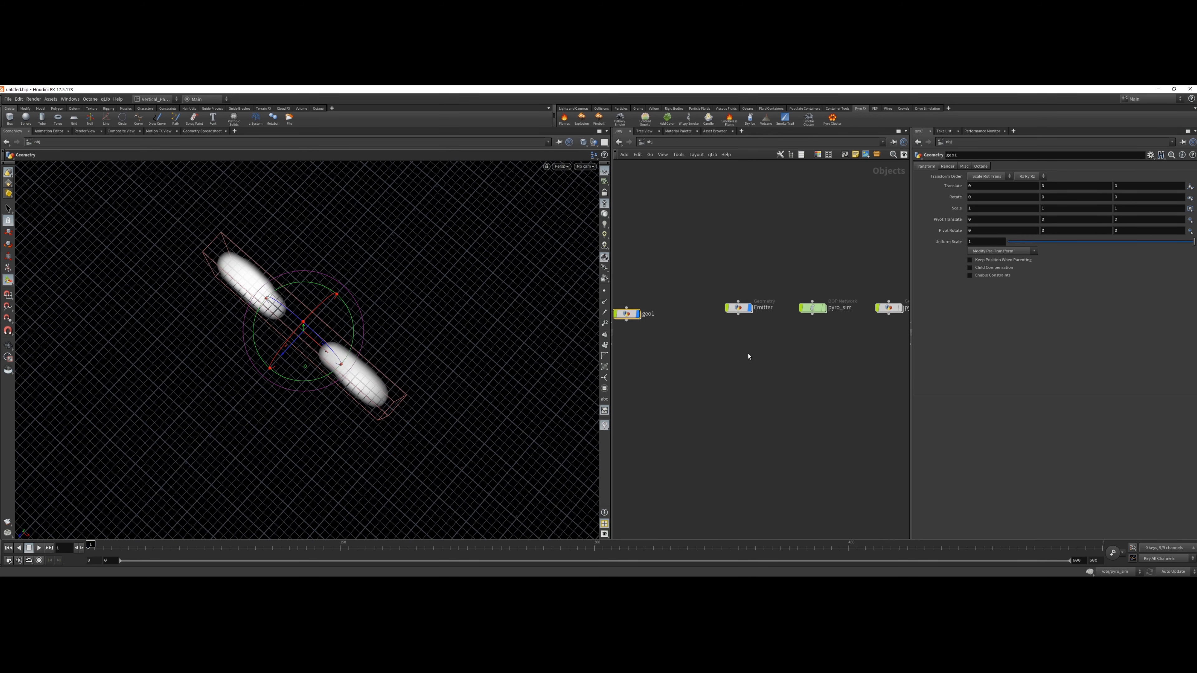
- Inspect Emitter's network, return to /obj and rename geo1 to Collision
left_click(739, 308)
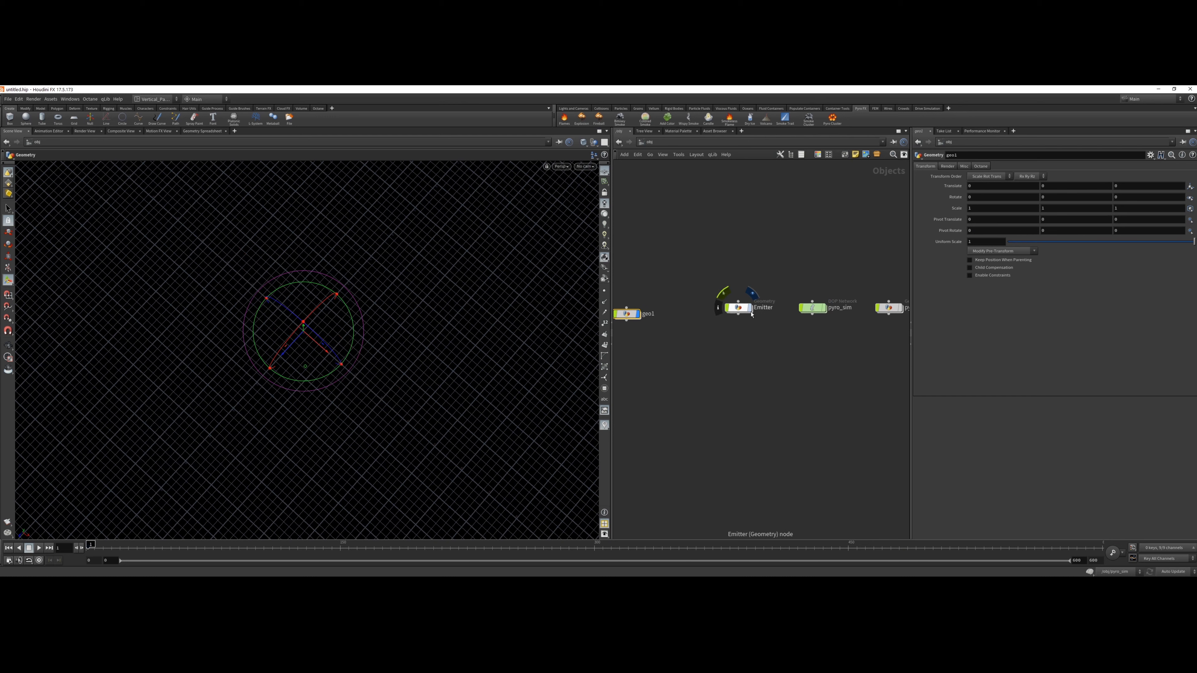
double_click(738, 307)
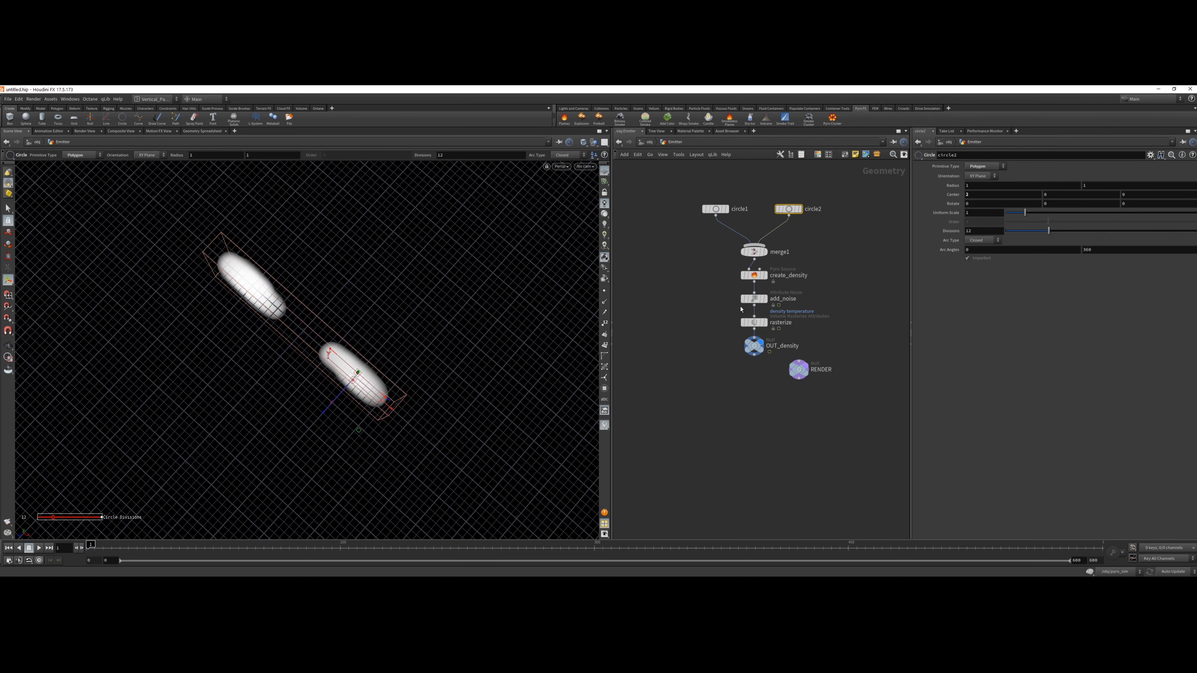
left_click(754, 251)
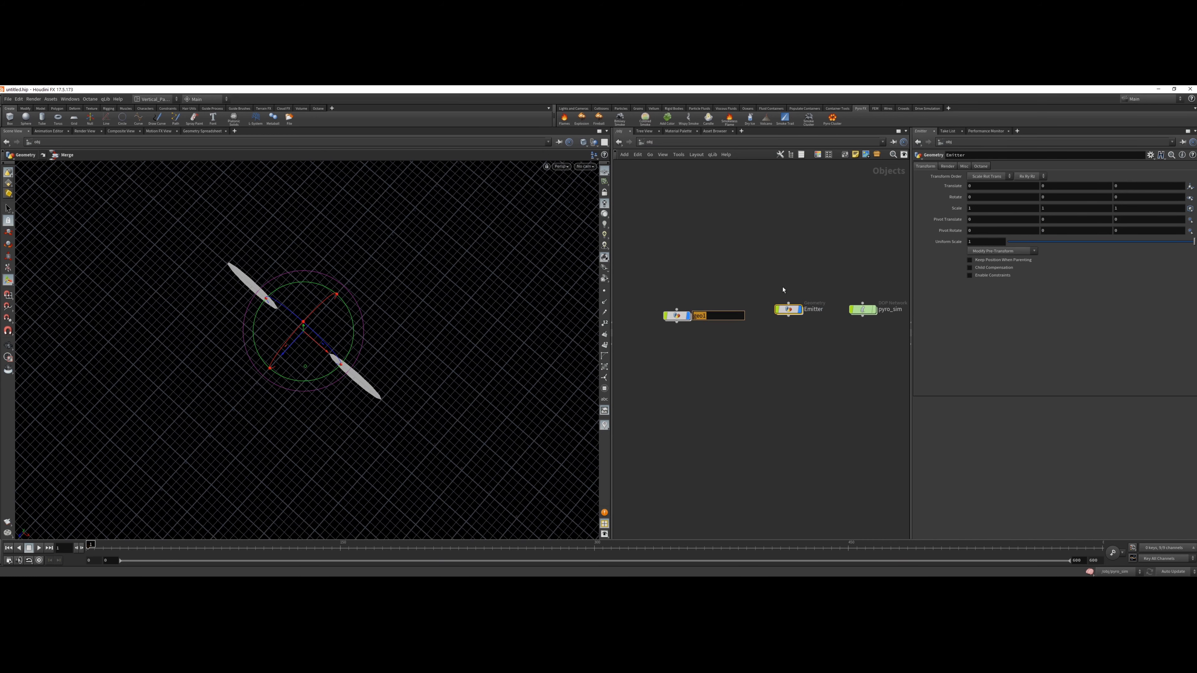
type("Collis")
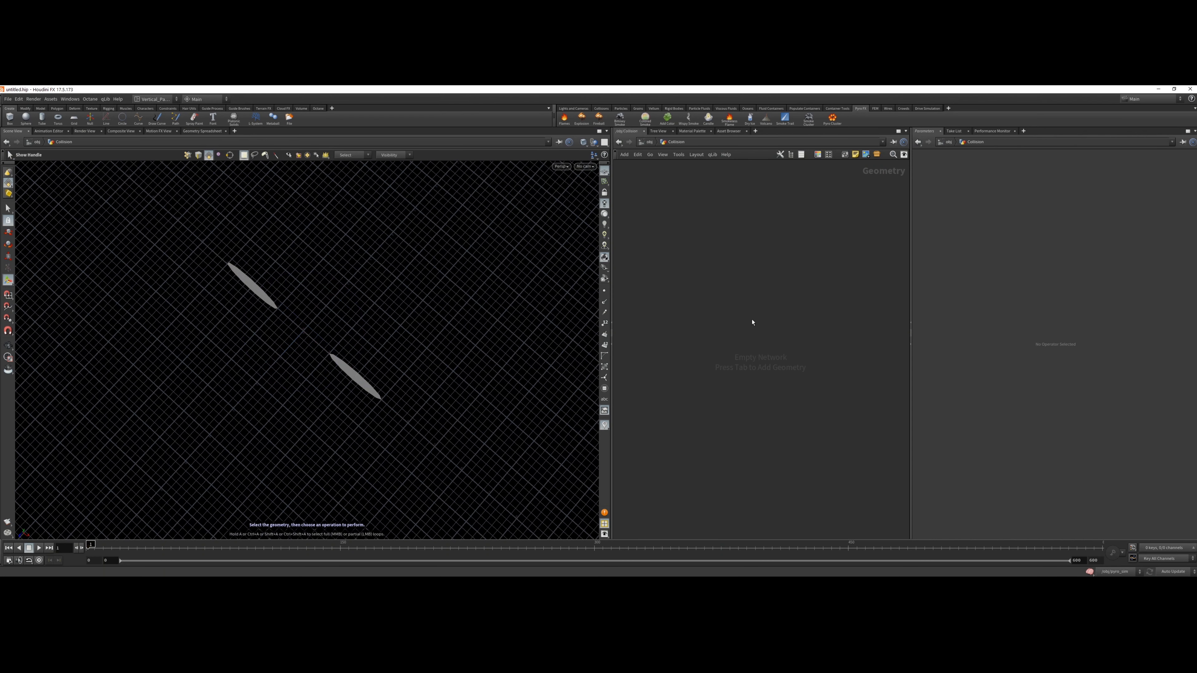
- Place a Torus SOP inside the Collision object
key("tab")
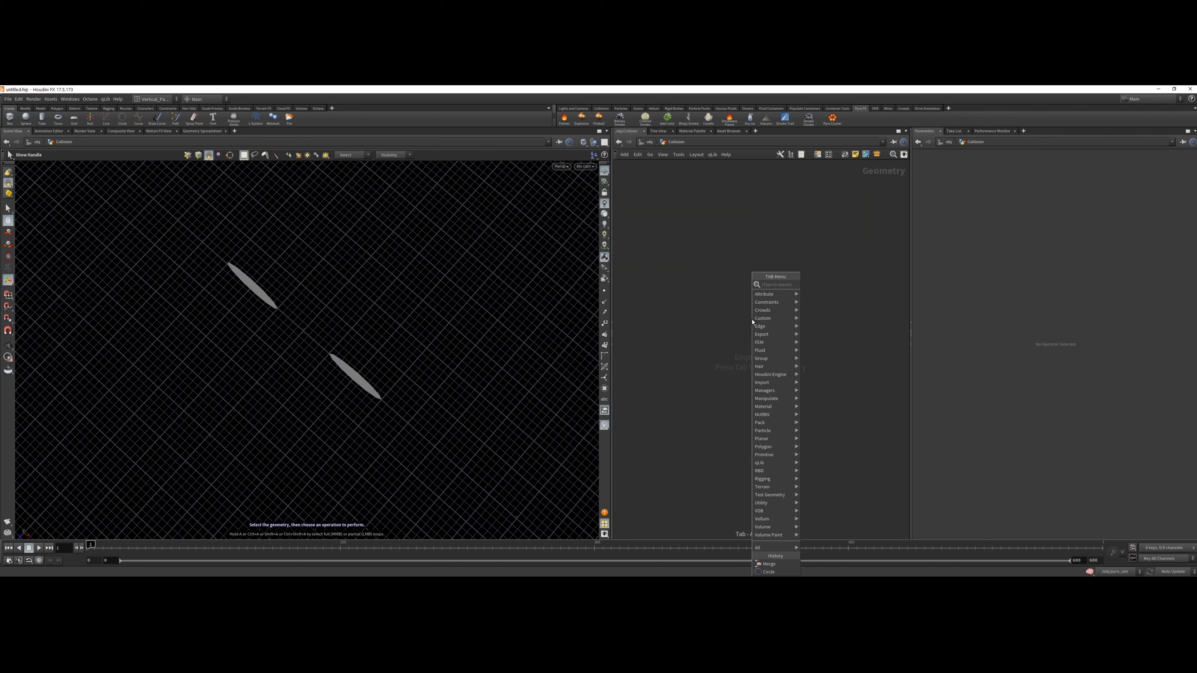
type("tor")
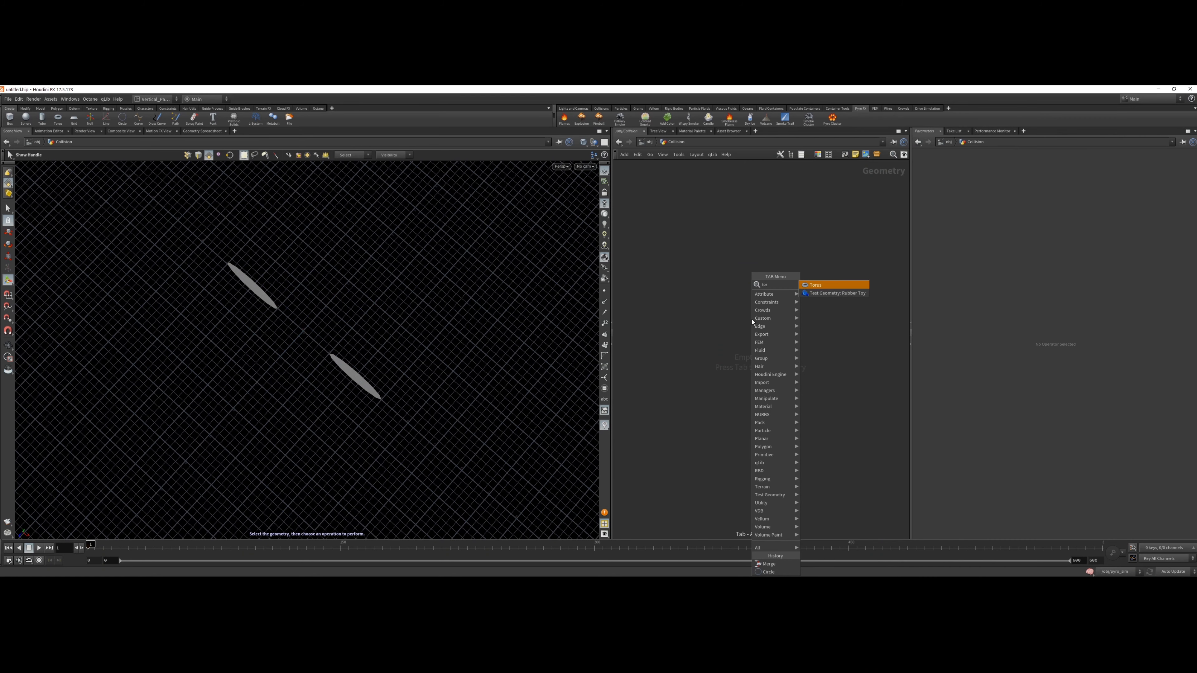
left_click(815, 285)
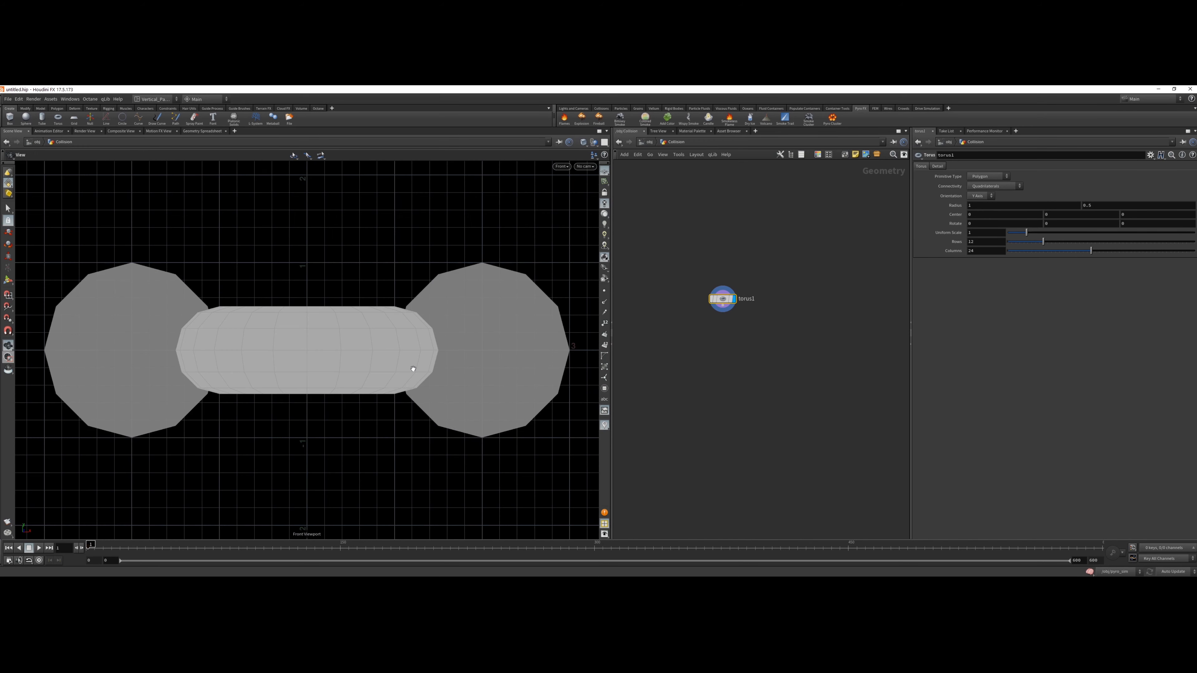
left_click(561, 166)
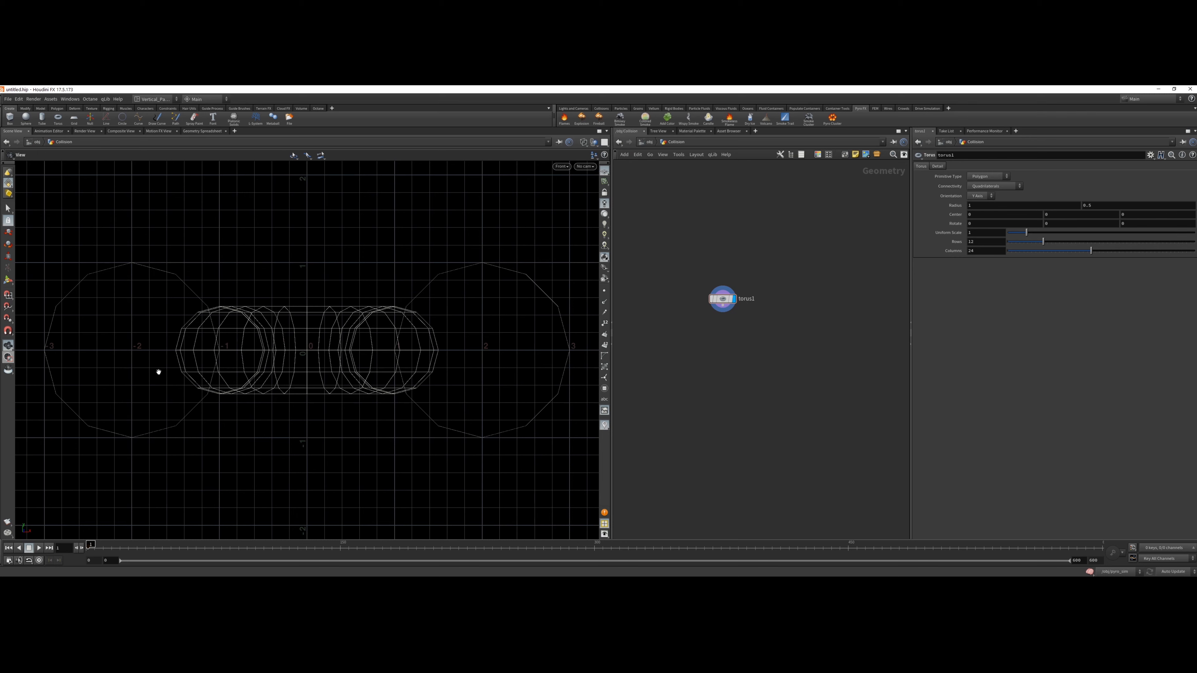
mouse_move(310, 324)
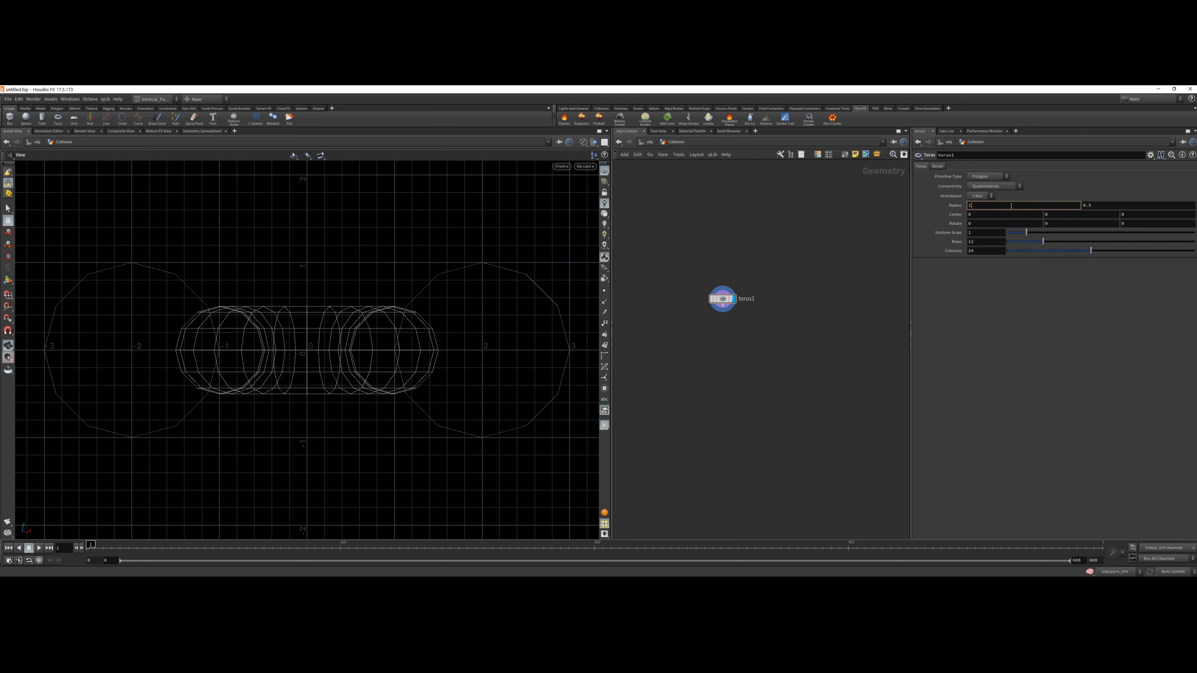
- Set the torus radii to 2 and 1 and inspect it in the viewport
type("2.5")
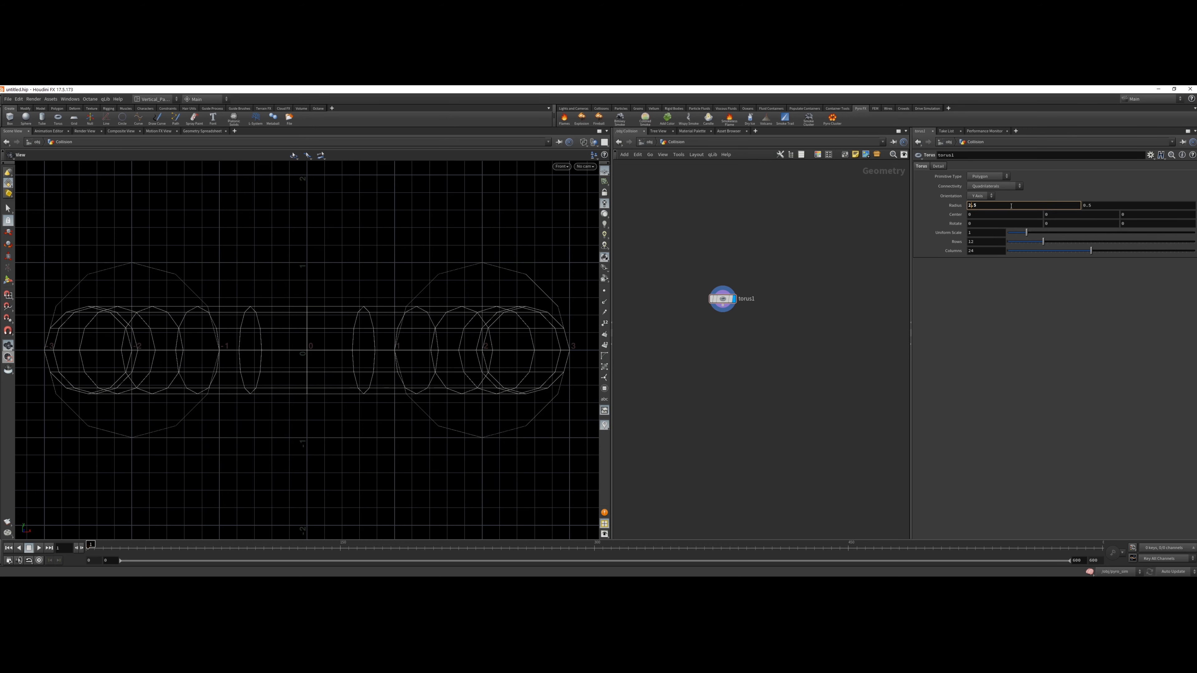
type("2.6")
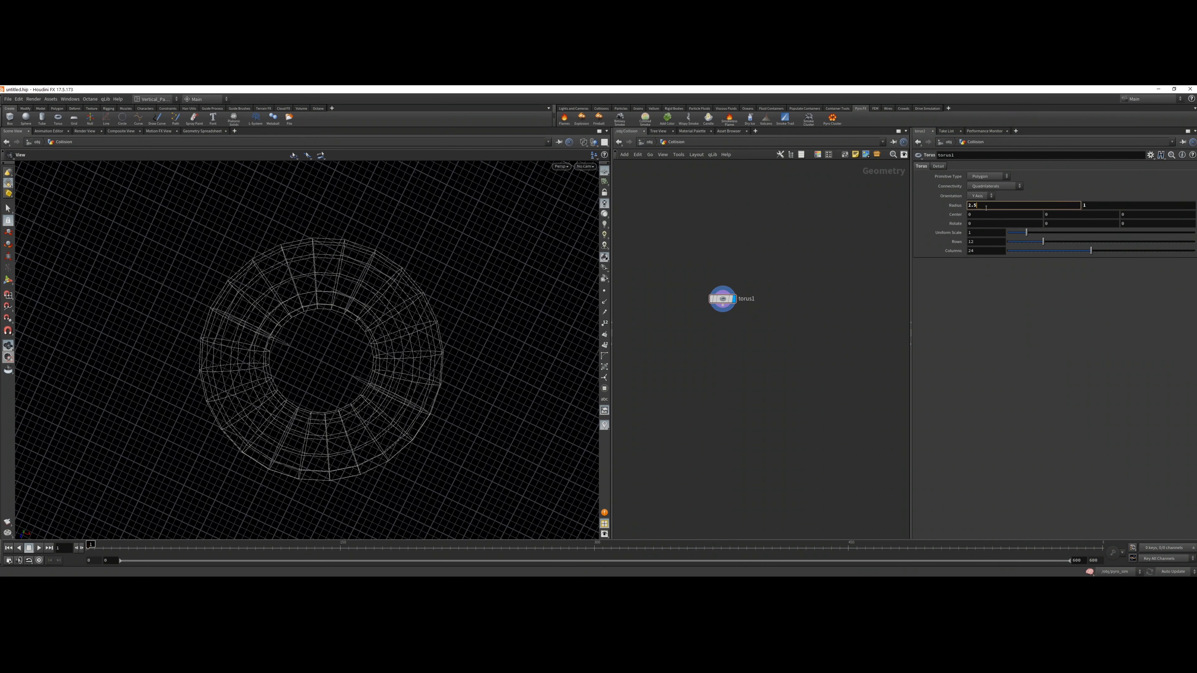
type("2")
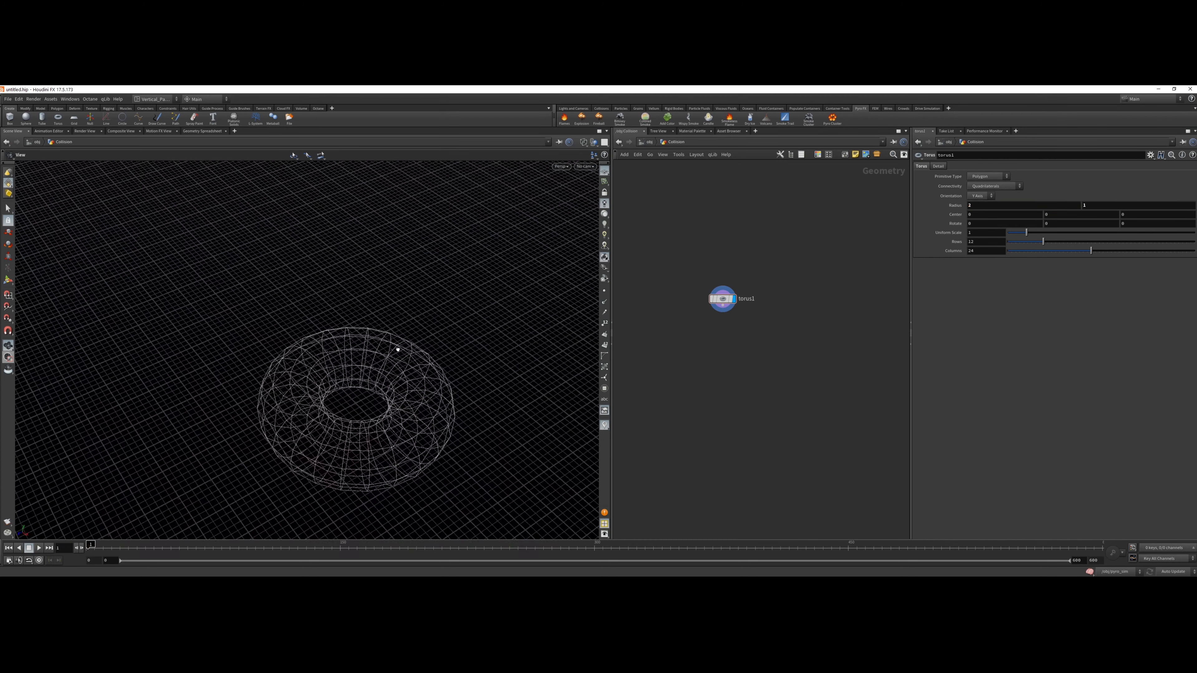
left_click_drag(397, 350, 353, 323)
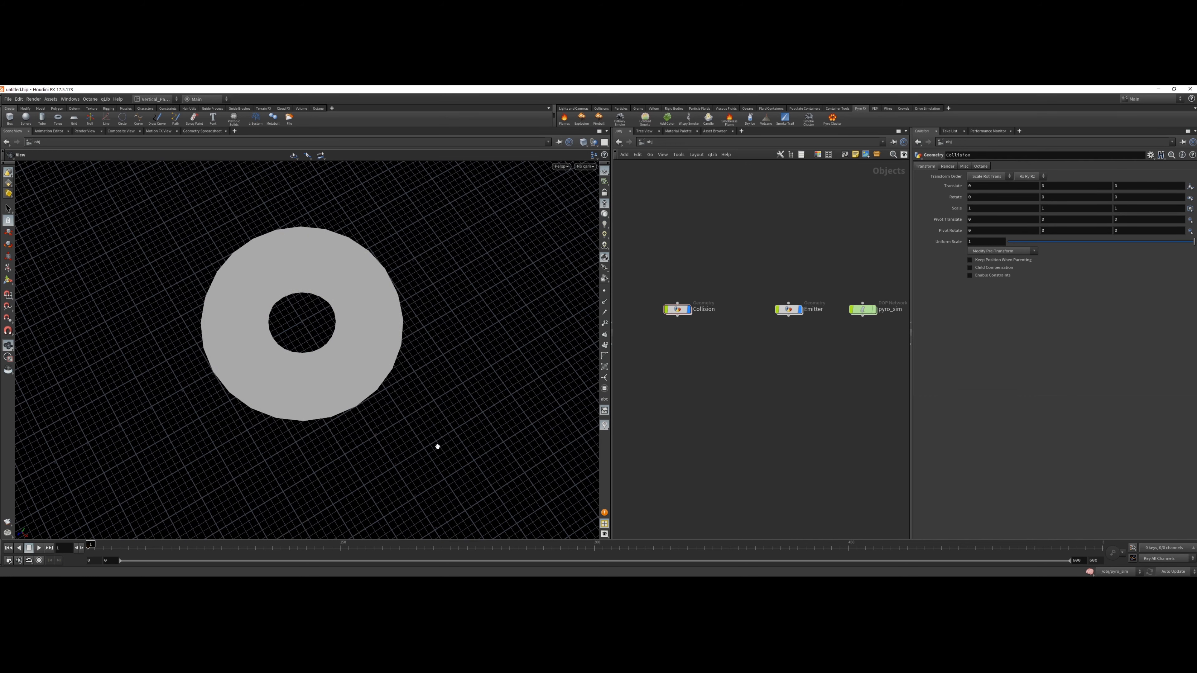
- Inside Collision, feed torus1 into a VDB from Polygons node
double_click(678, 309)
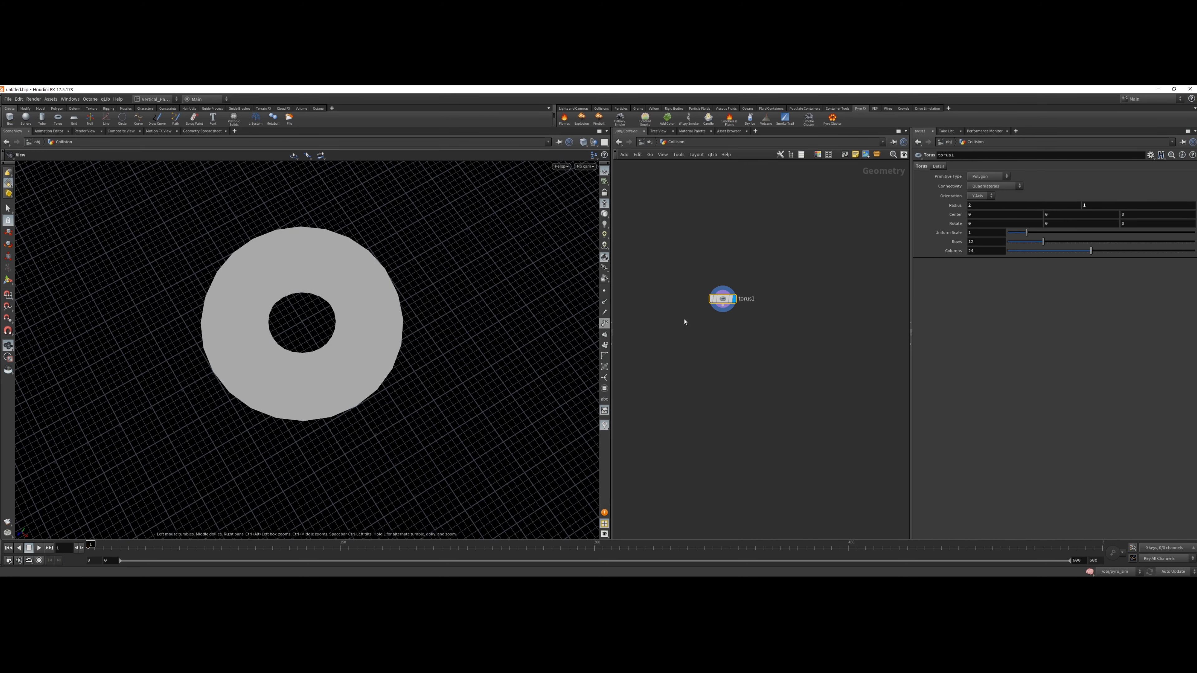
key("Tab")
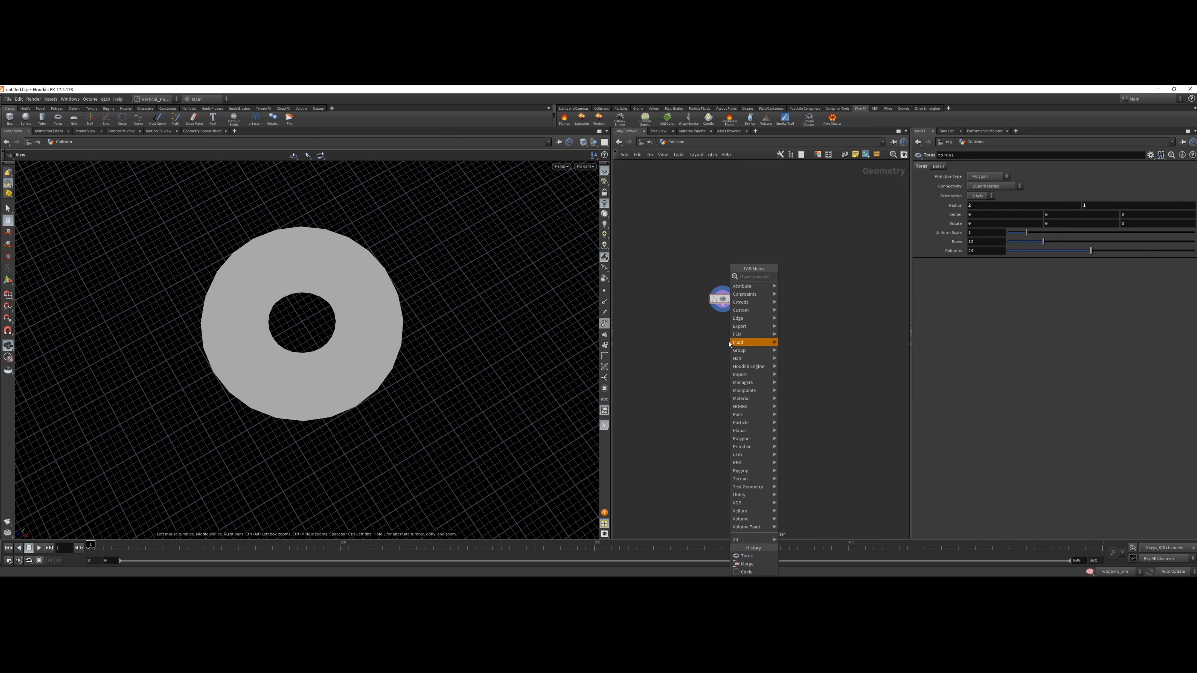
type("vdbfrompolygons1")
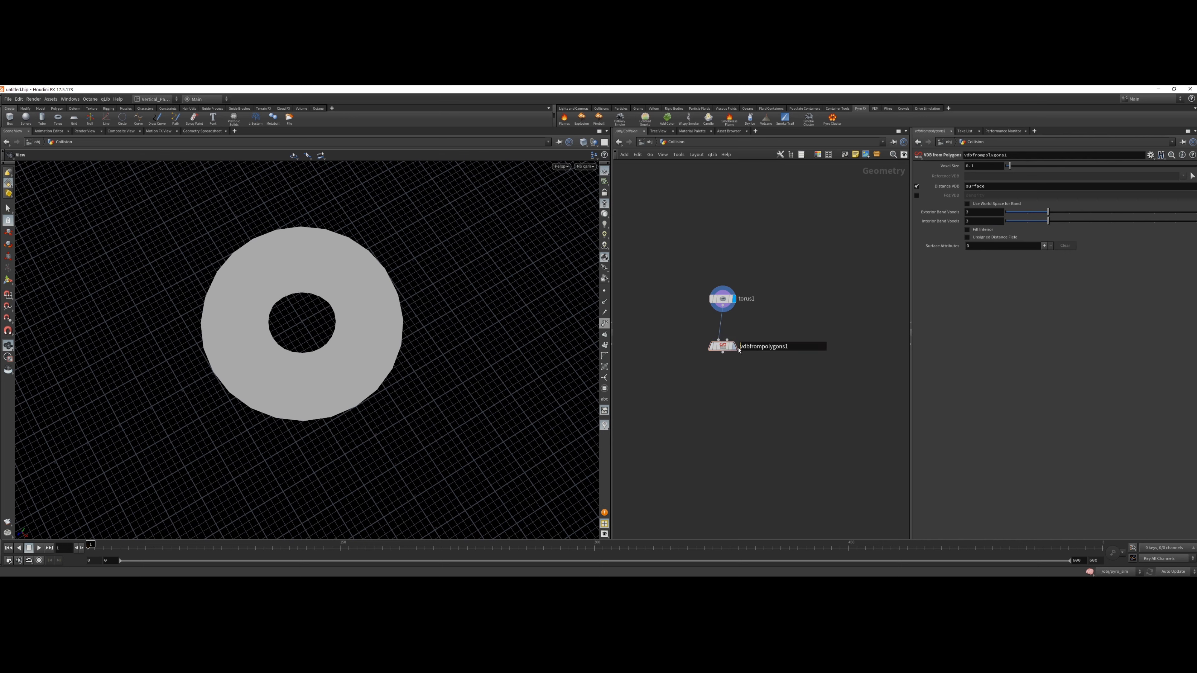
key("Tab")
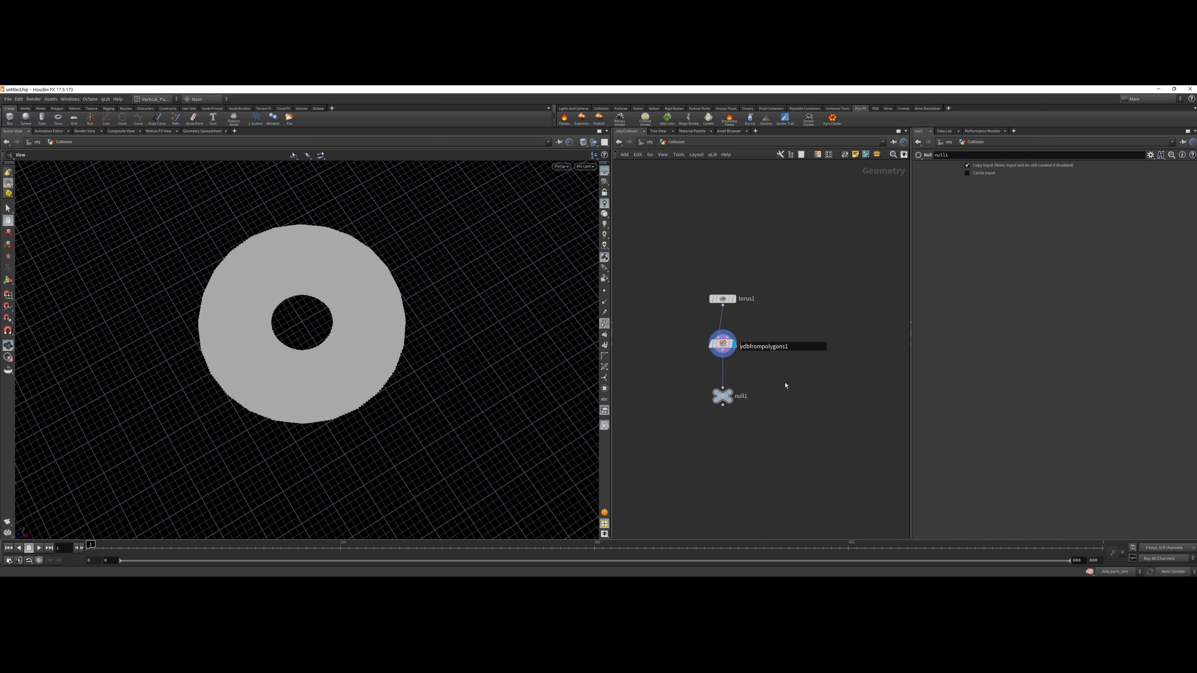
- End the chain with a Null renamed OUT_Collision
double_click(740, 396)
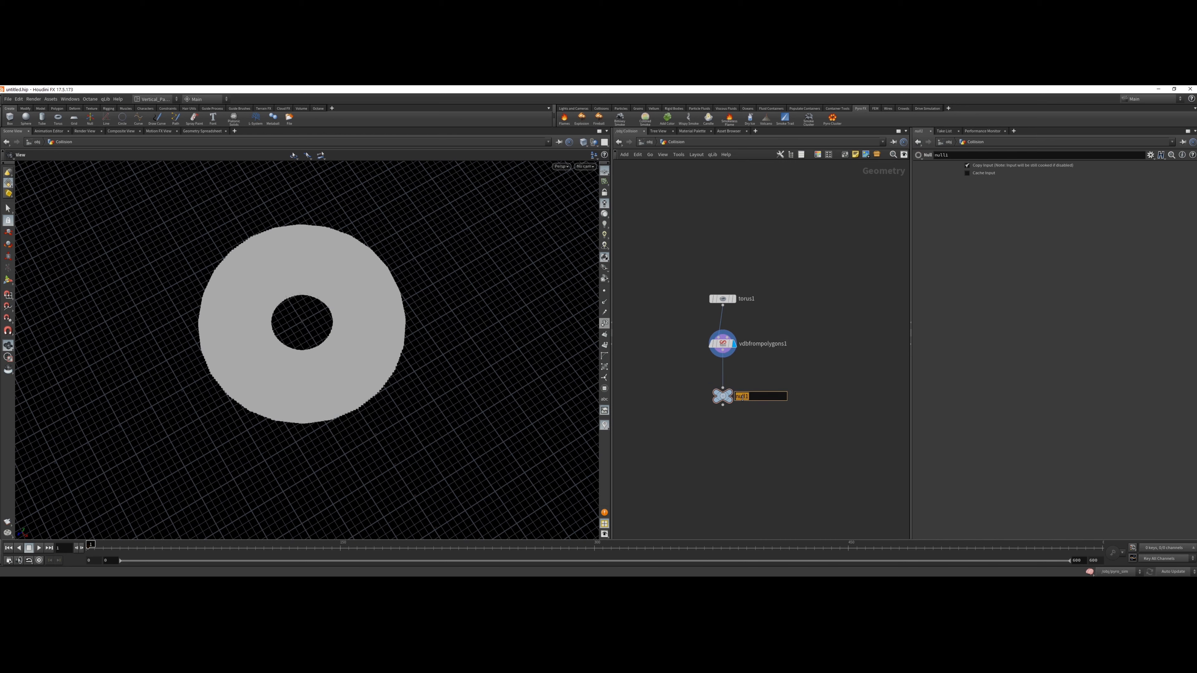
type("OUT_Colli")
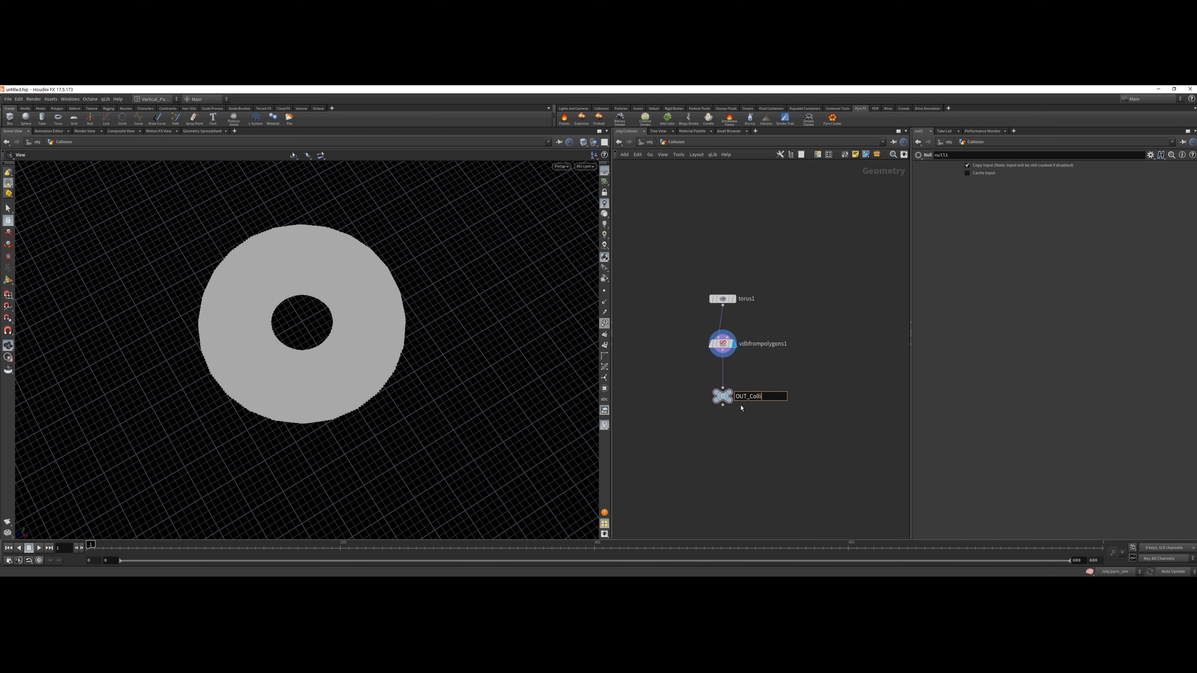
key("Enter")
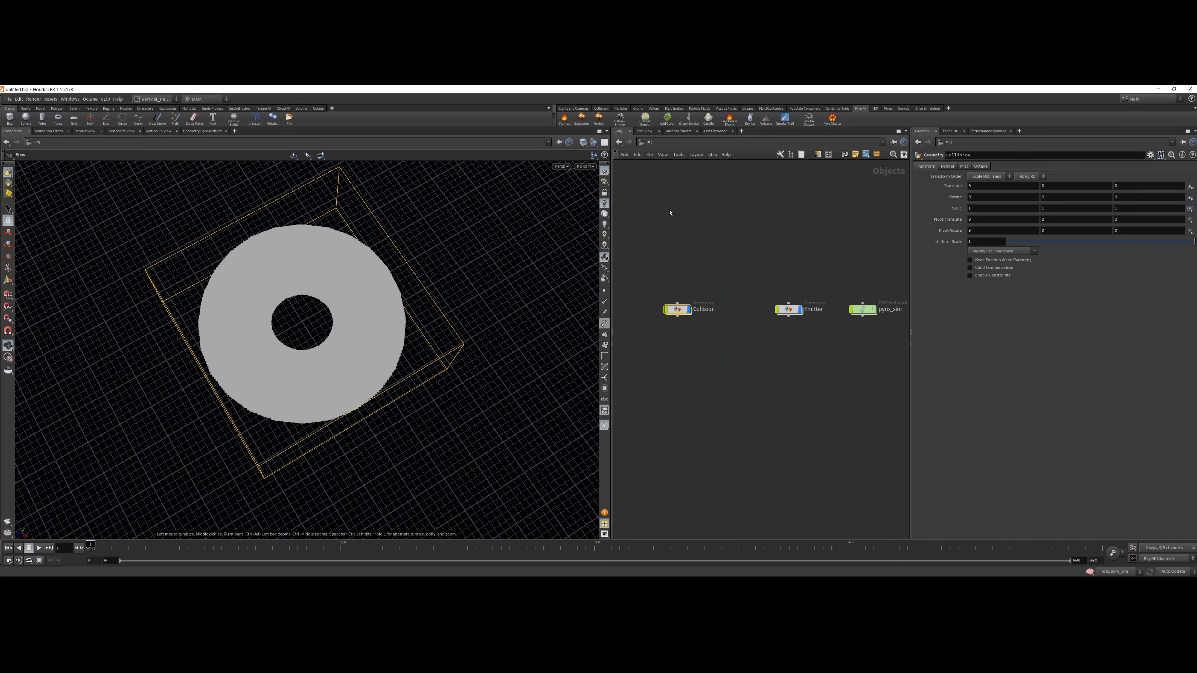
- Enter pyro_sim and play the simulation so the two smoke plumes rise
double_click(788, 309)
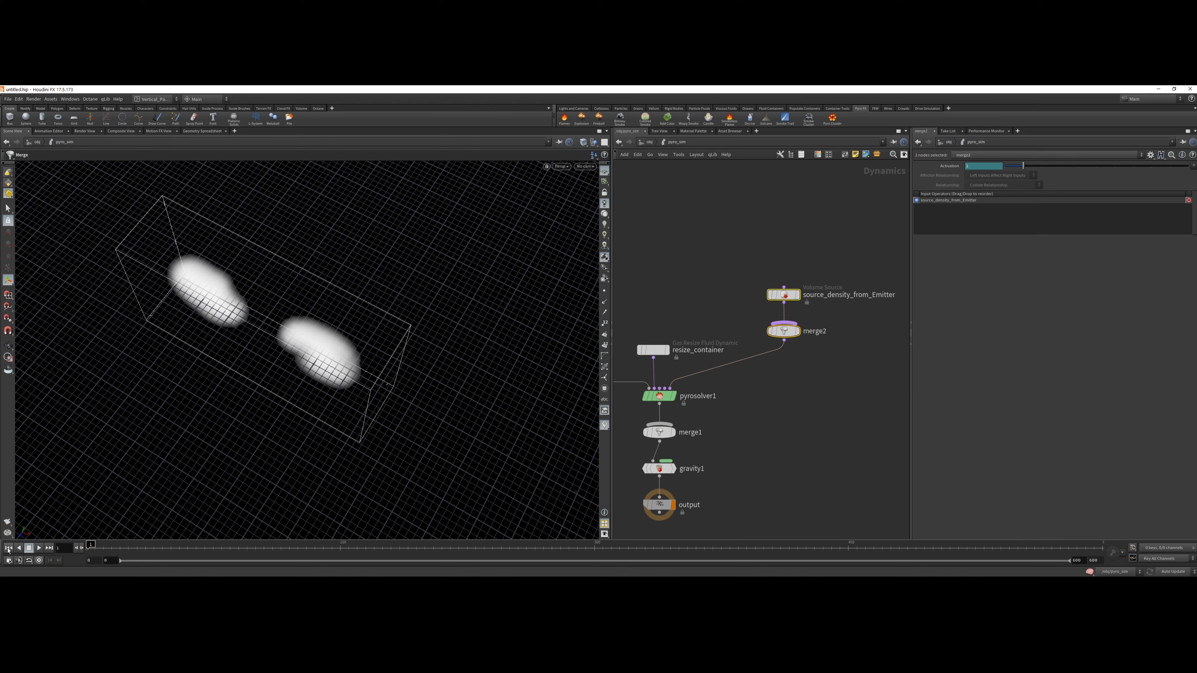
left_click(40, 548)
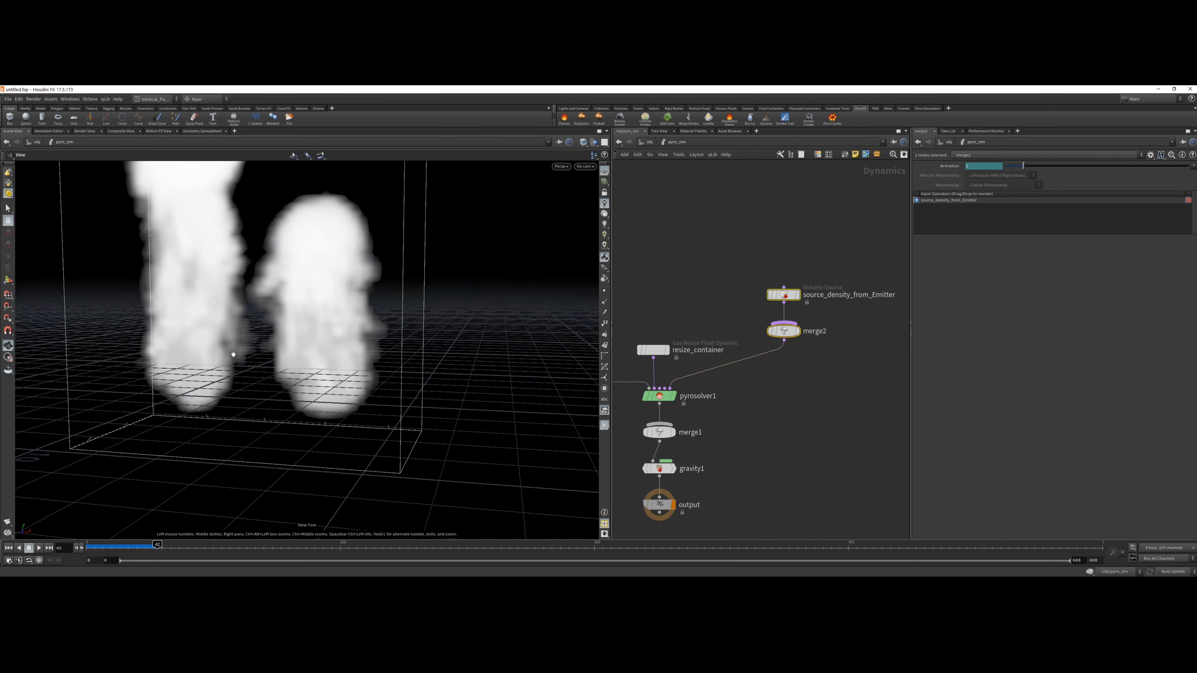
left_click_drag(232, 354, 258, 431)
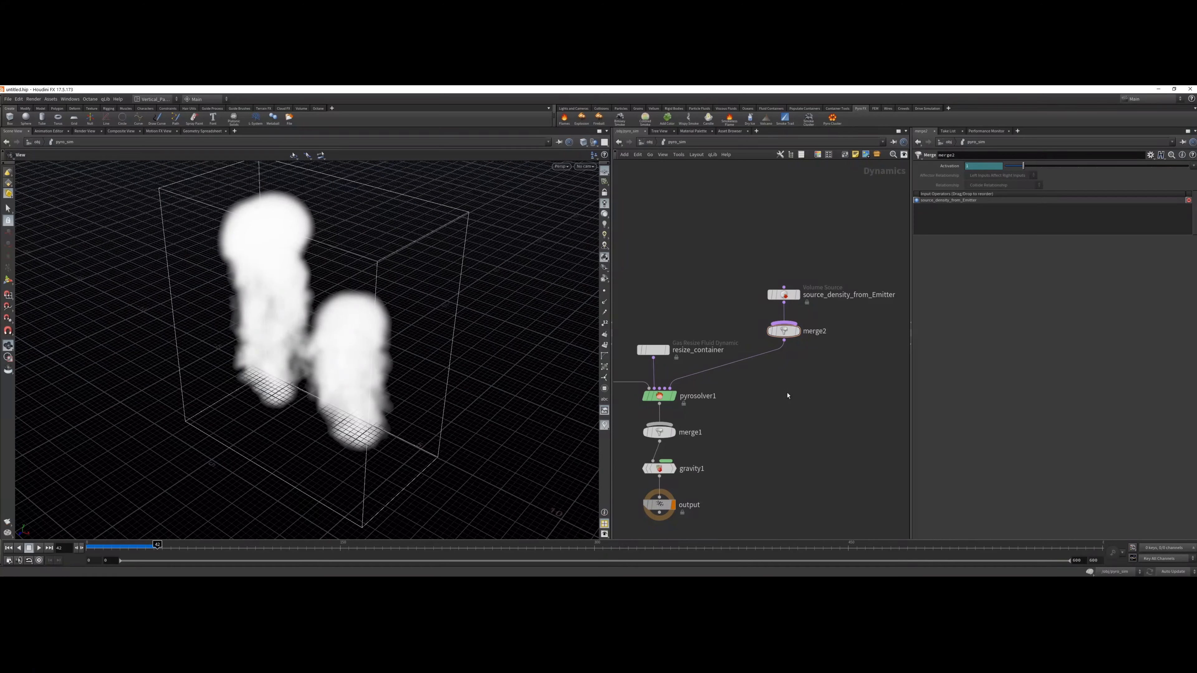
key("Tab")
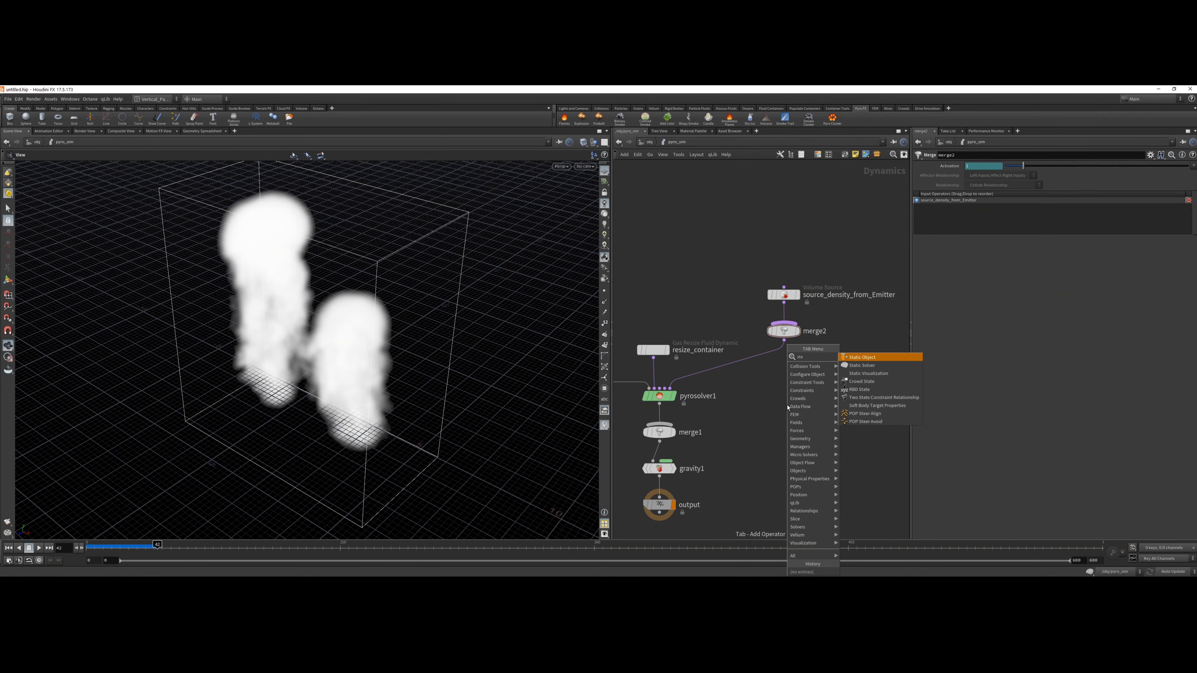
- Set staticobject1's collision division to By Size 0.1 with proxy volume /obj/collision/OUT_Collision
left_click(862, 357)
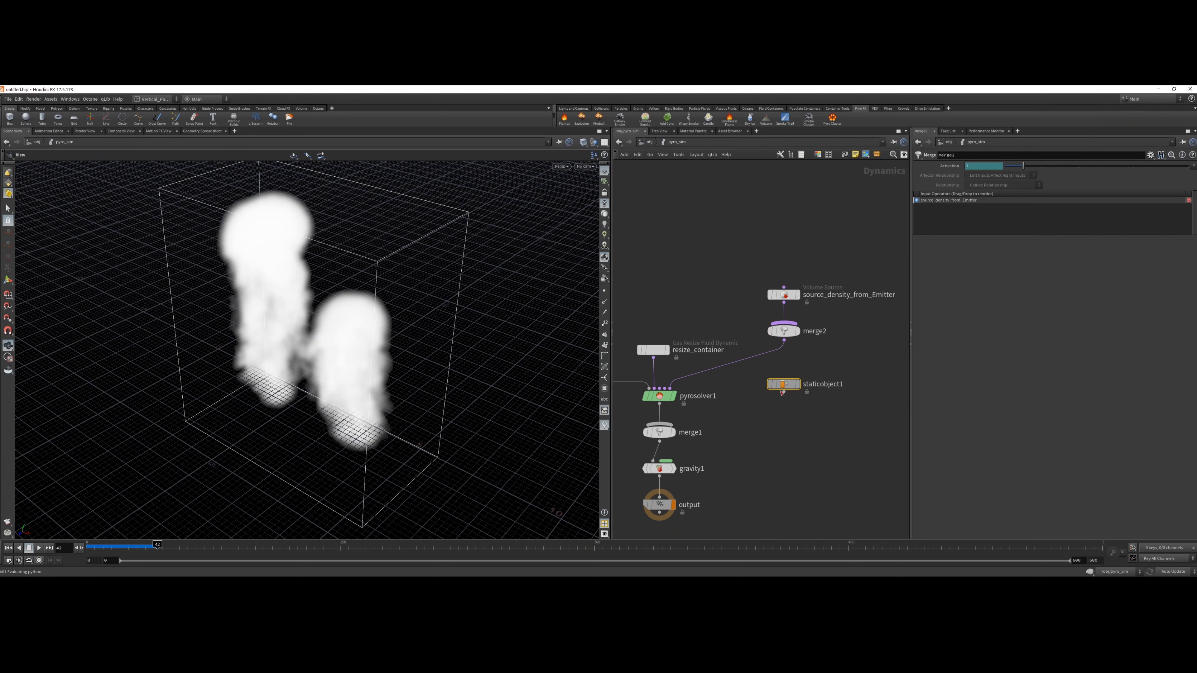
left_click(784, 384)
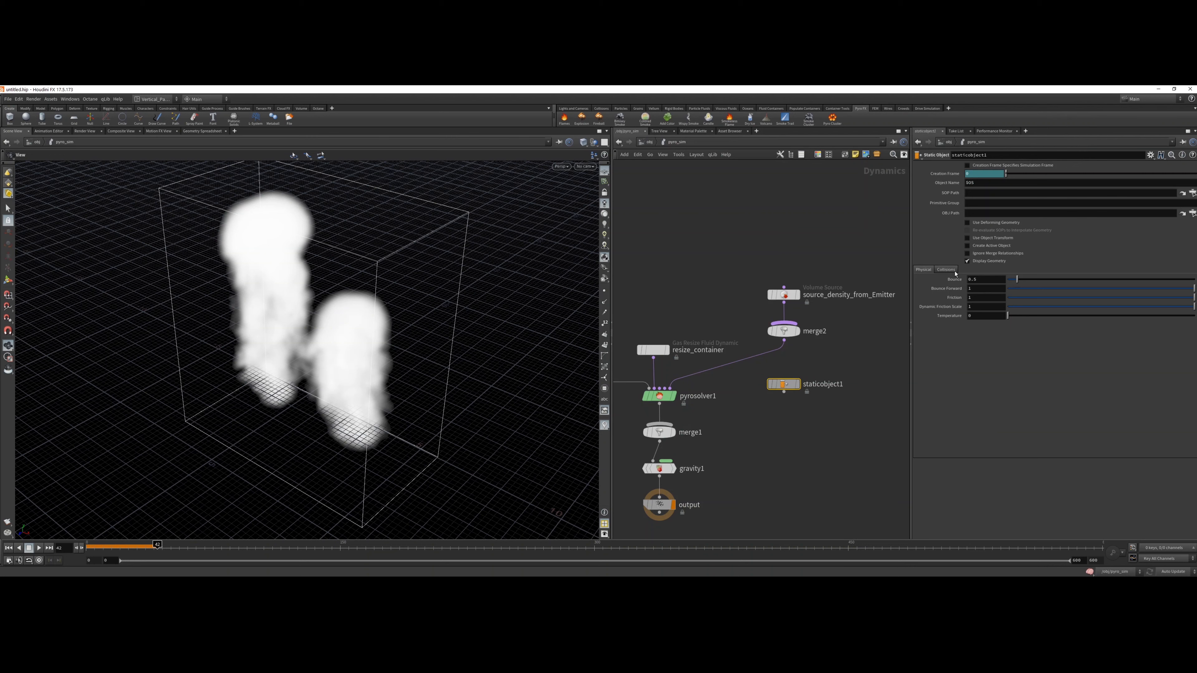
left_click(946, 269)
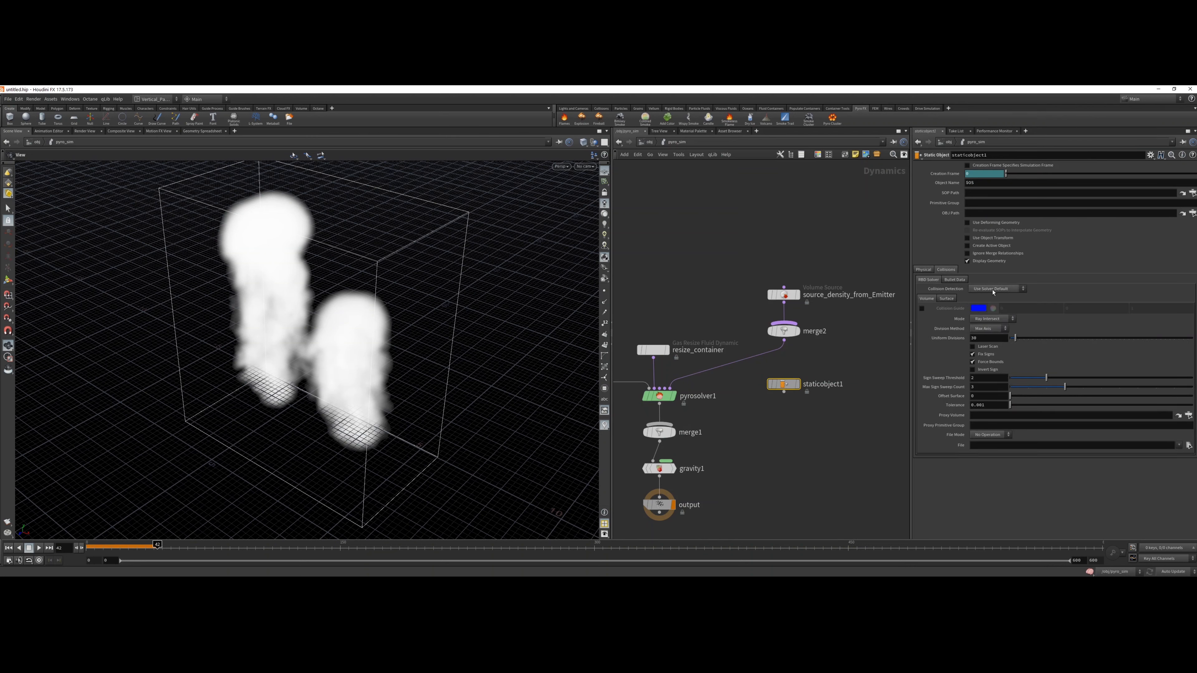
left_click(992, 318)
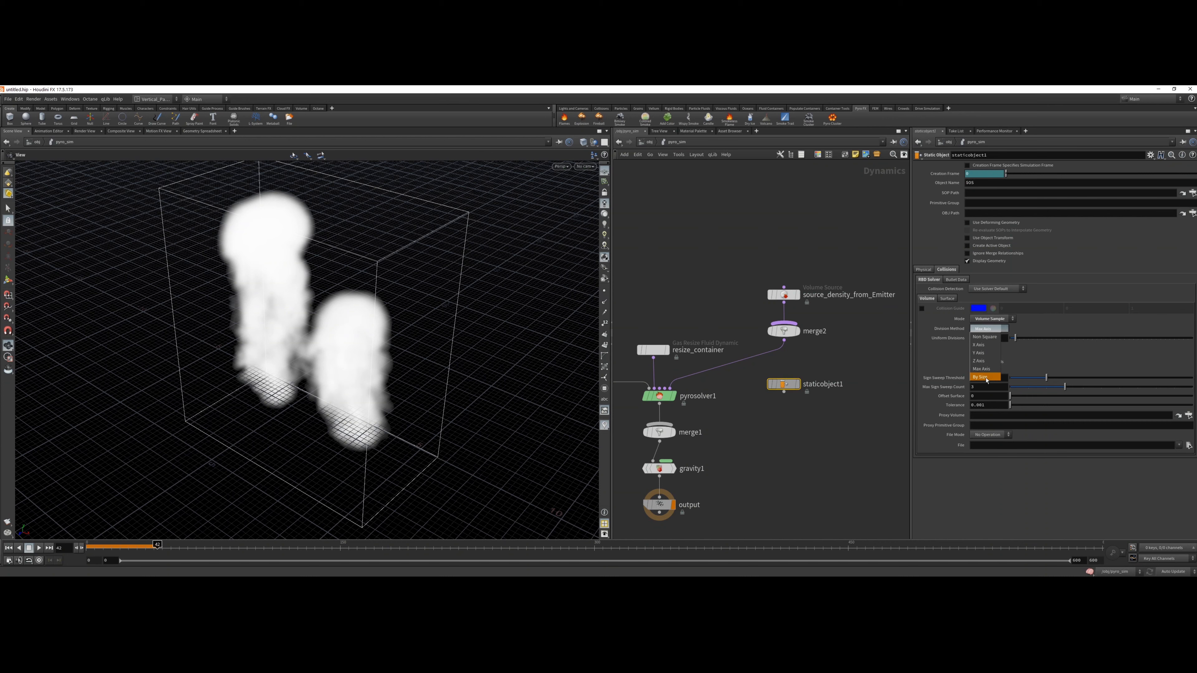
mouse_move(987, 373)
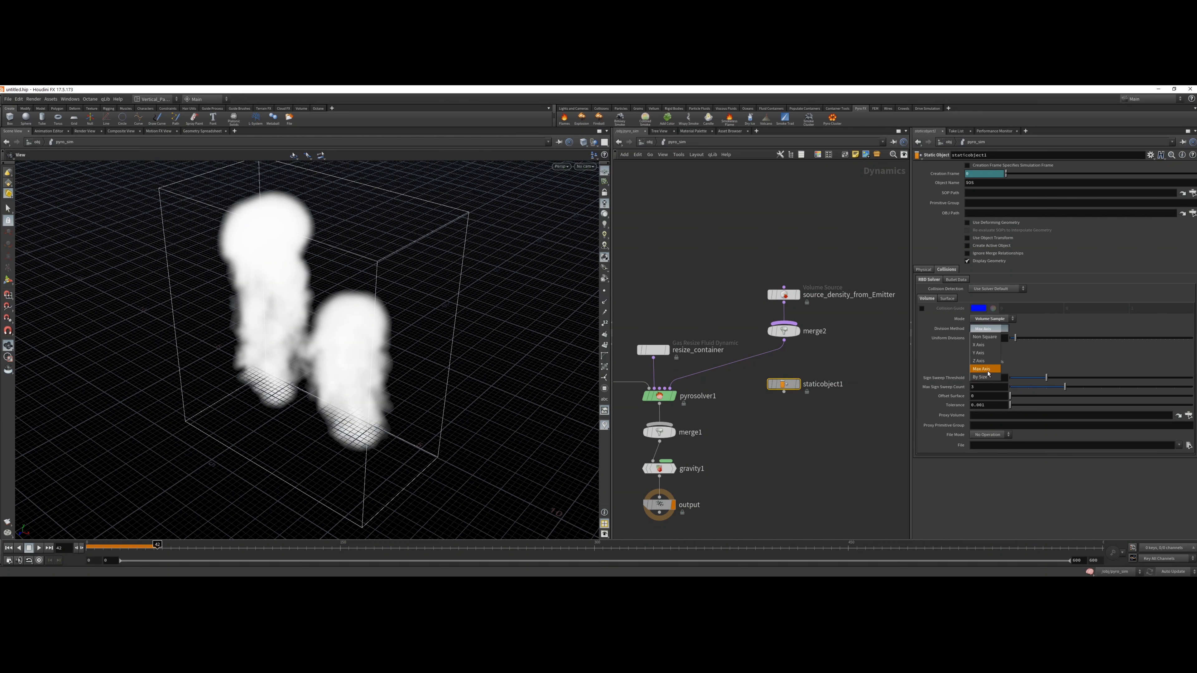
left_click(980, 376)
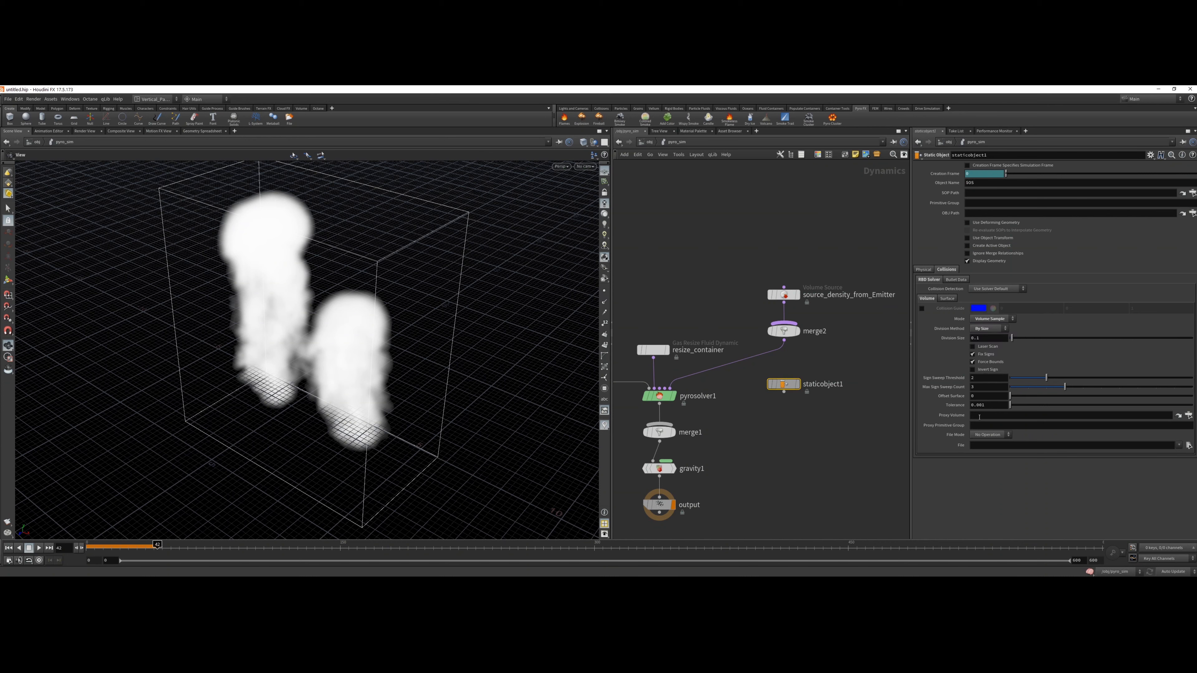
left_click(1191, 202)
type("/obj/Collision/OUT_Collision")
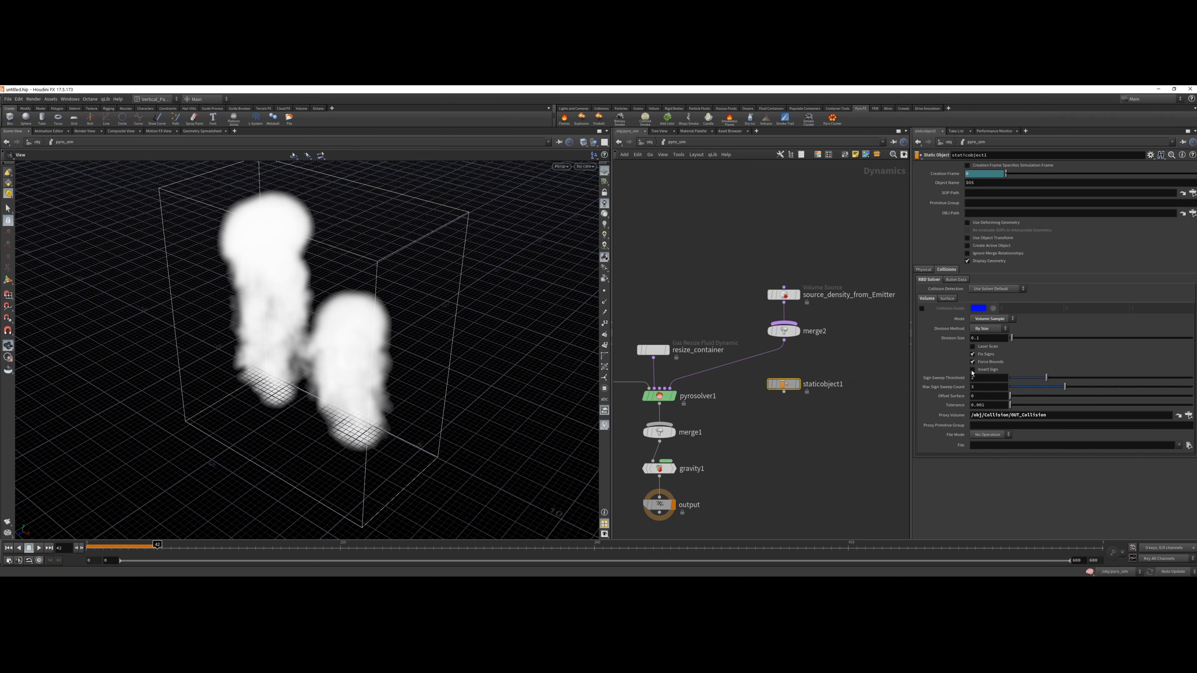
mouse_move(973, 369)
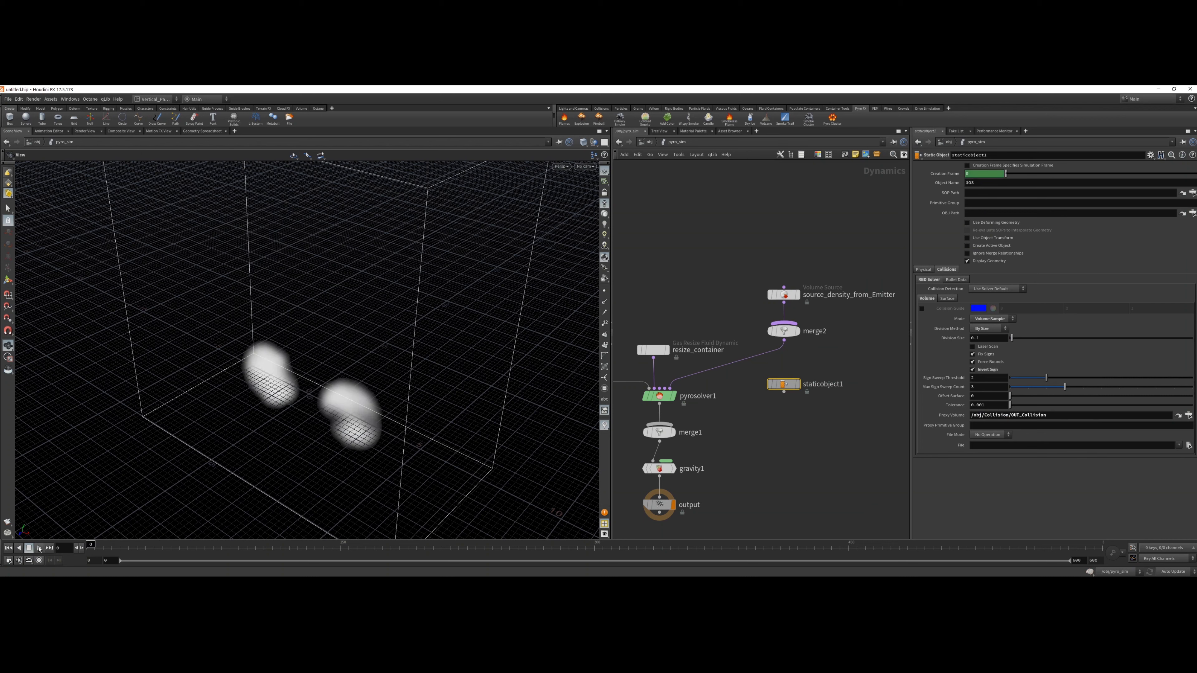
- Wire staticobject1 into merge1, play the simulation and return to frame 1
left_click(39, 548)
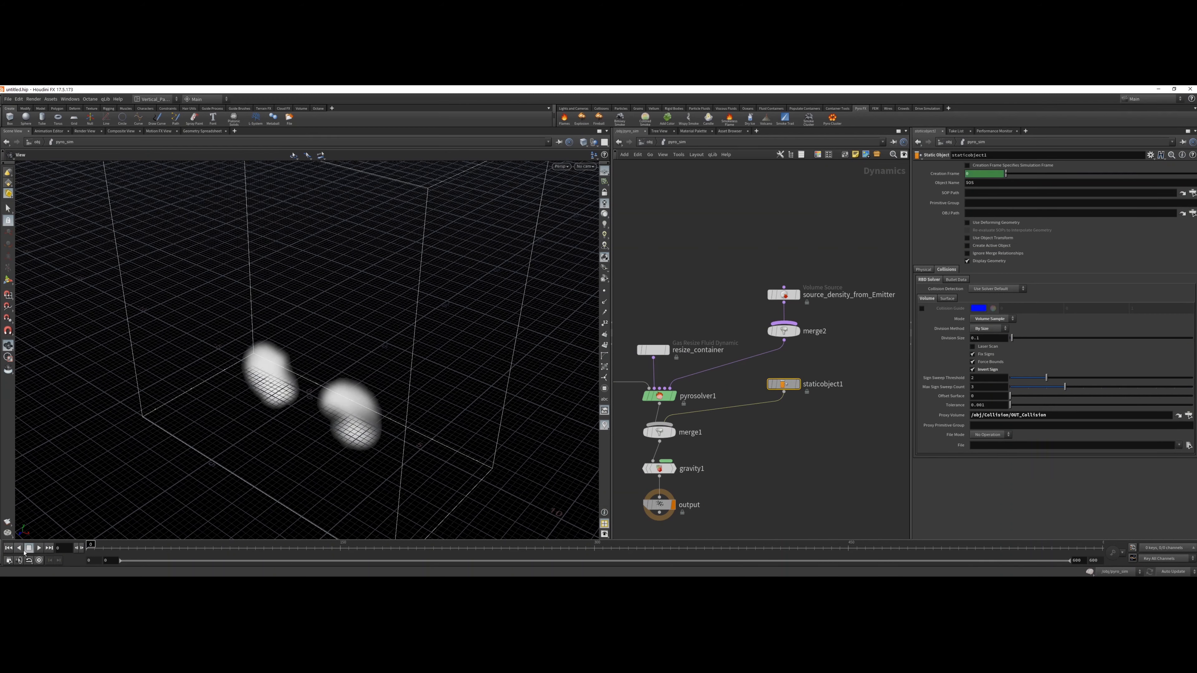
left_click(39, 548)
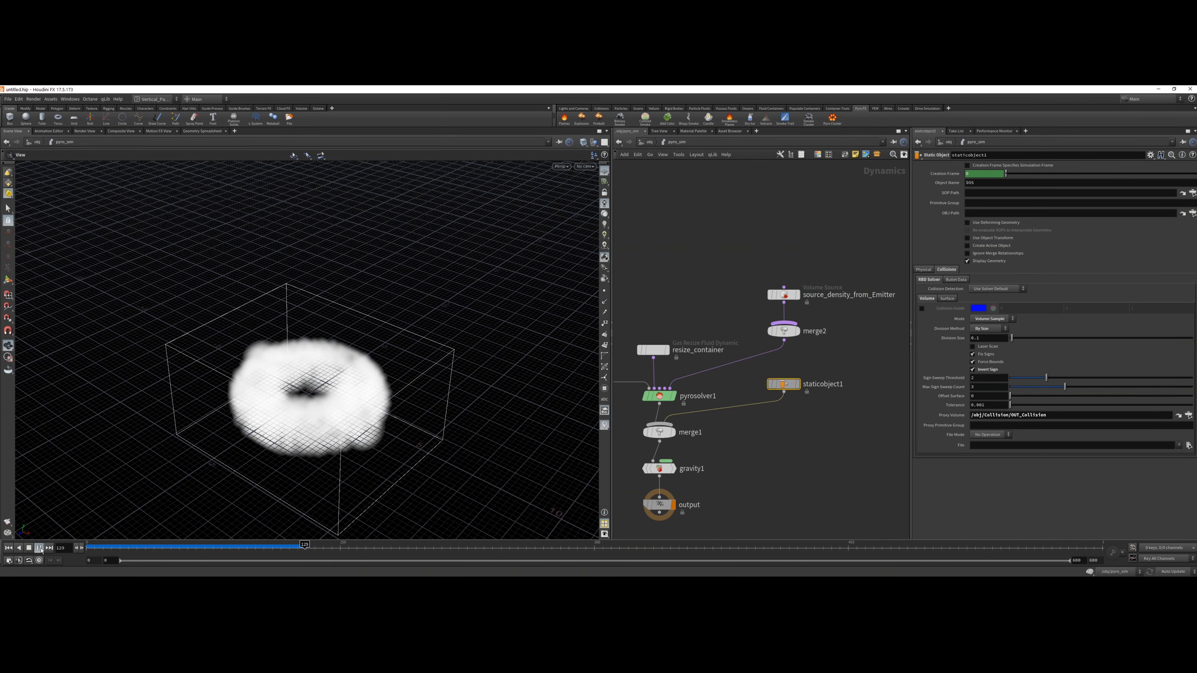
left_click(9, 547)
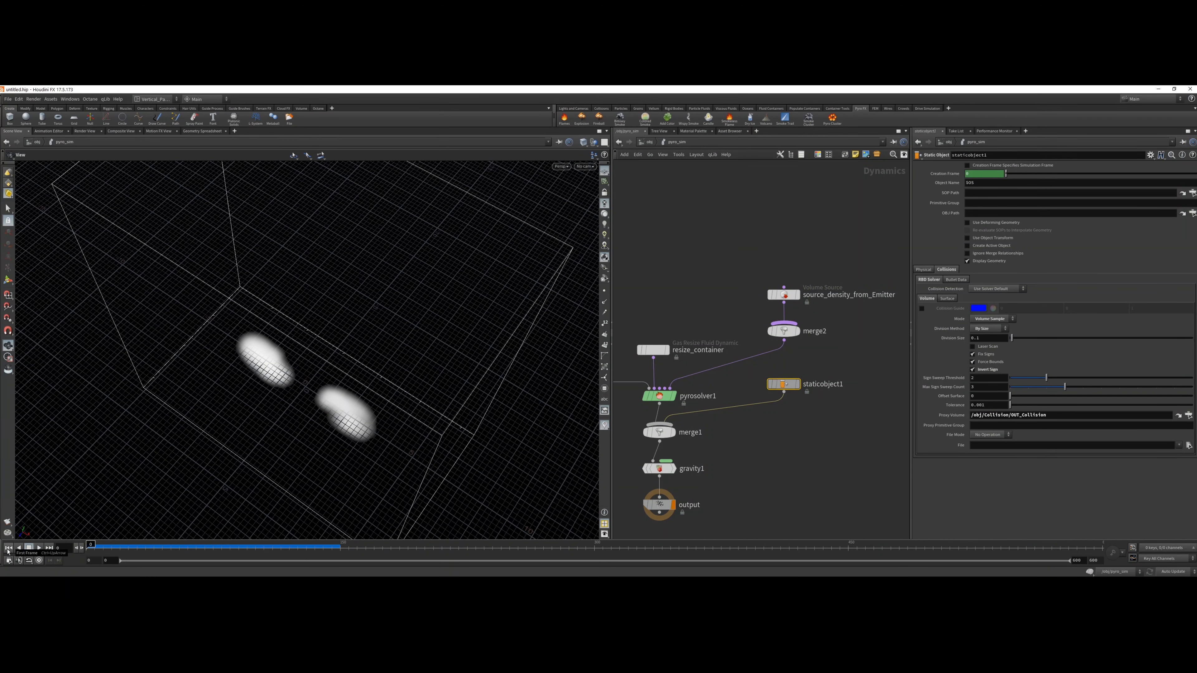
- Edit pyrosolver1's Buoyancy Dir, play the smoke filling the torus ring, then rewind to frame 1
left_click(660, 396)
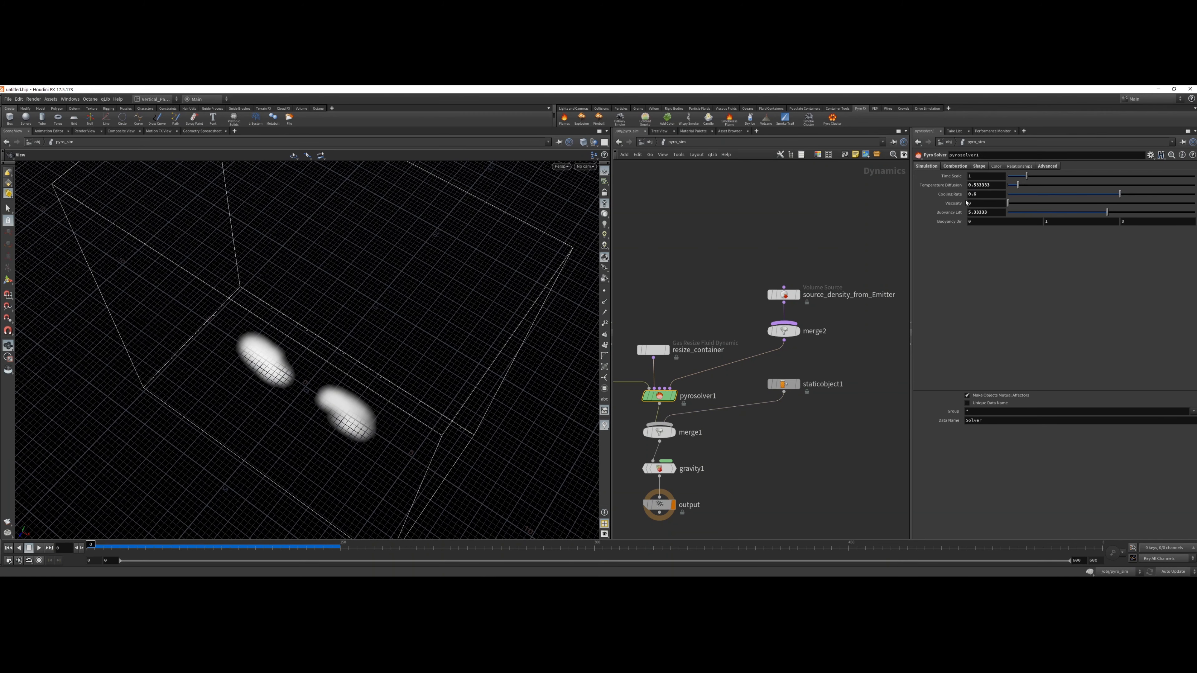
mouse_move(1016, 229)
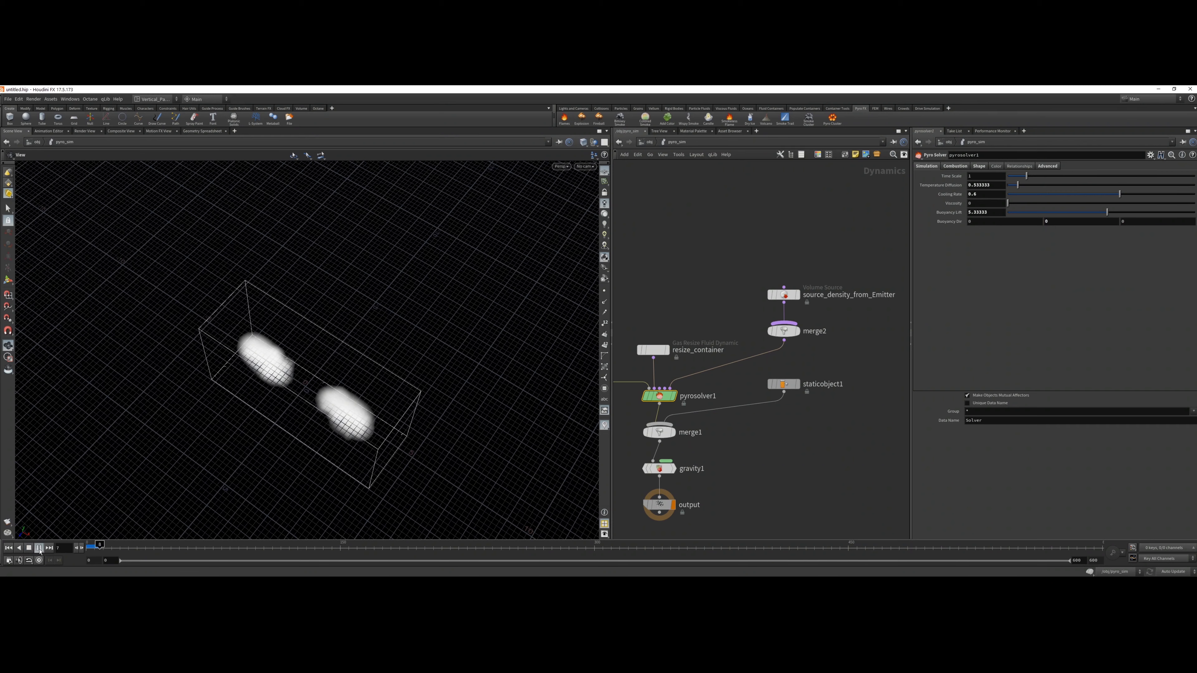
left_click(38, 548)
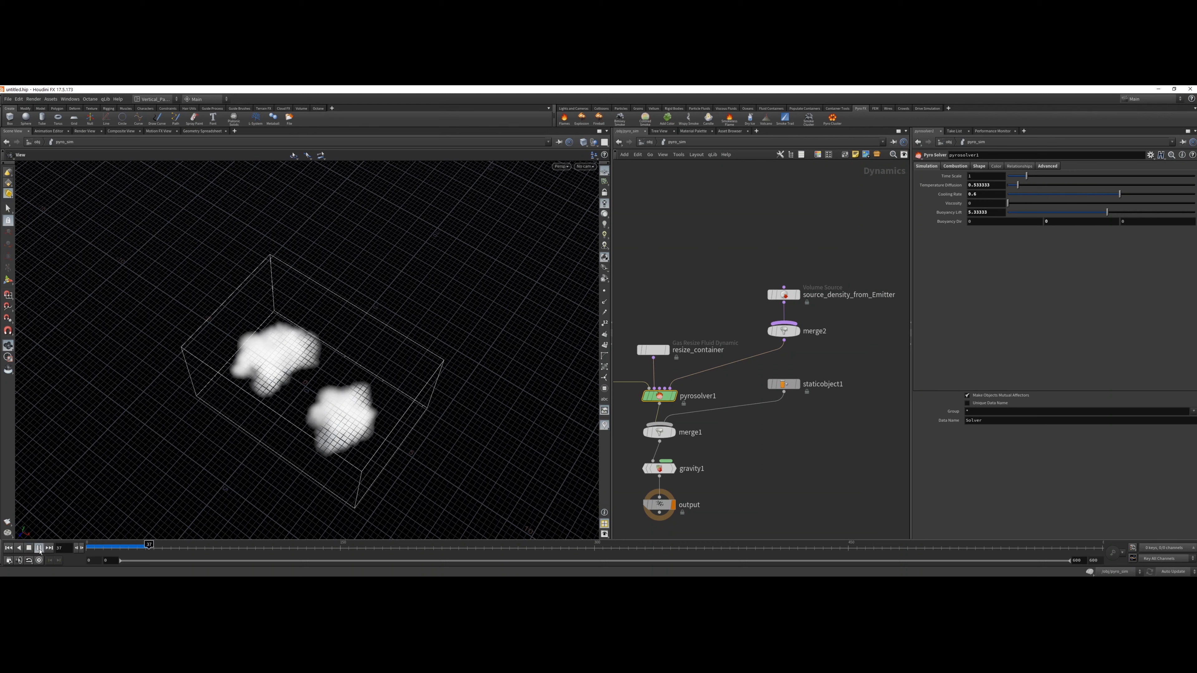
left_click(38, 547)
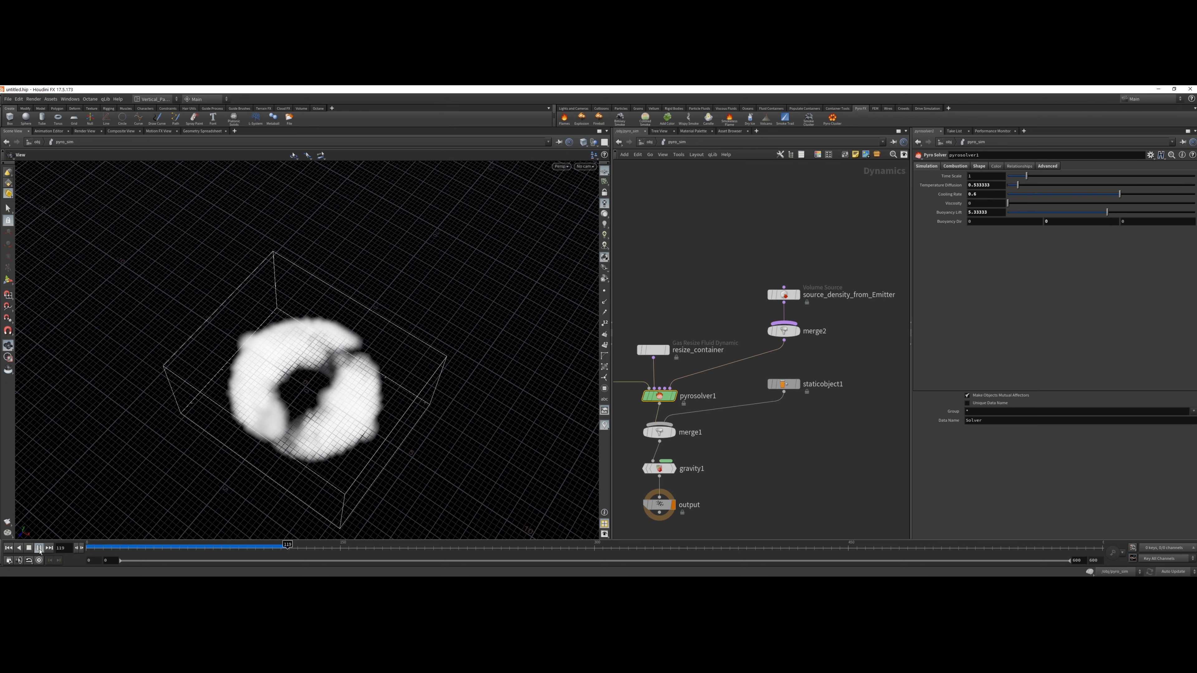
left_click(39, 548)
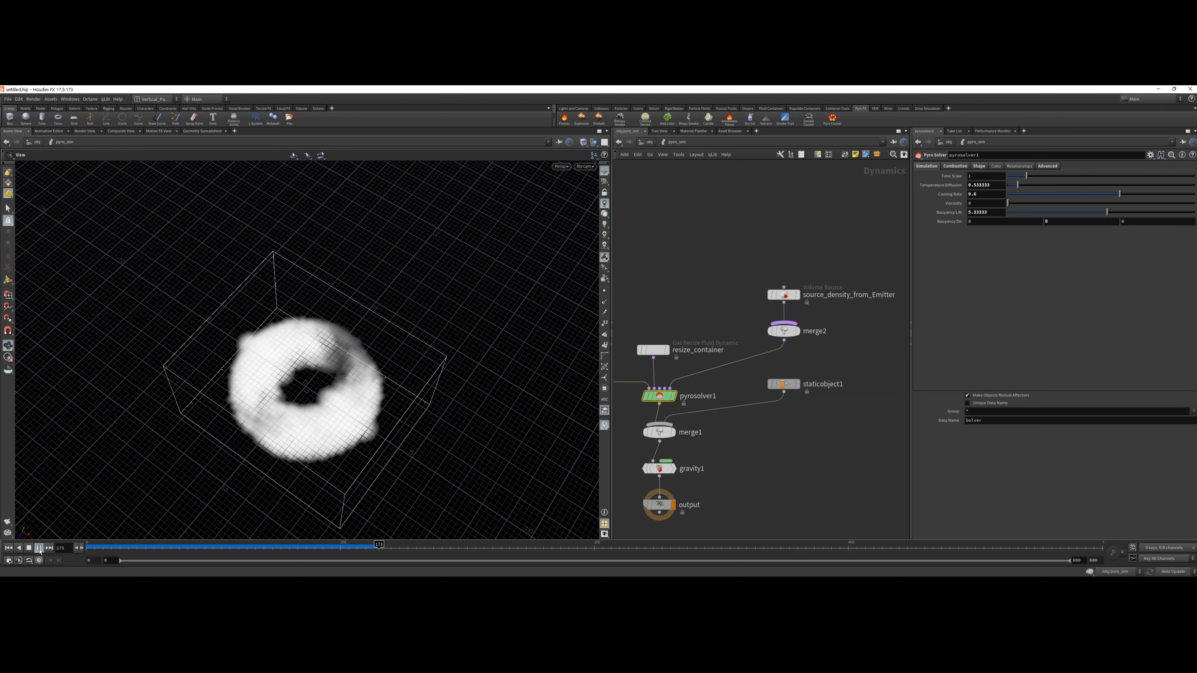
left_click(39, 548)
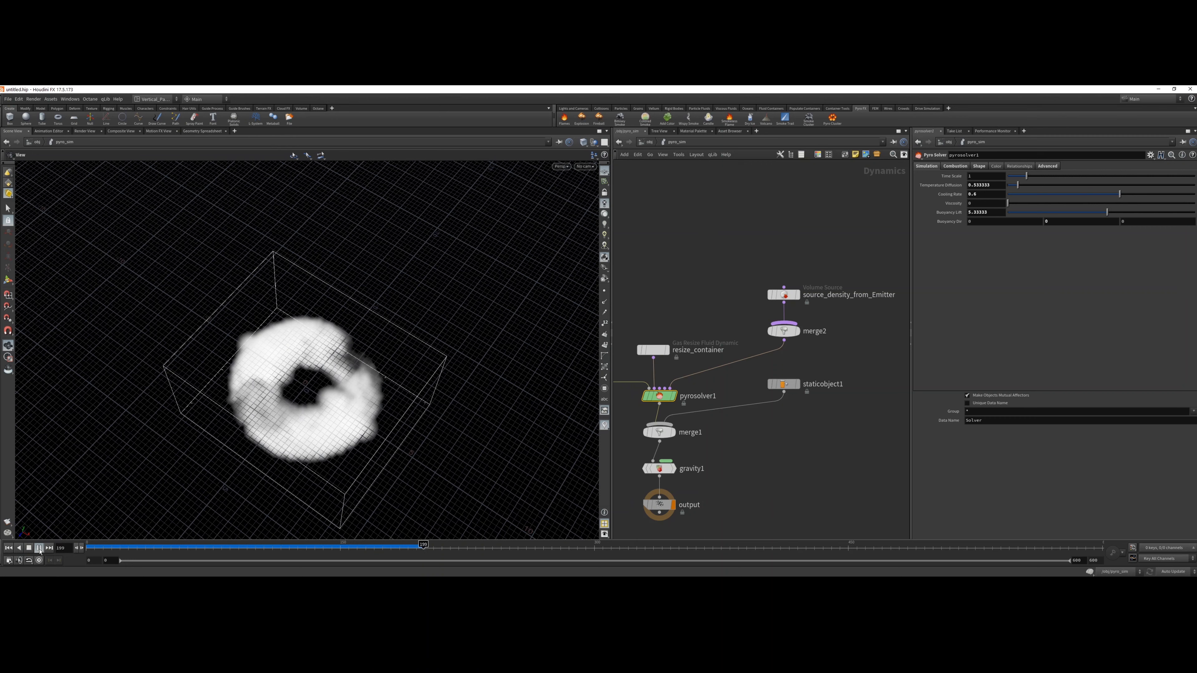
left_click(40, 548)
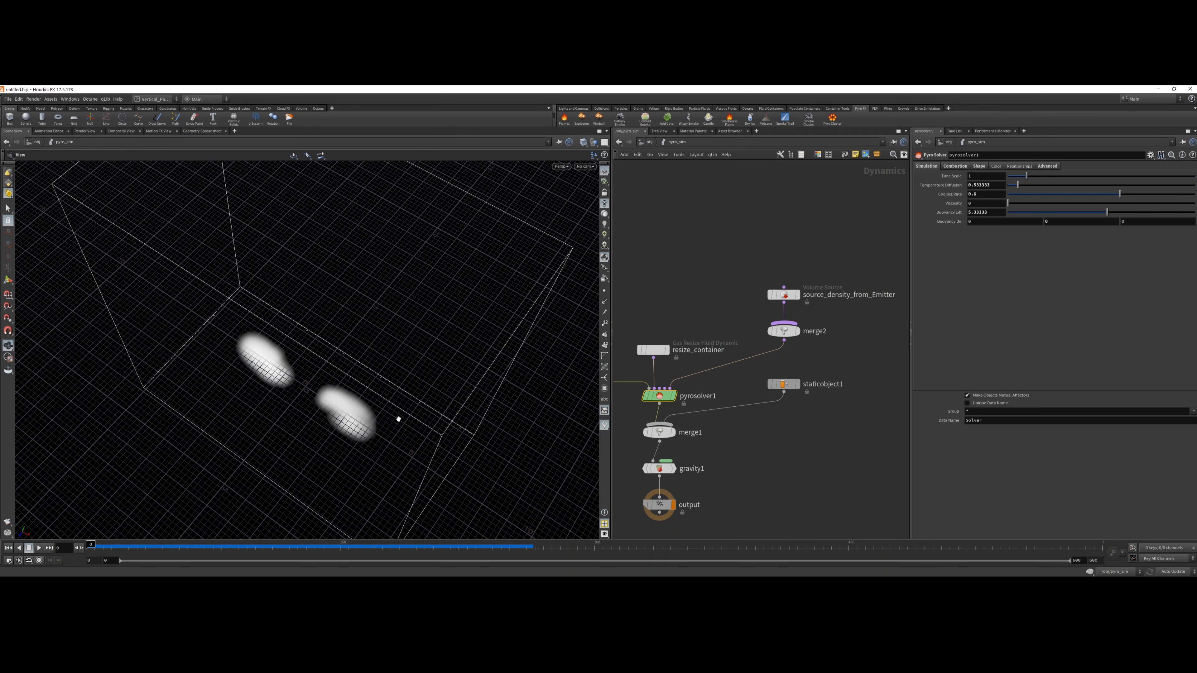
mouse_move(205, 403)
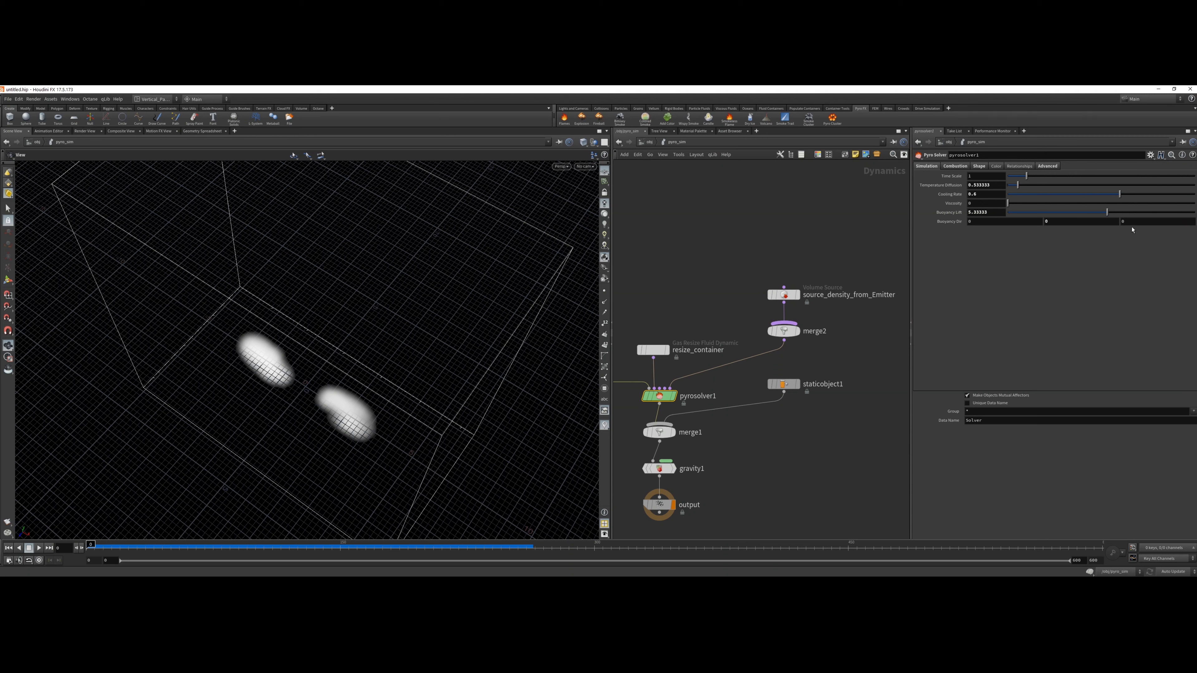
- Set Buoyancy Lift to 8 and Buoyancy Dir to 0 0 -1, then replay and scrub the smoke arc
left_click(1157, 221)
type("1")
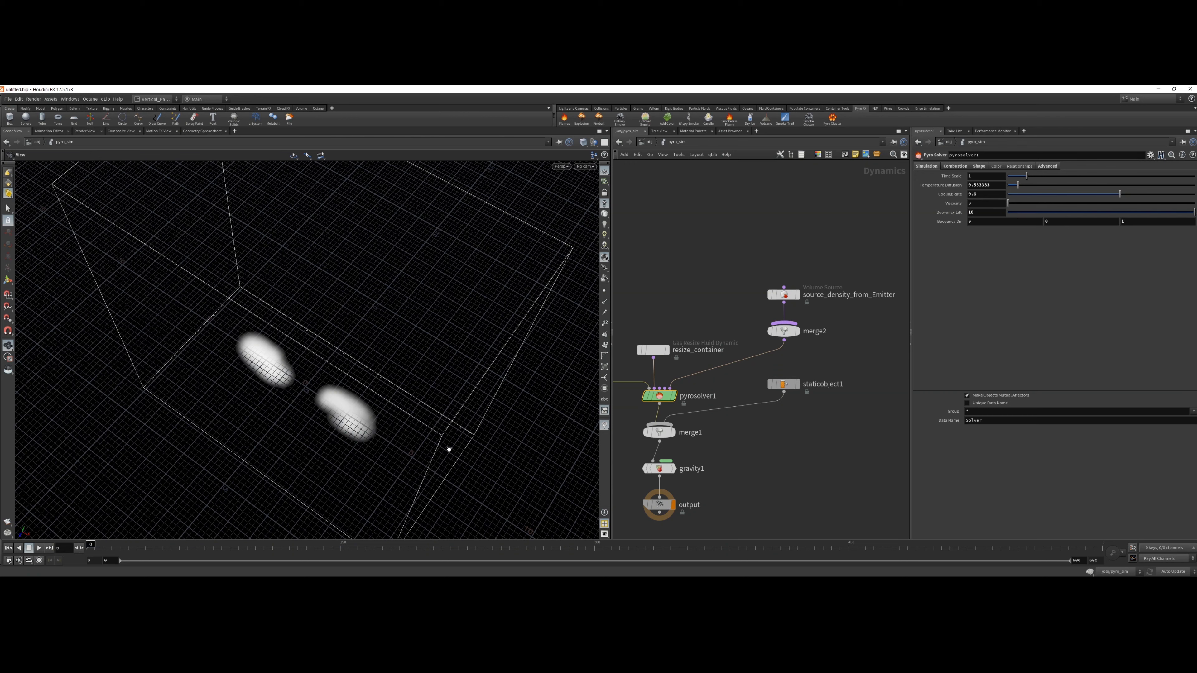
left_click(39, 547)
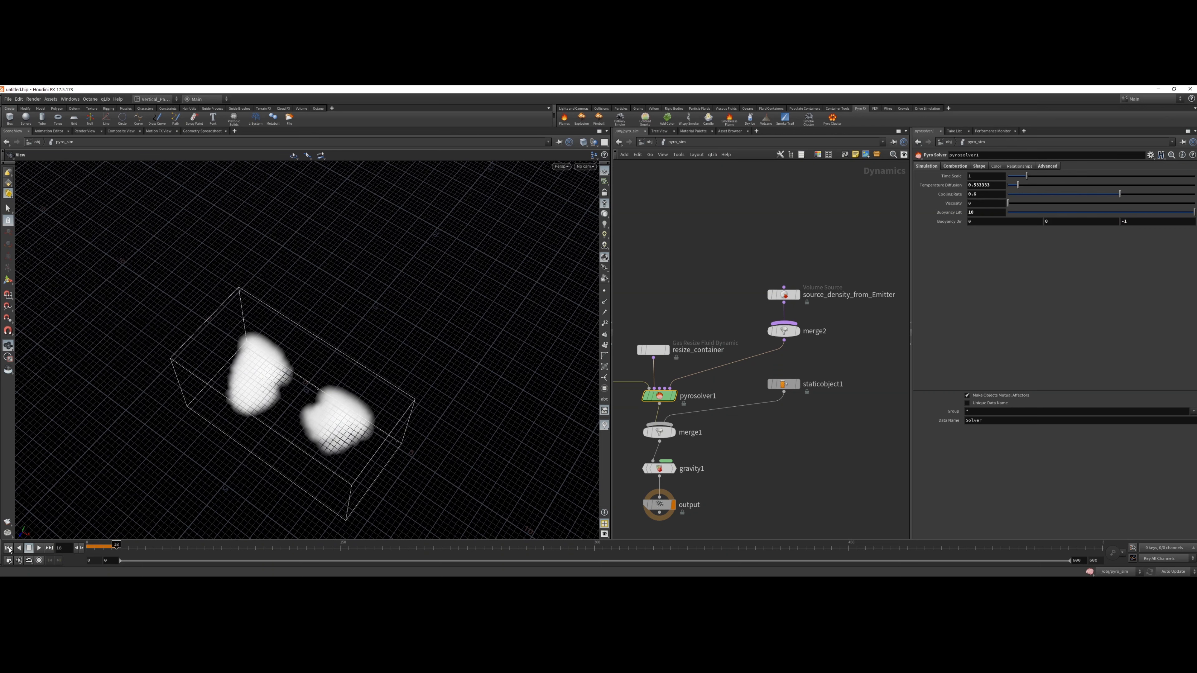
left_click(39, 548)
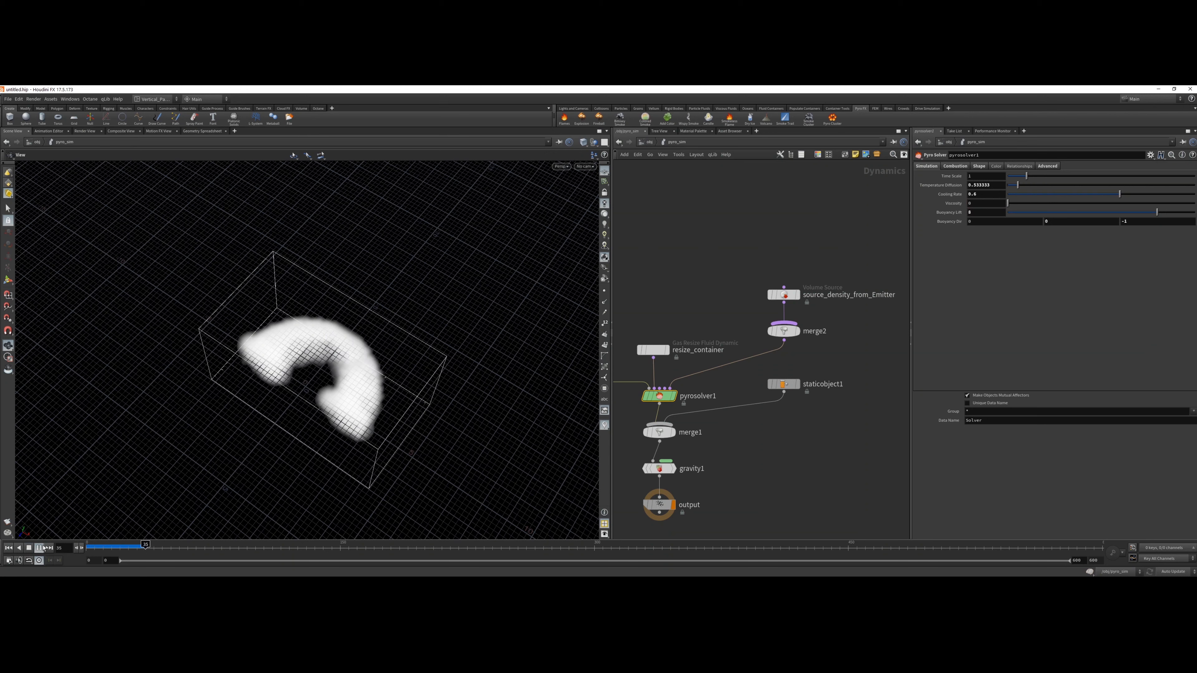
left_click_drag(146, 544, 192, 544)
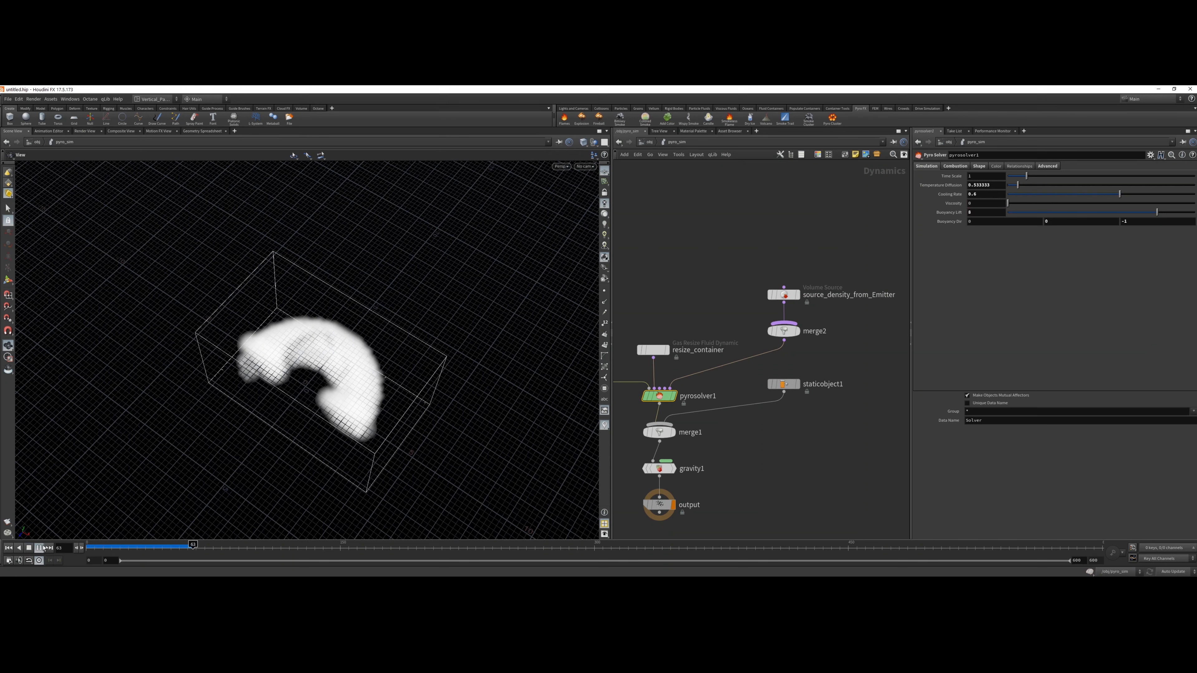
left_click(39, 548)
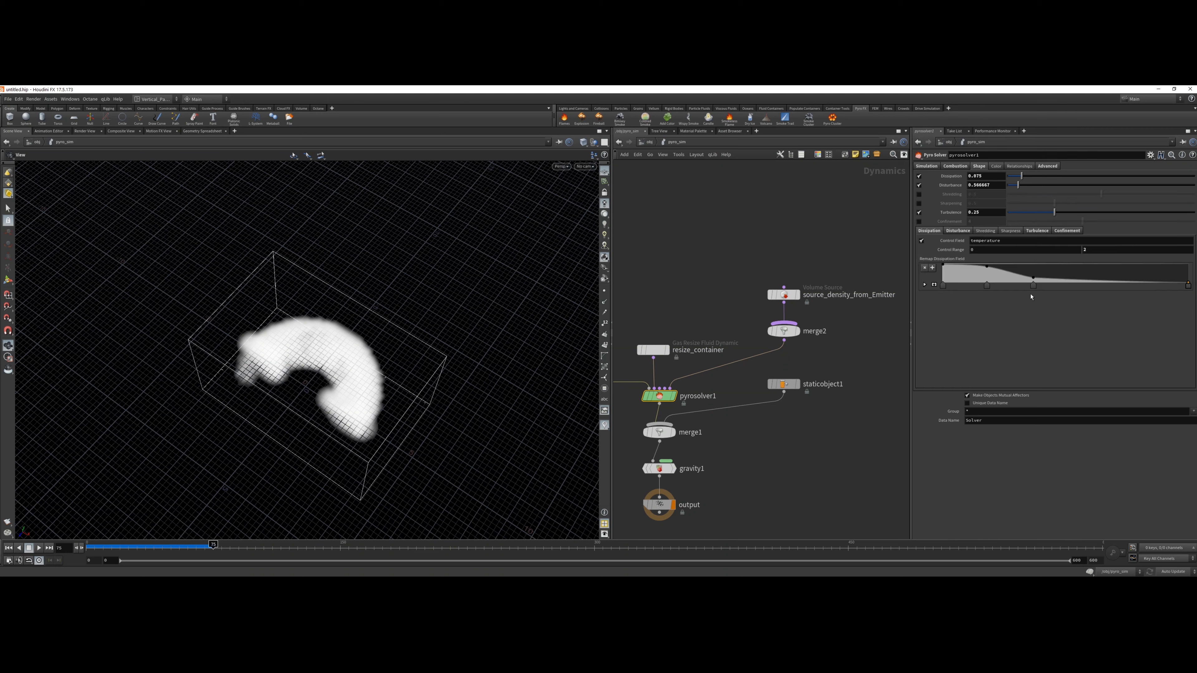
mouse_move(985, 207)
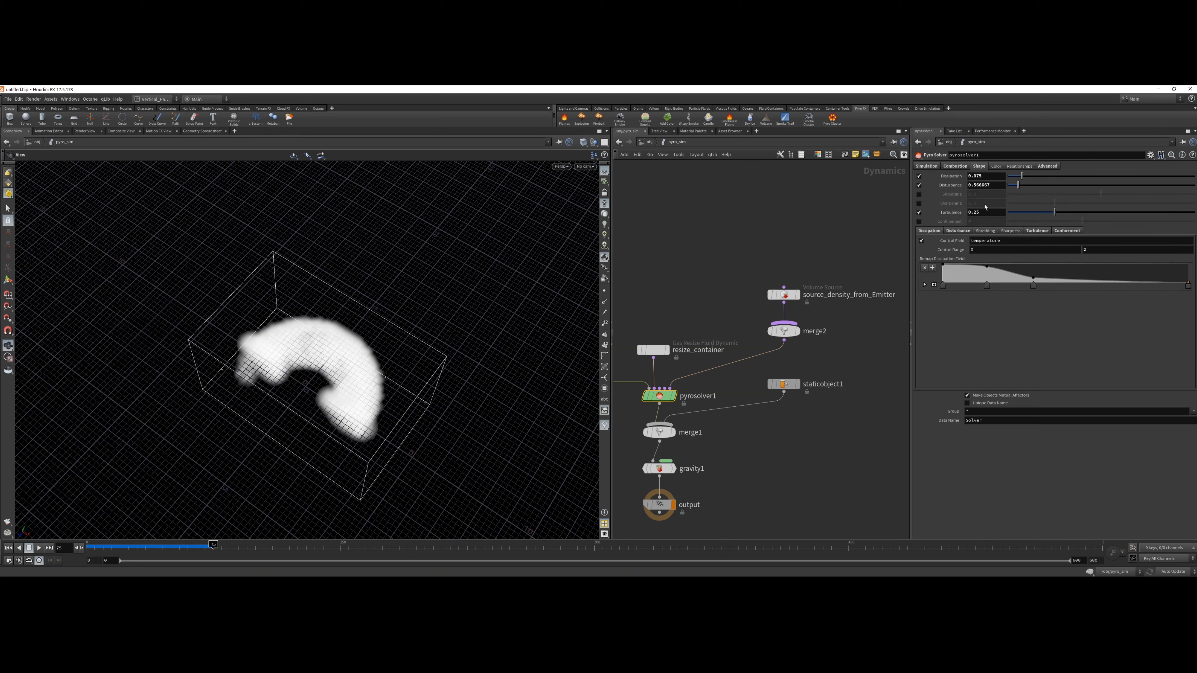
- Set Shape dissipation 0.2, disturbance 0.1, turbulence 0.8, revealing Swirl Size 2.5
left_click(985, 175)
type("0.1")
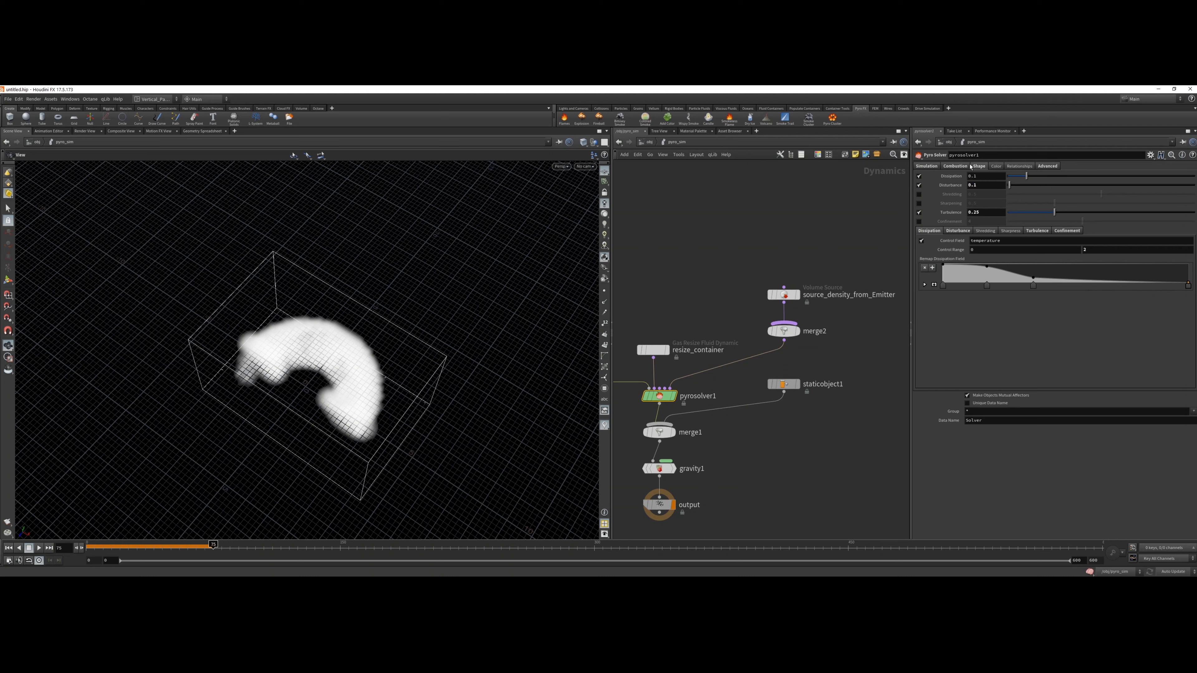
left_click(981, 212)
type(".8")
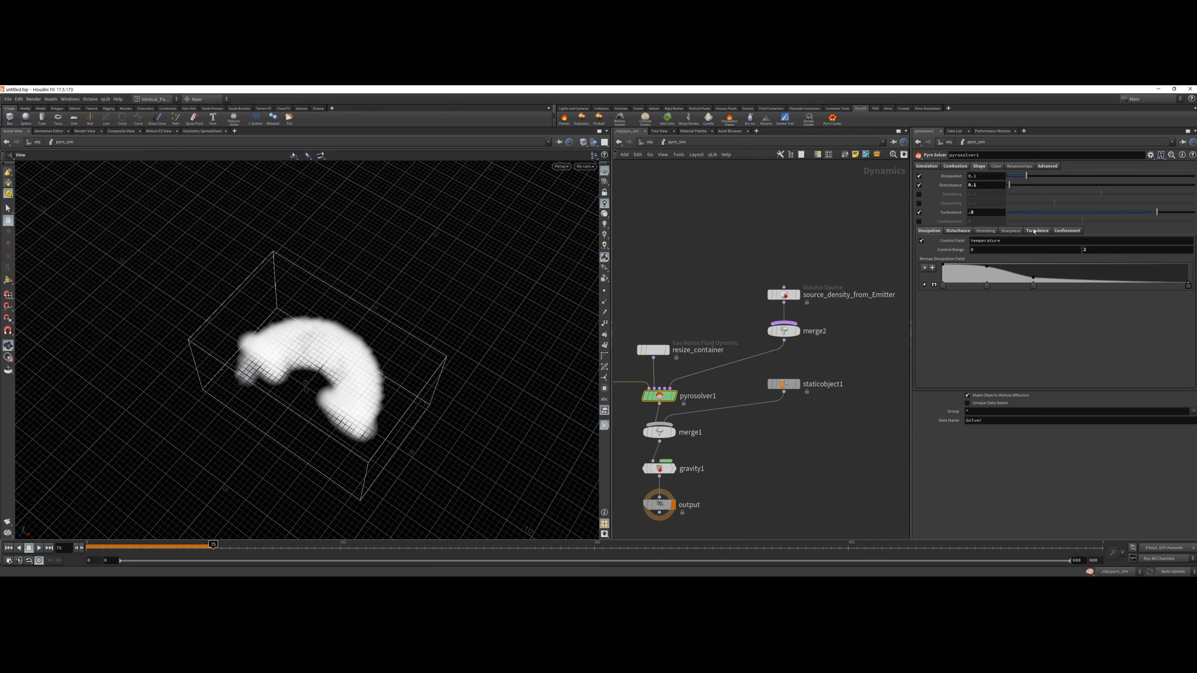
left_click(1036, 230)
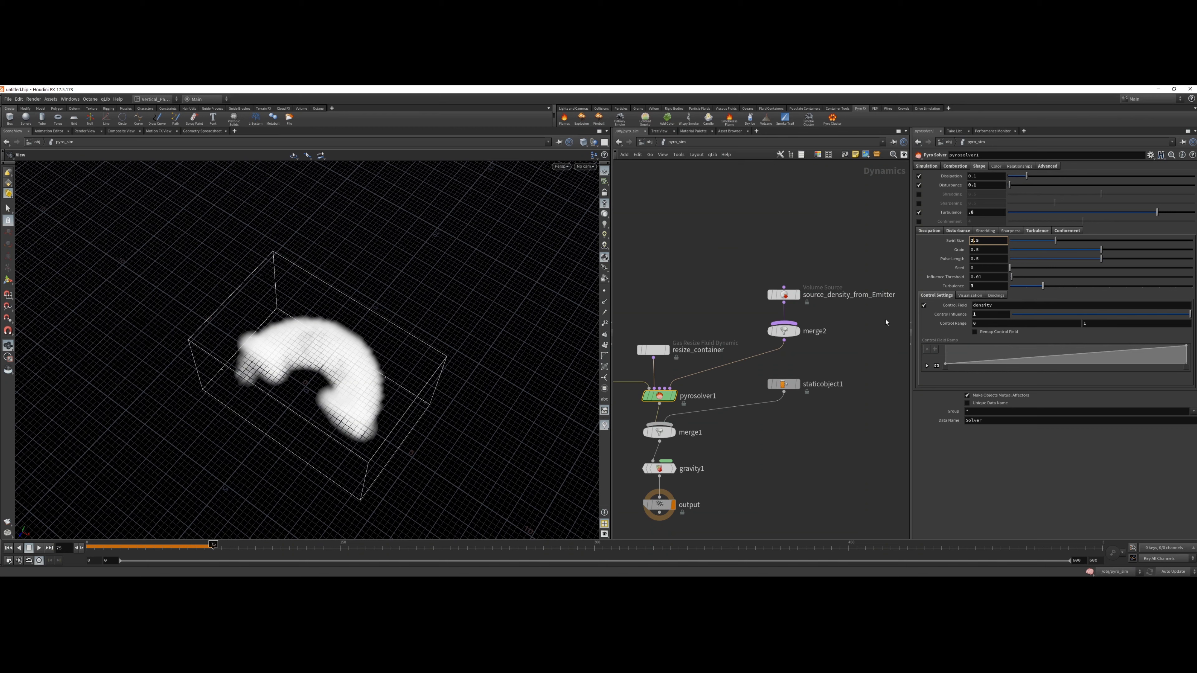
mouse_move(656, 286)
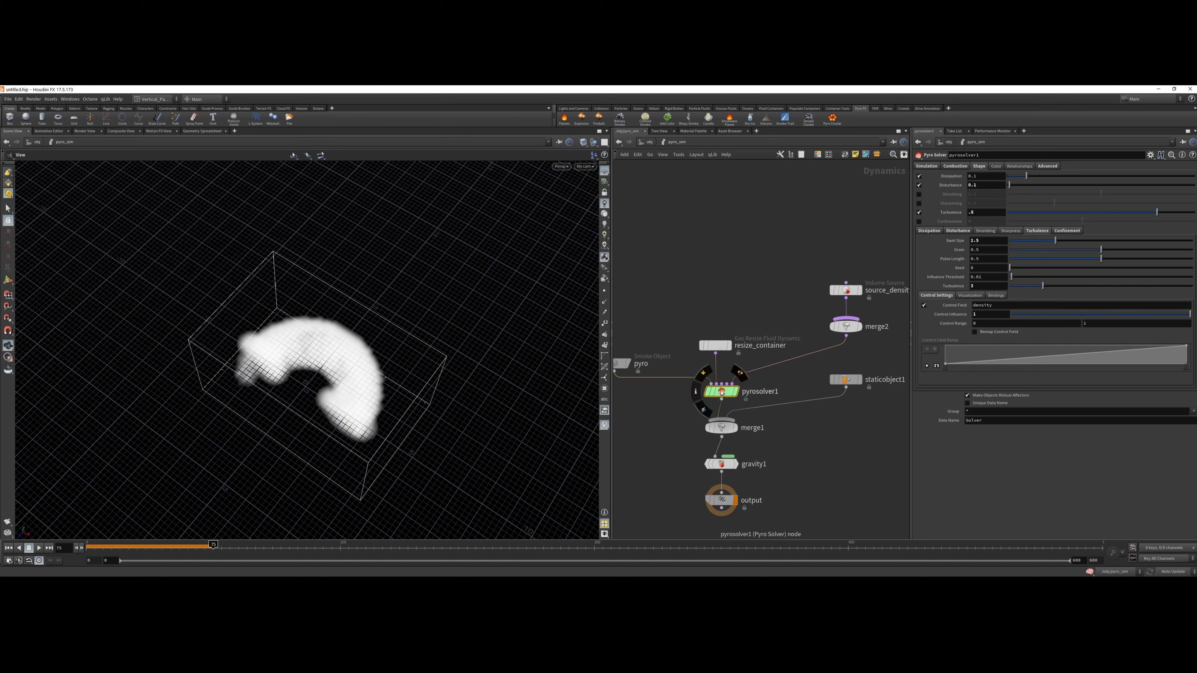
- Set the pyro Smoke Object's Division Size to 0.2 for a coarser container
left_click(955, 166)
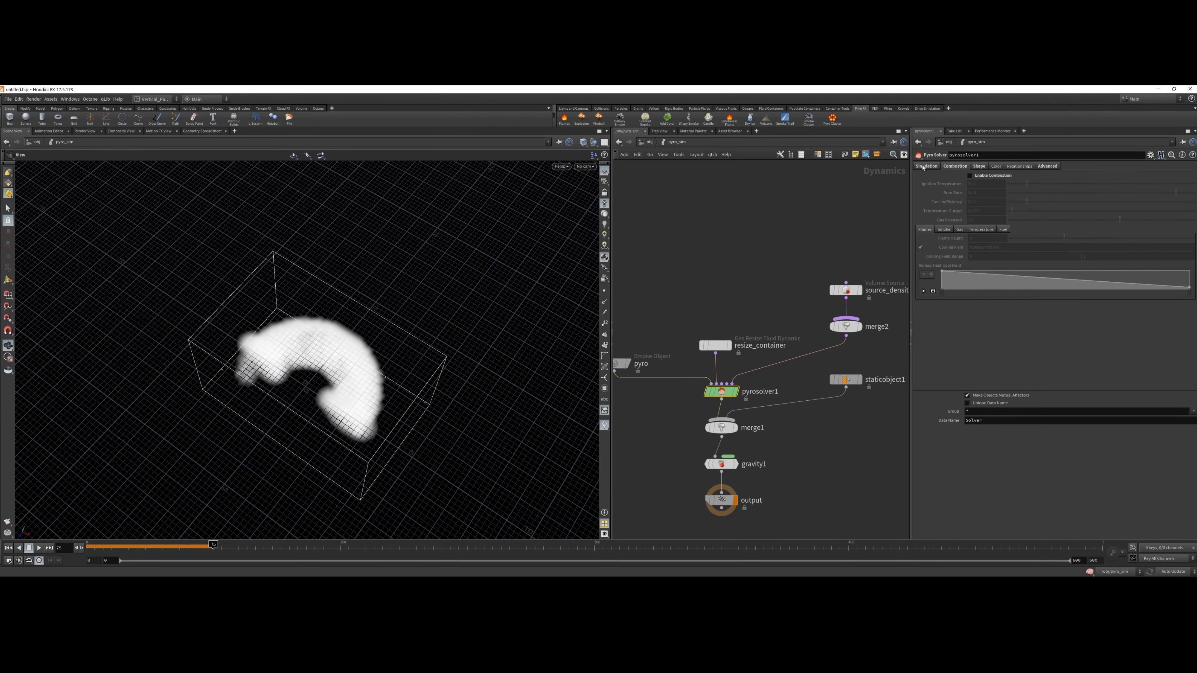
left_click(622, 364)
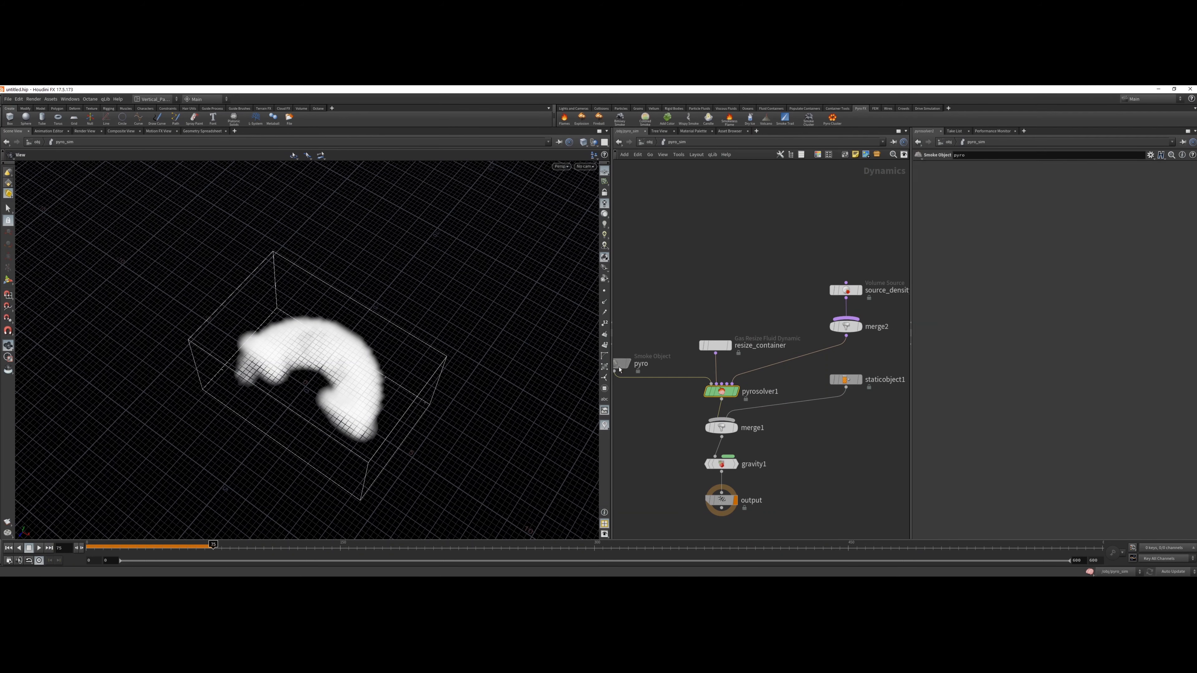
left_click(622, 363)
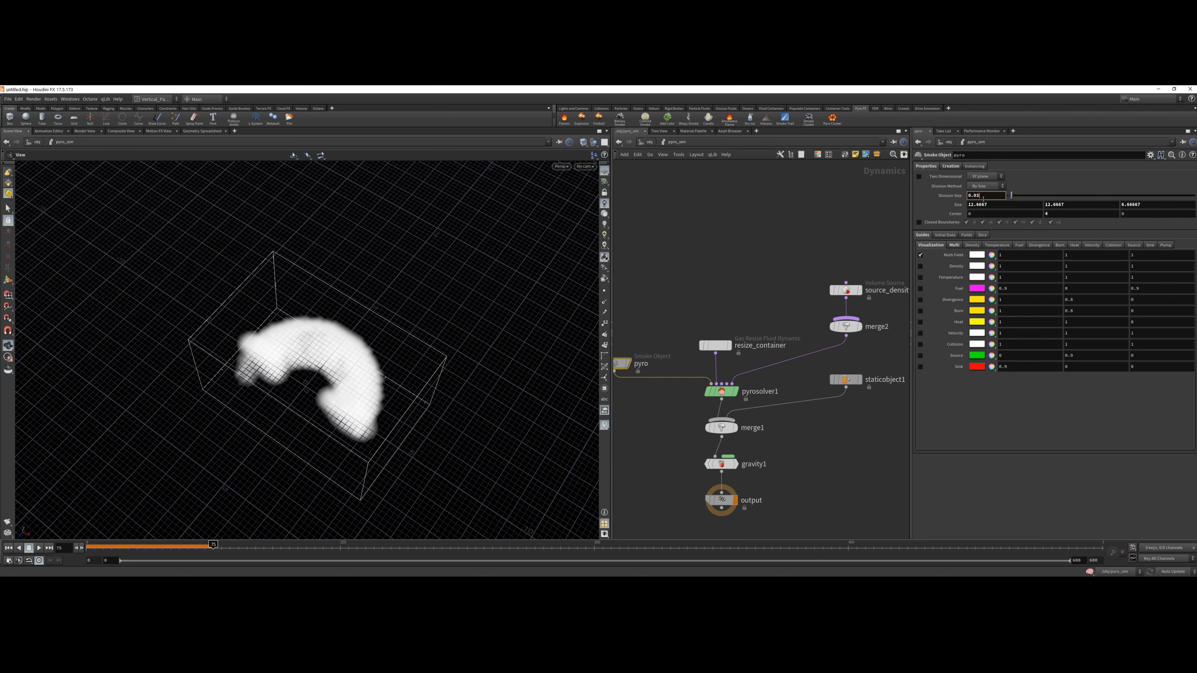
type("0.2")
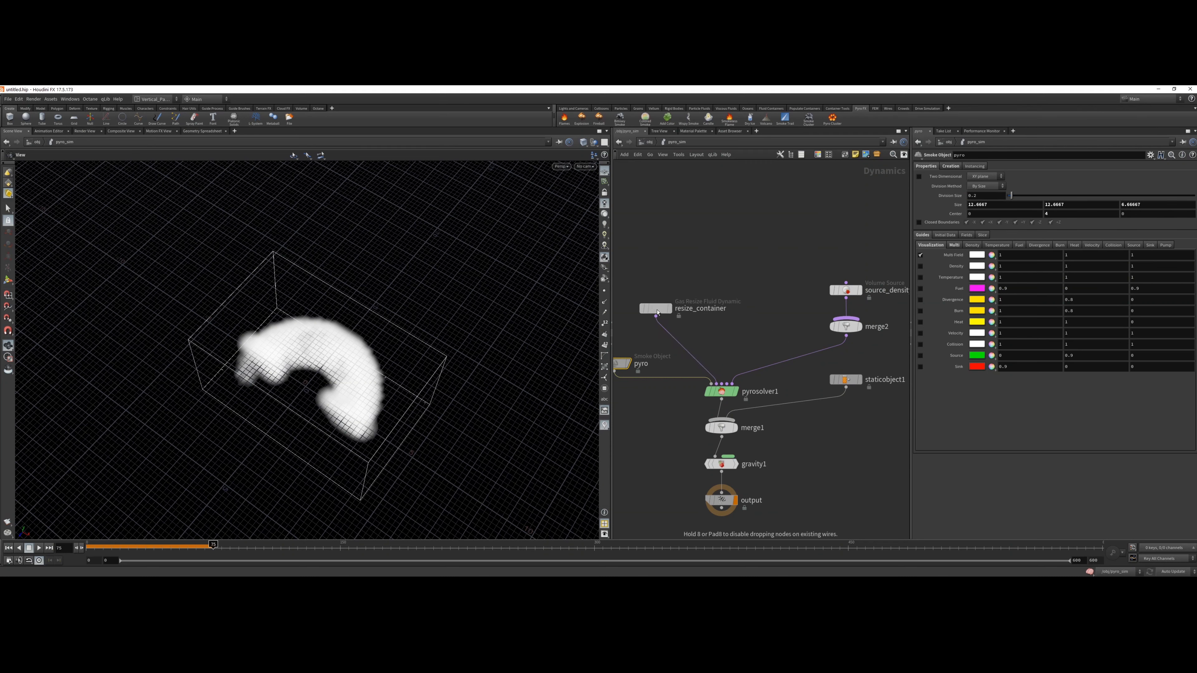
- Rewind to frame 1 and replay the coarser simulation showing two smoke puffs
left_click(8, 547)
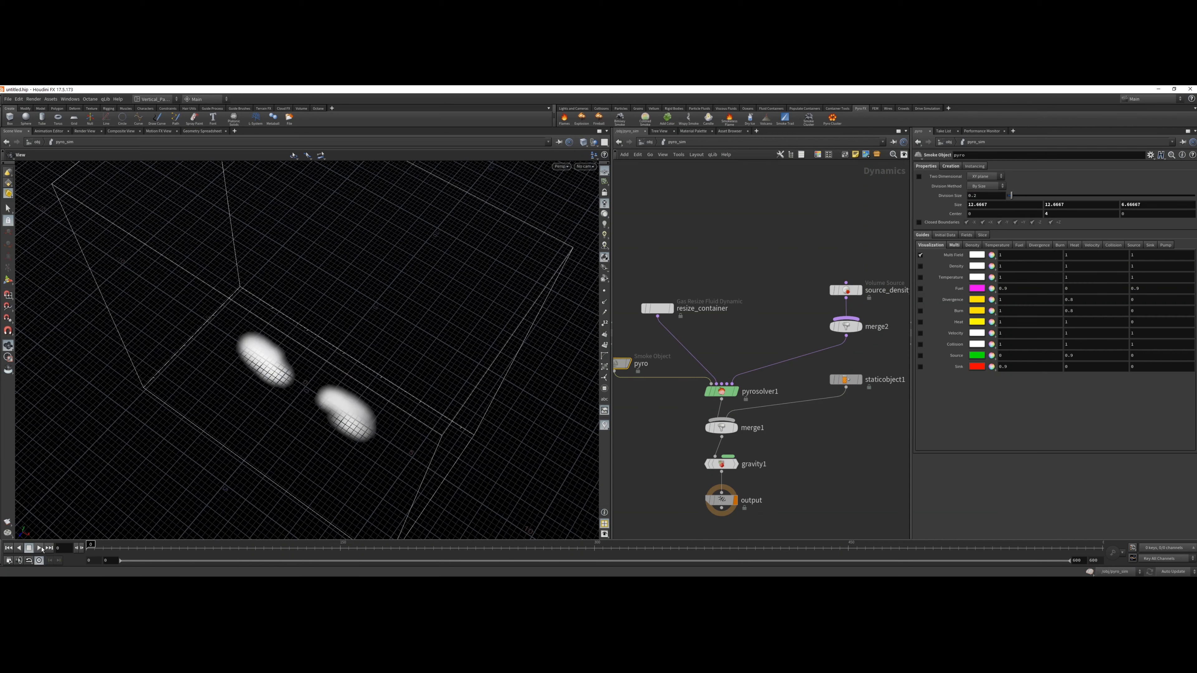
left_click(38, 548)
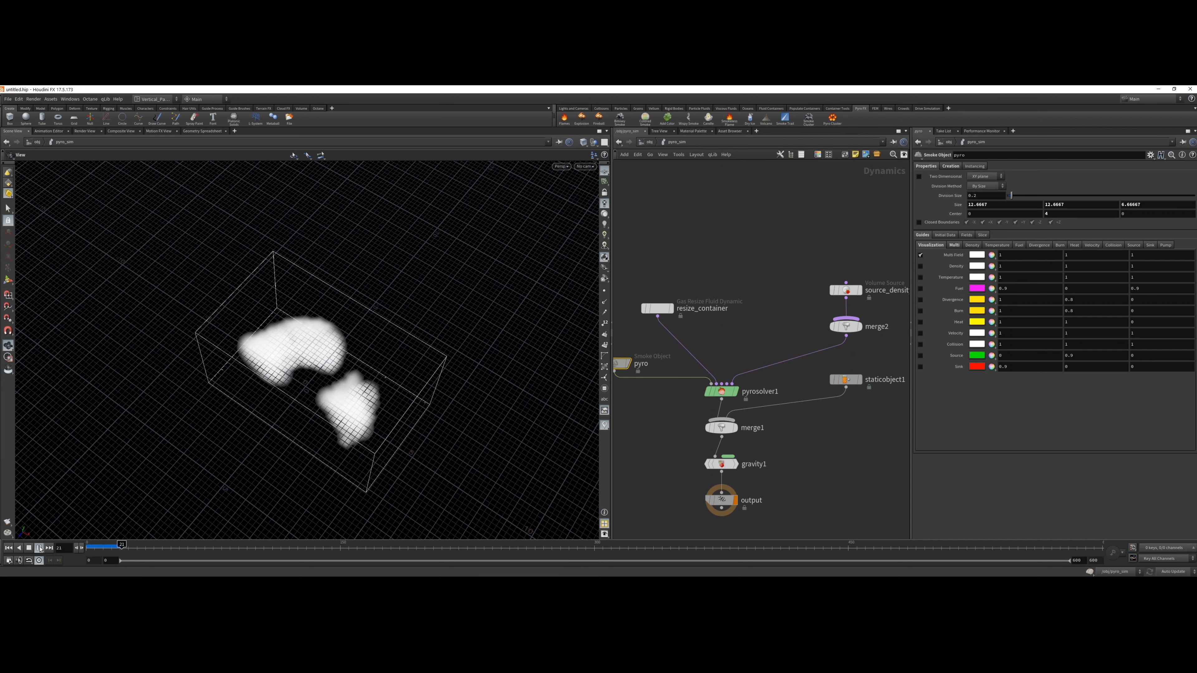
left_click(39, 548)
type("turbule")
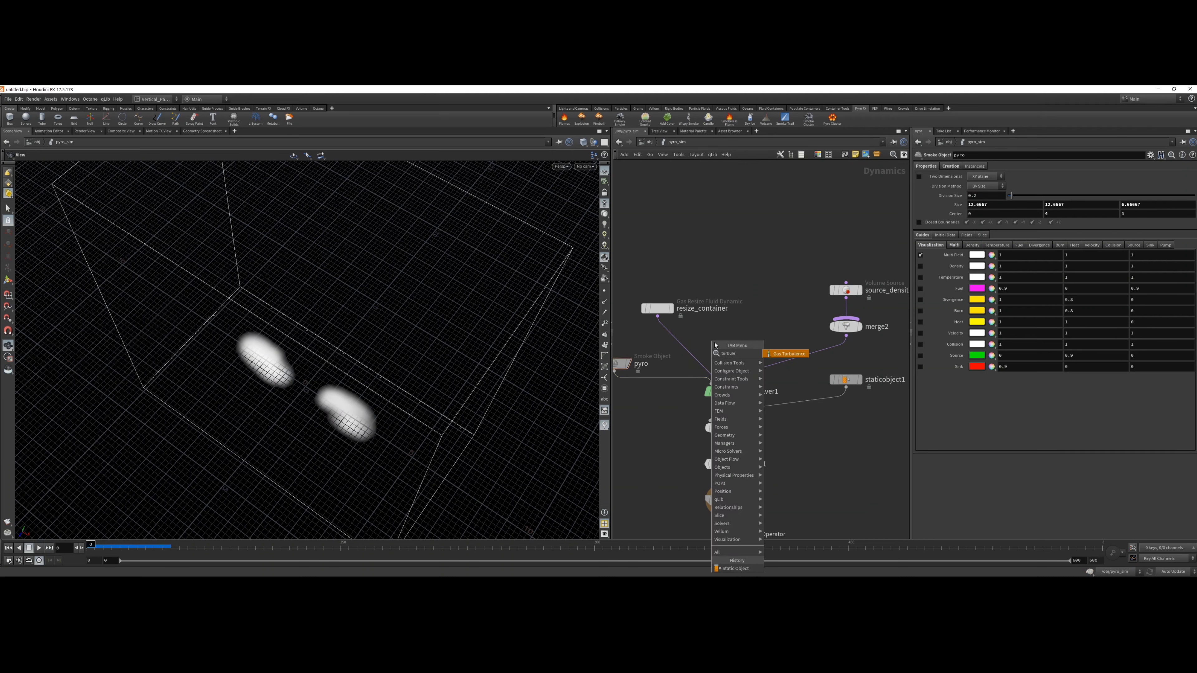
- Add a Gas Turbulence wired into pyrosolver1 with Grain 0.9
left_click(786, 354)
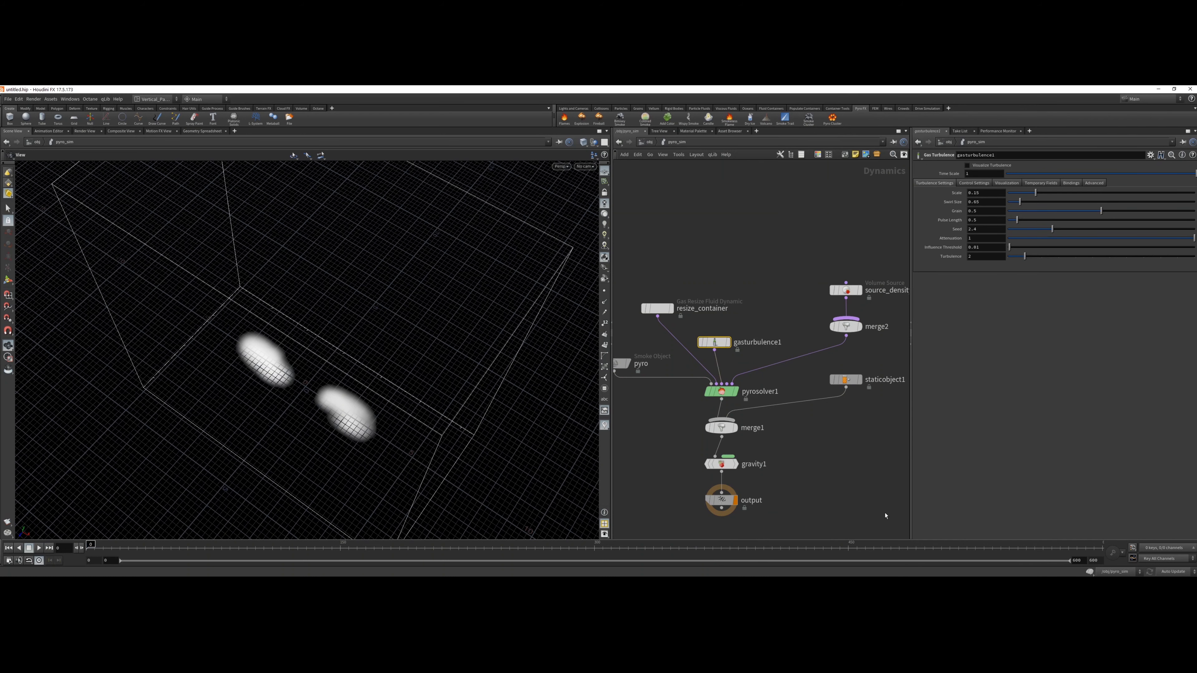
left_click(986, 210)
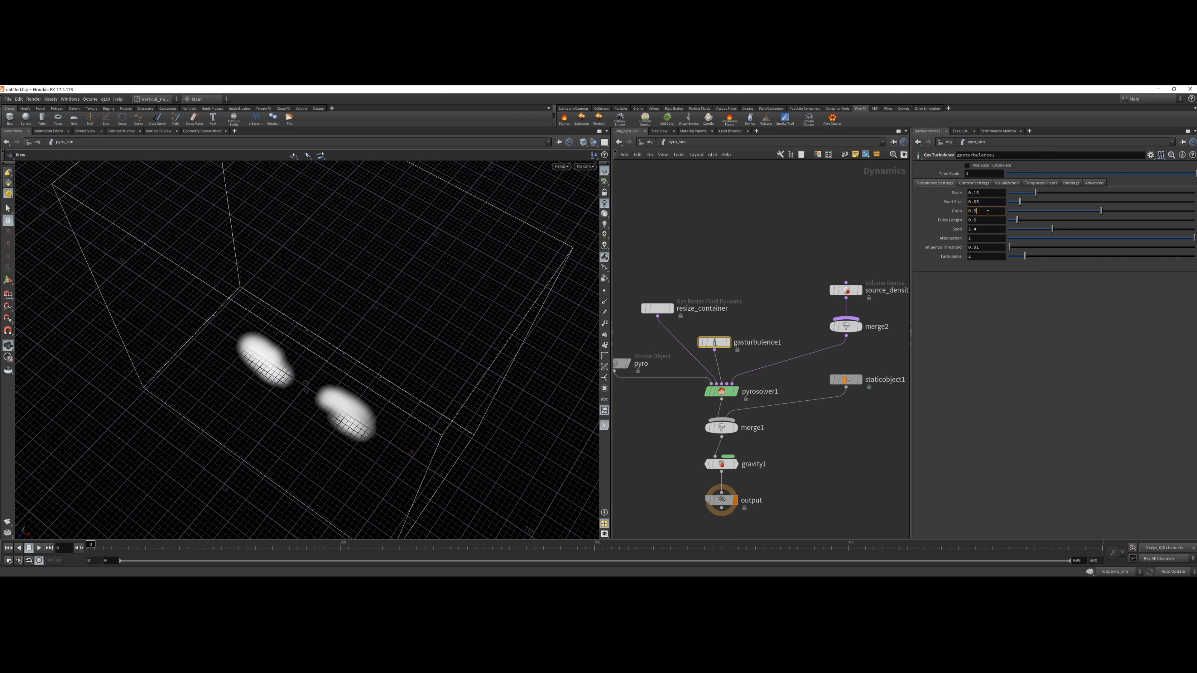
type("0.9")
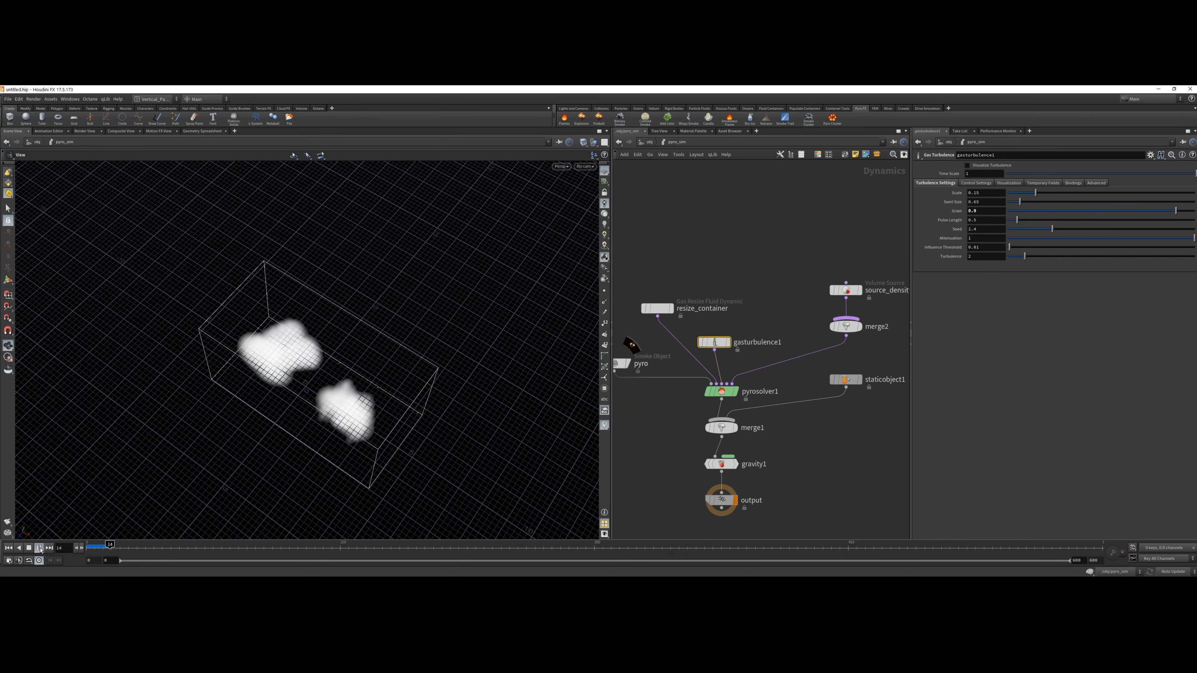
- Play the simulation to preview the turbulent smoke curling into an arc
left_click(39, 548)
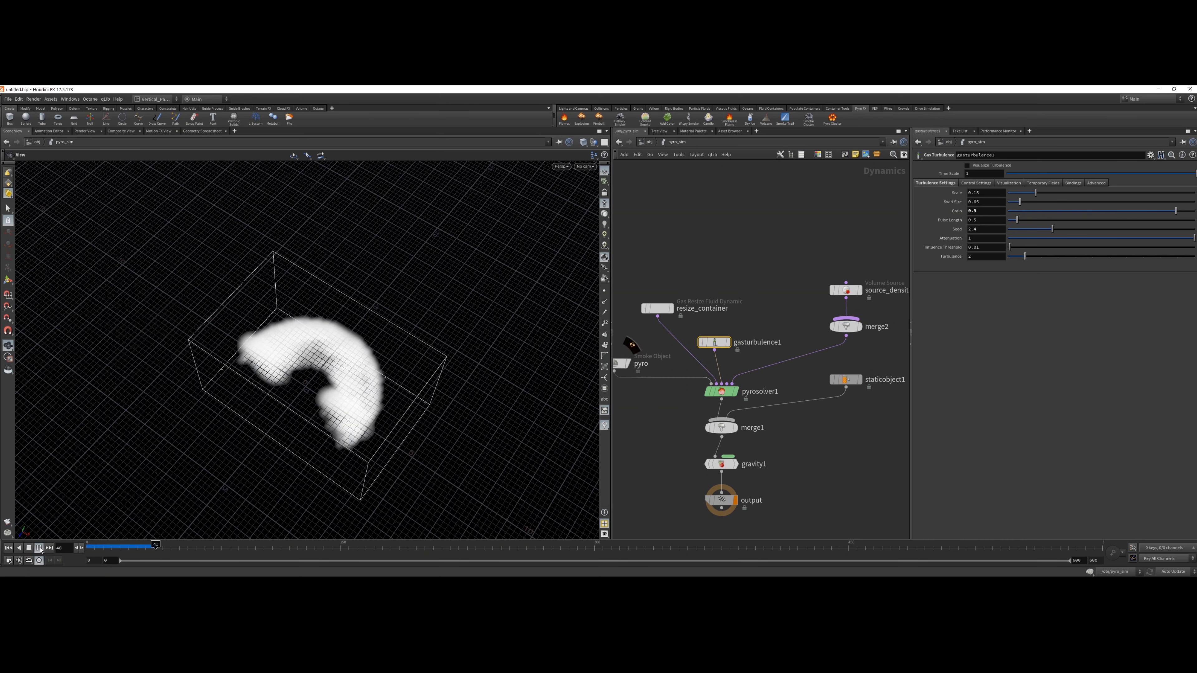
left_click(40, 547)
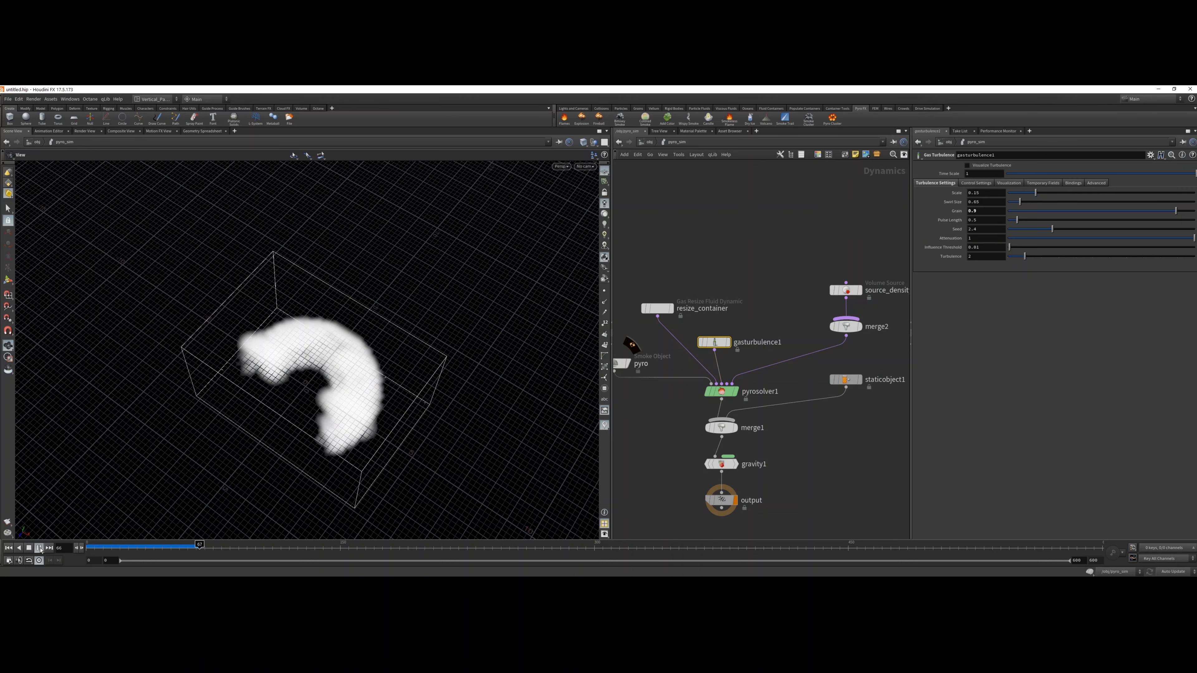
left_click(40, 548)
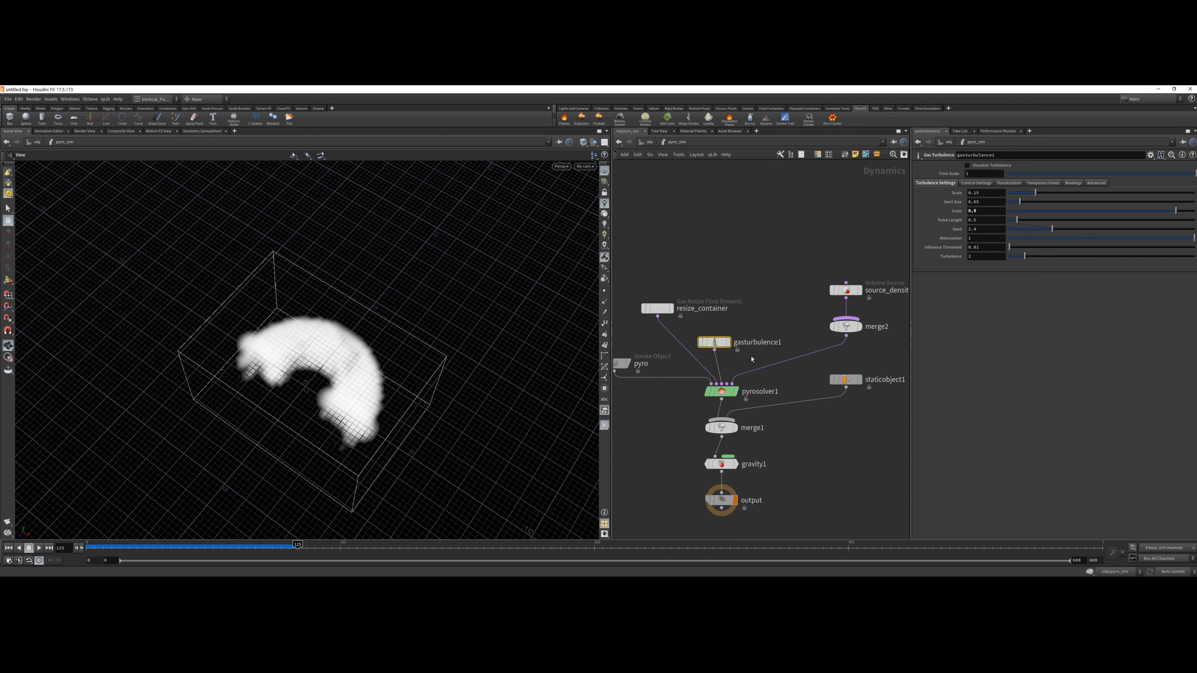
- Return the pyro Smoke Object's Division Size to a finer 0.05
left_click(721, 391)
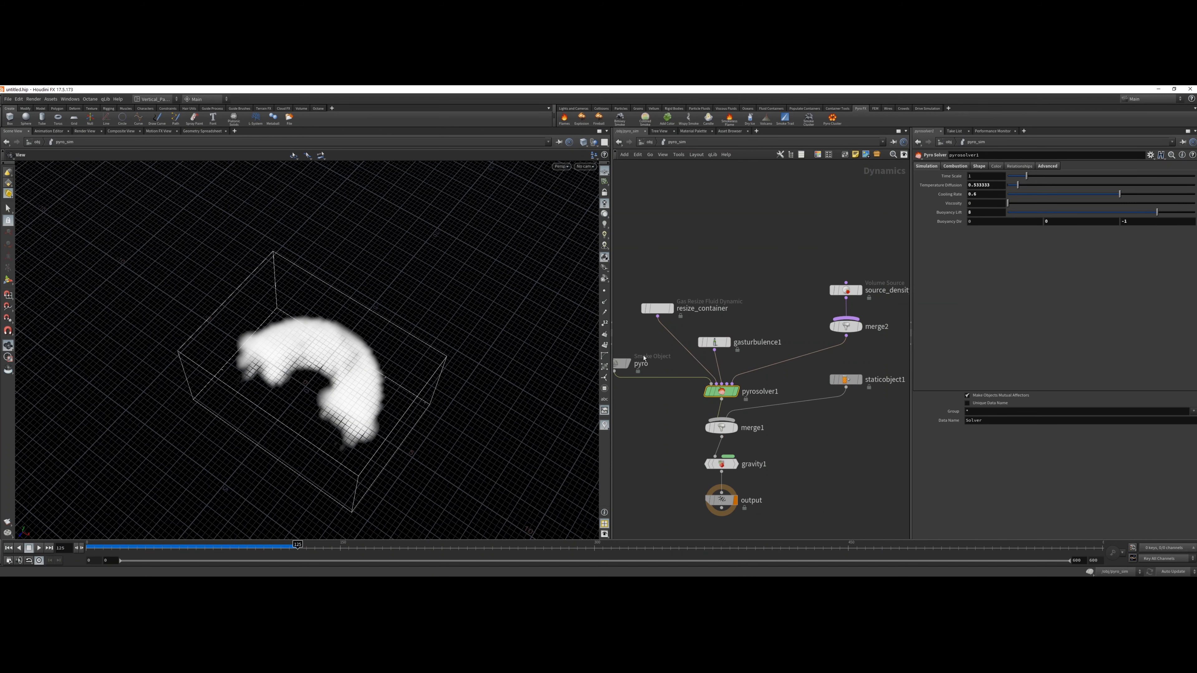
left_click(621, 364)
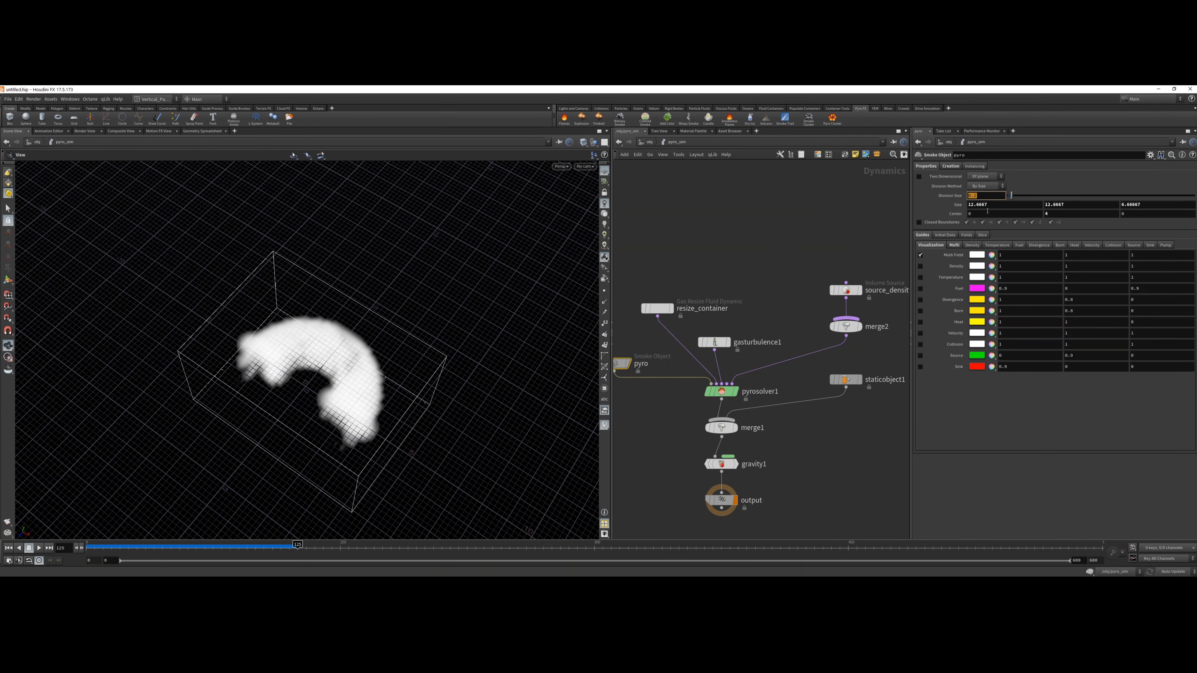
type("0.2")
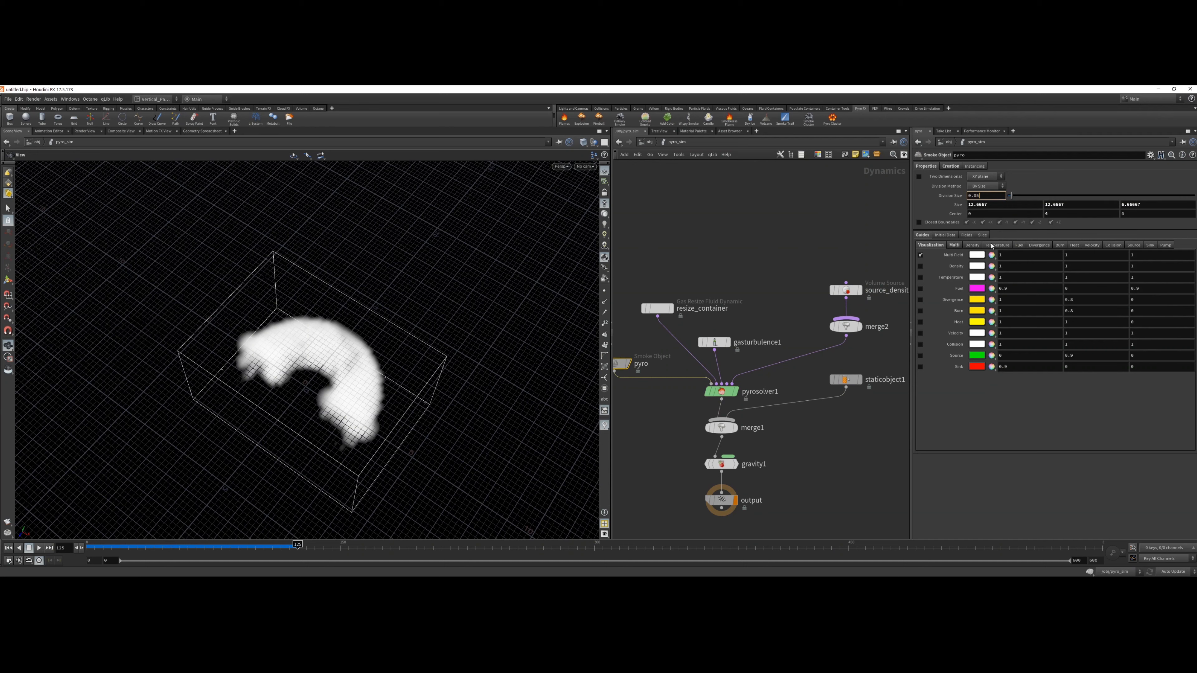
type("0.8")
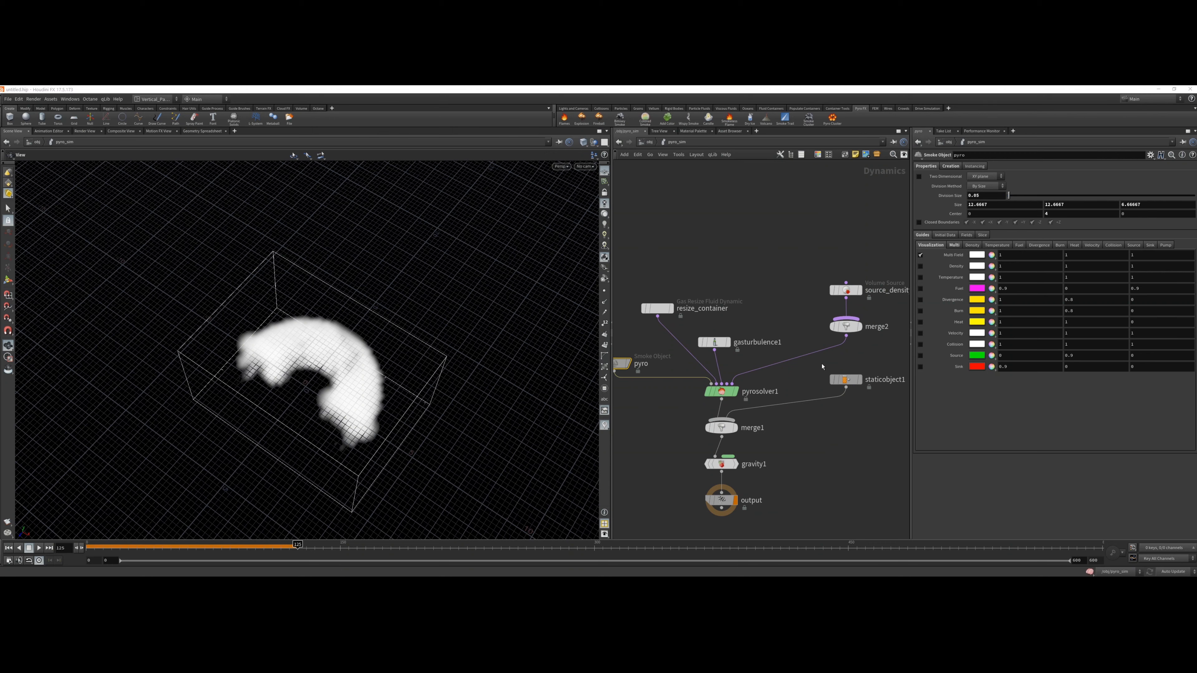
mouse_move(281, 535)
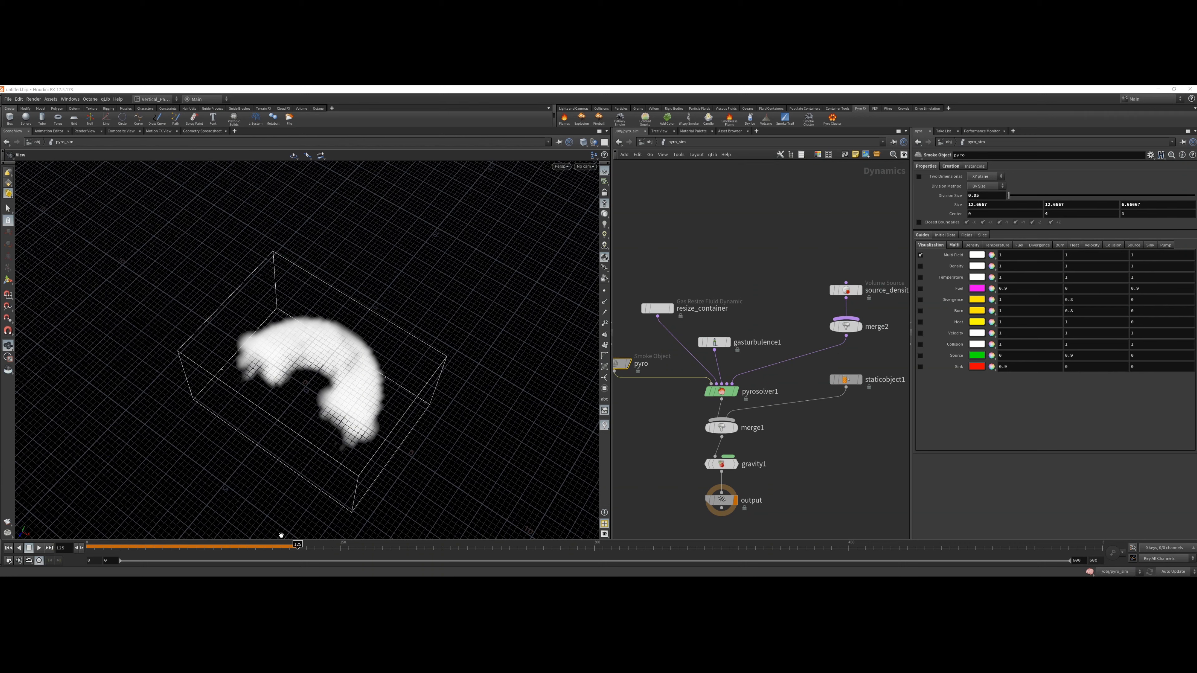
- Rewind, replay and scrub the higher-resolution smoke arc
left_click(8, 548)
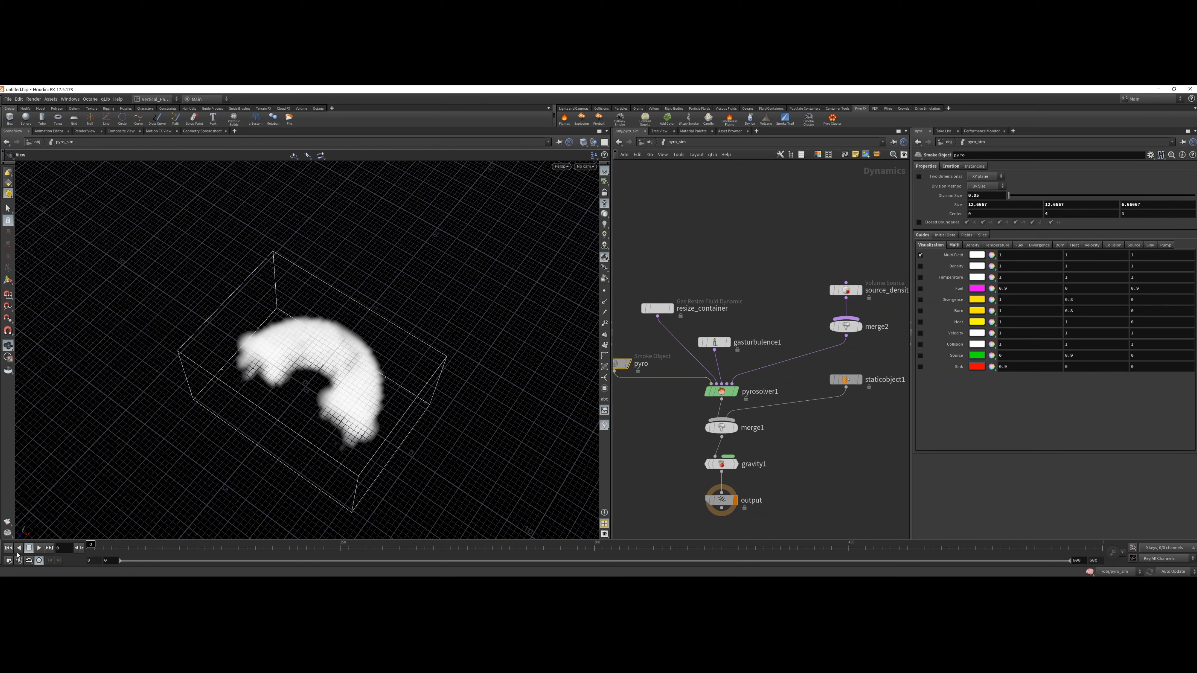
left_click(39, 547)
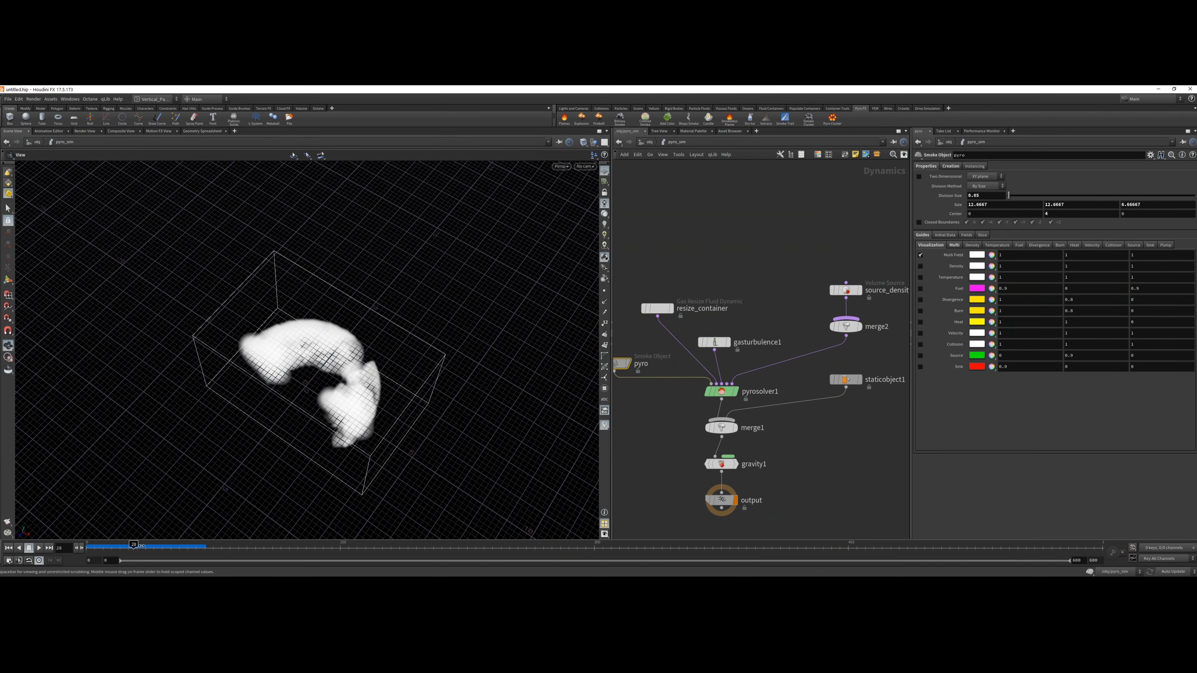
left_click_drag(135, 546, 169, 546)
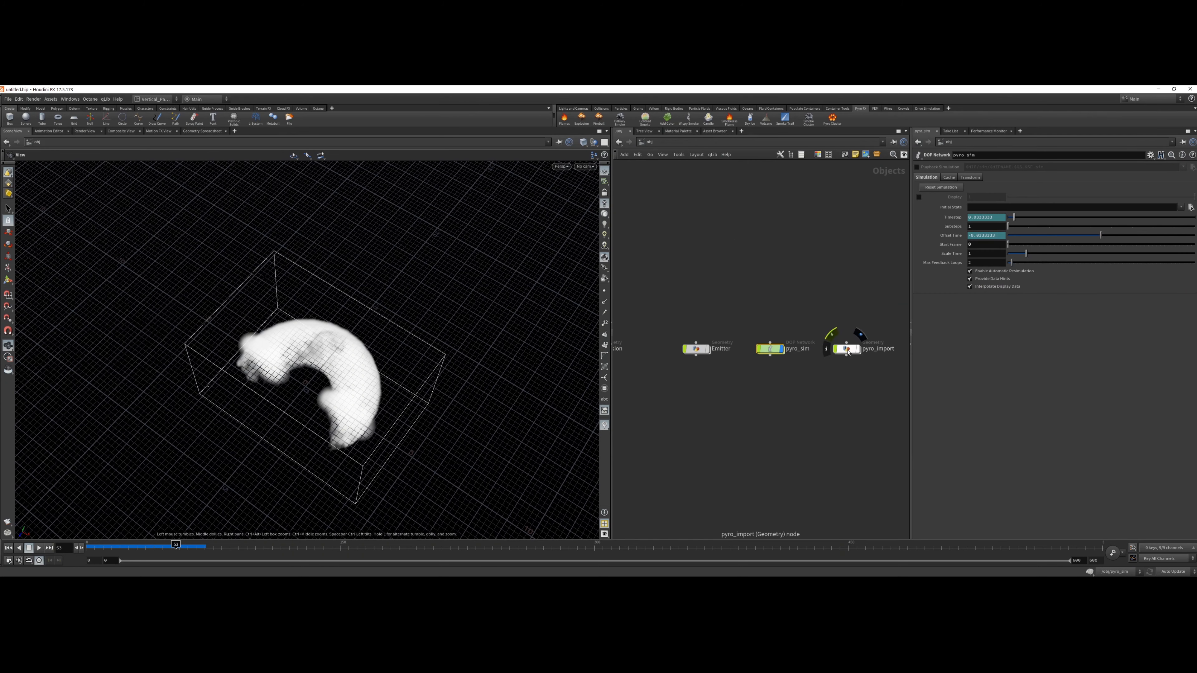
- Inside pyro_import, add a File Cache after import_pyrofields set to Write Files
double_click(845, 349)
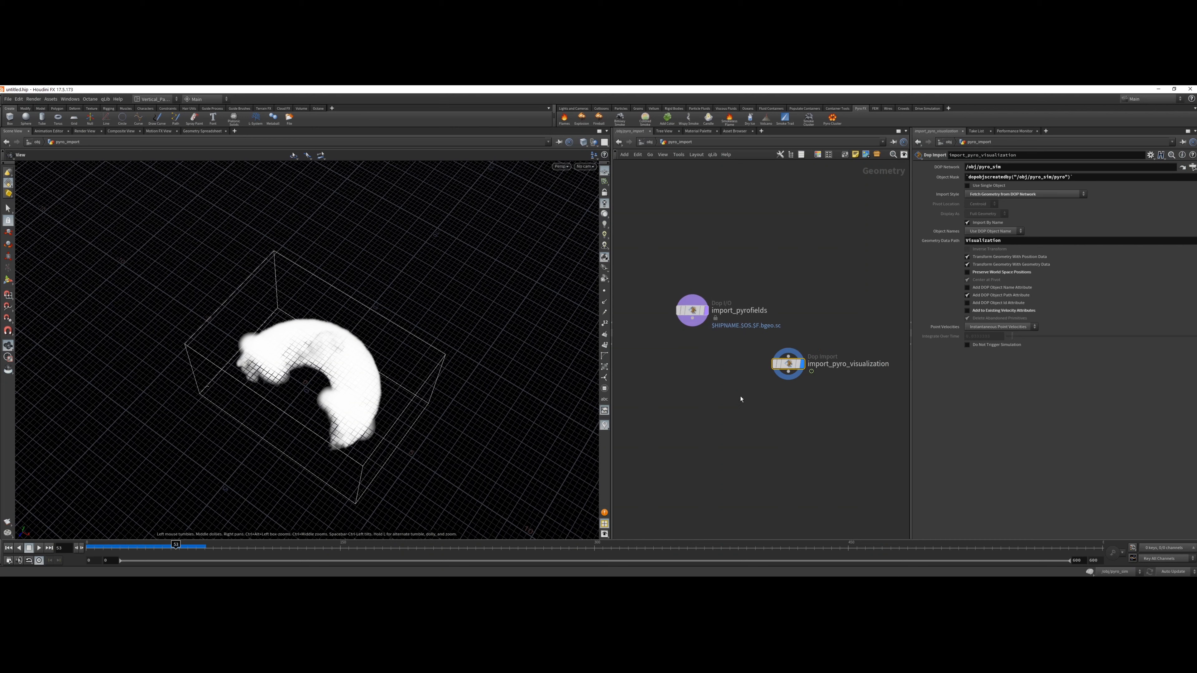
key("Tab")
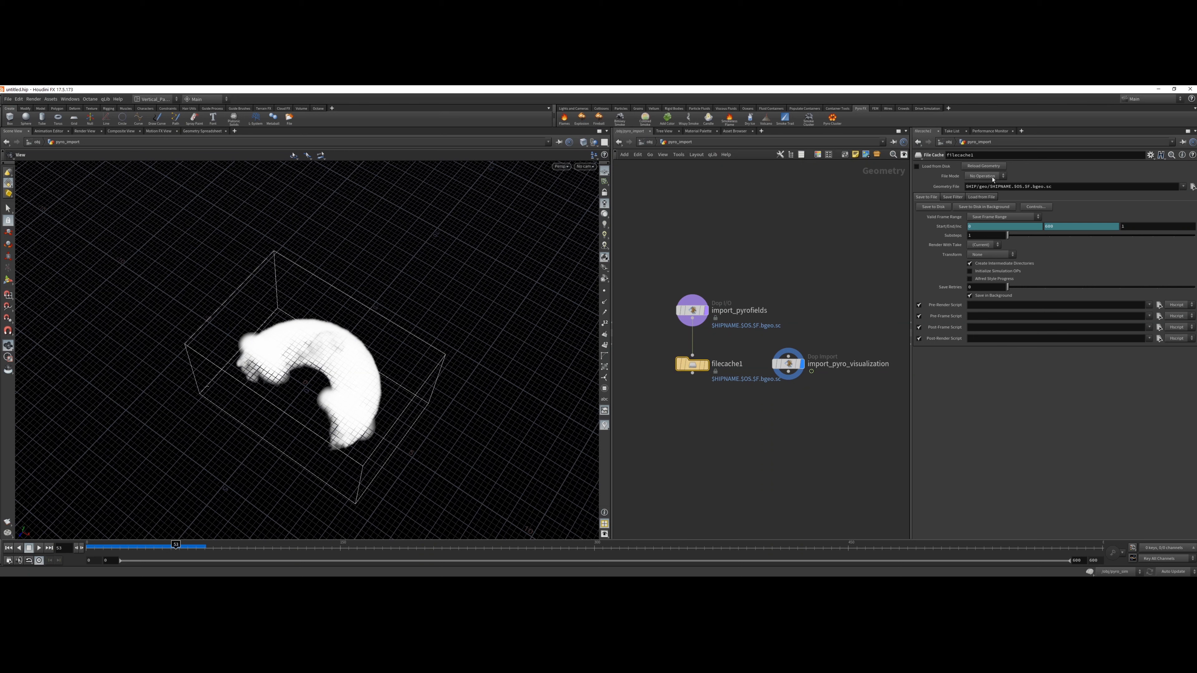
left_click(985, 175)
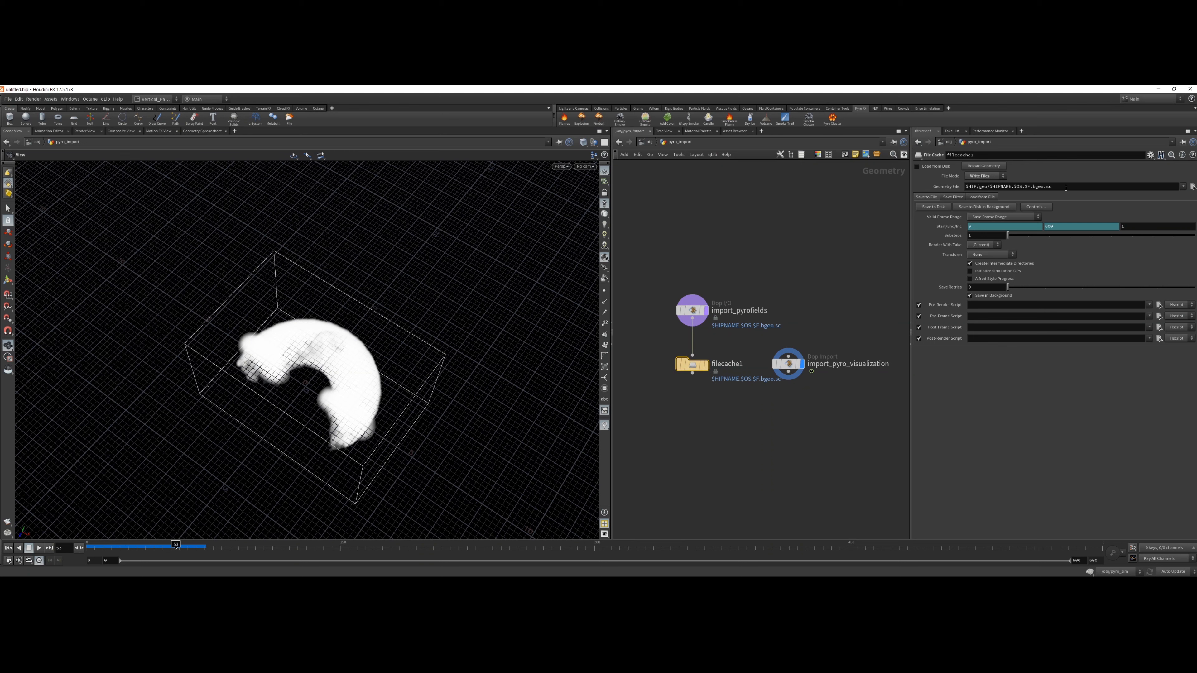
left_click(1018, 187)
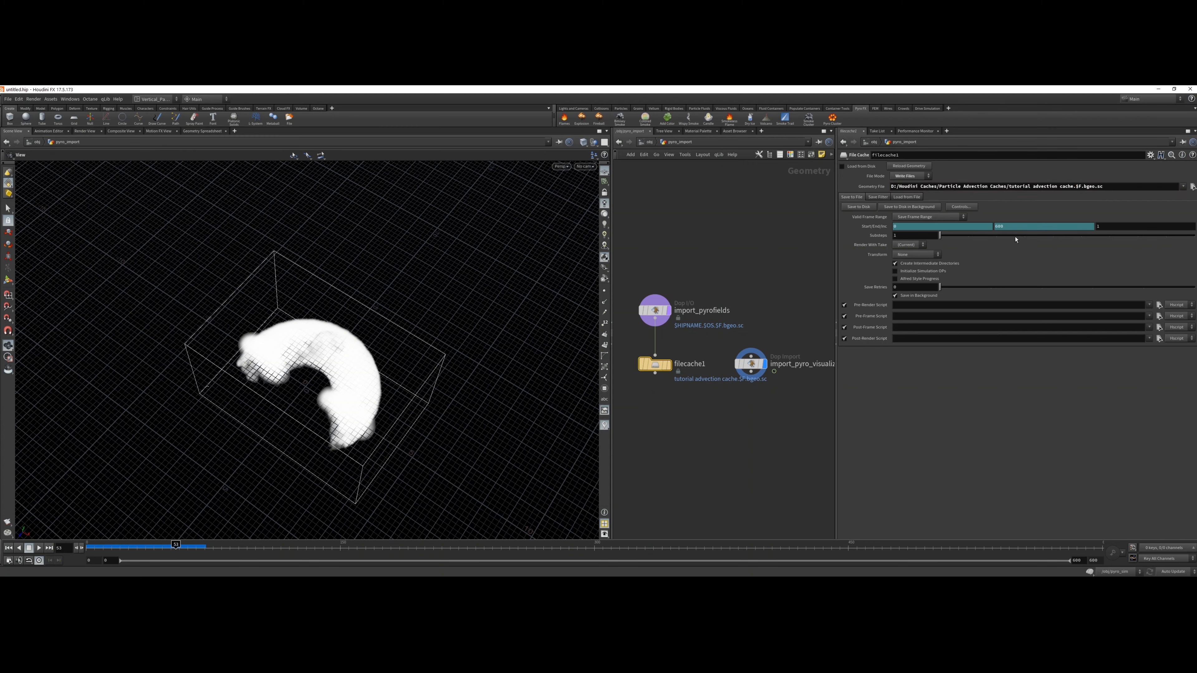
- Save the advection cache to disk, enable Load from Disk, and play back the cached frames
right_click(1043, 226)
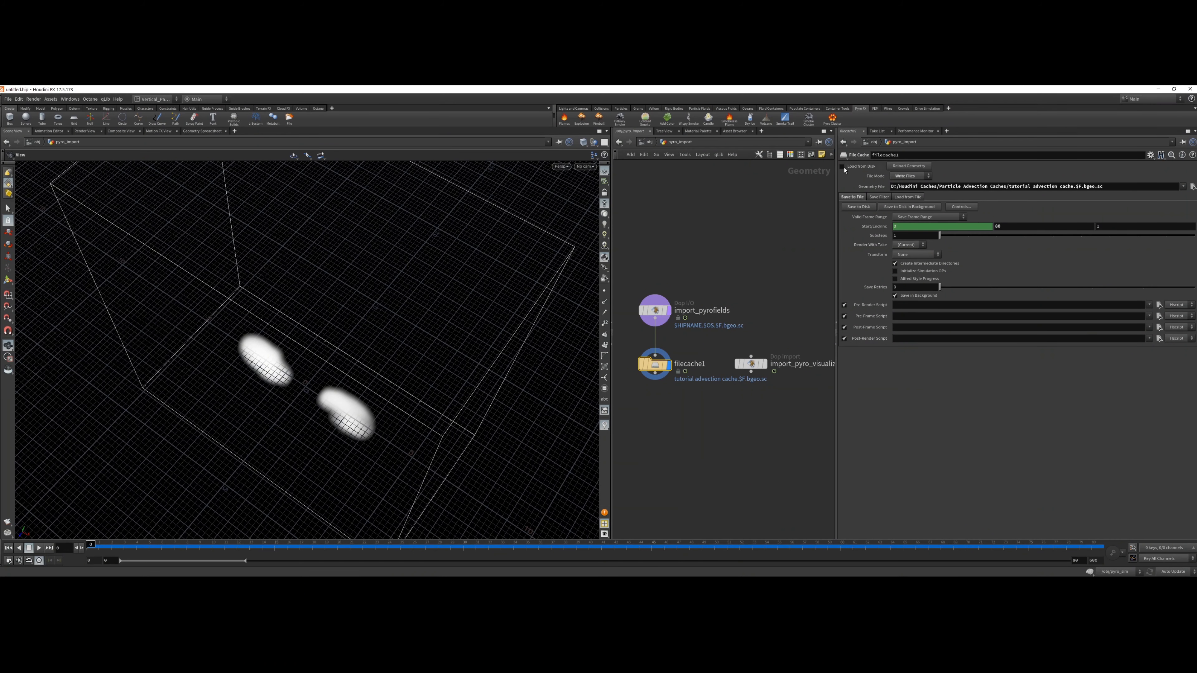
left_click(842, 166)
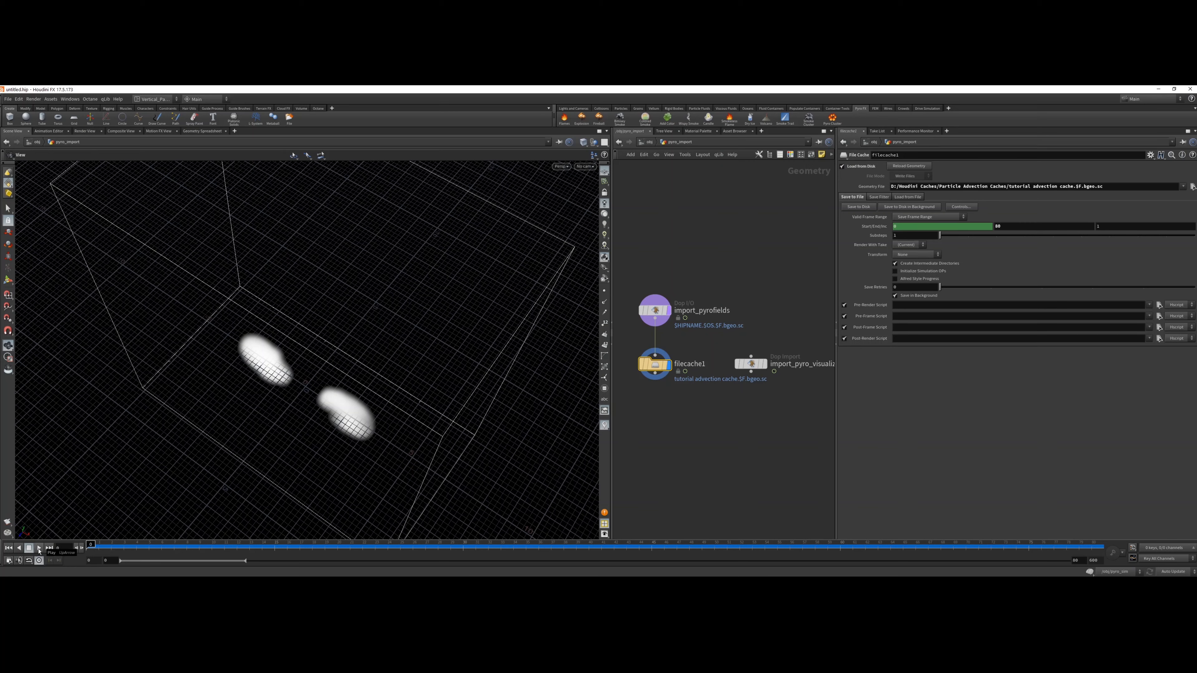
left_click(39, 547)
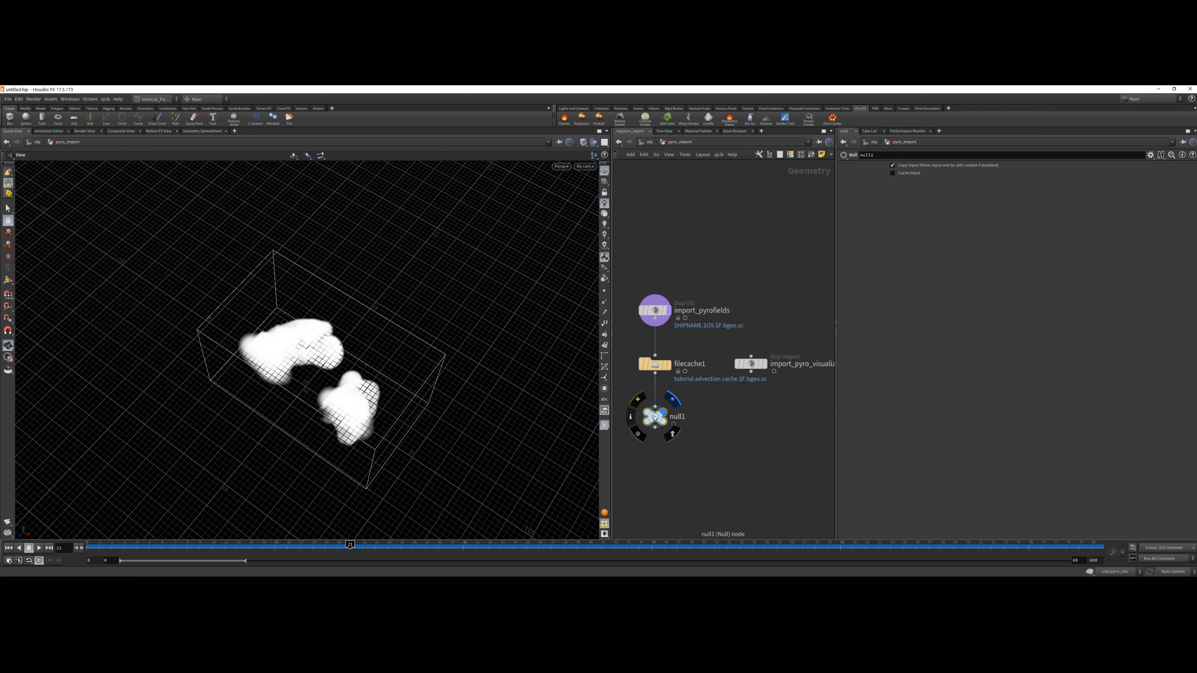
- Rename the final null node of the pyro import chain to OUT_Pyrocache
double_click(655, 417)
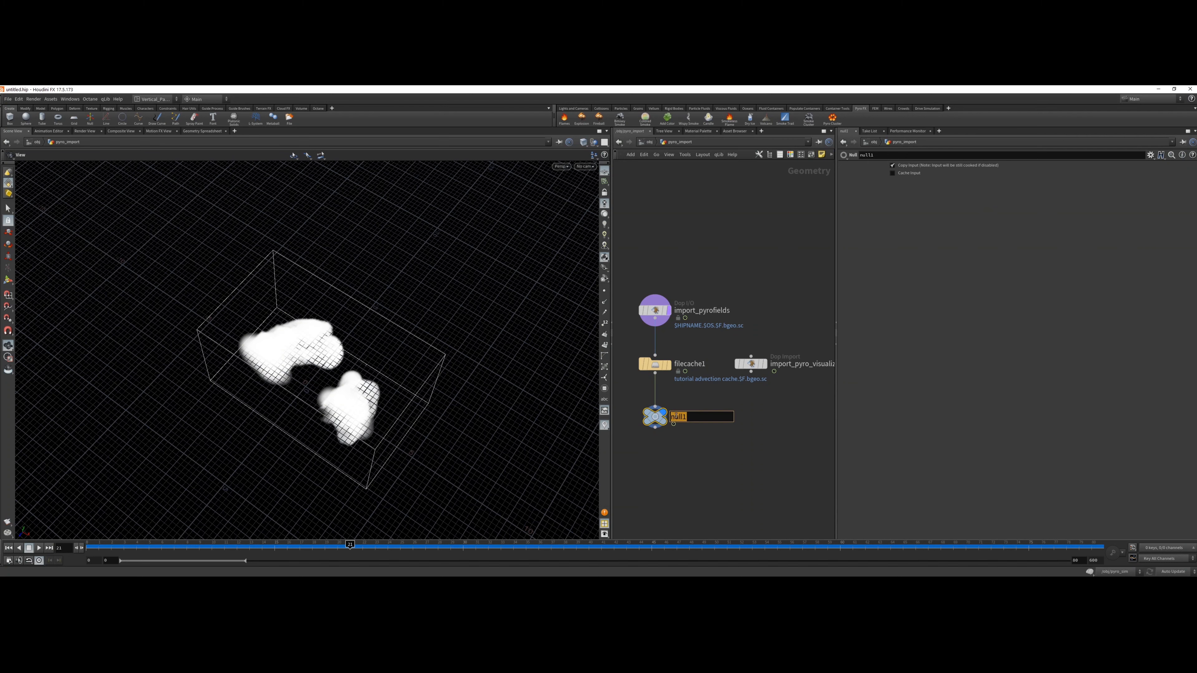
type("p")
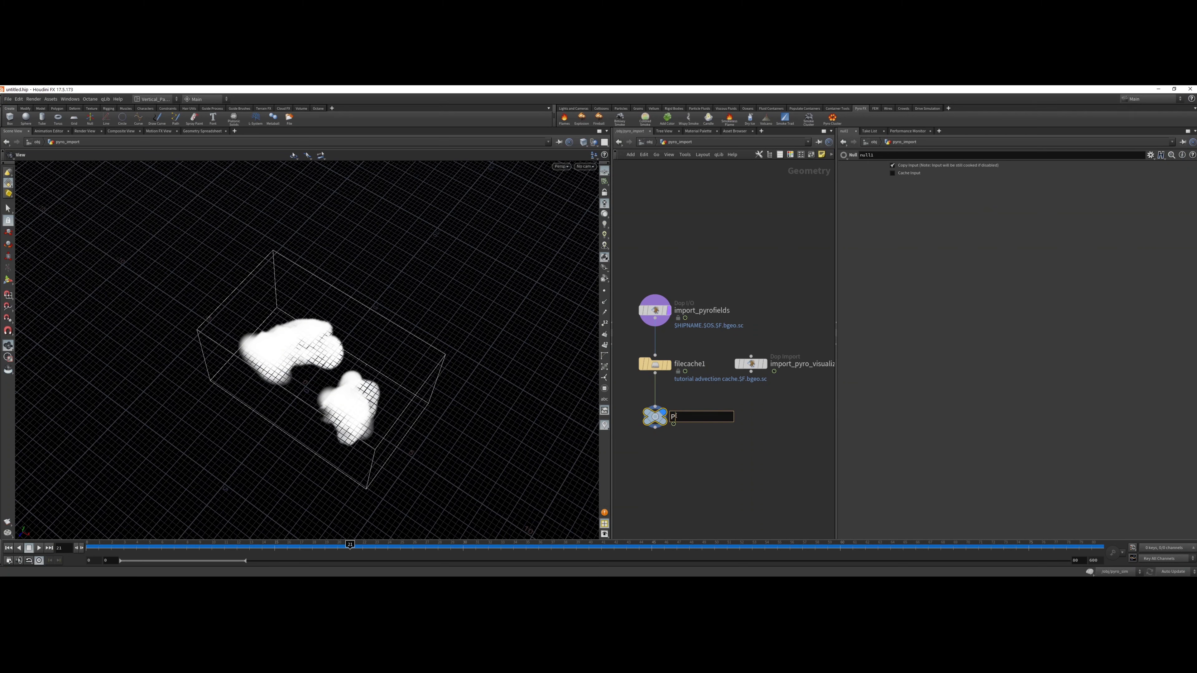
type("Pyro")
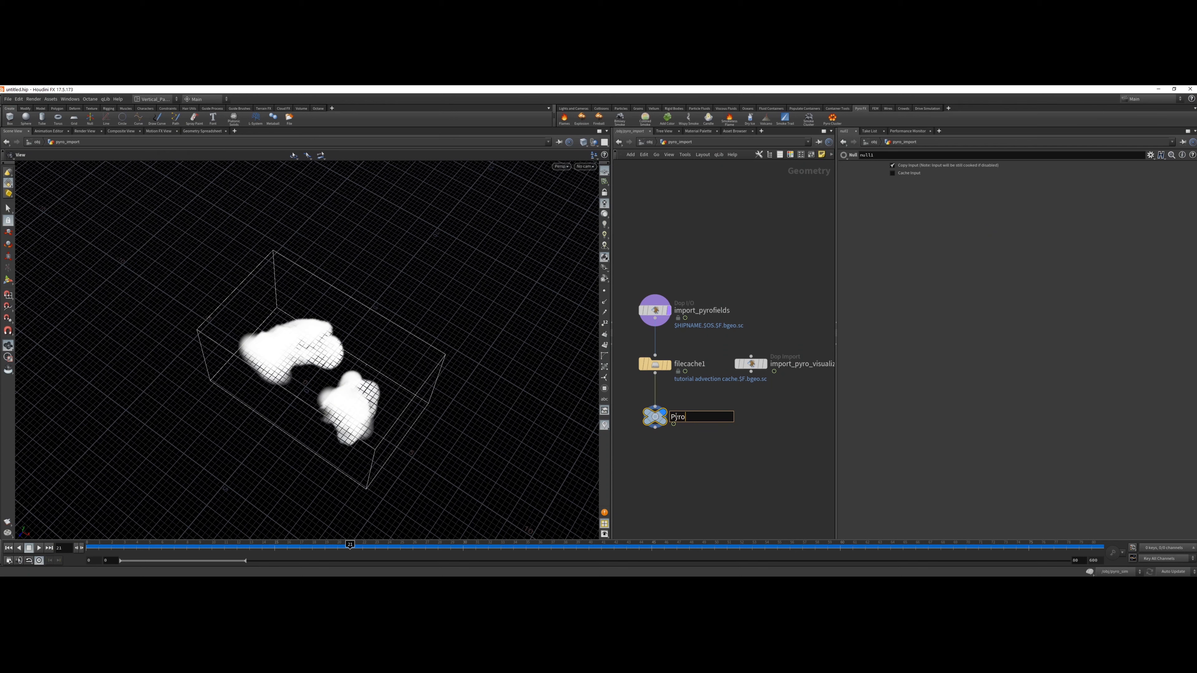
type("cache")
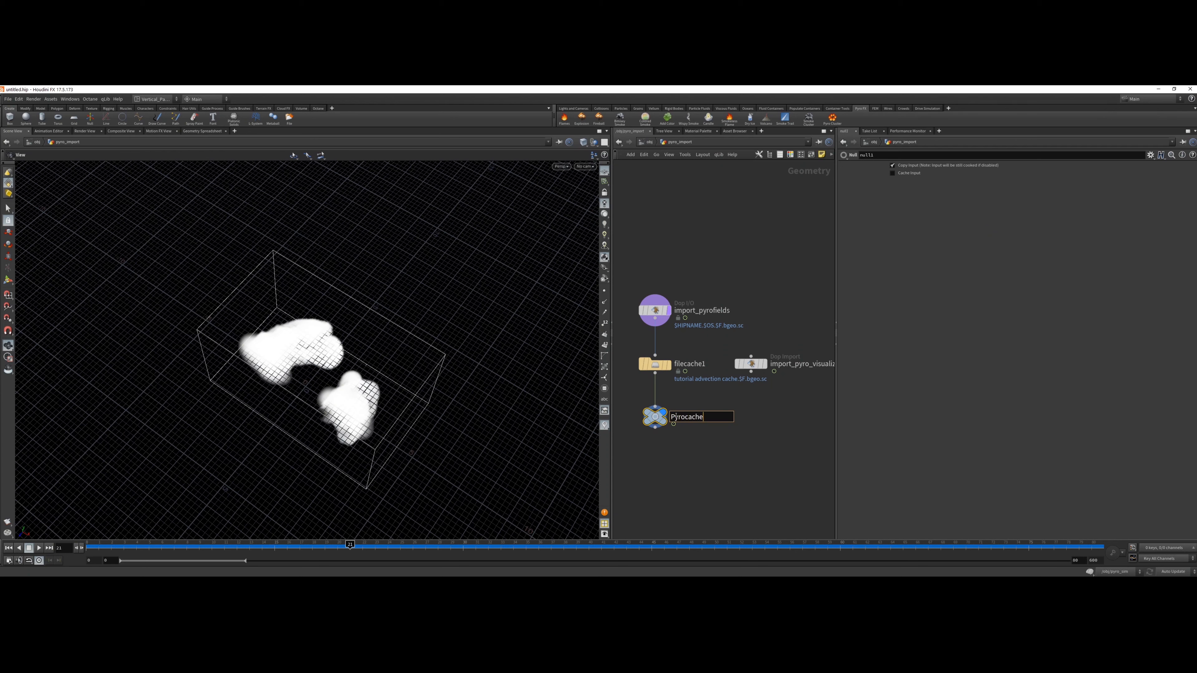
type("PDUT_")
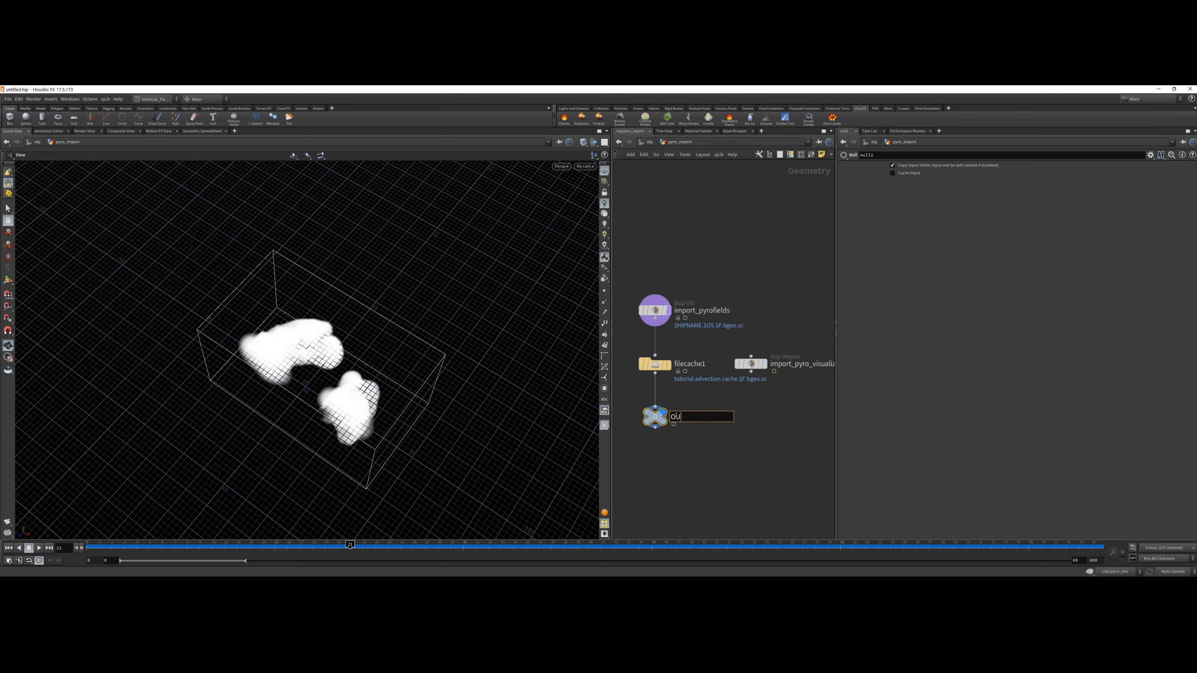
type("UT_O")
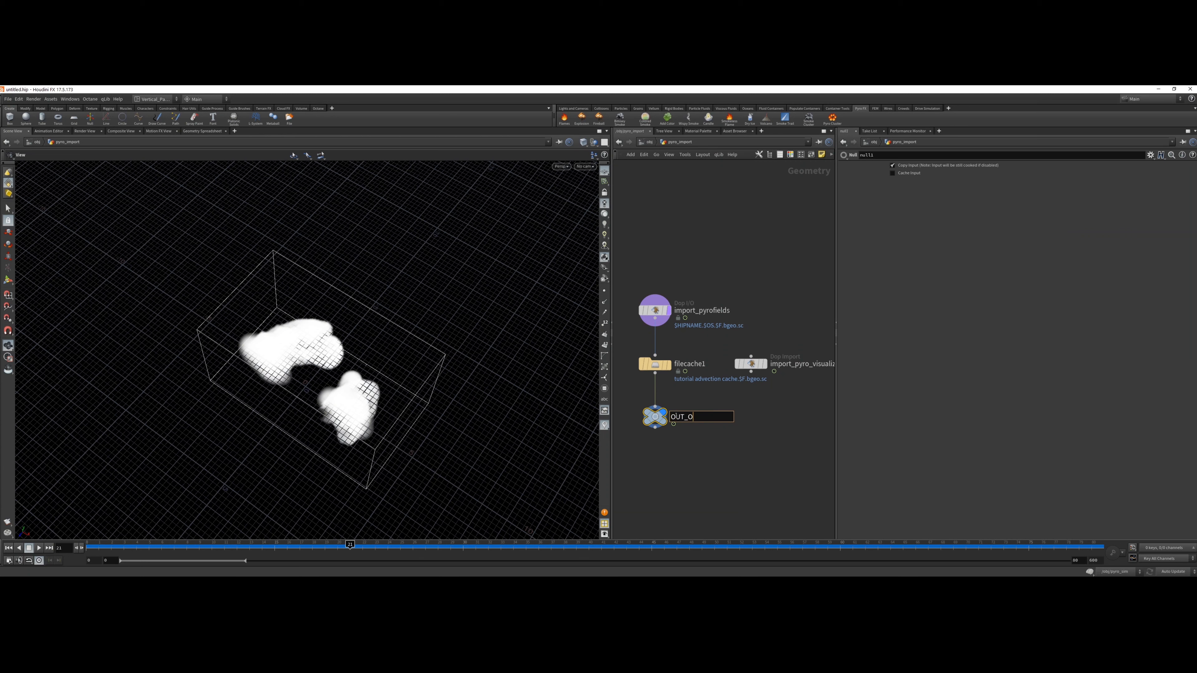
type("Pyro")
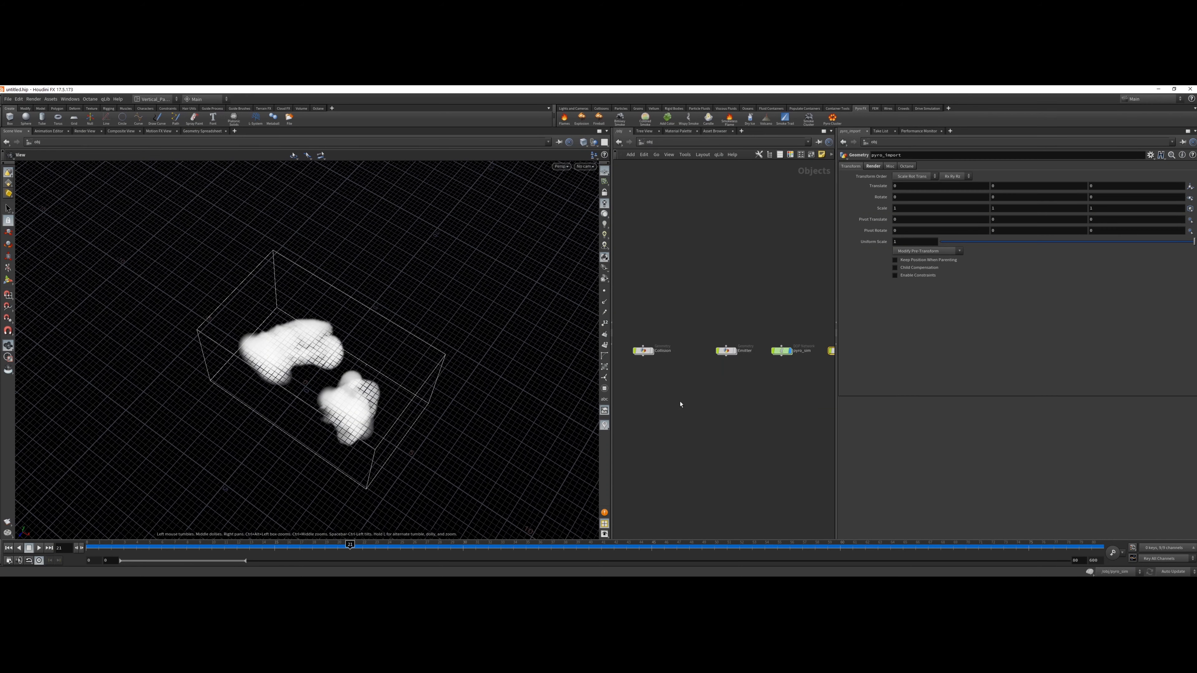
mouse_move(683, 392)
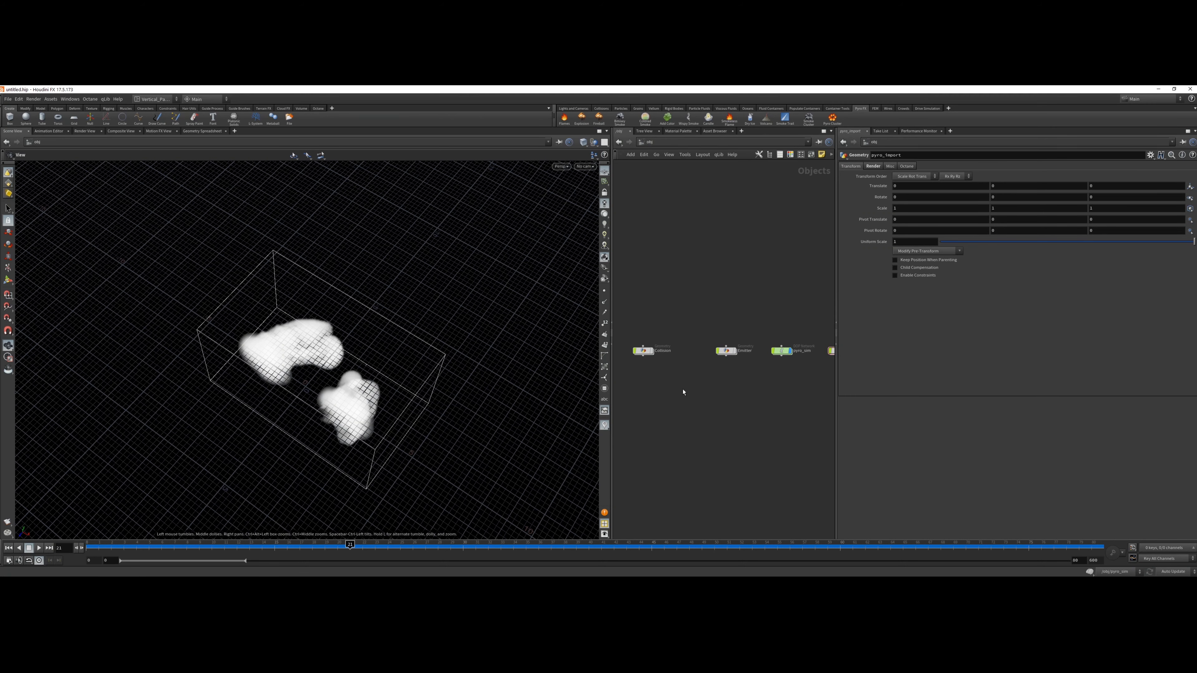
- Place a POP Network node inside the Particles geometry object
left_click(7, 547)
type("pop")
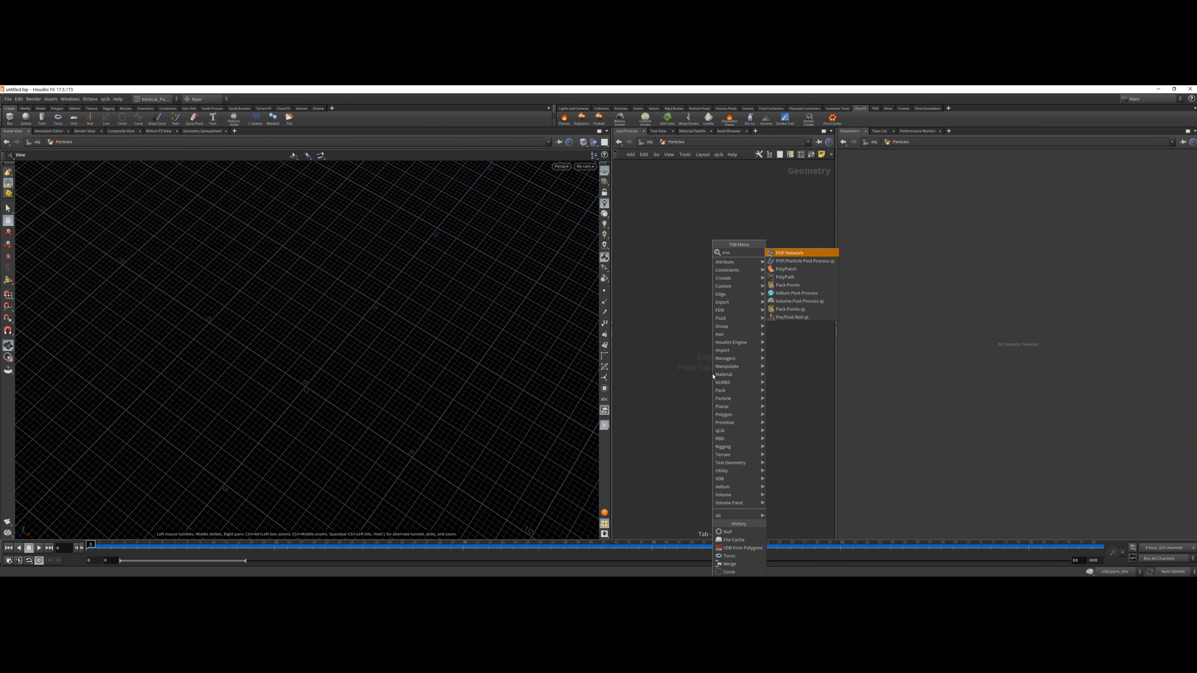
left_click(789, 253)
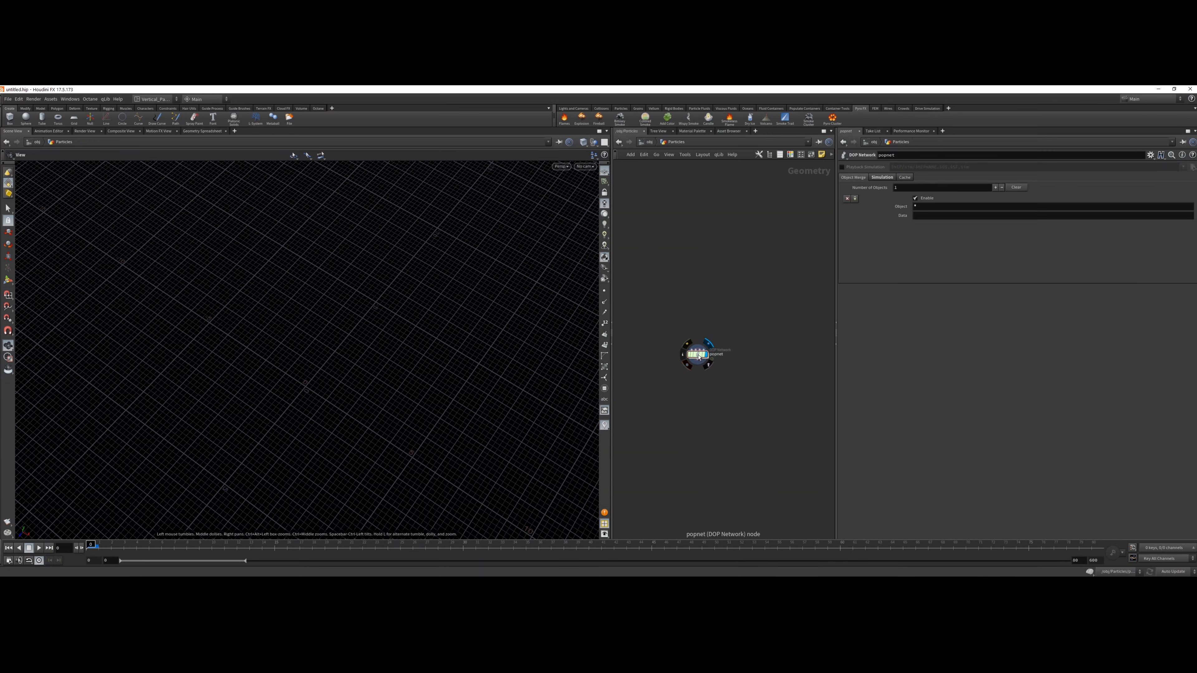
- Inside popnet, set source_first_input's Geometry Source to Use Parameter Values
double_click(698, 354)
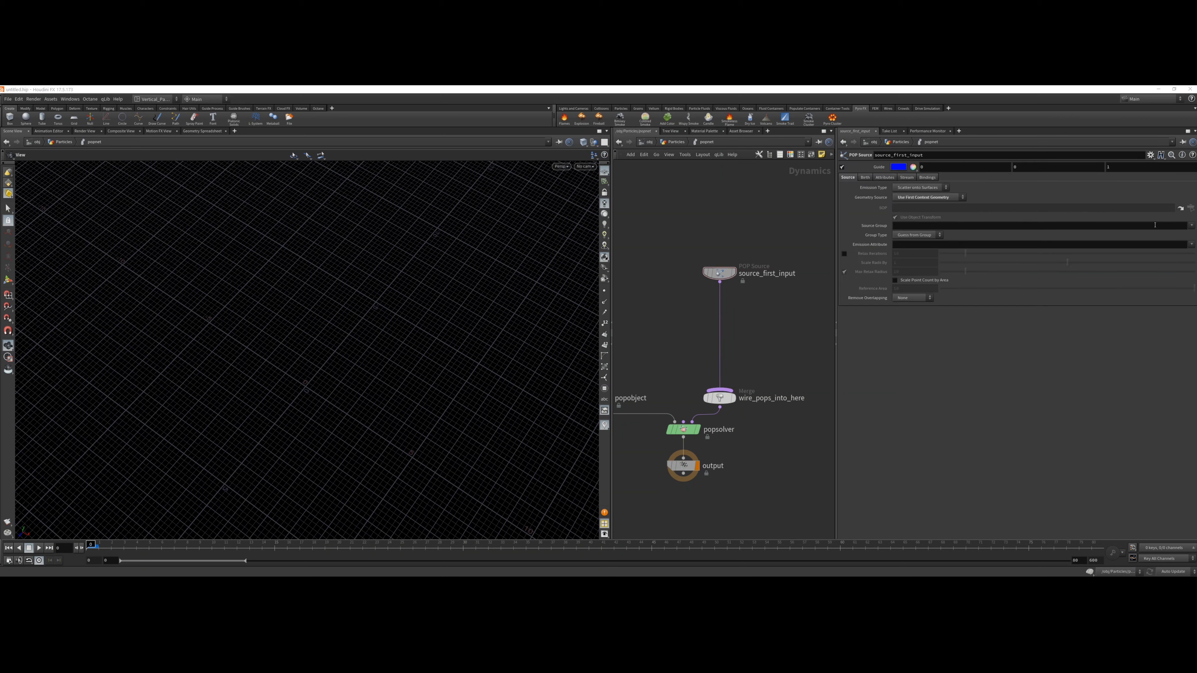
left_click(917, 187)
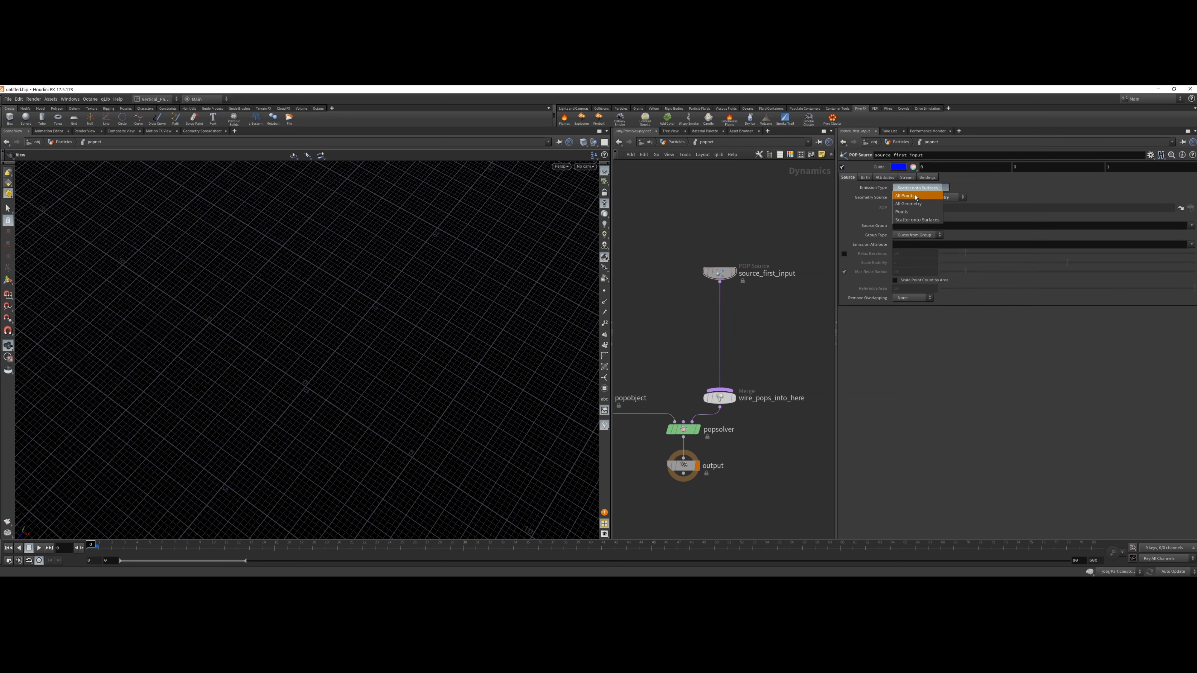
left_click(905, 195)
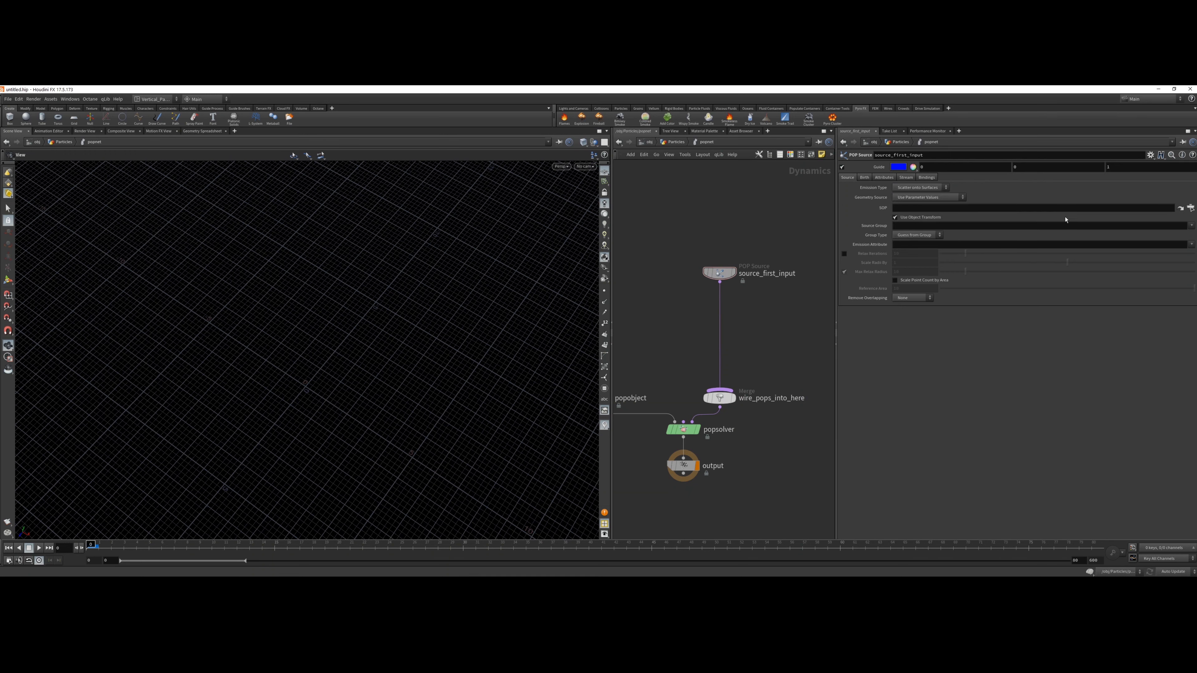
left_click(1027, 206)
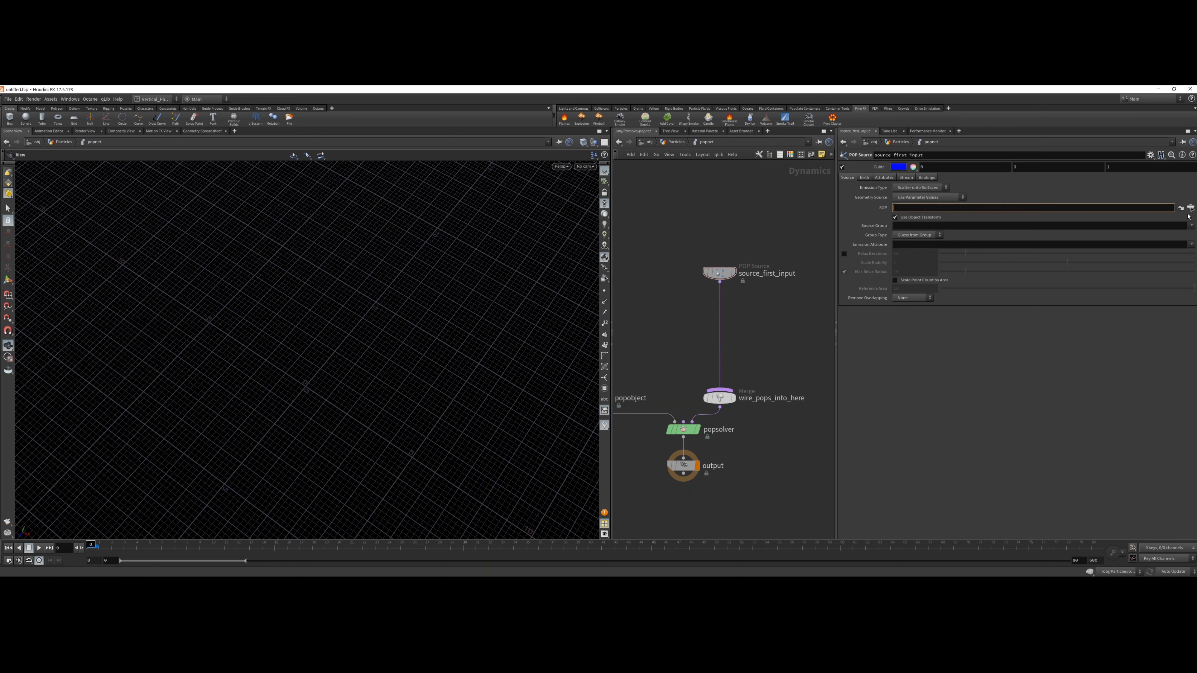
- Point the POP Source SOP path at /obj/Emitter/merge1 via the node chooser
left_click(1189, 207)
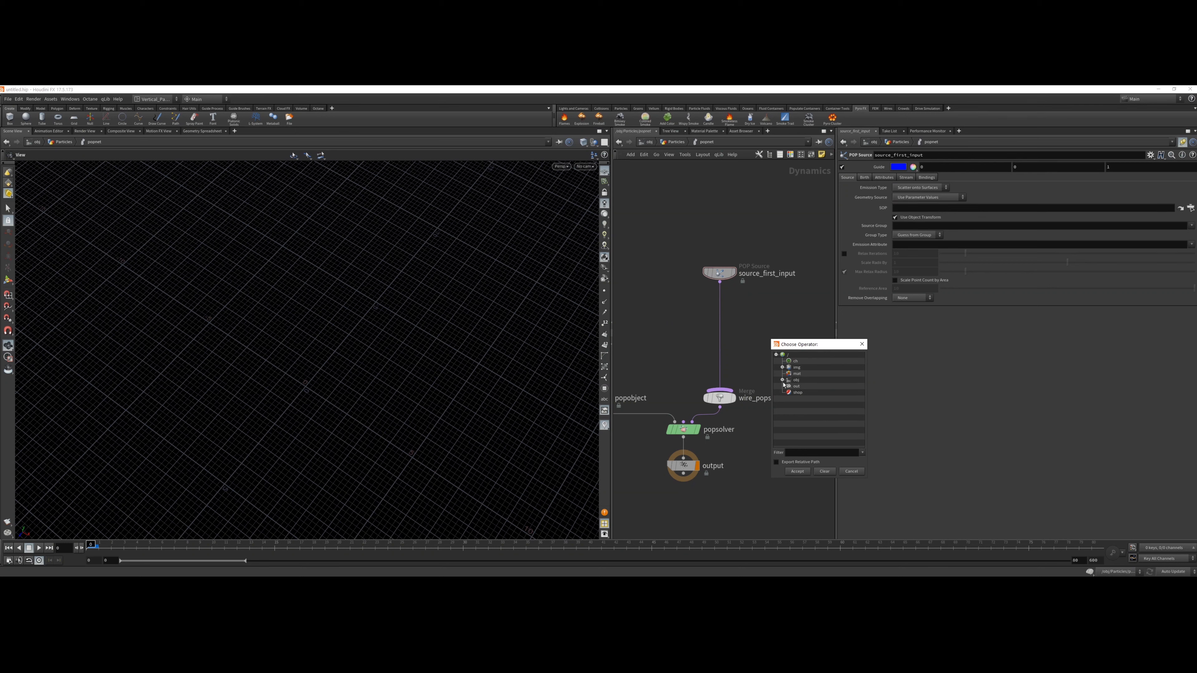
left_click(782, 380)
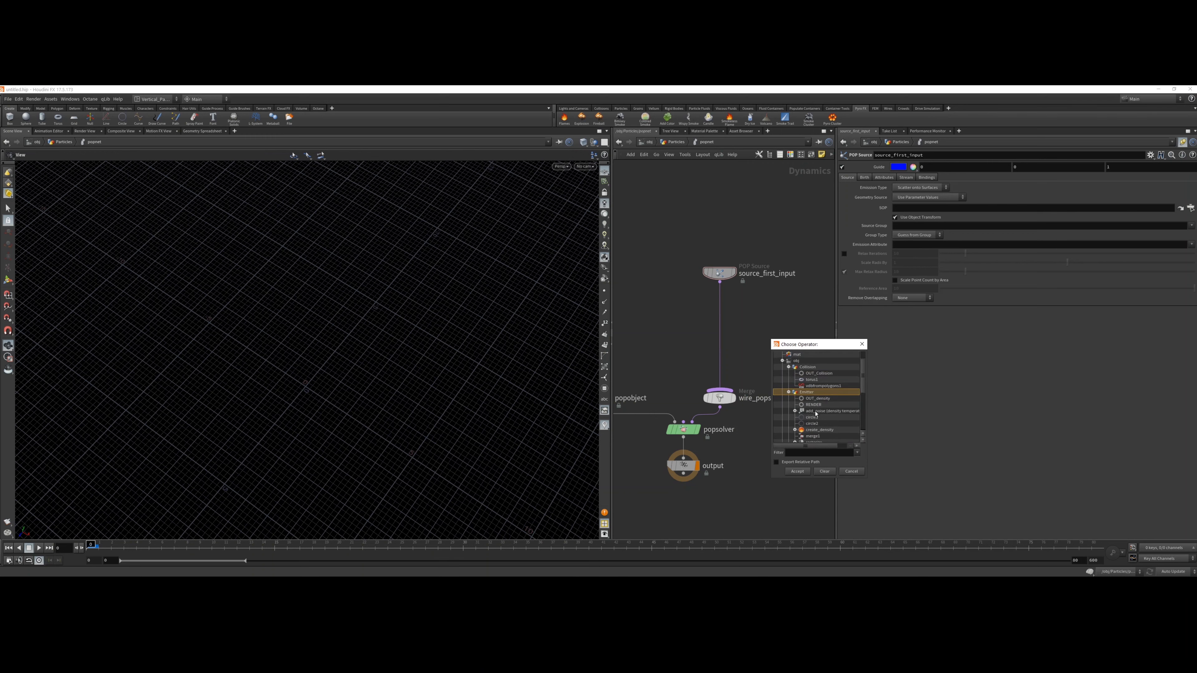
left_click(797, 472)
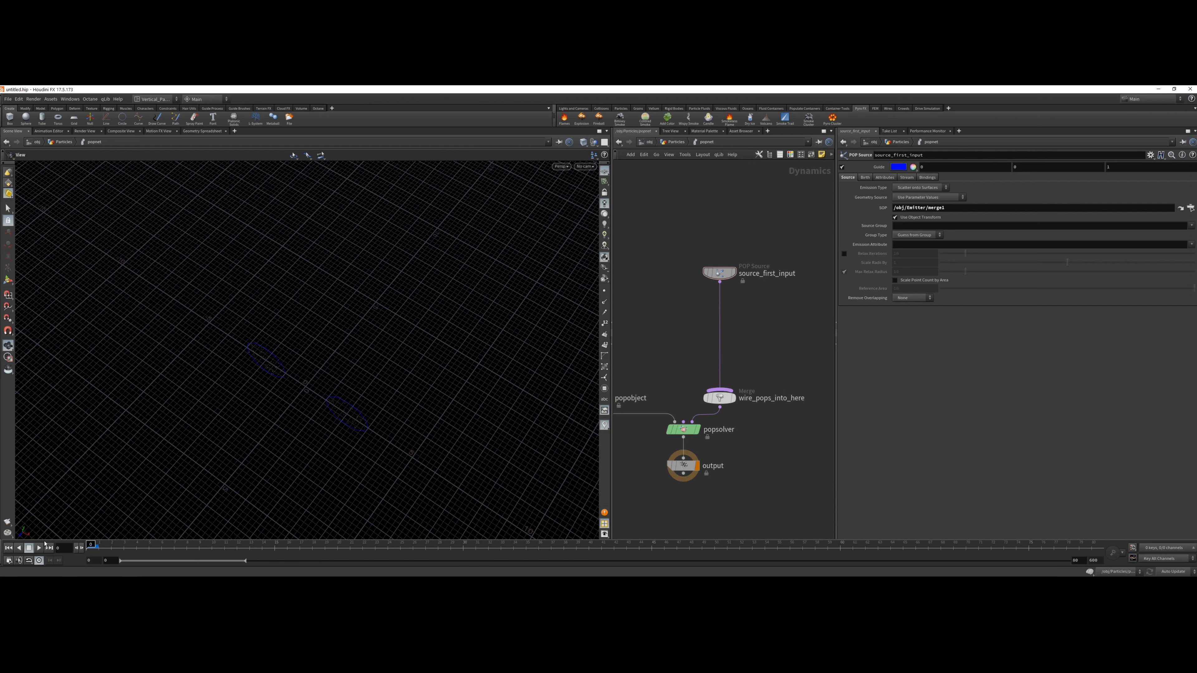
left_click(38, 548)
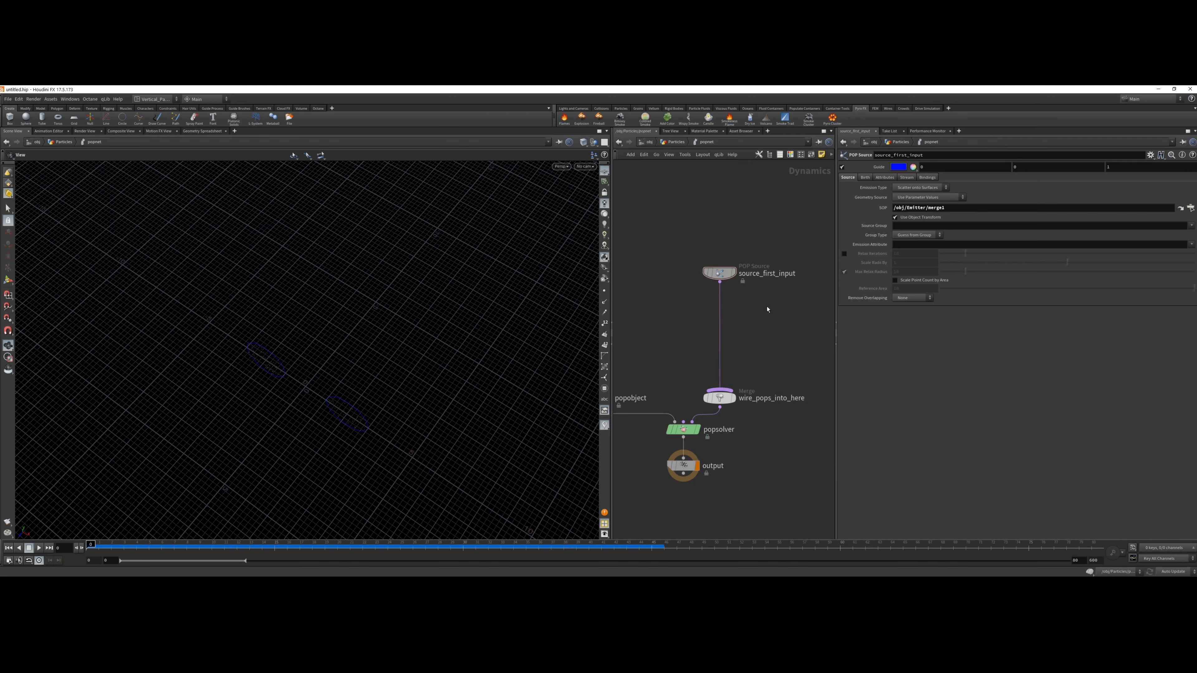
- Add a POP Advect by Volumes node after the particle source
key("Tab")
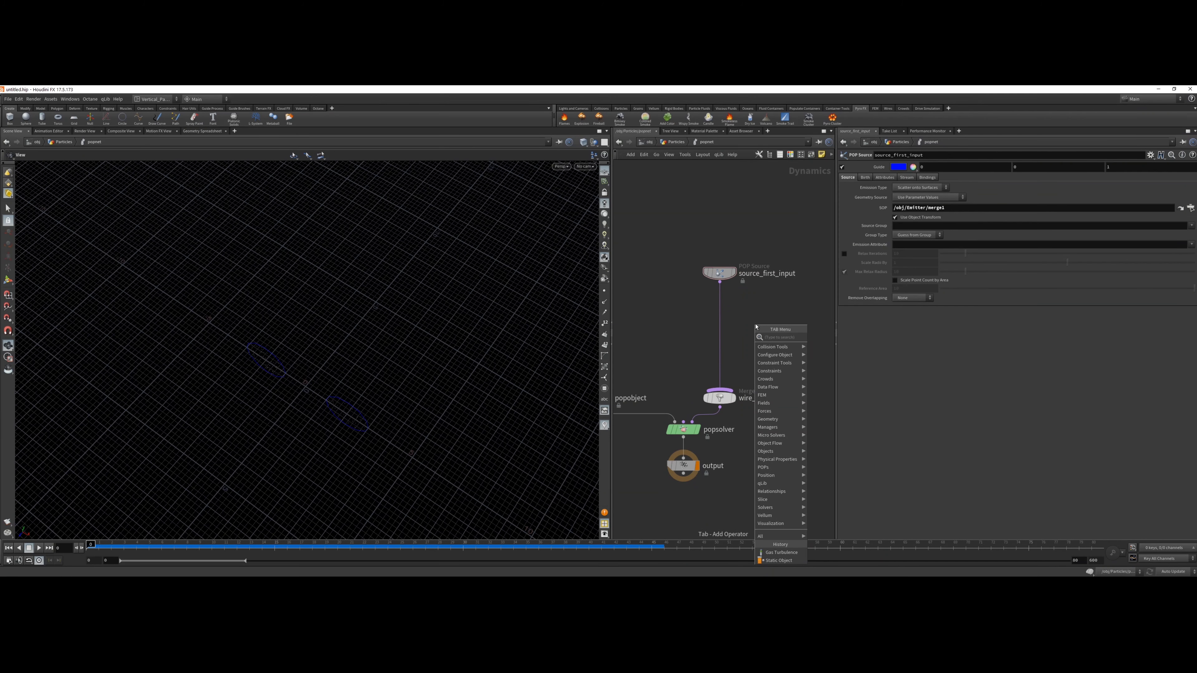
type("advect")
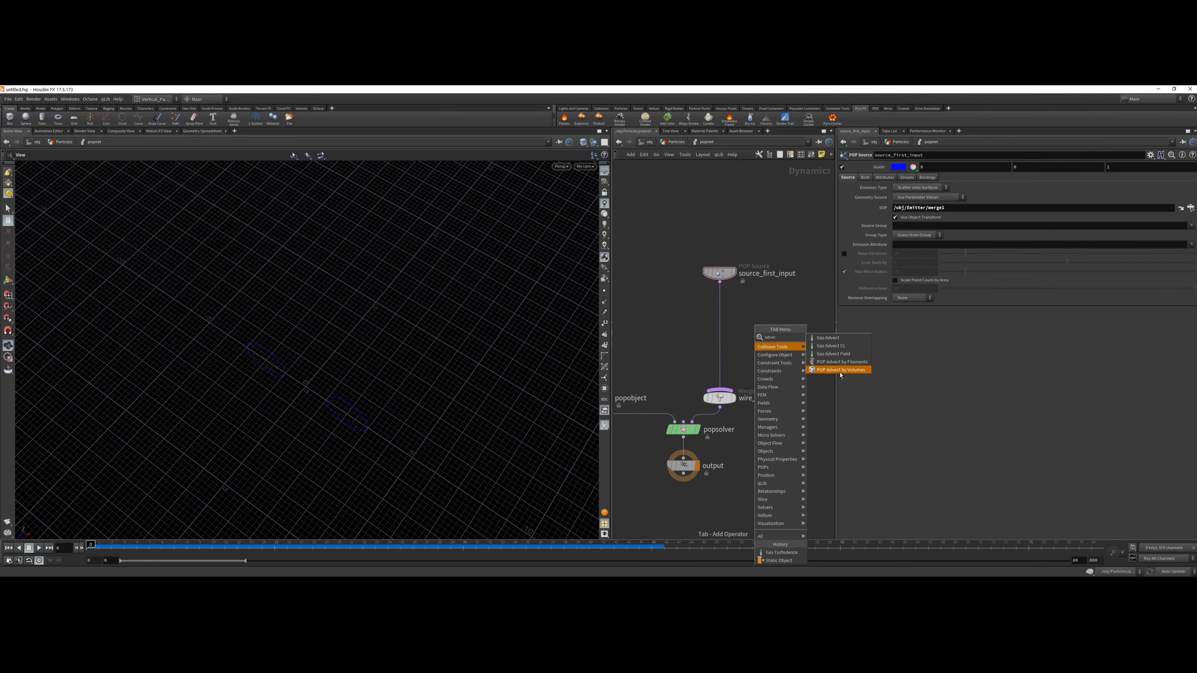
left_click(838, 369)
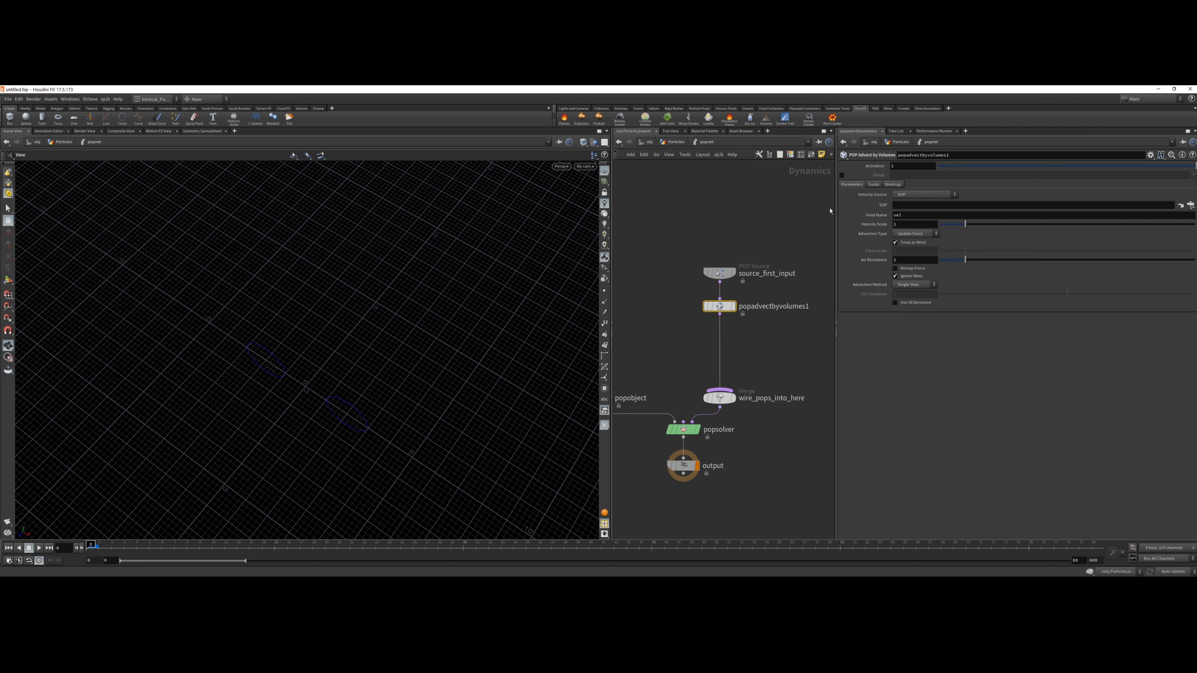
- Point it at /obj/pyro_import/OUT_Pyrocache and set Advection Type to Update Position
left_click(1189, 205)
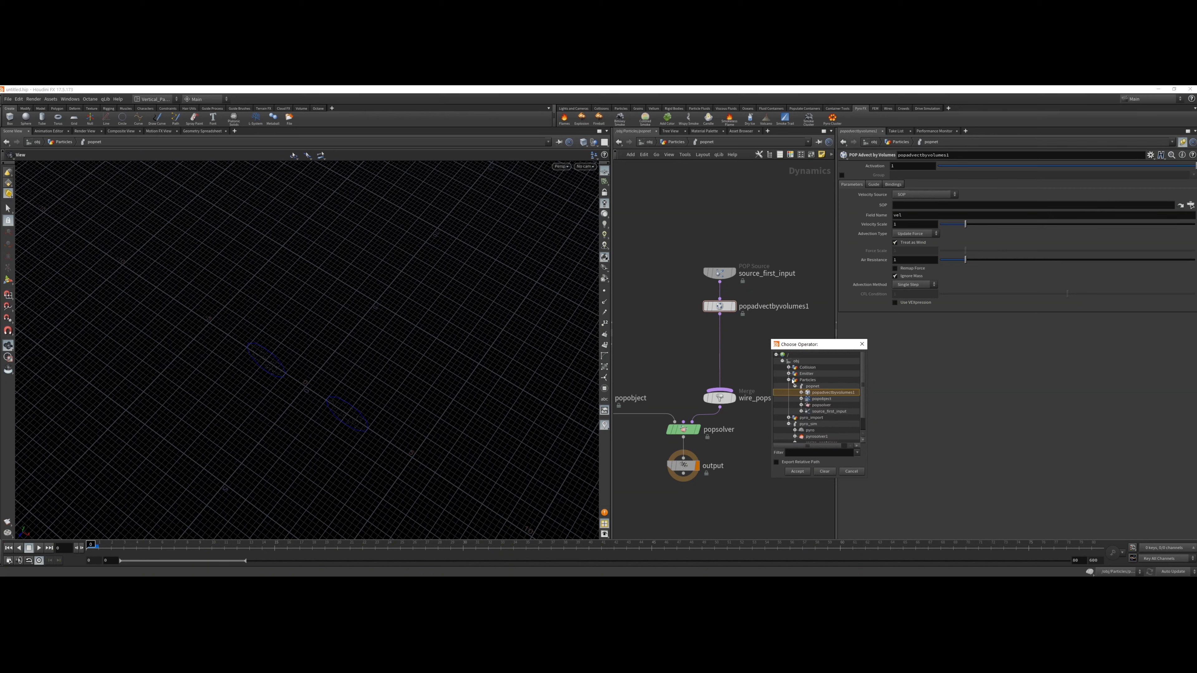
left_click(789, 379)
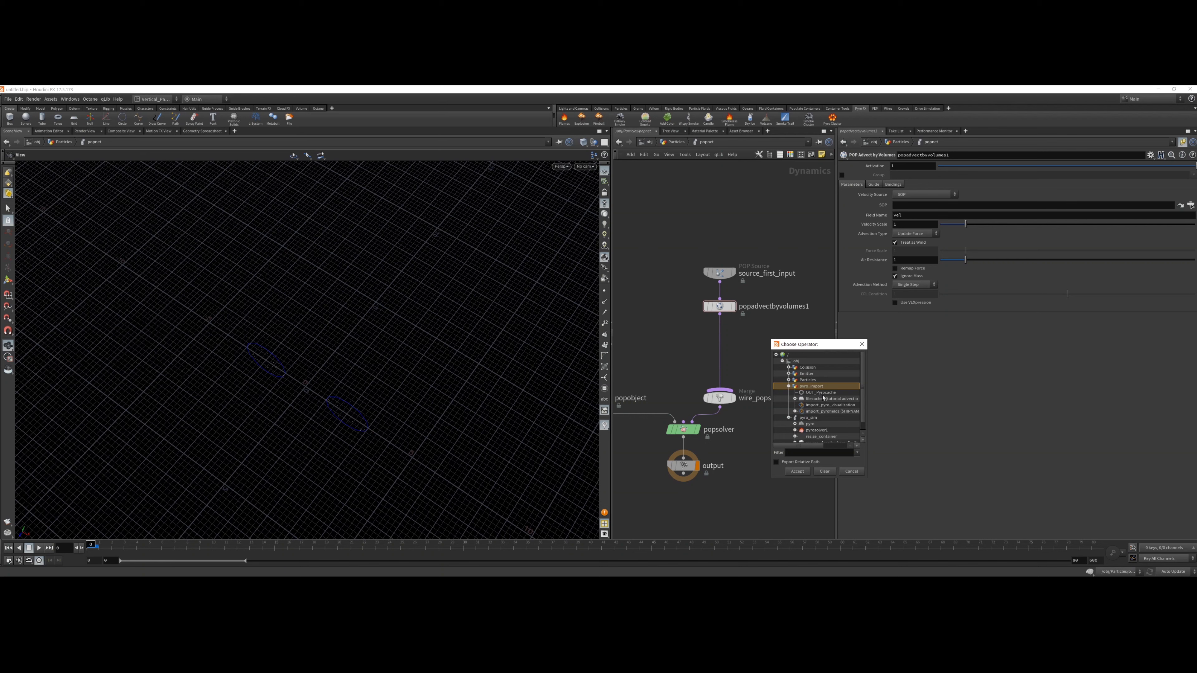
left_click(821, 393)
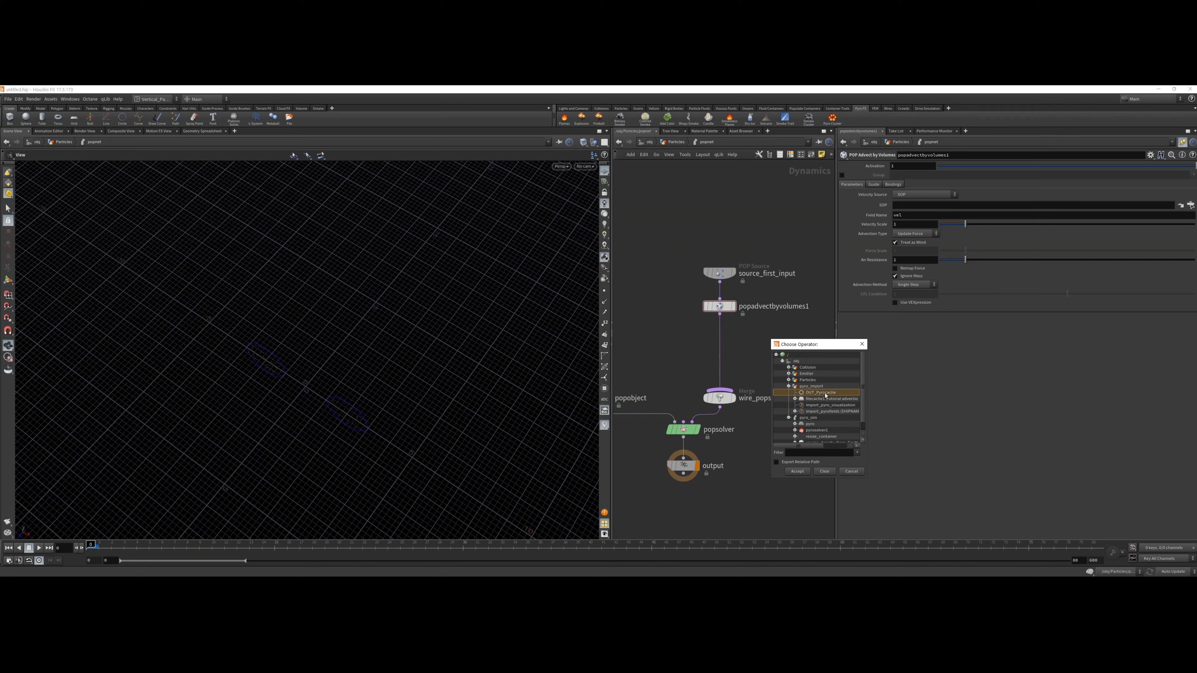
left_click(797, 471)
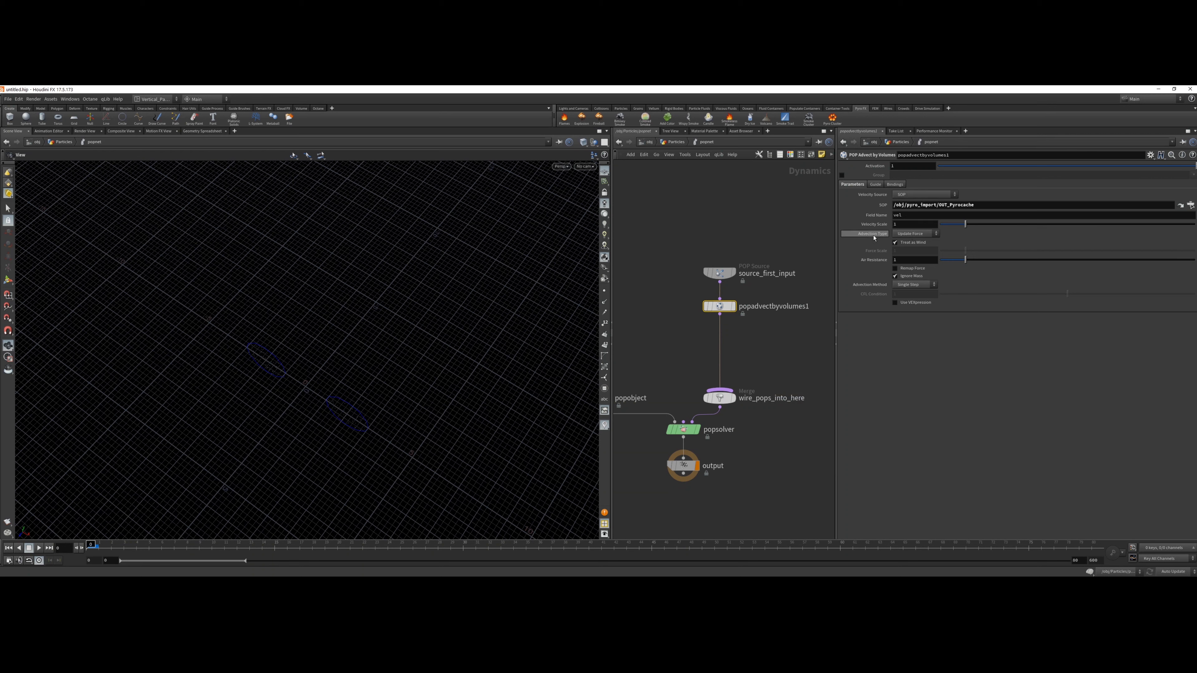
left_click(914, 234)
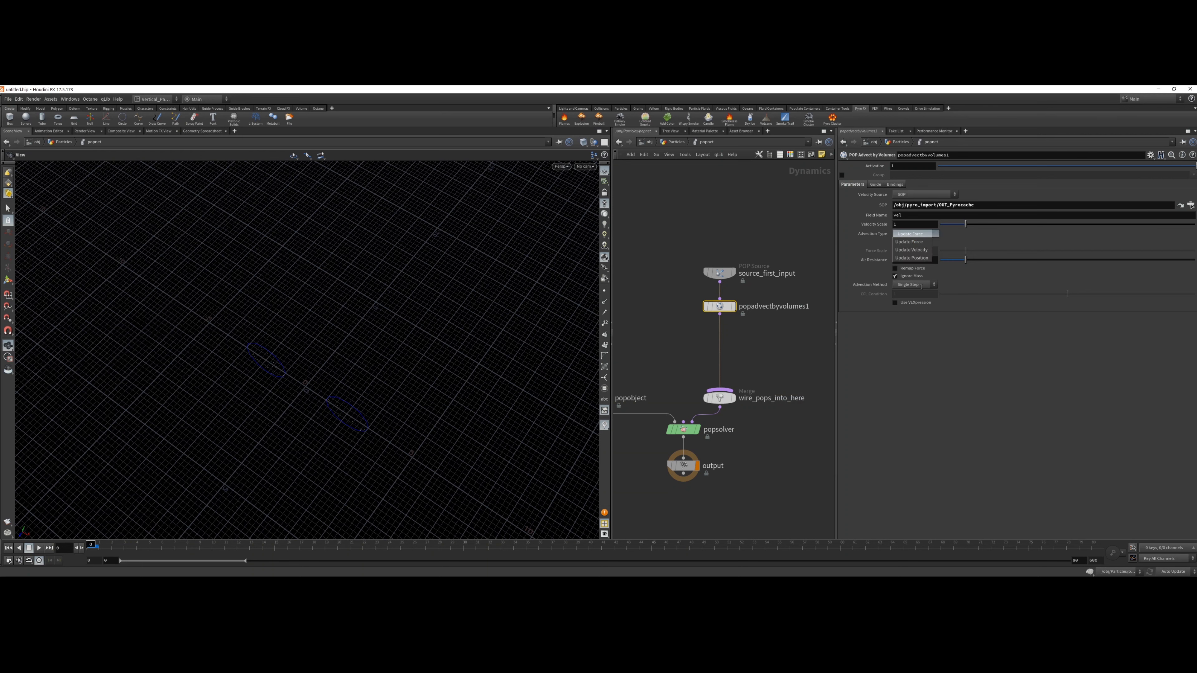
left_click(911, 258)
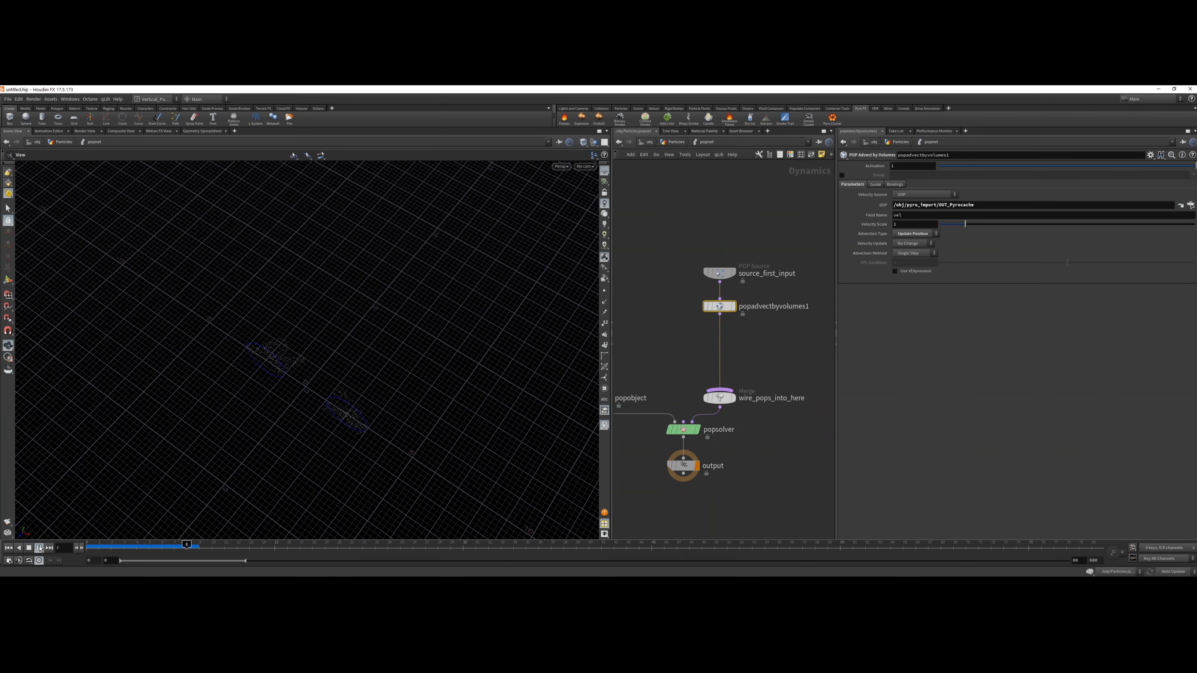
- Scrub and play the timeline to cook the advected particle simulation
left_click_drag(187, 544, 941, 545)
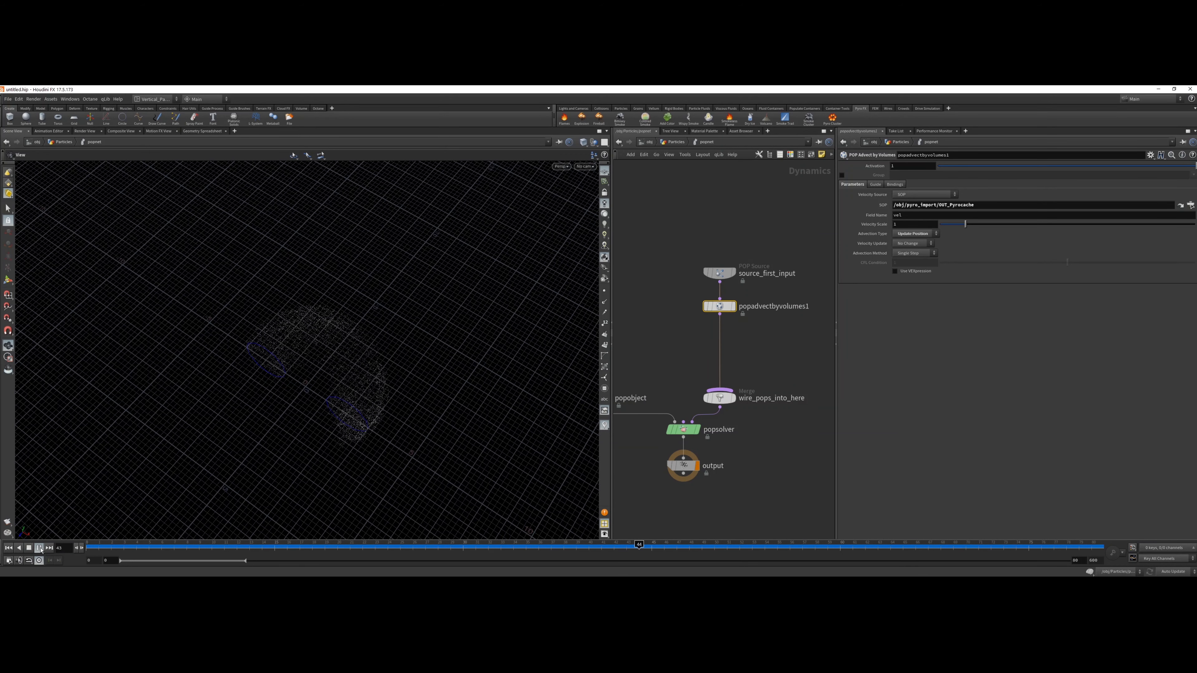
left_click(39, 548)
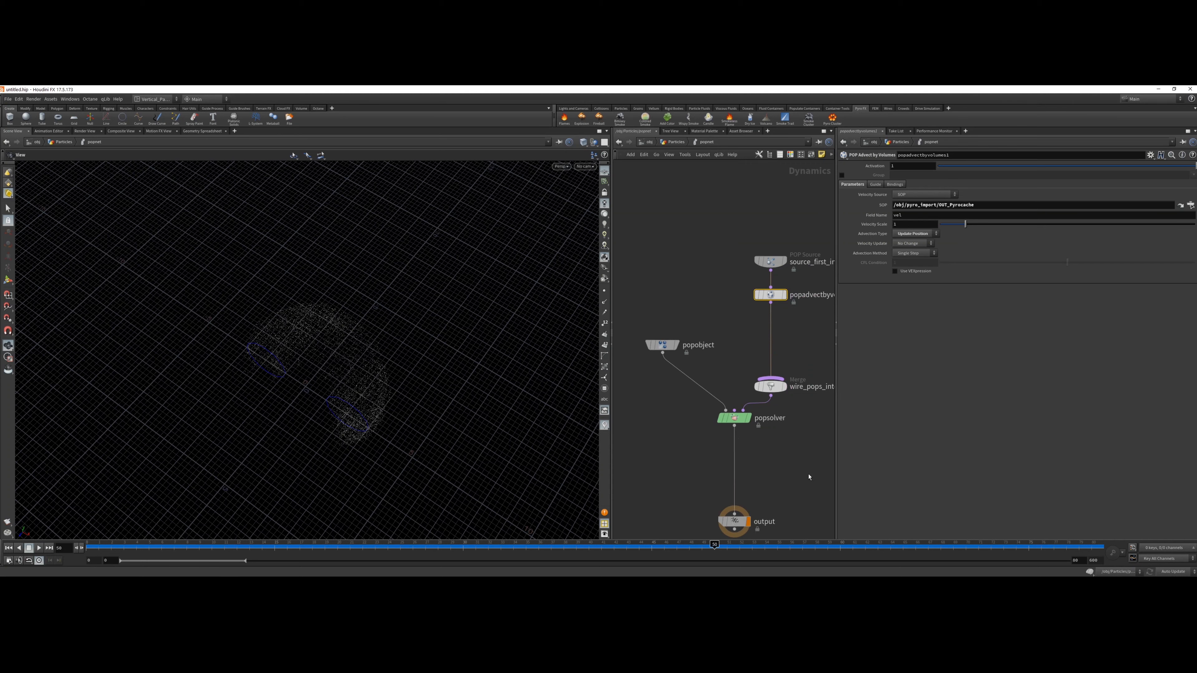
- Add a Static Object using /obj/Collision/OUT_Collision as proxy volume, Division Method By Size
key("Tab")
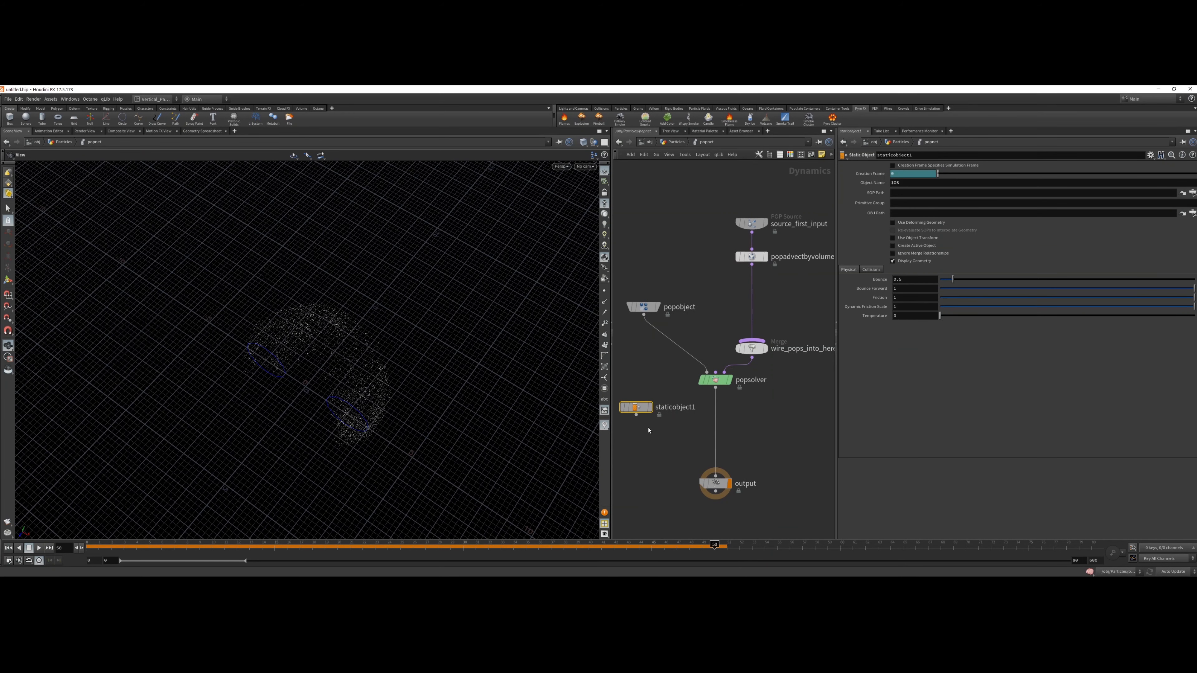
mouse_move(636, 417)
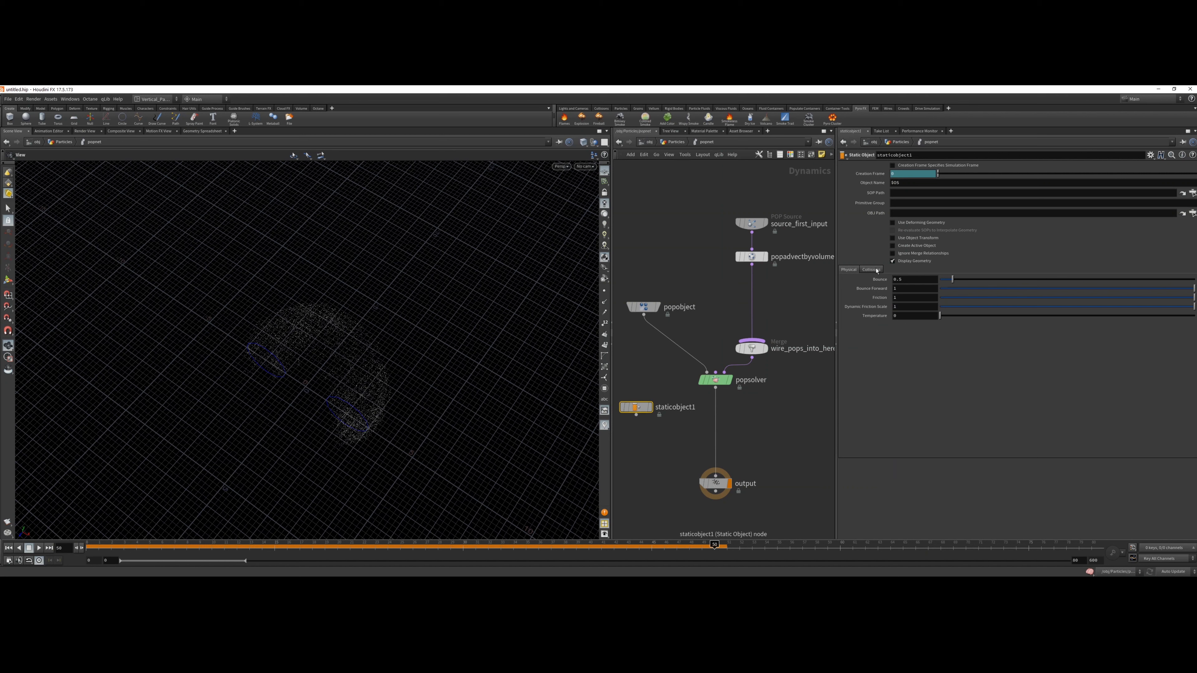
left_click(871, 269)
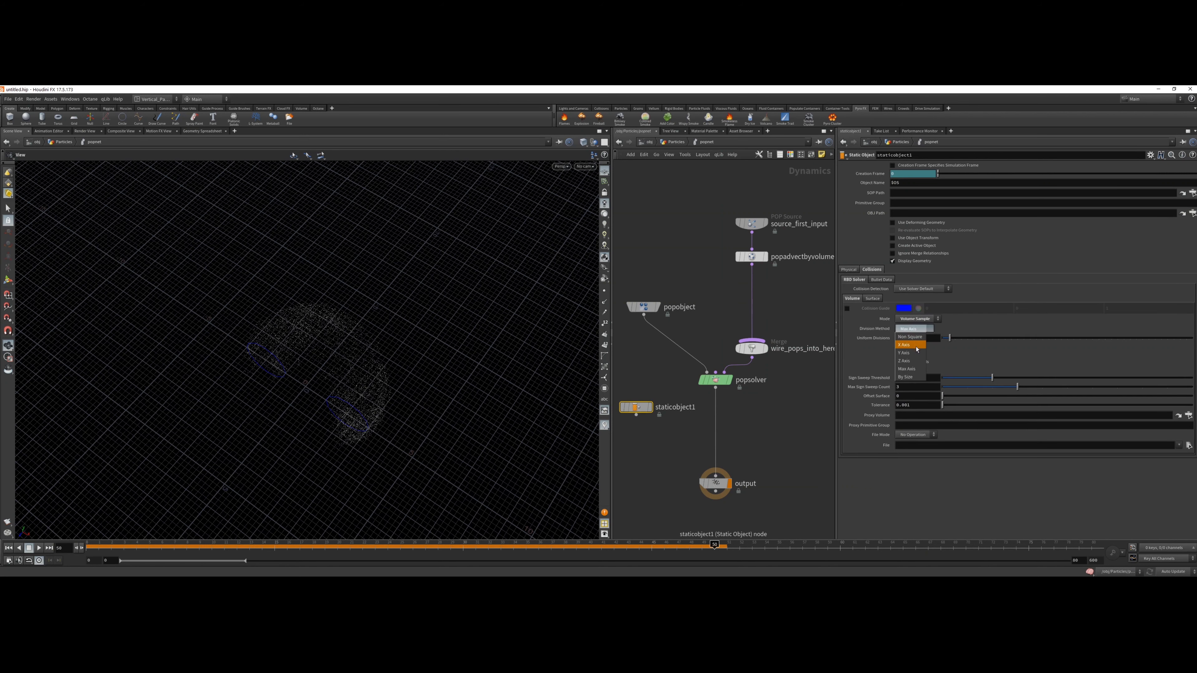
left_click(904, 377)
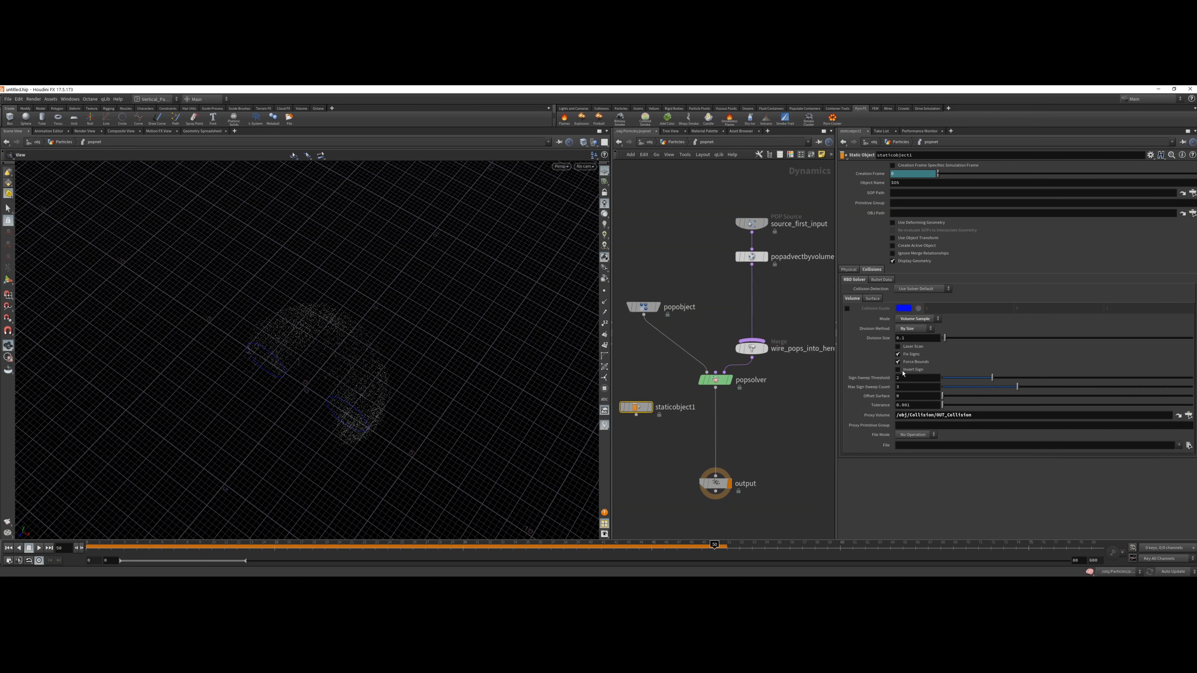
left_click(898, 369)
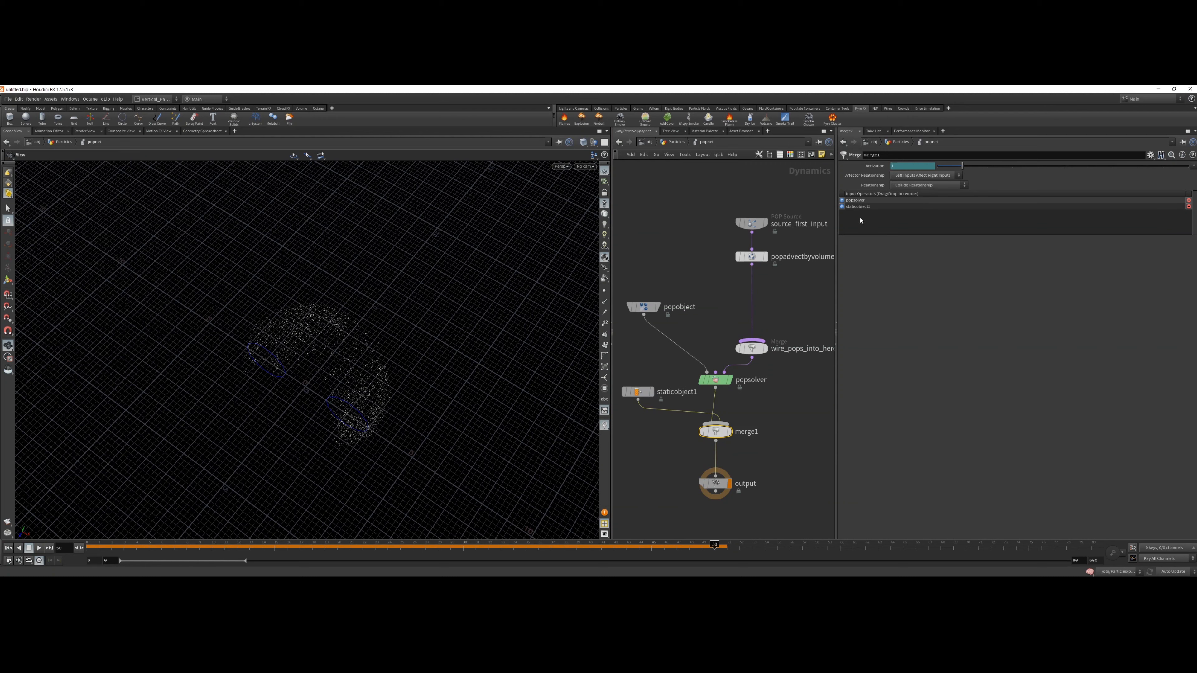
- Move staticobject1 above popsolver in merge1's inputs, then rewind and replay
left_click(858, 207)
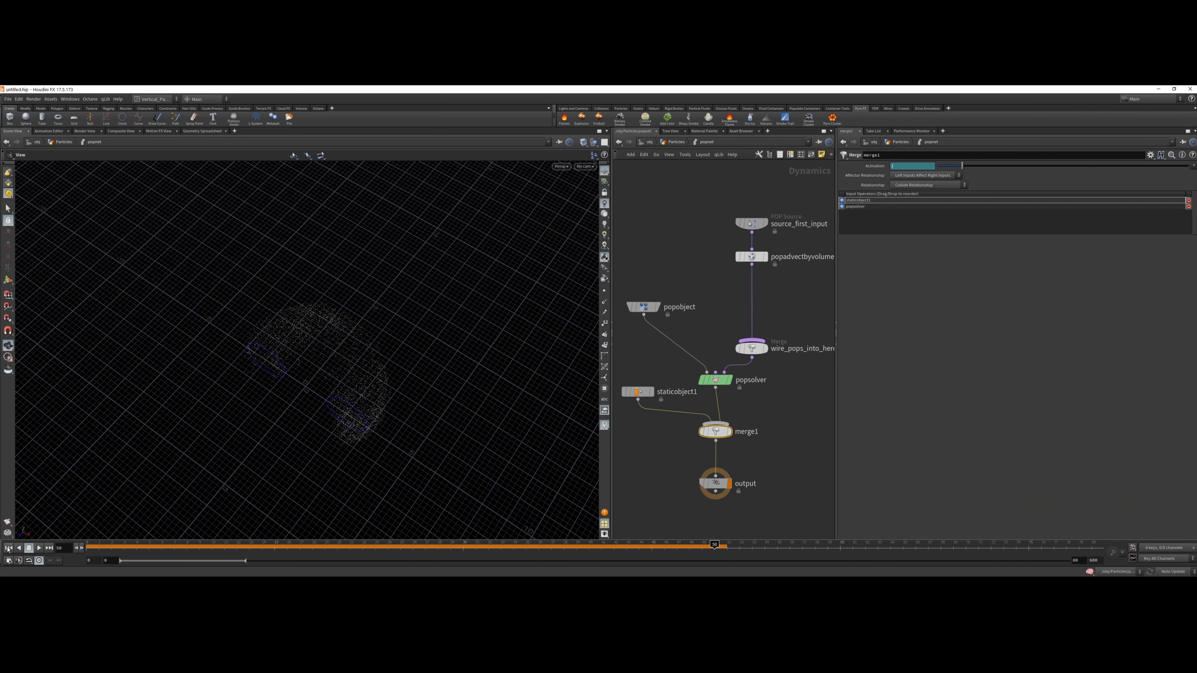
left_click(8, 547)
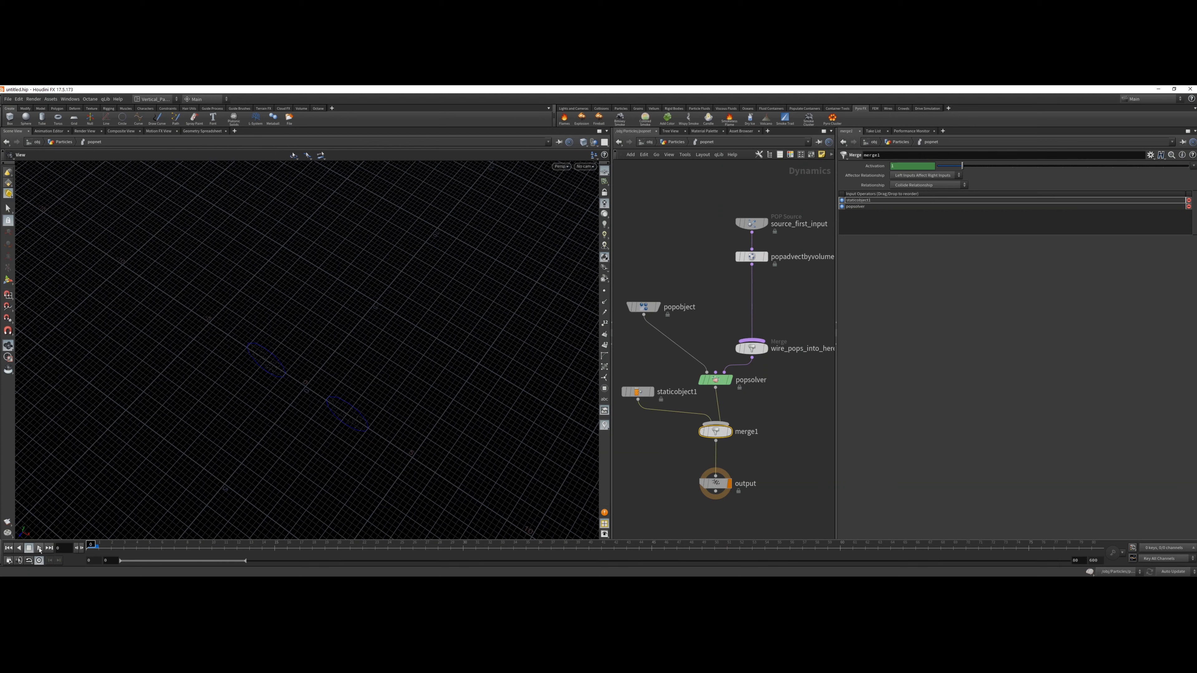
left_click(39, 548)
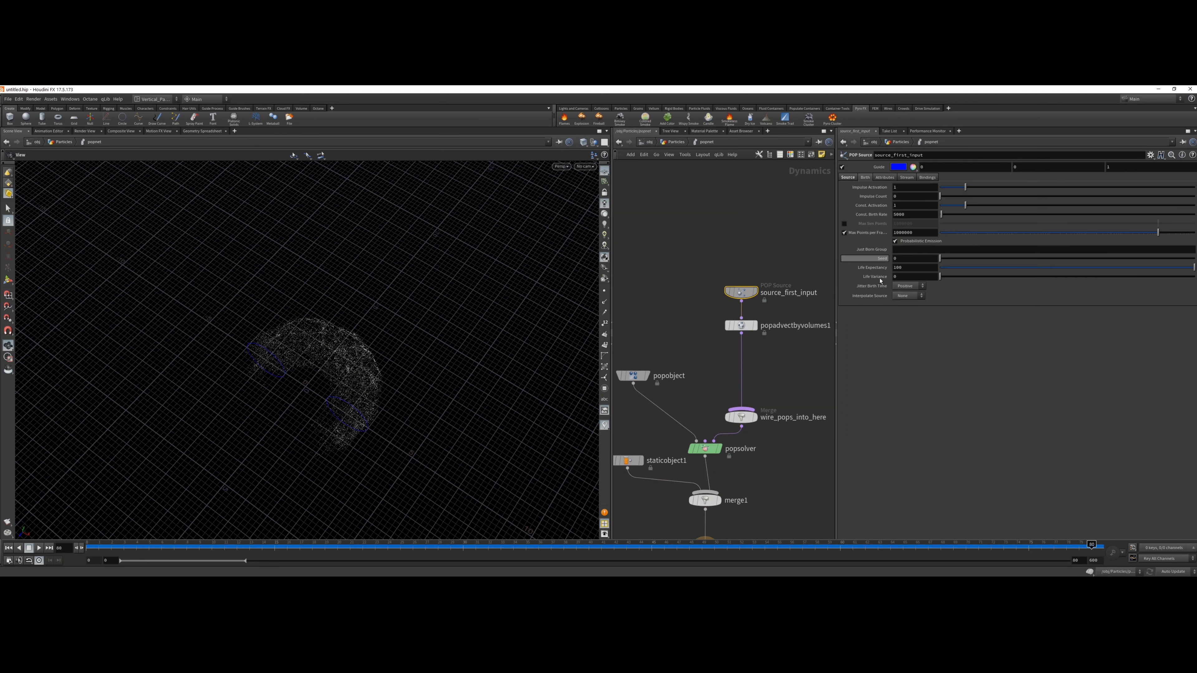
- Set Const Birth Rate to 50000 and replay to check the denser particle arc
left_click(899, 214)
type("0")
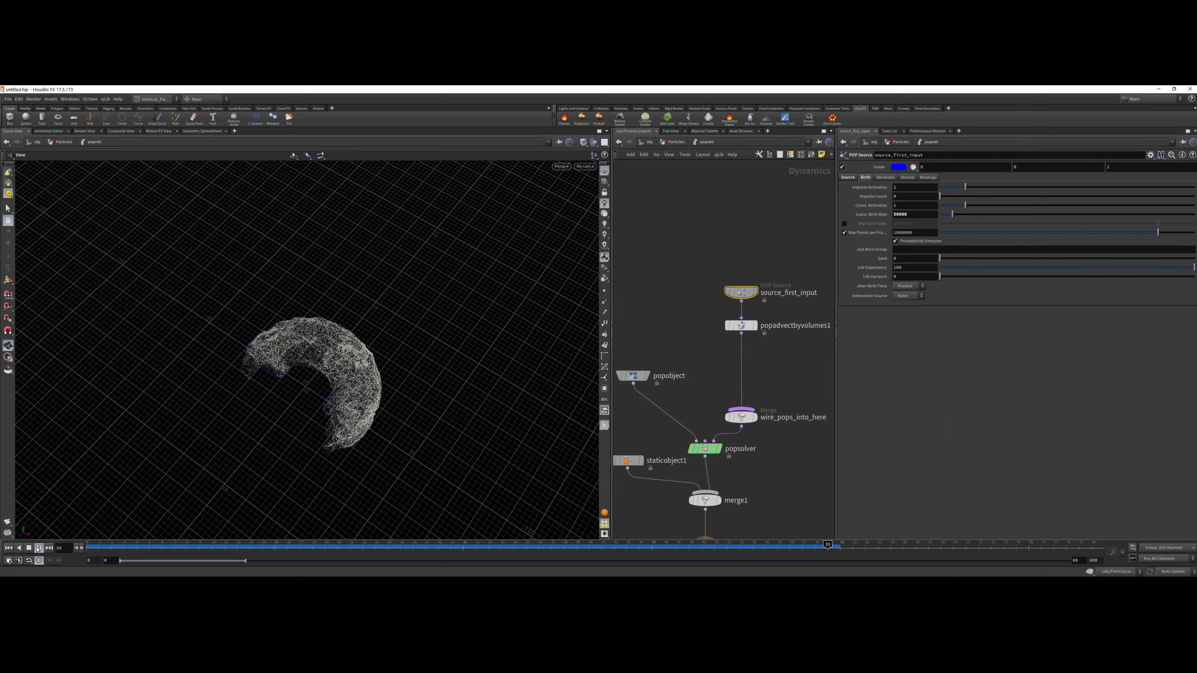
left_click_drag(827, 544, 350, 544)
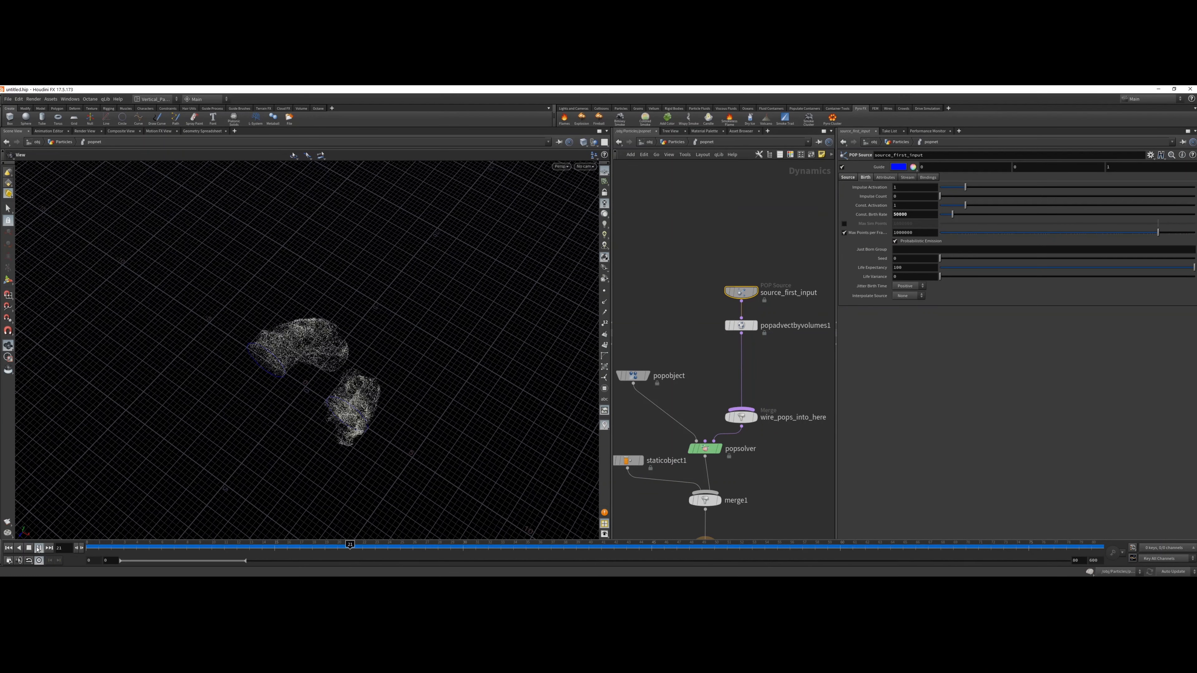
left_click(8, 548)
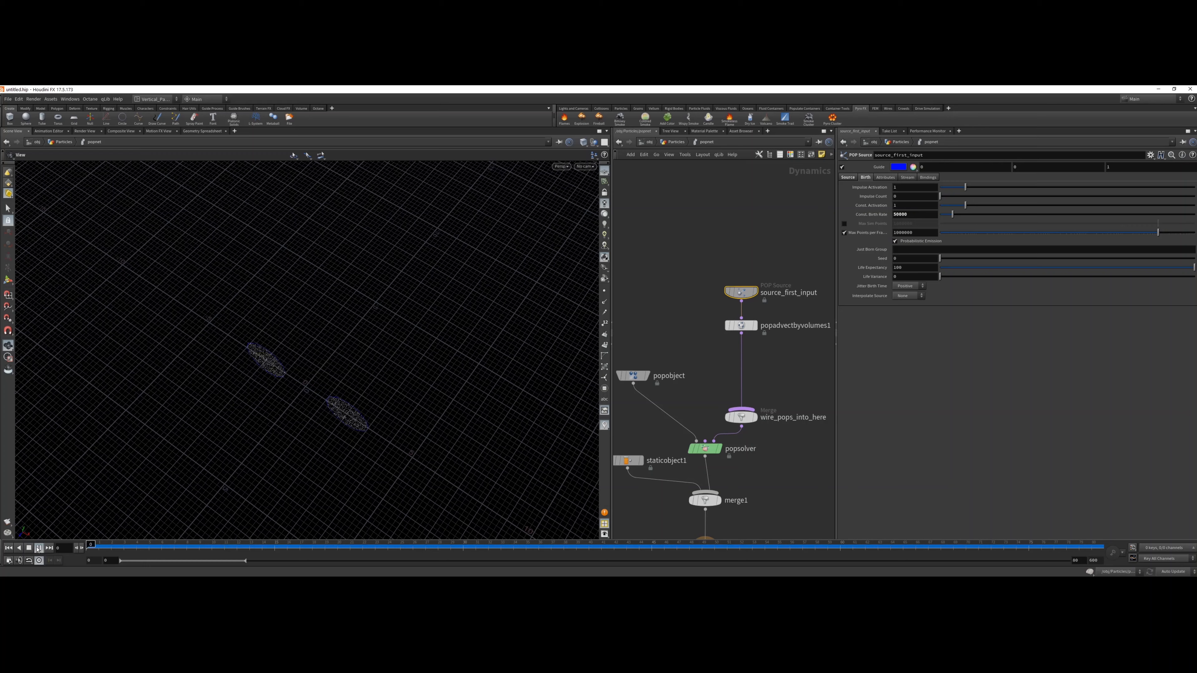
left_click(39, 548)
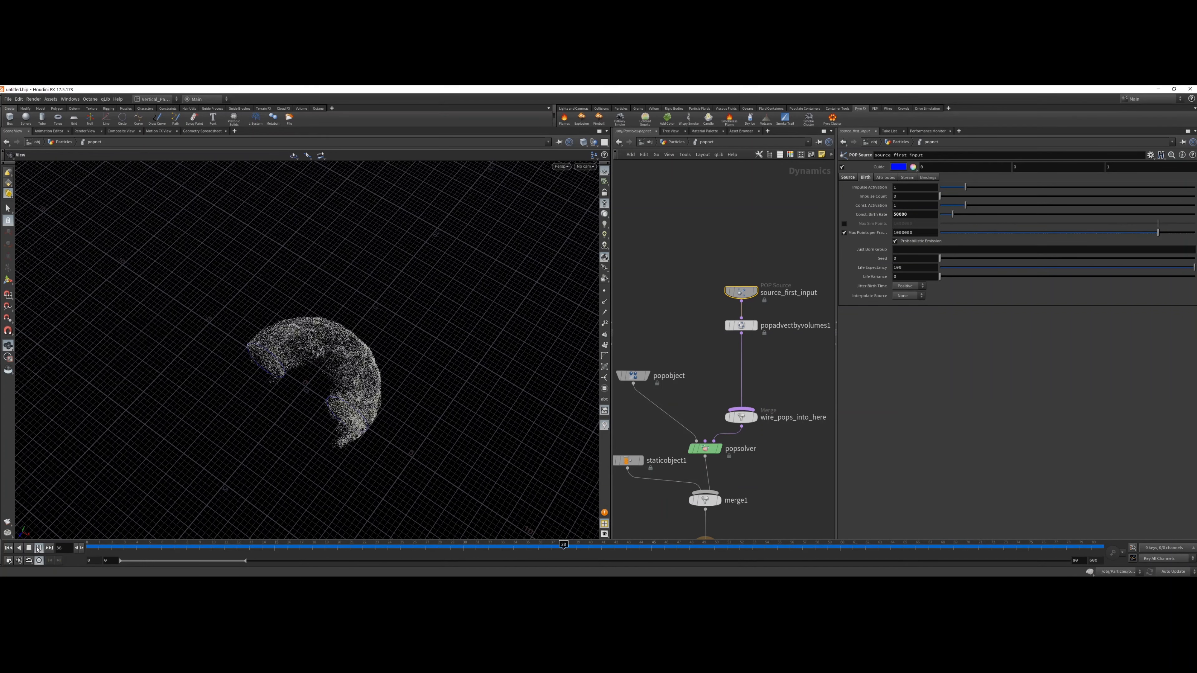
left_click(38, 548)
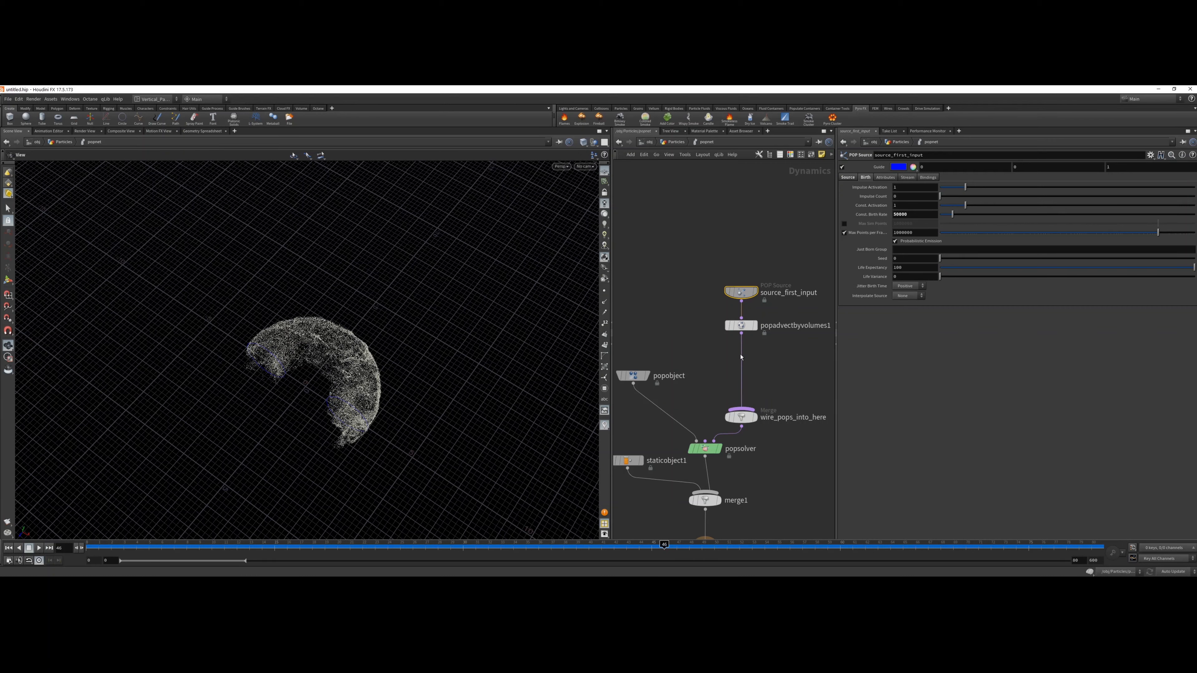
left_click(741, 325)
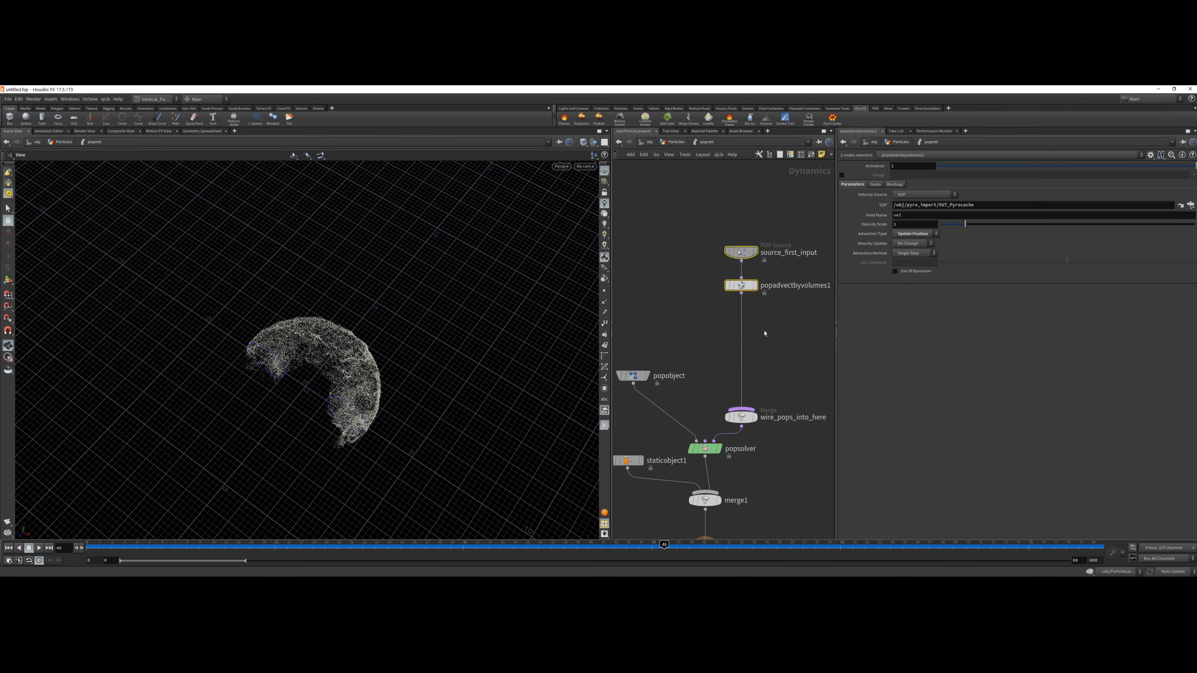
key("Tab")
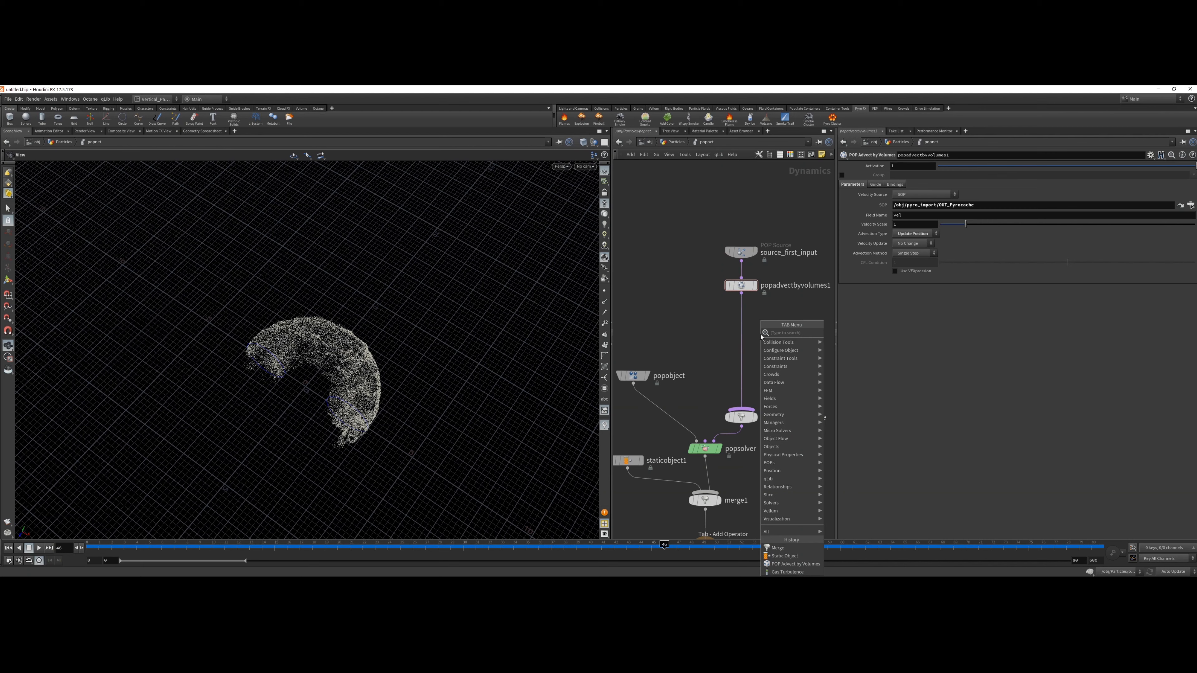
type("pop")
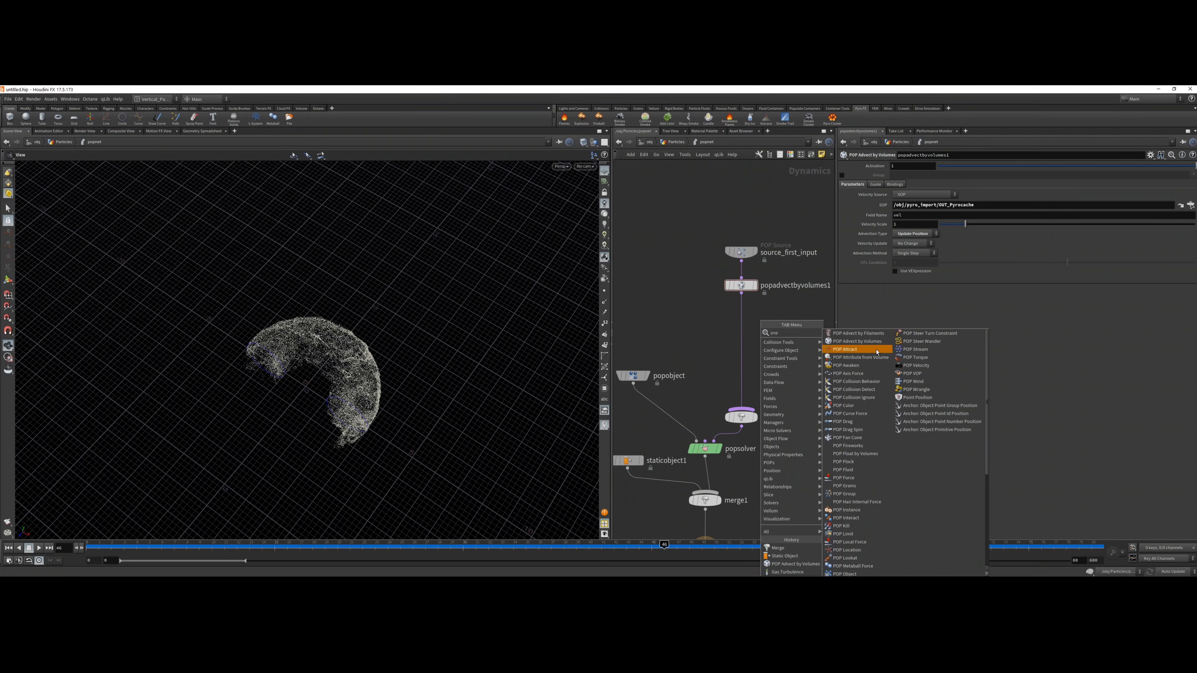
mouse_move(865, 424)
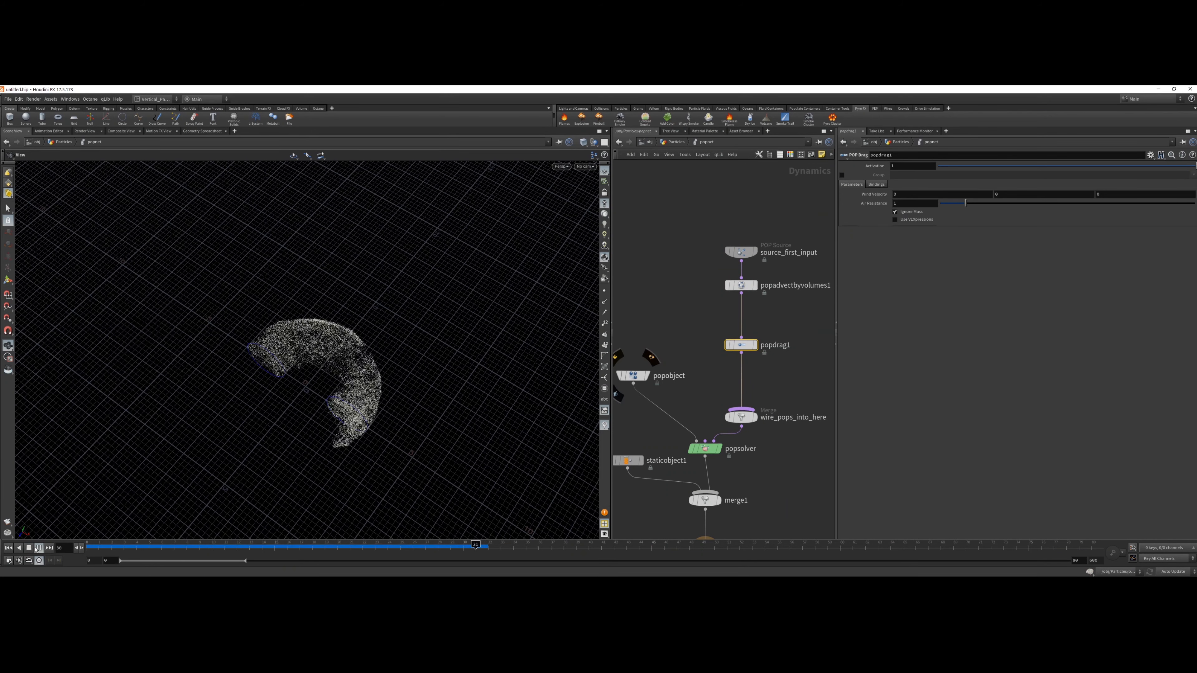
left_click(38, 548)
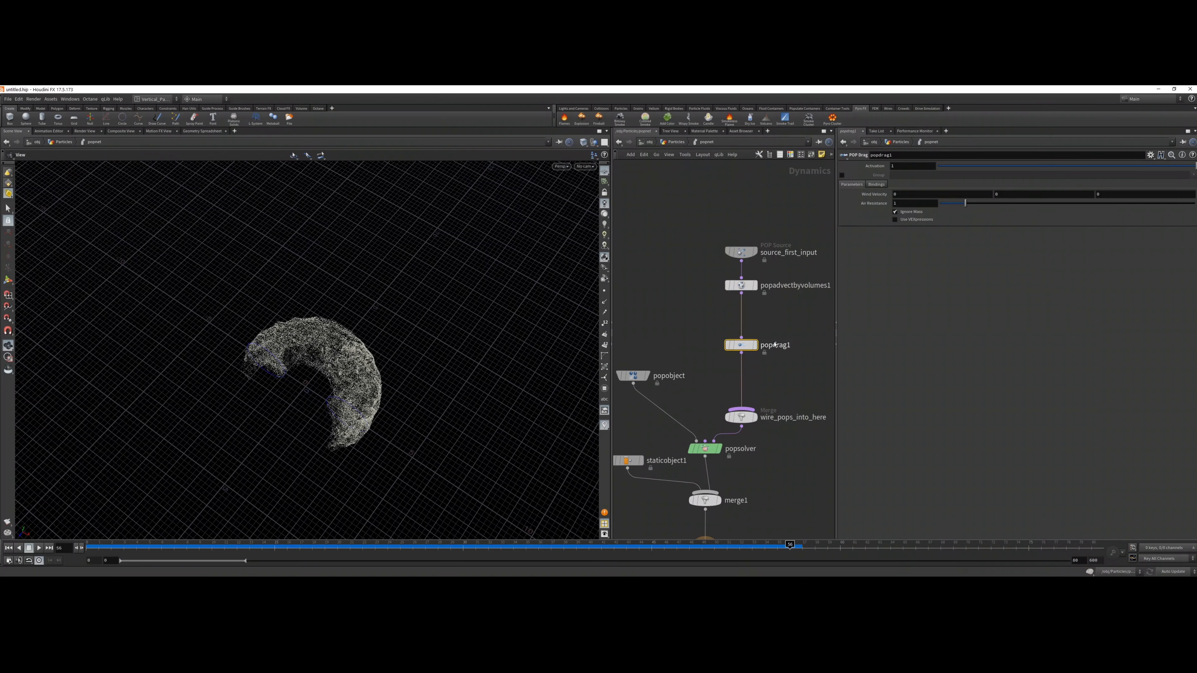
left_click(911, 203)
type("5.58")
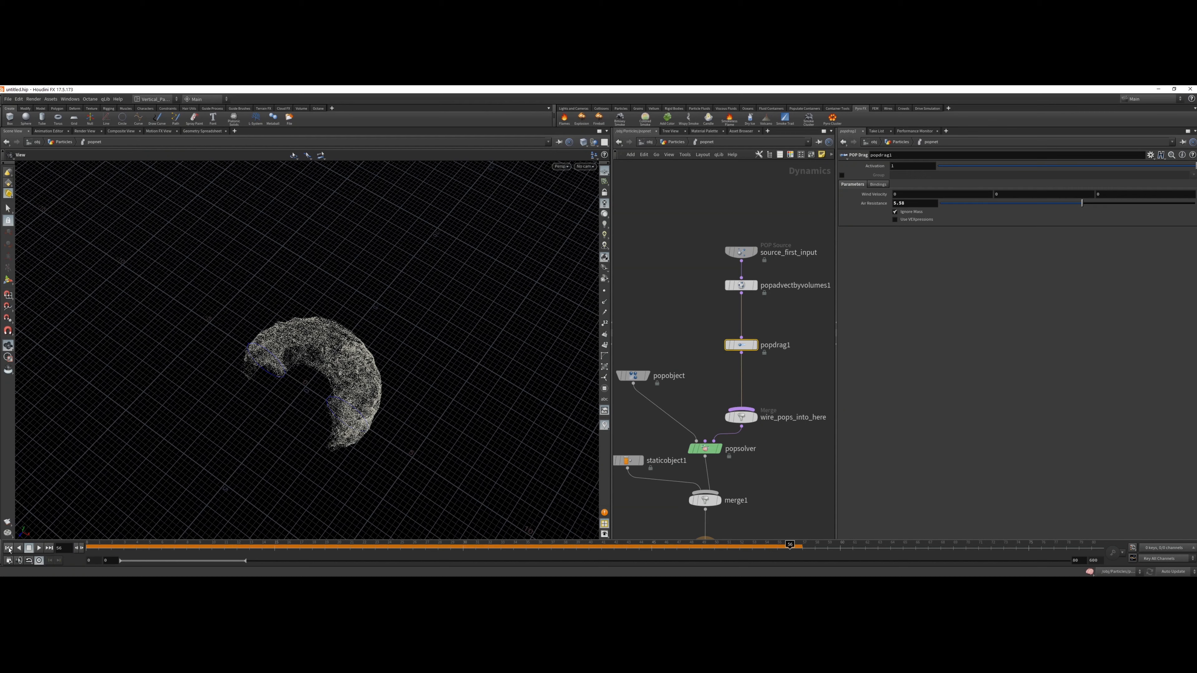
left_click(9, 548)
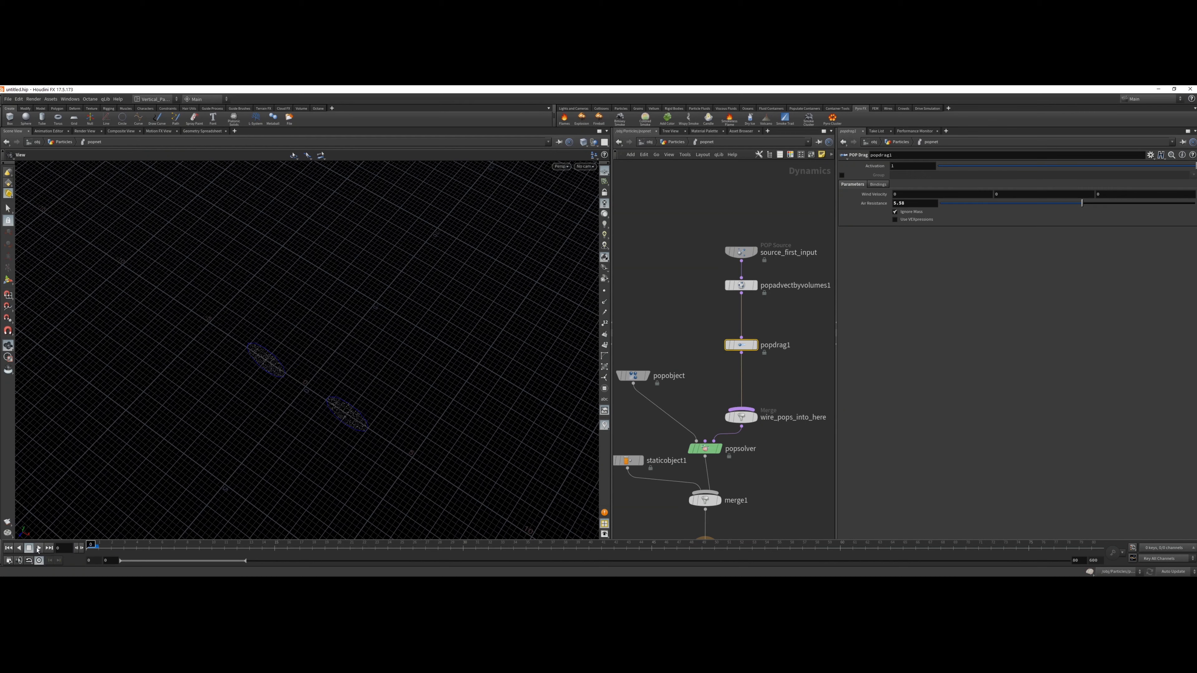
left_click(38, 548)
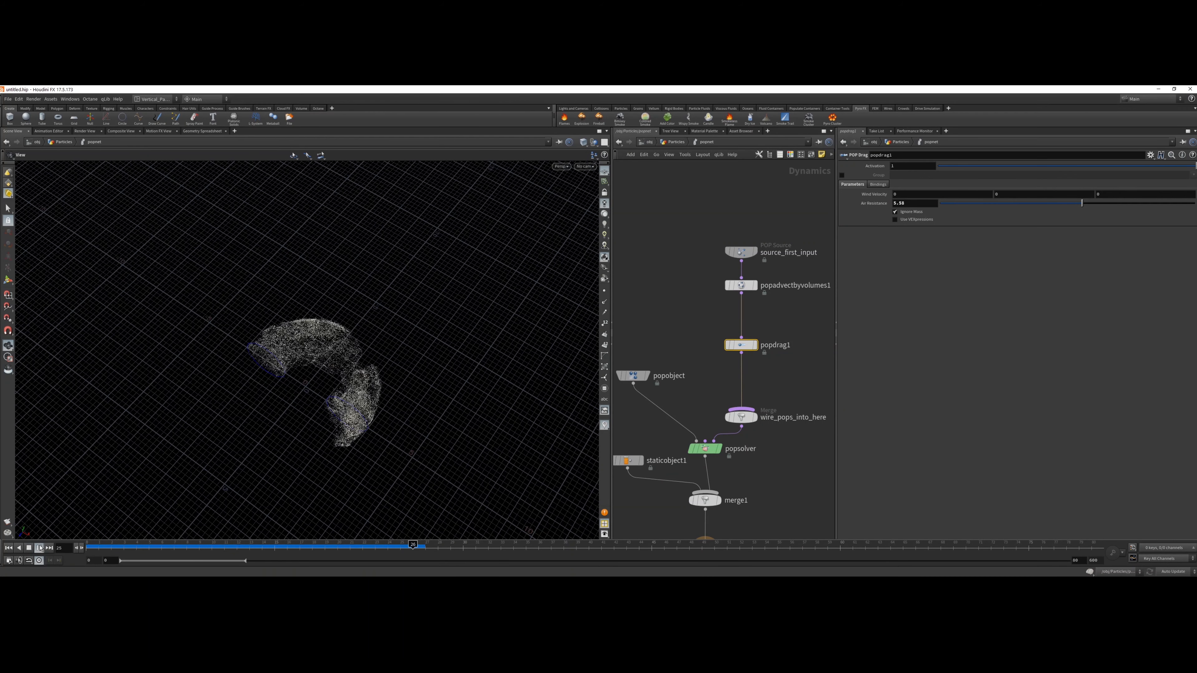
left_click_drag(412, 543, 903, 544)
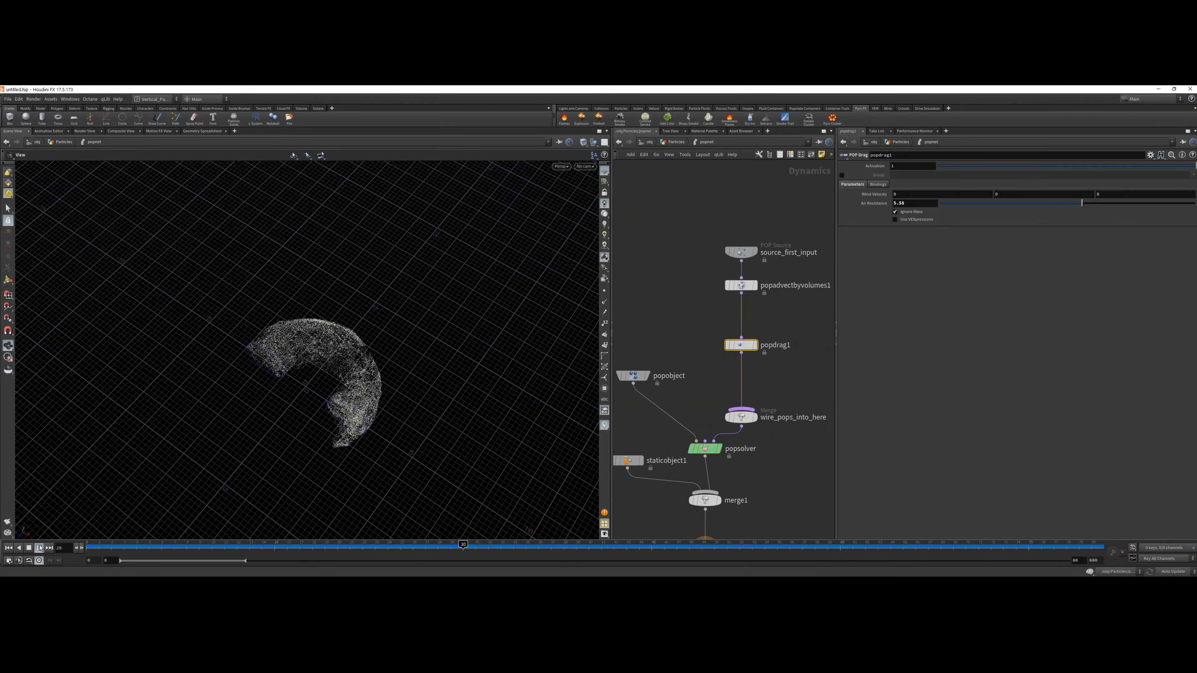
left_click(39, 548)
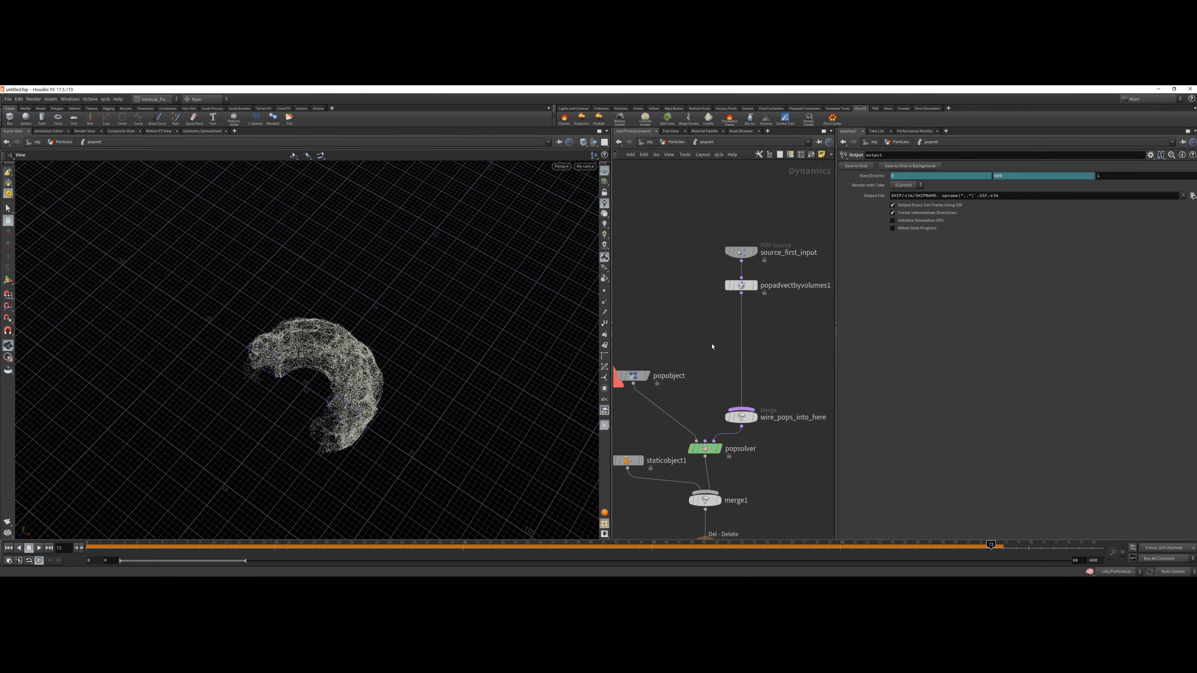
left_click(9, 548)
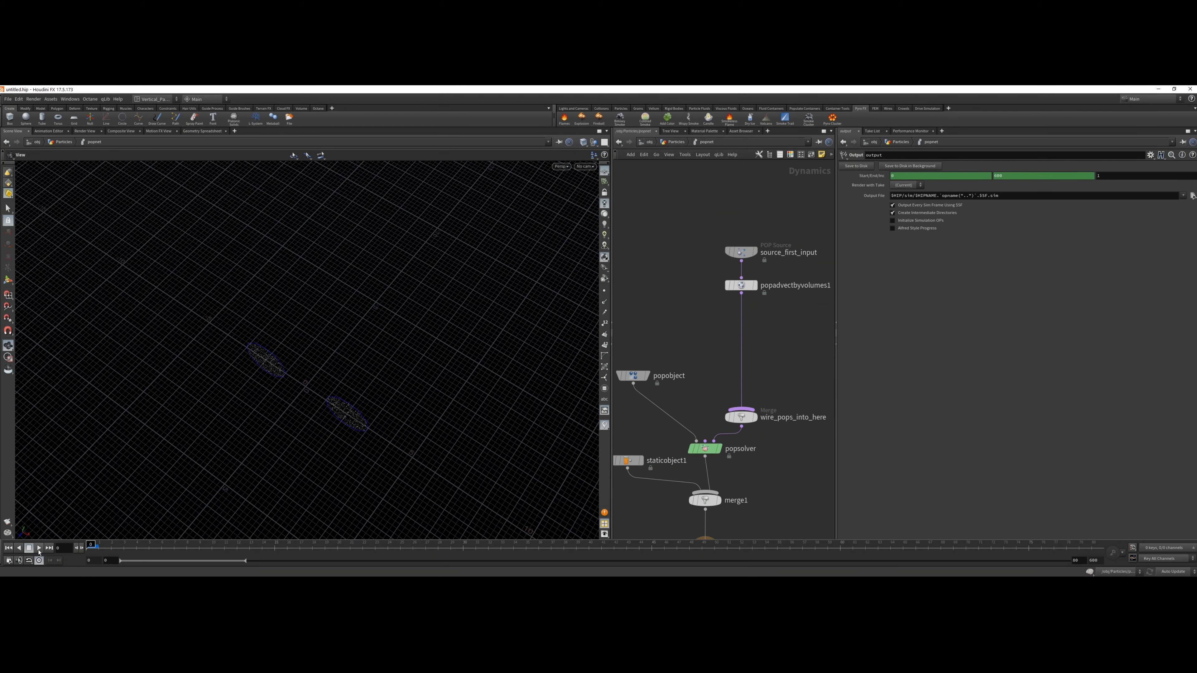
left_click(740, 285)
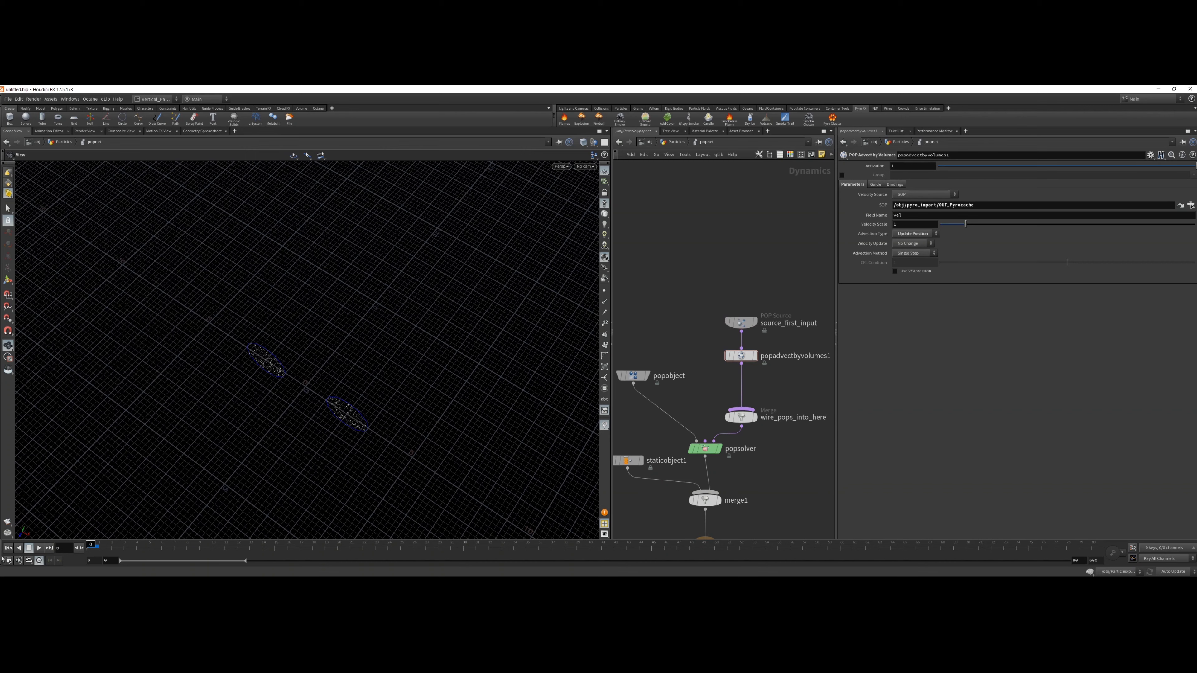
left_click(39, 548)
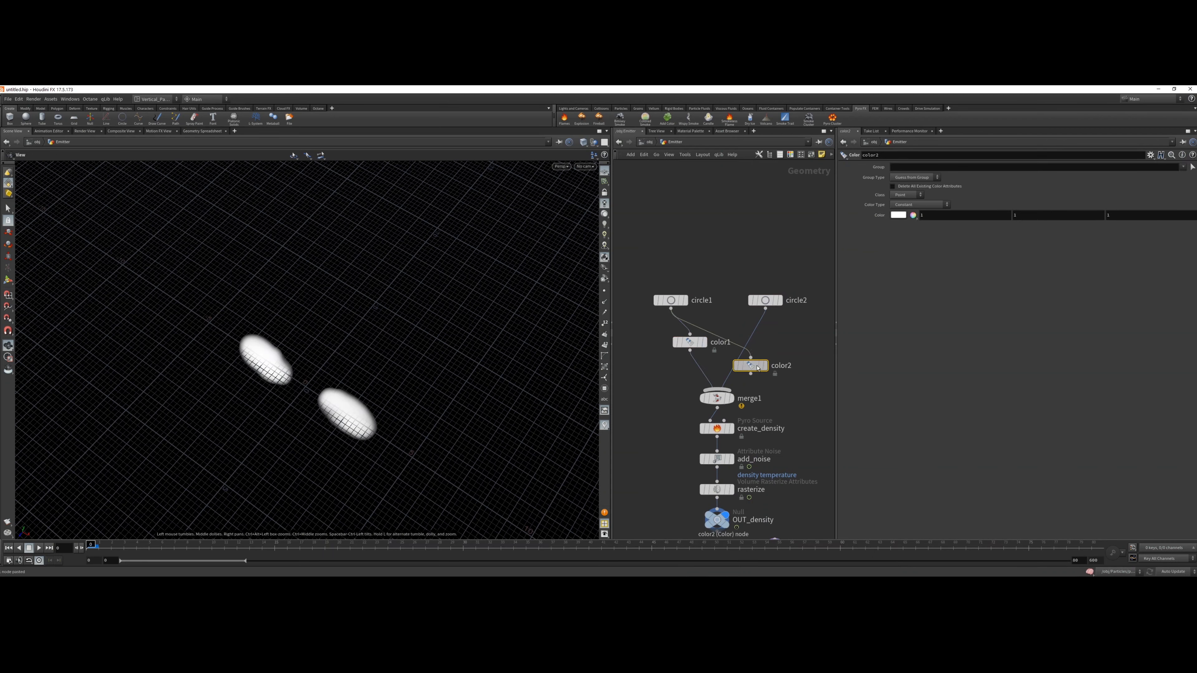
- Align color2 level with color1 and return to /obj showing red and blue clouds
left_click_drag(750, 366, 759, 349)
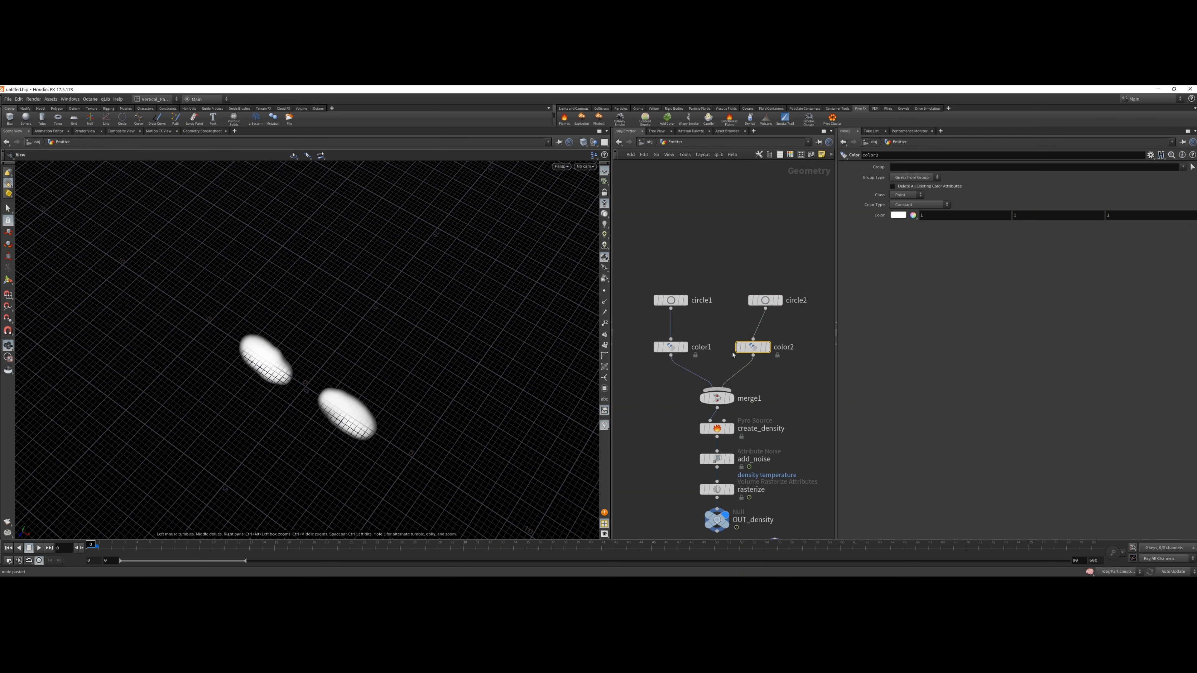
left_click(670, 347)
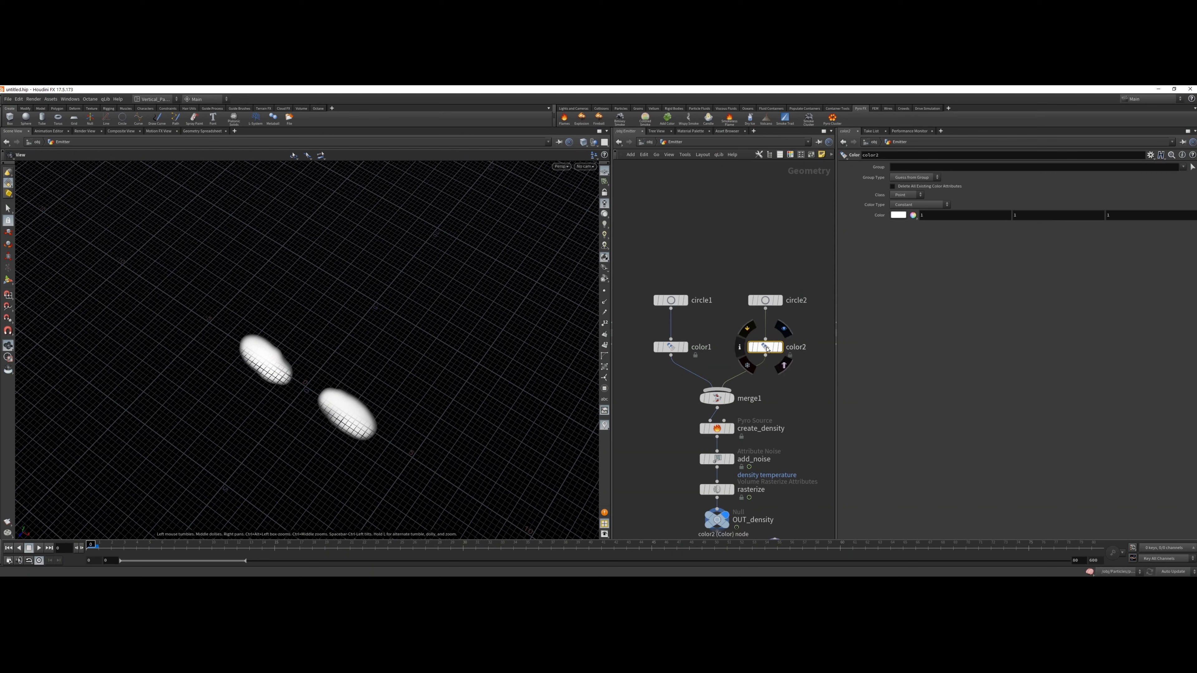
left_click(897, 214)
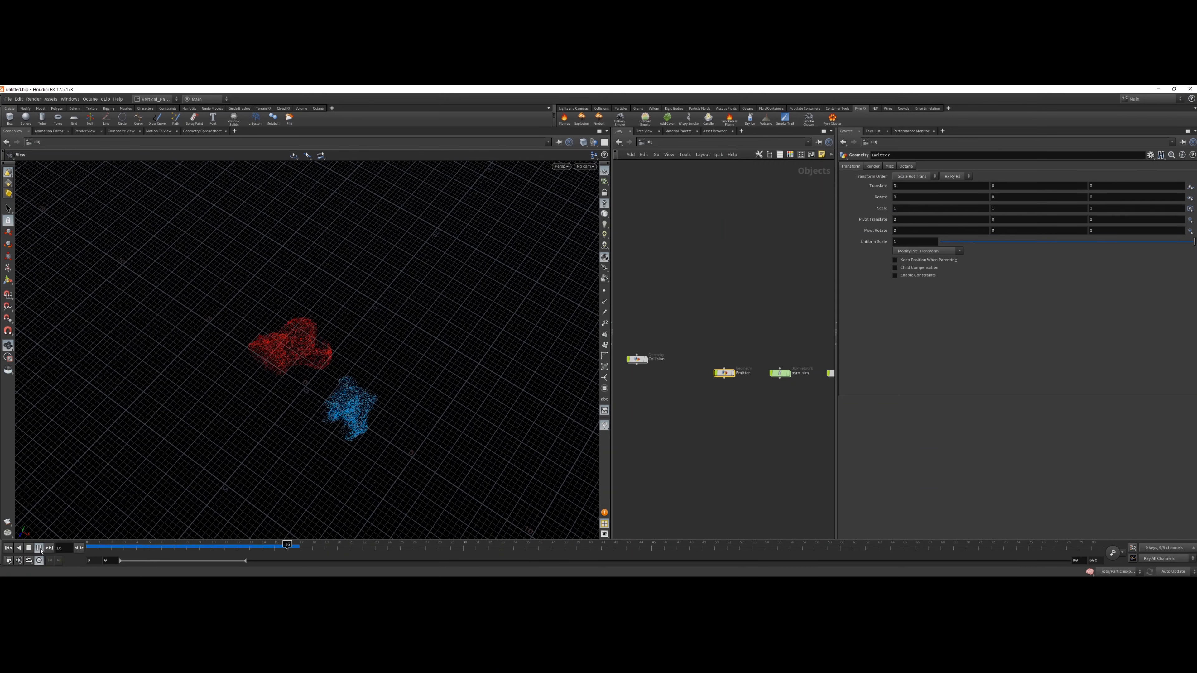
- Rewind and replay to see red and blue particles spread into a two-toned arc
left_click_drag(286, 544, 839, 544)
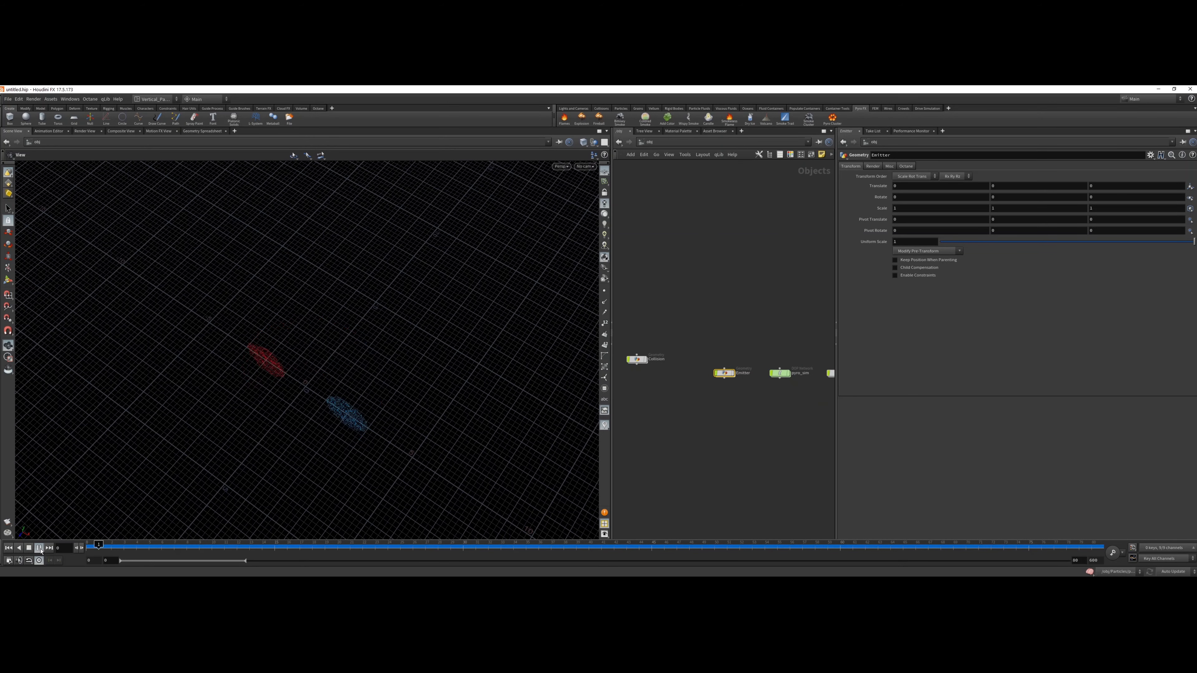
left_click(40, 548)
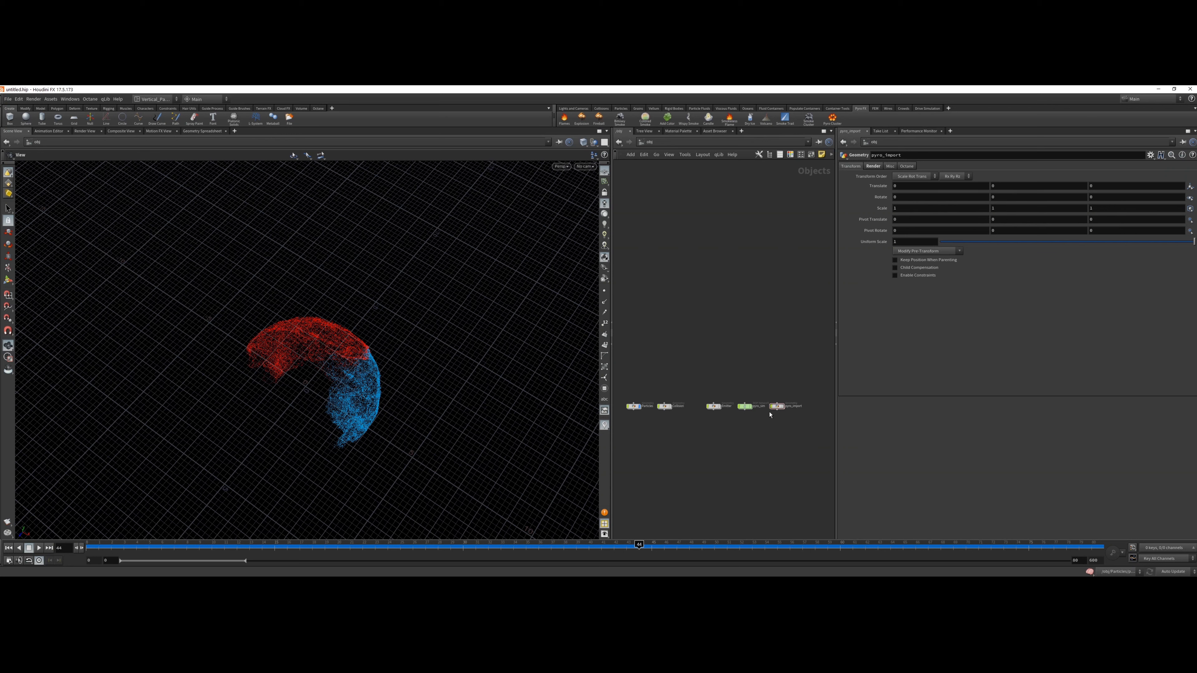
mouse_move(760, 431)
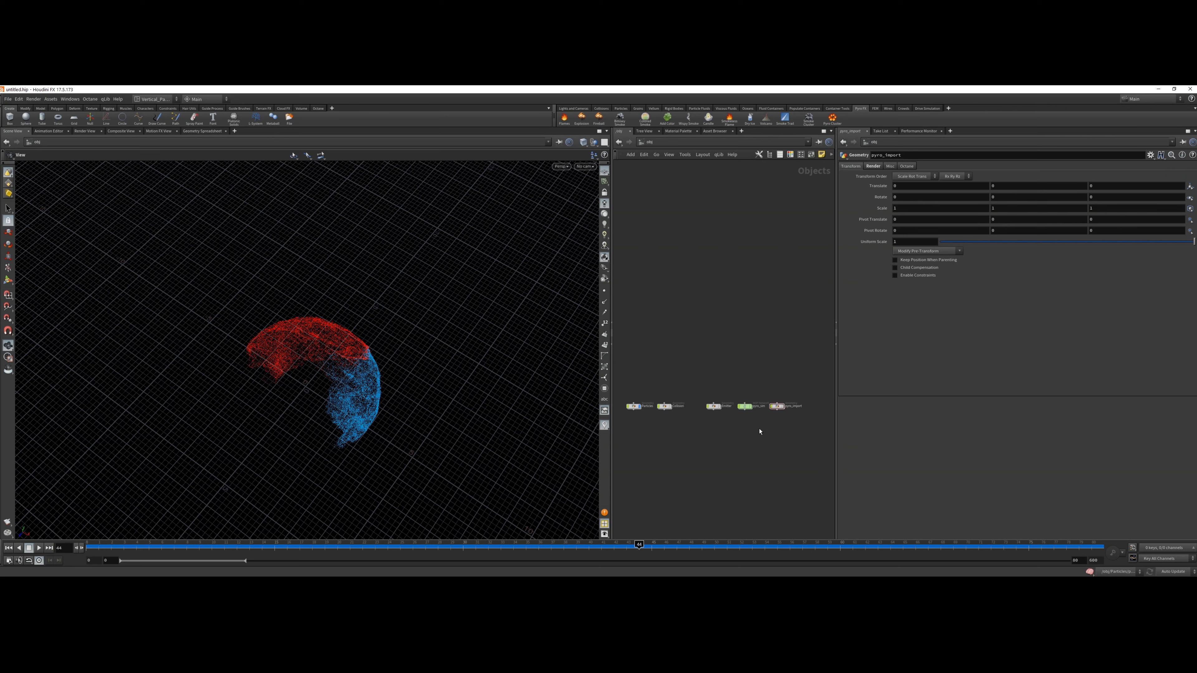
mouse_move(756, 435)
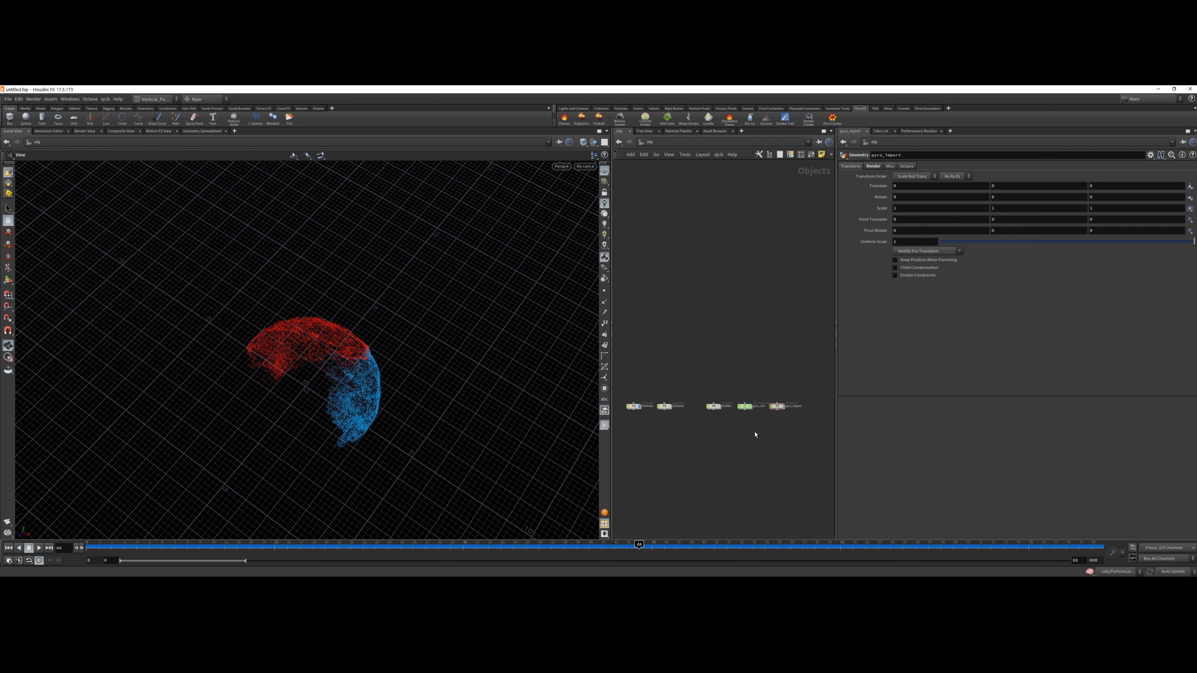
mouse_move(707, 455)
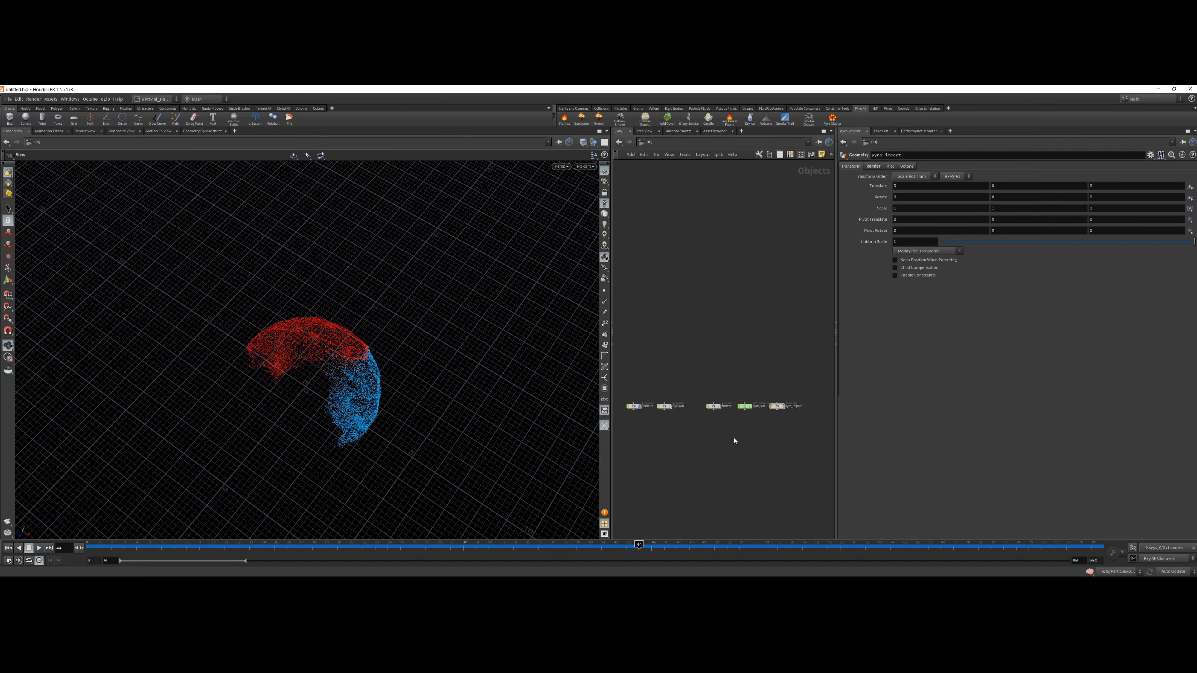
mouse_move(689, 453)
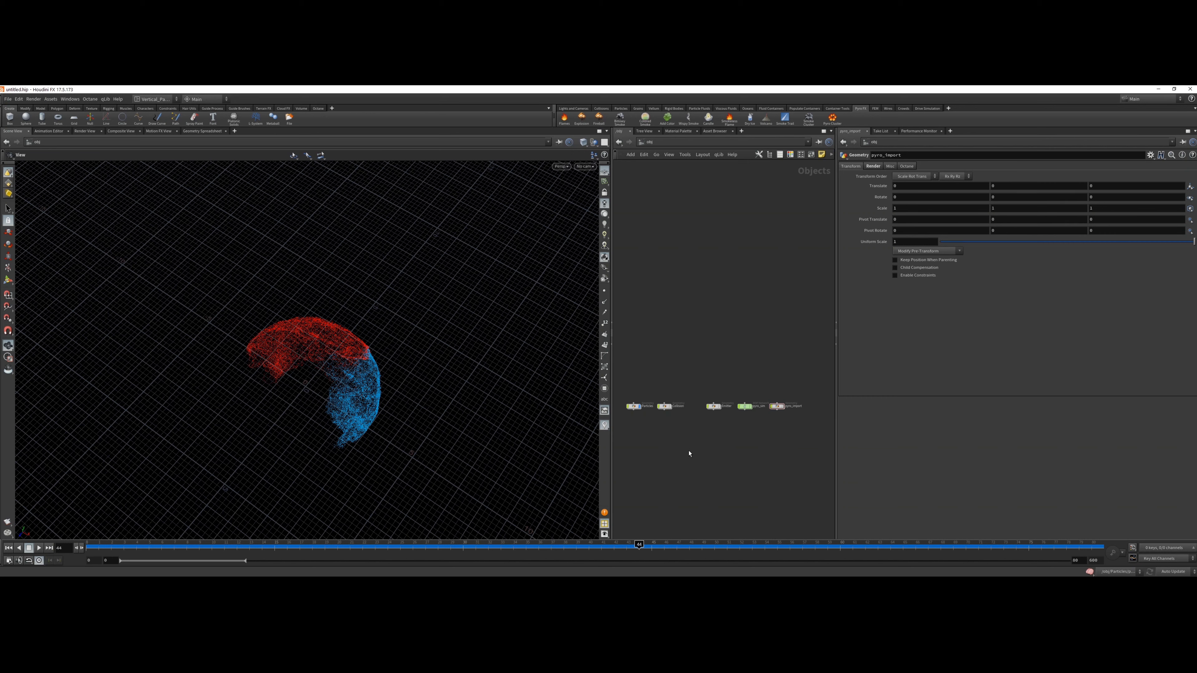
mouse_move(693, 467)
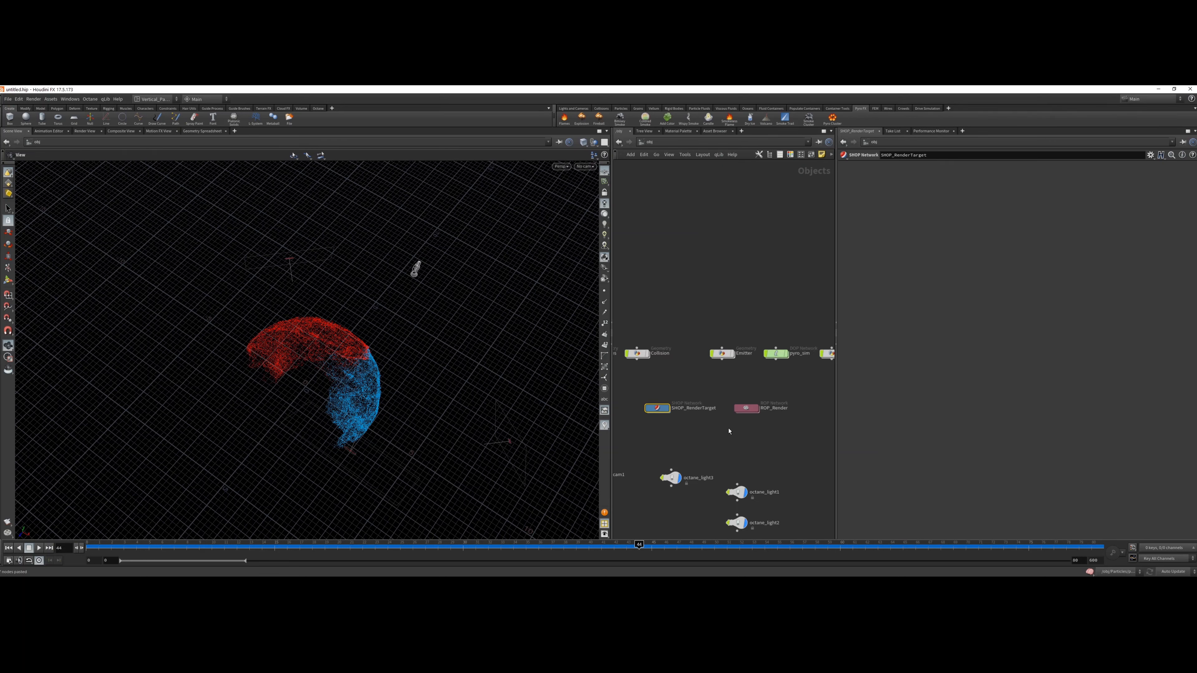
mouse_move(677, 451)
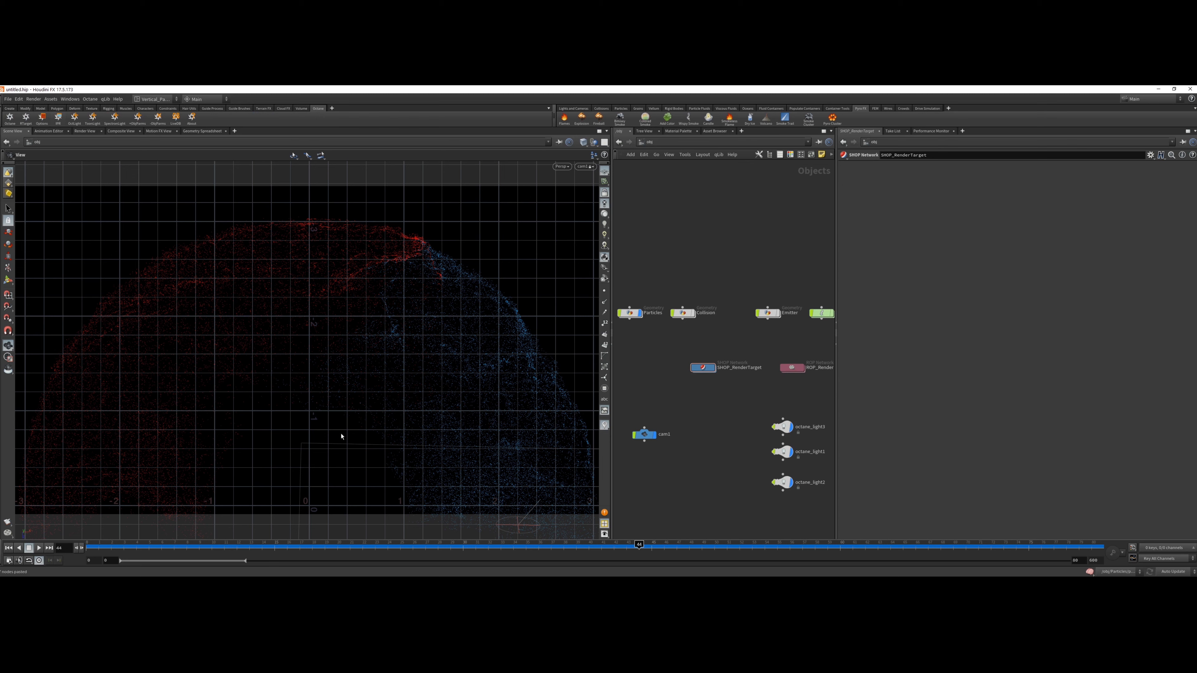
mouse_move(231, 505)
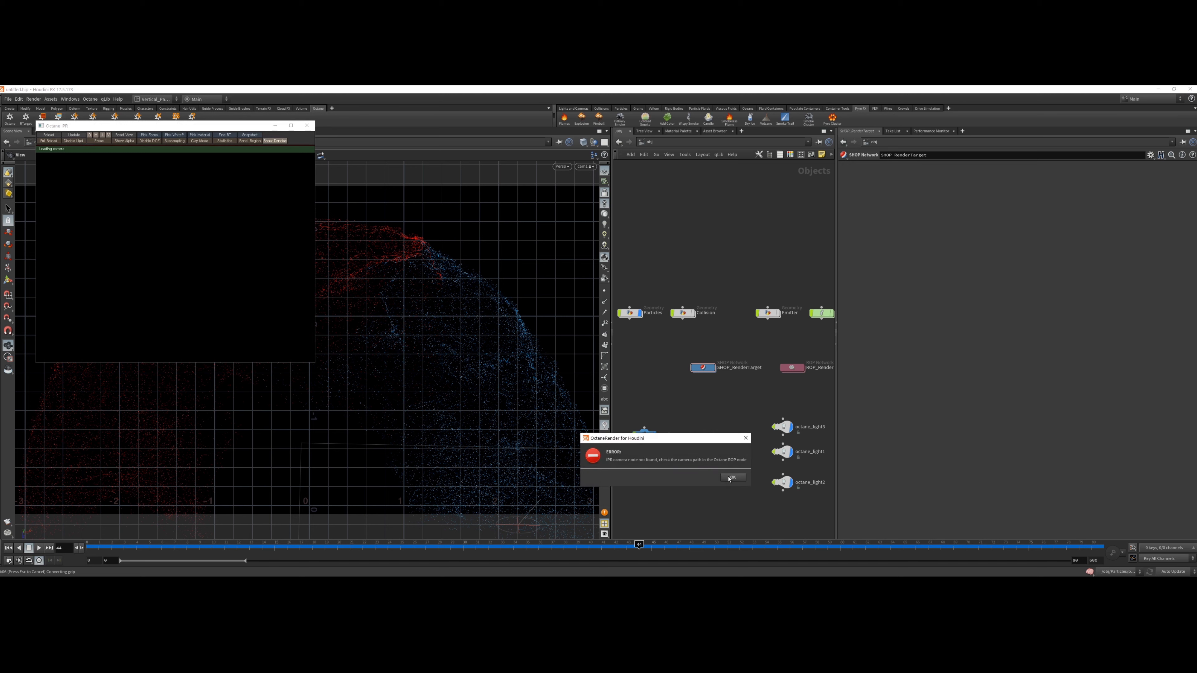
- Dismiss the camera-not-found error so the Octane IPR preview starts
left_click(733, 478)
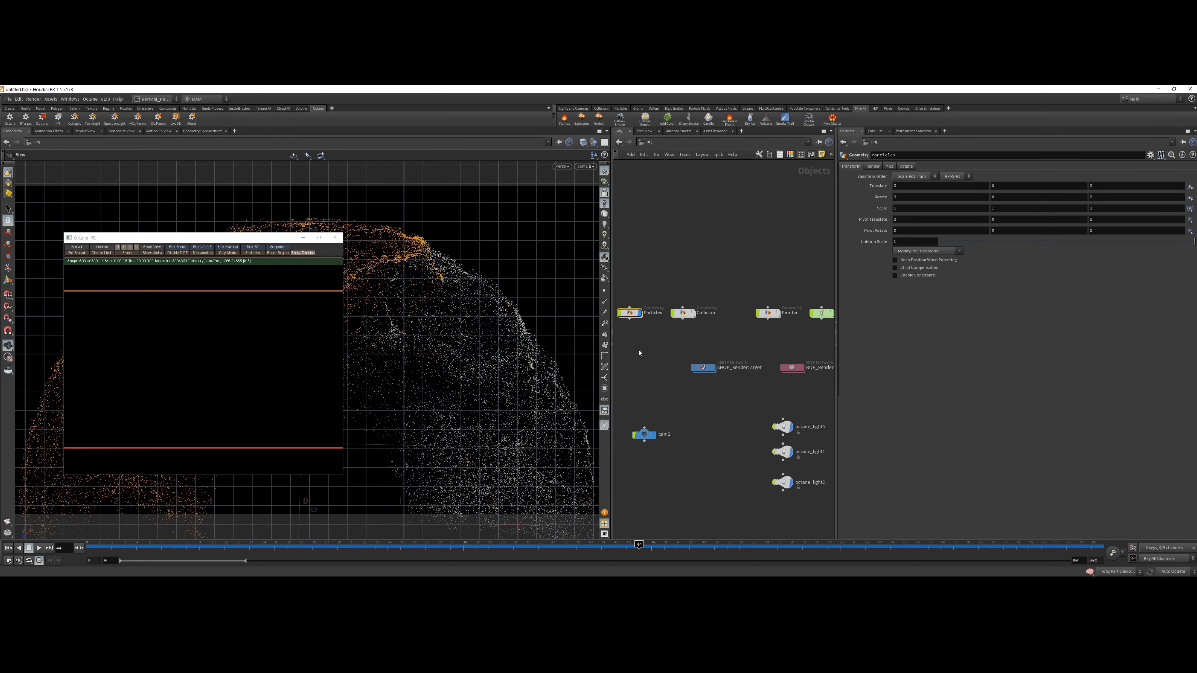
- On Particles enable Render as sphere particles, radius scale 0.1, Pack Color/Alpha from Cd
left_click(906, 165)
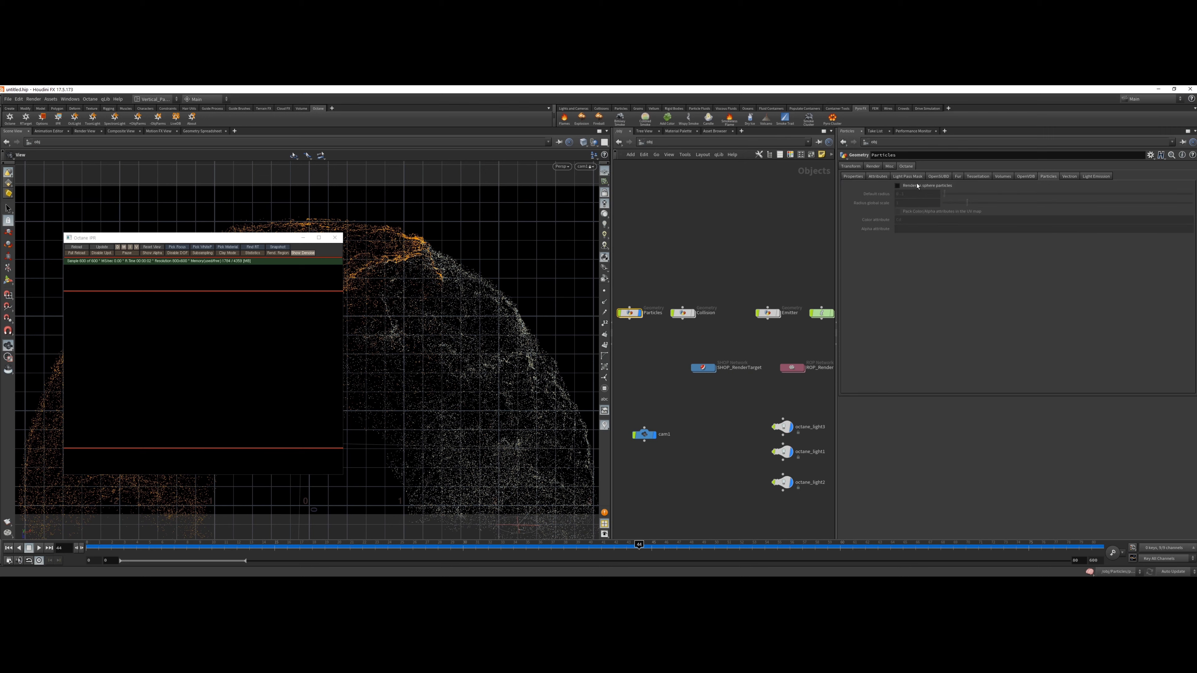
left_click(897, 186)
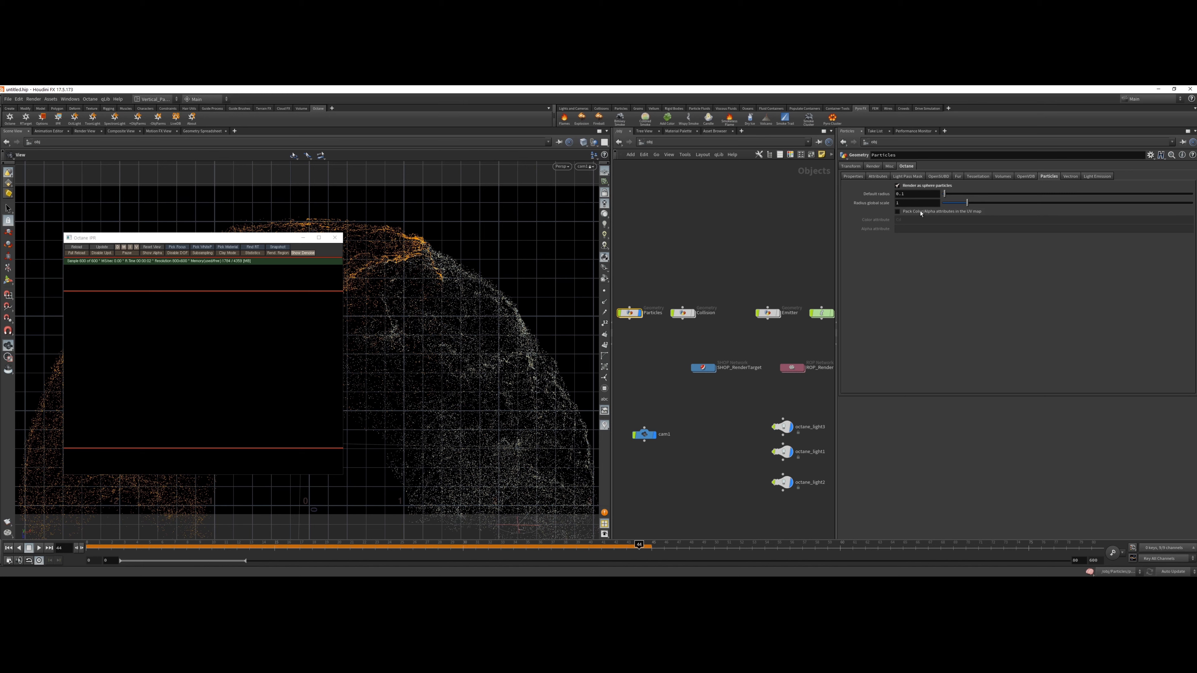
left_click(897, 211)
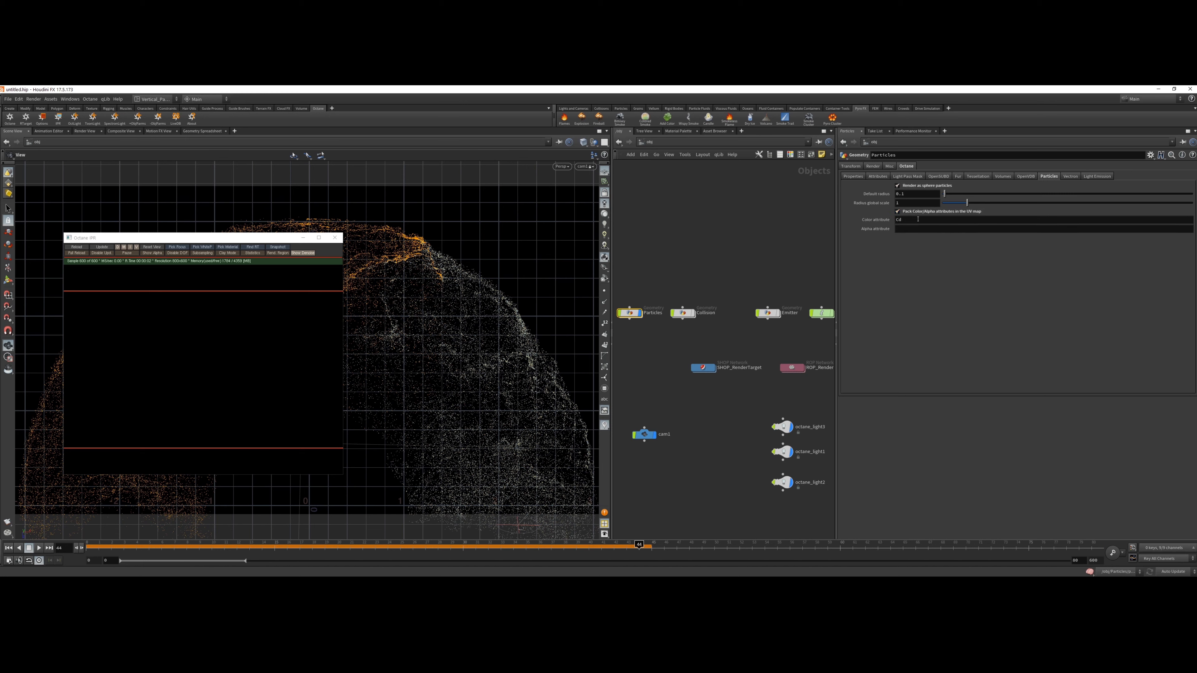
left_click(912, 203)
type("0.1")
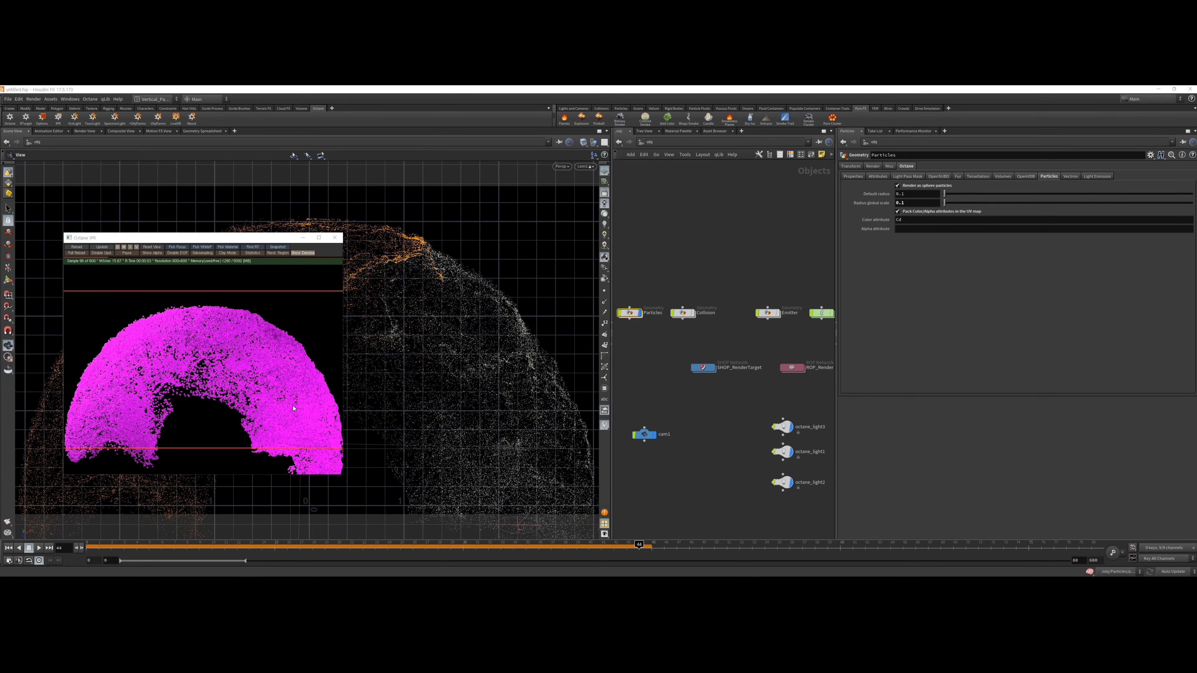
mouse_move(125, 428)
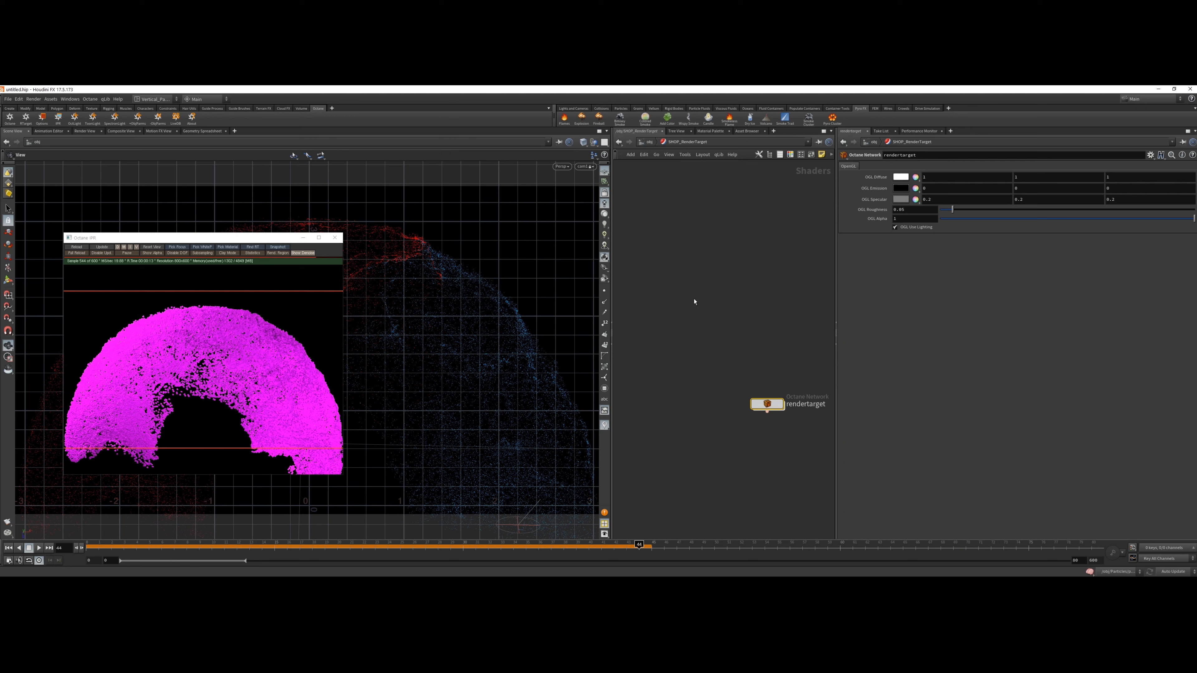
- Place an Octane Network, name it Particle_Material, and dive inside it
key("Tab")
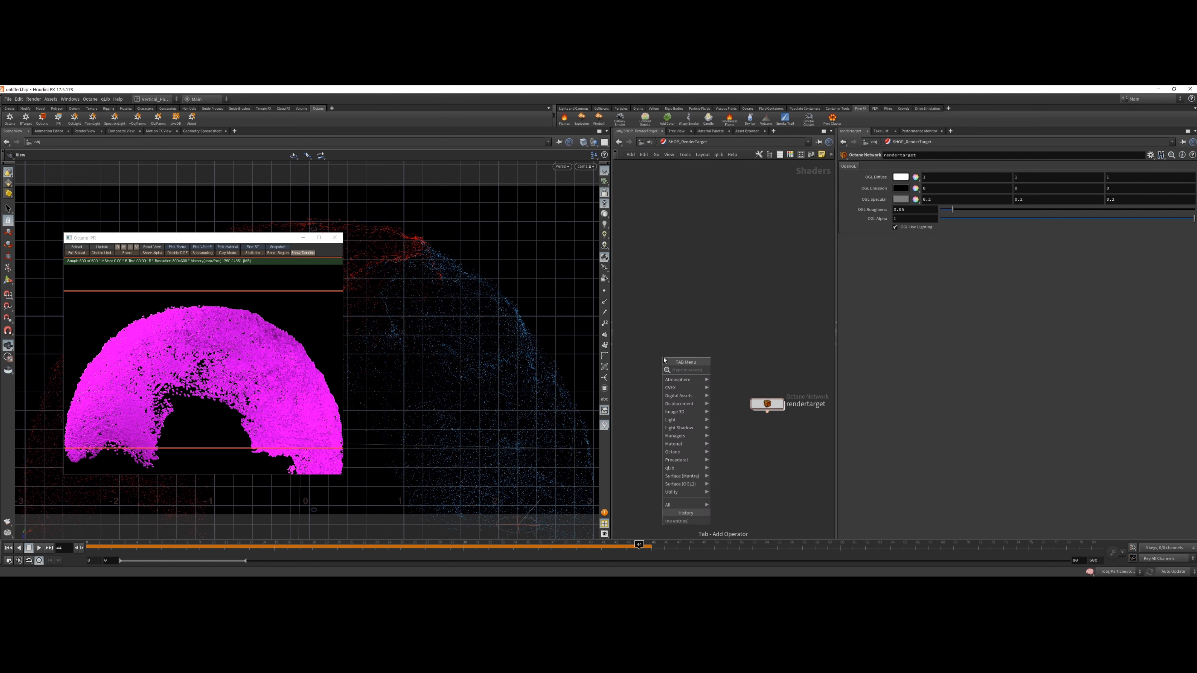
type("pa")
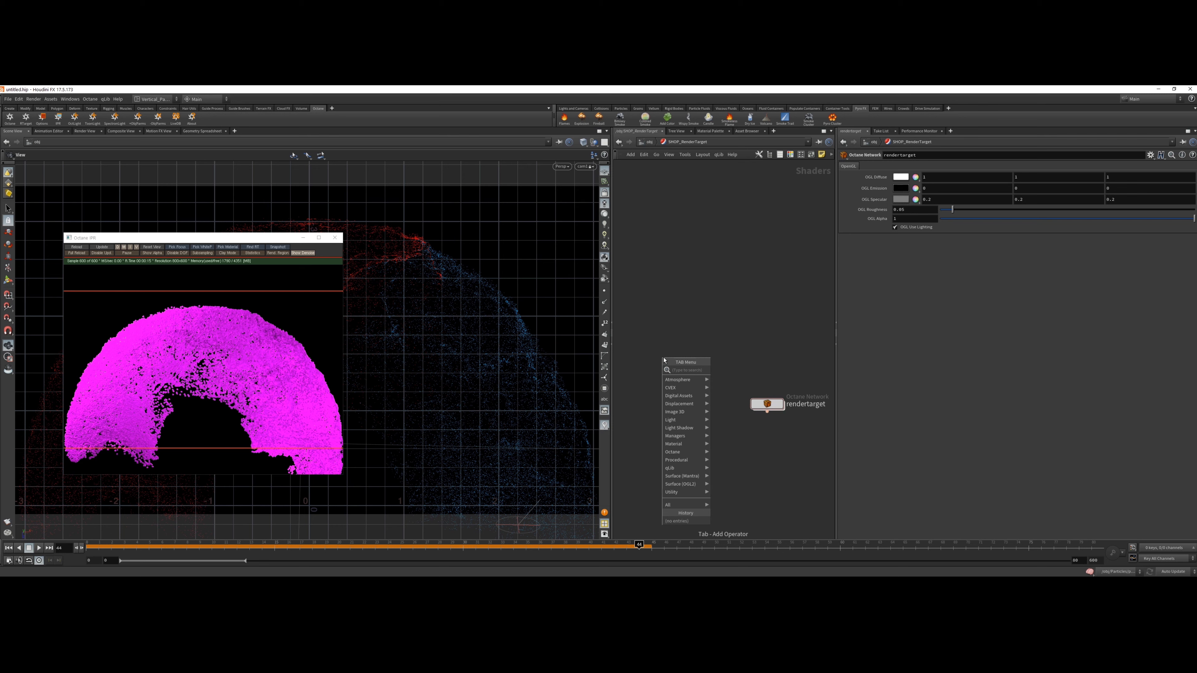
type("o")
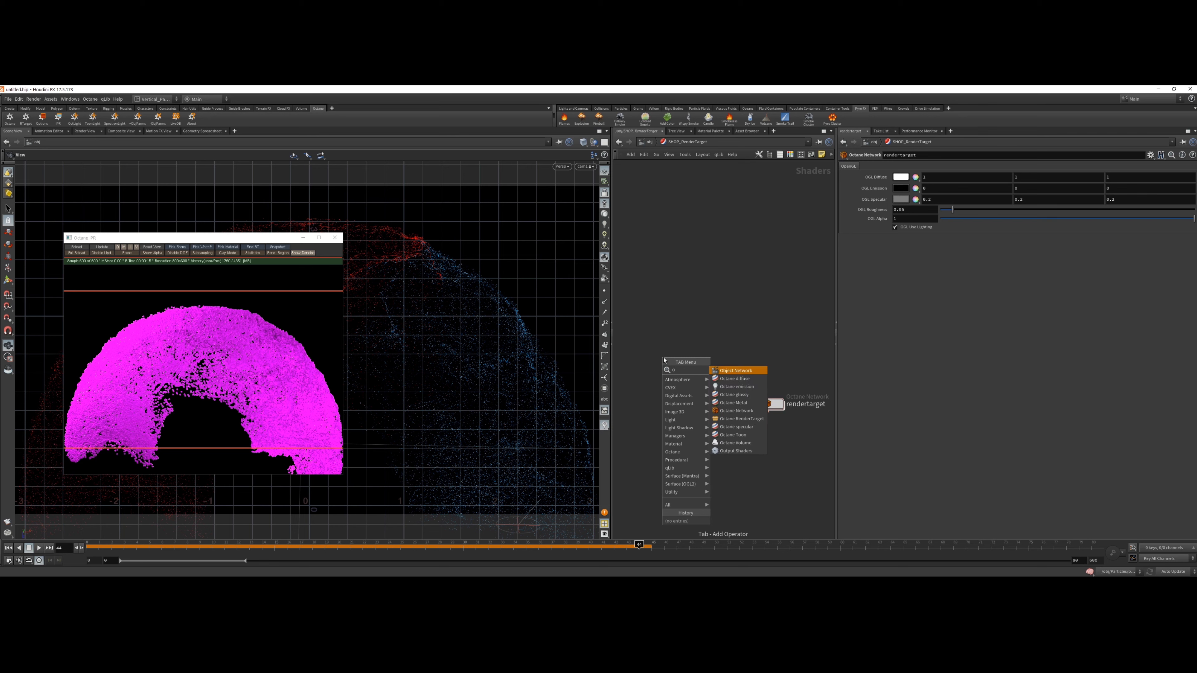
type("Octa")
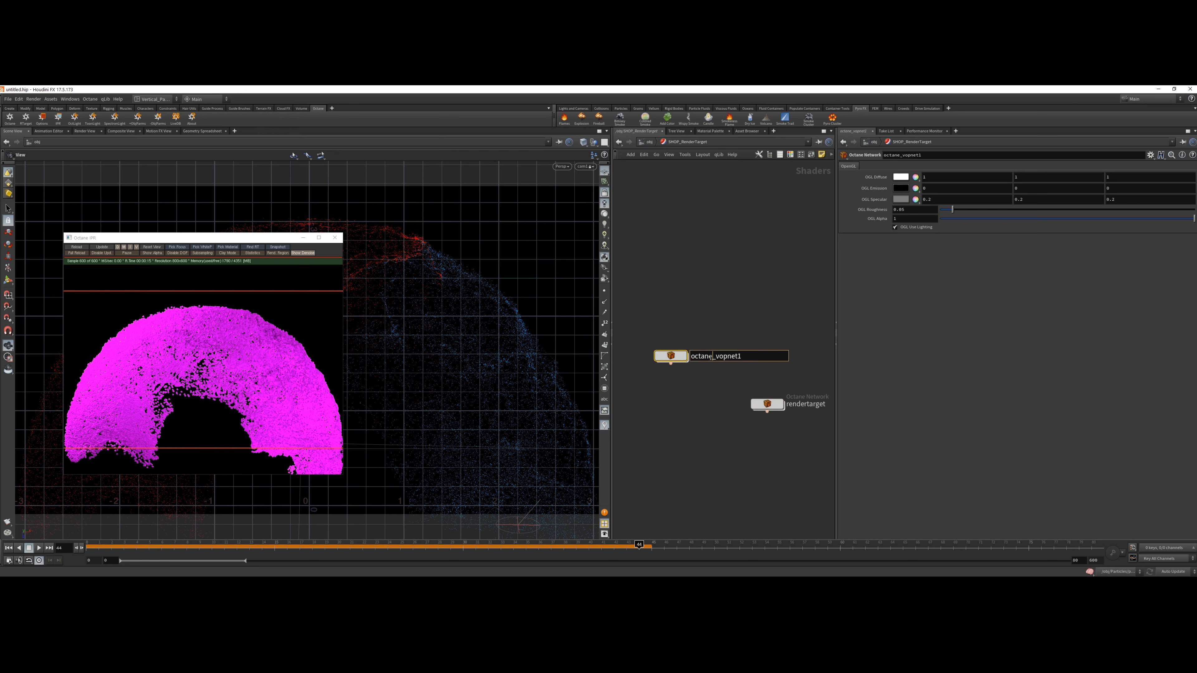
type("Particle")
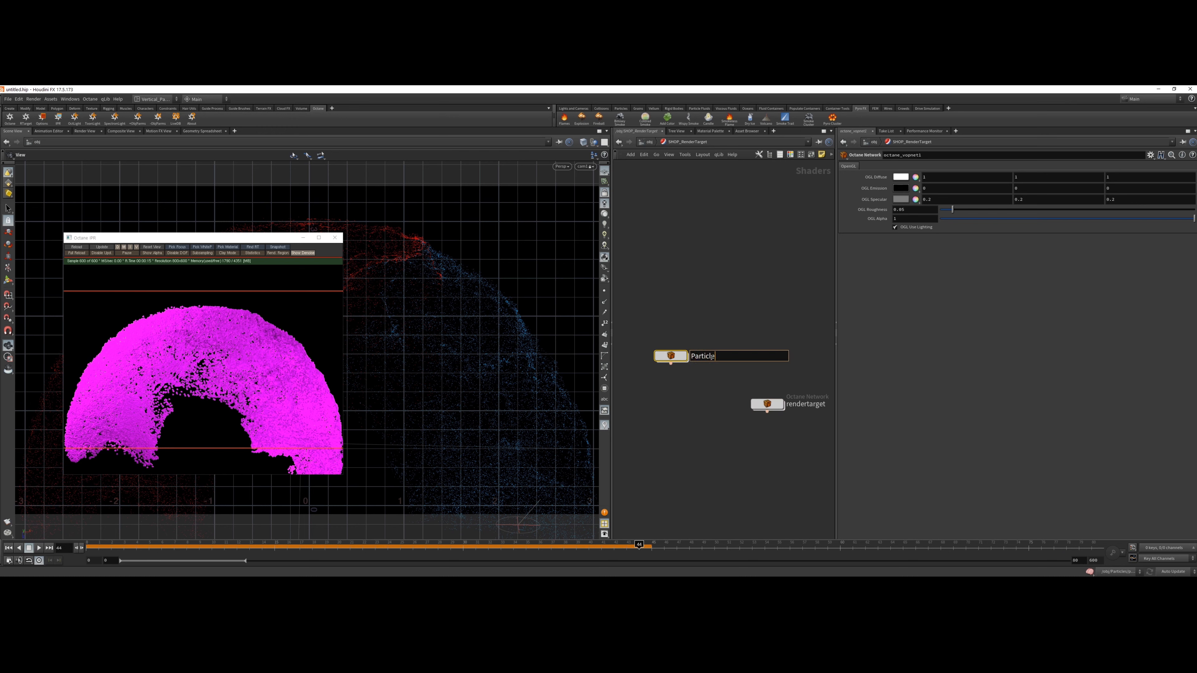
type("_Materai_")
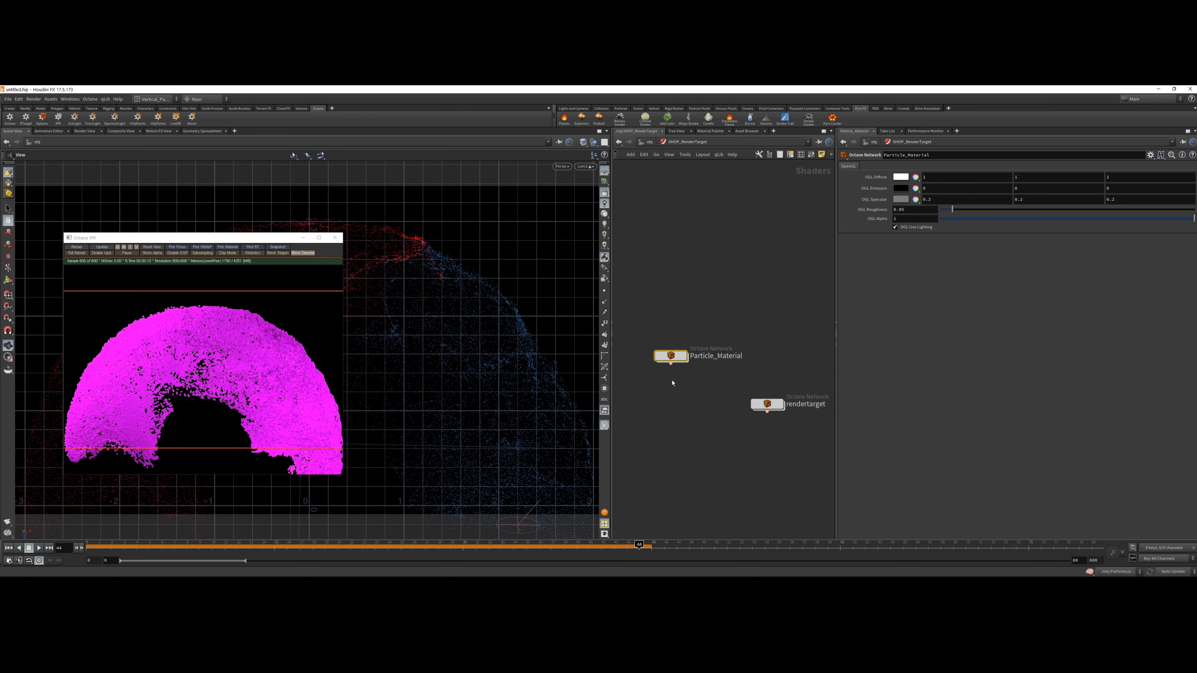
double_click(671, 356)
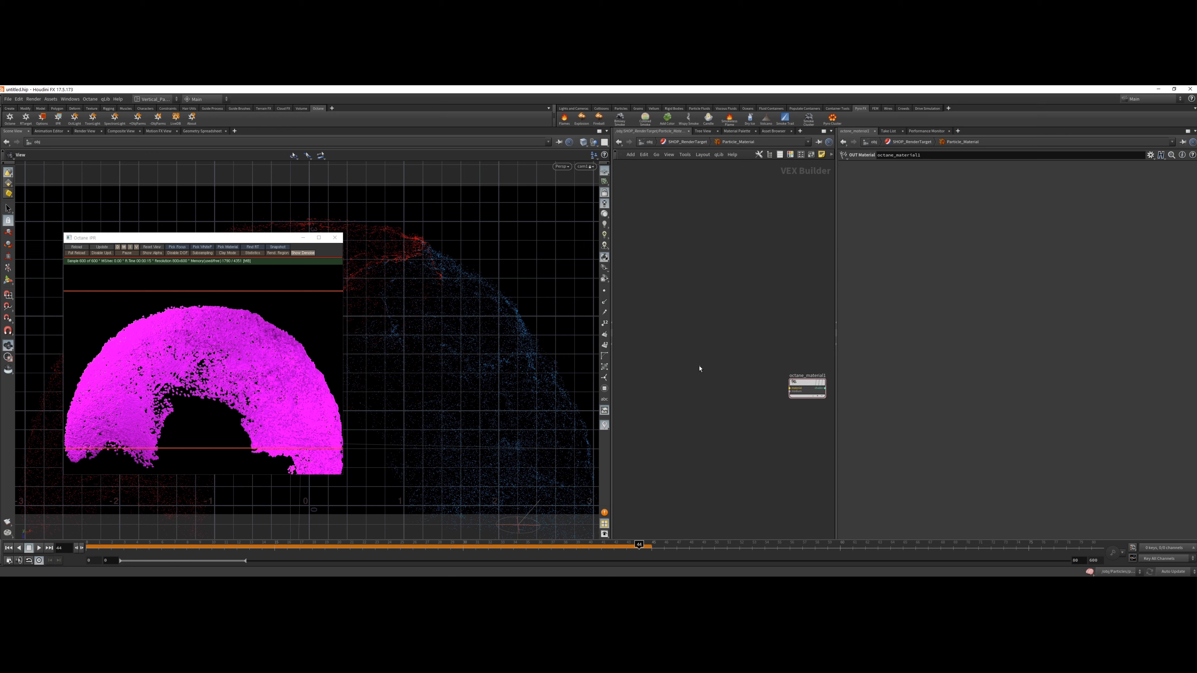
- Add a Material Glossy node and wire a Texture Image RGB node into its Diffuse input
key("Tab")
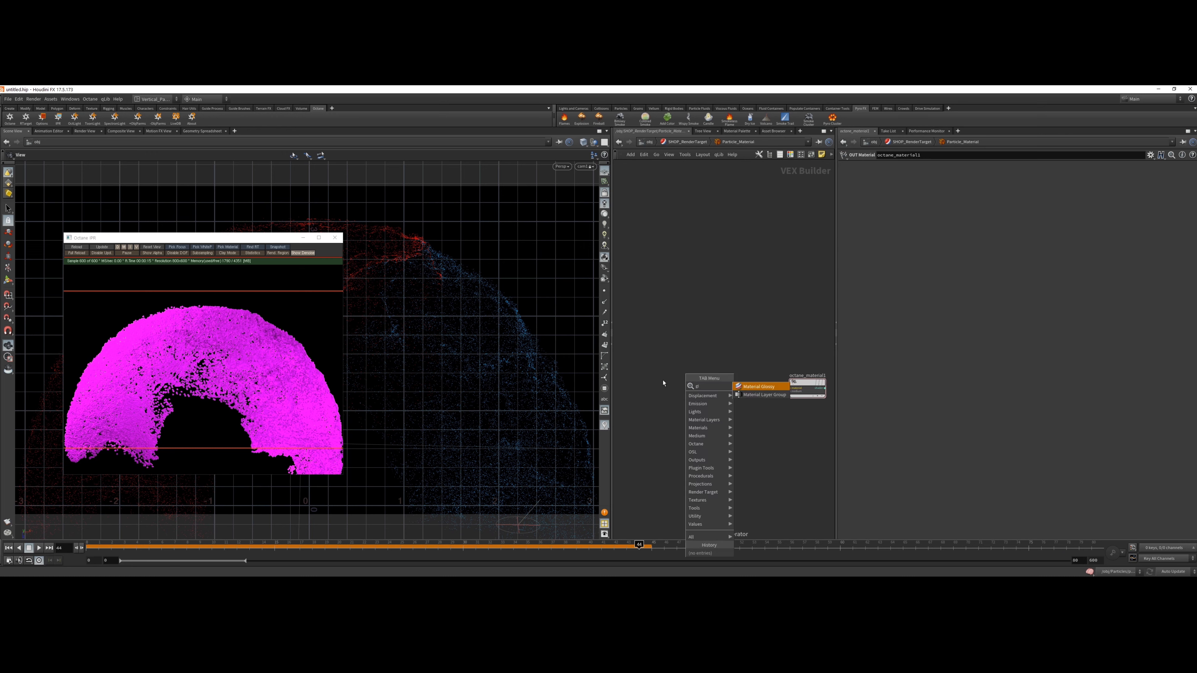
left_click(760, 386)
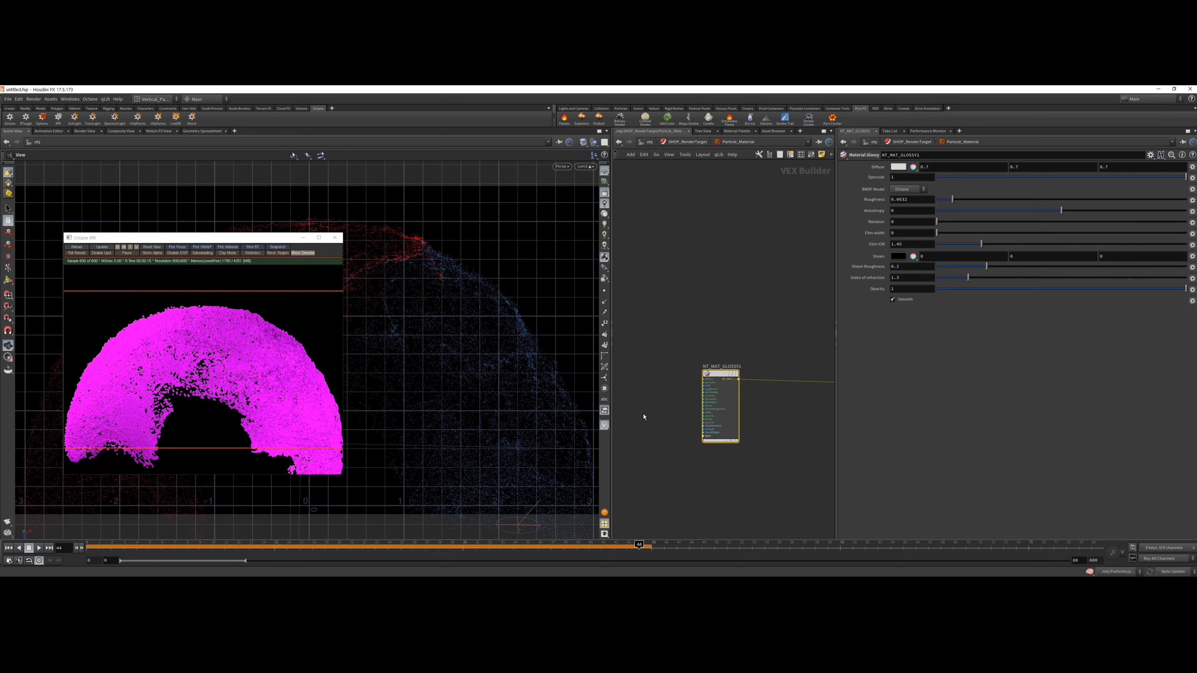
key("Tab")
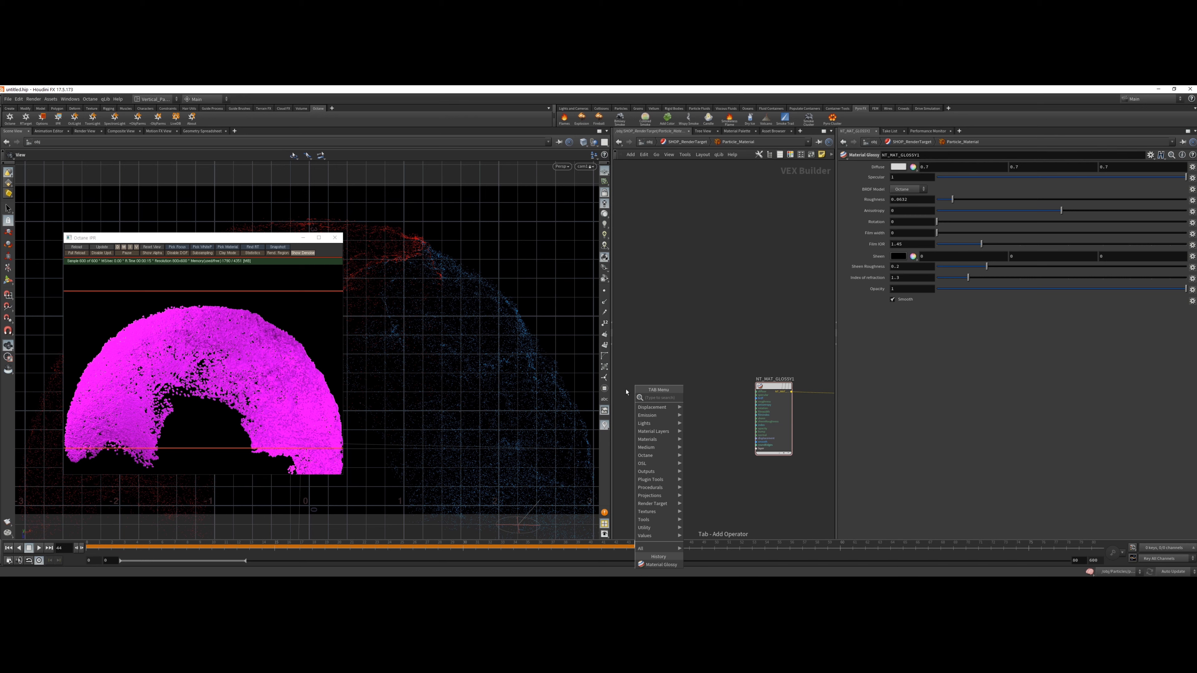
type("Text")
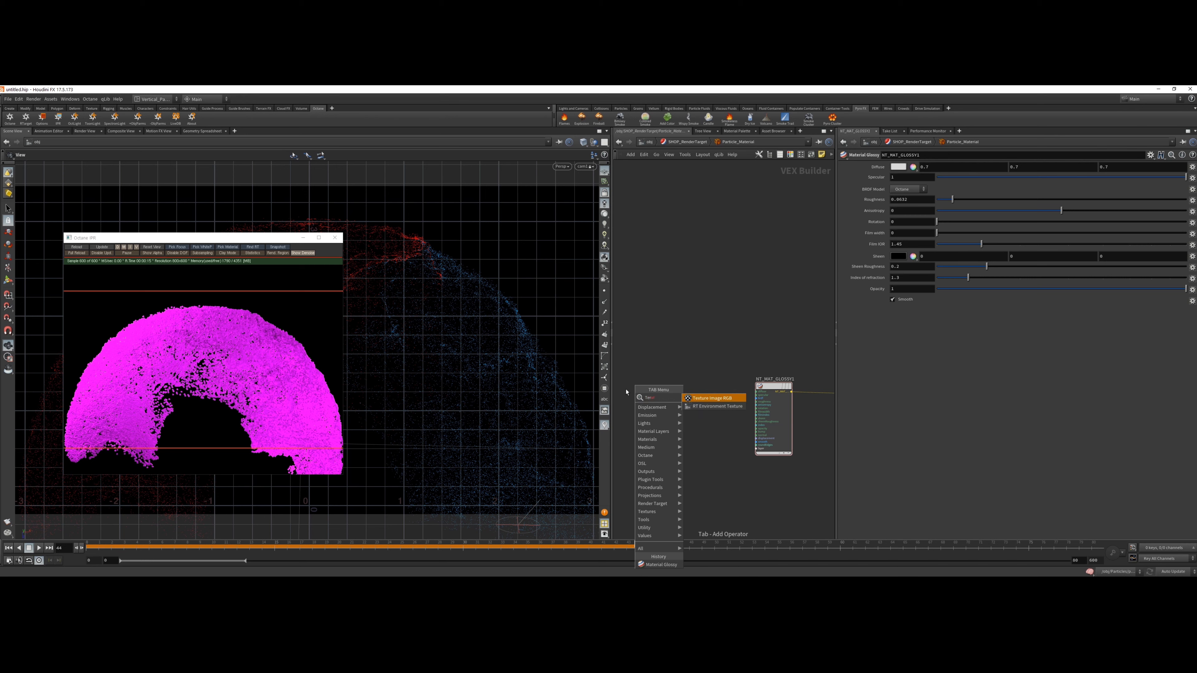
left_click(708, 397)
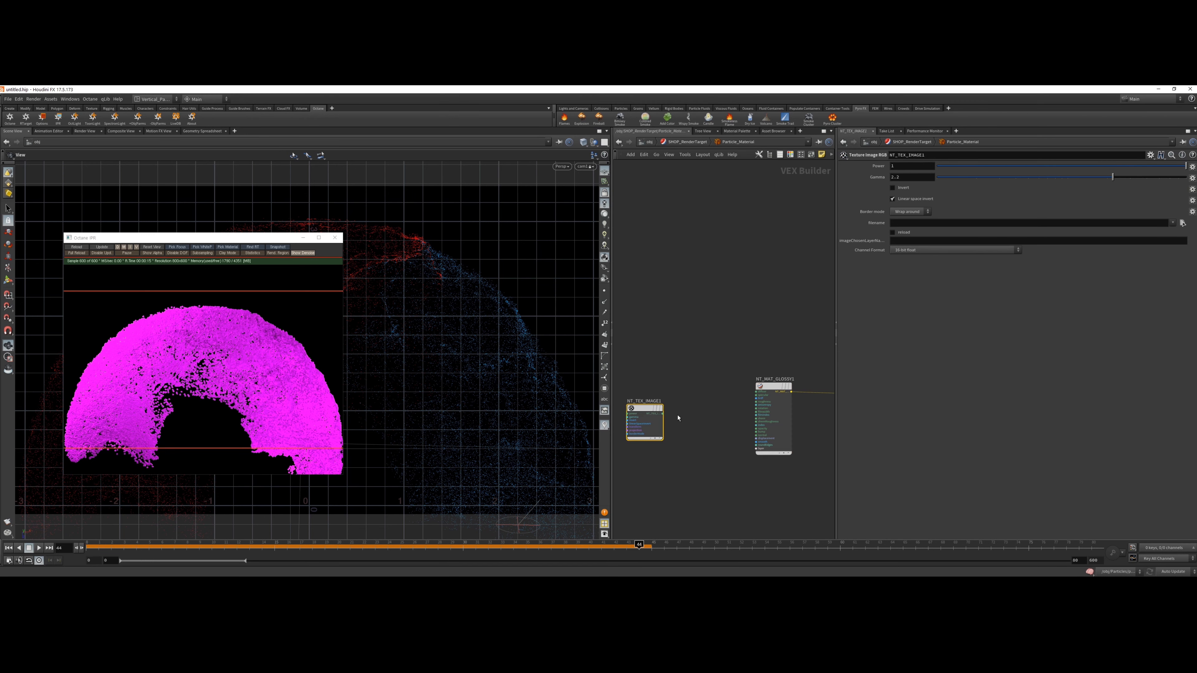
left_click_drag(645, 420, 709, 401)
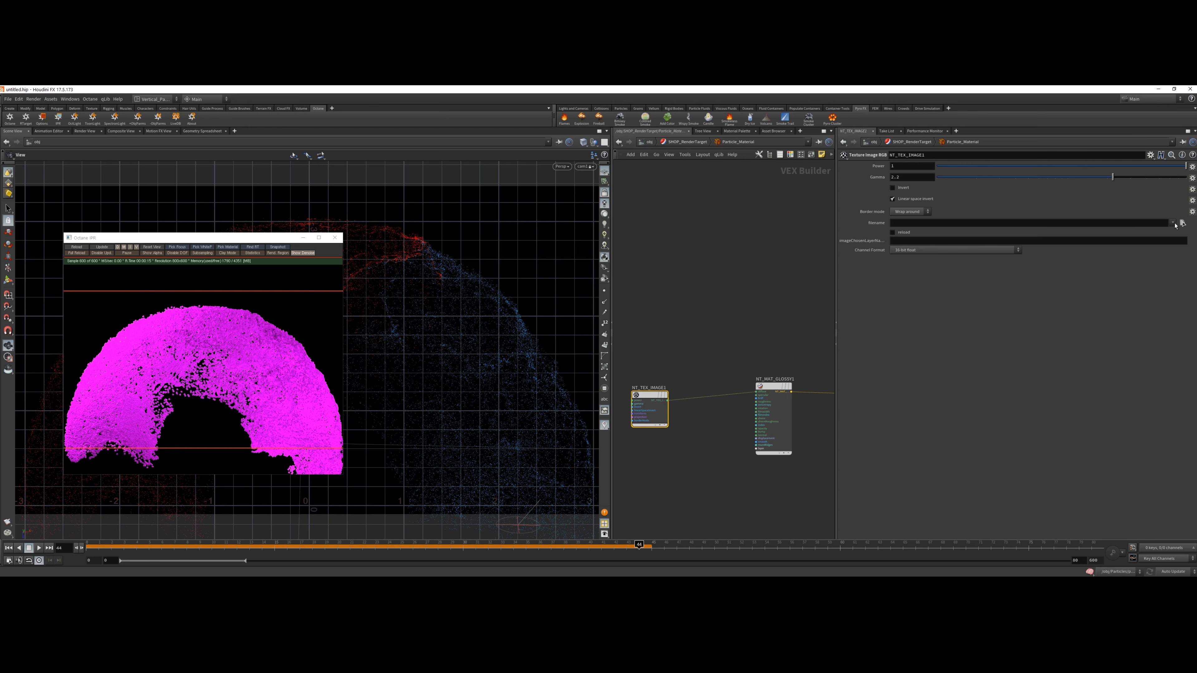
- Assign the image texture a file chosen from the recent files list
left_click(1172, 221)
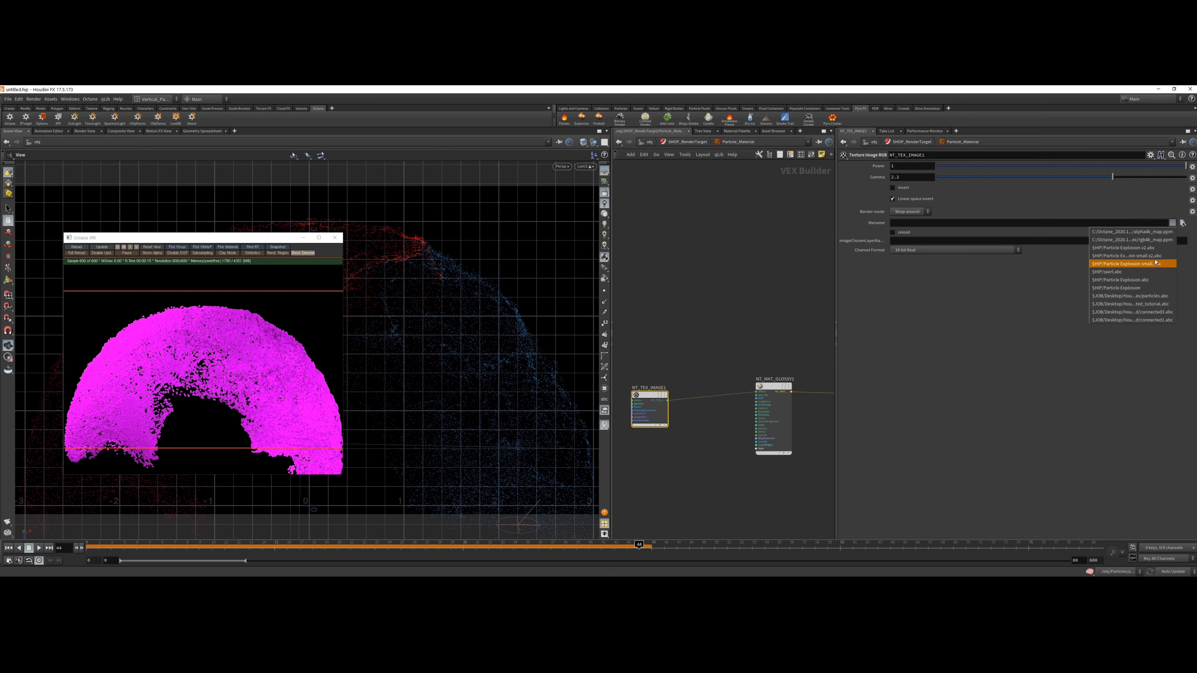
left_click(1132, 239)
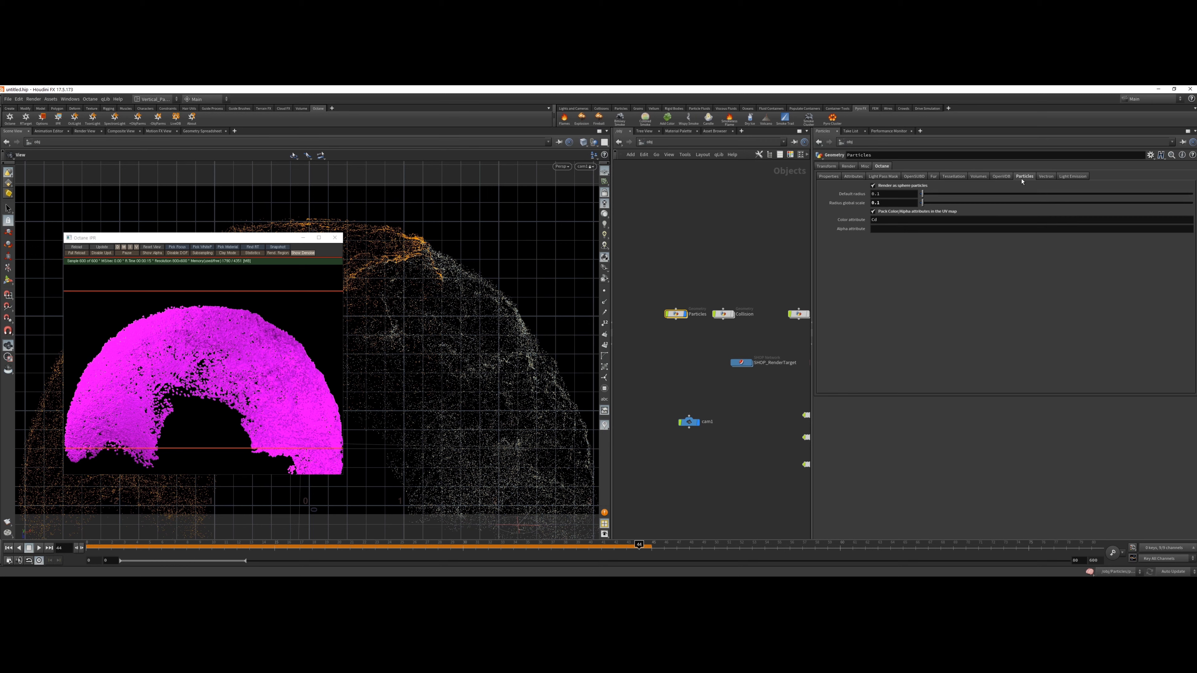
- Set the Particles object's material to /obj/SHOP_RenderTarget/Particle_Material and scrub to see them render
left_click(847, 166)
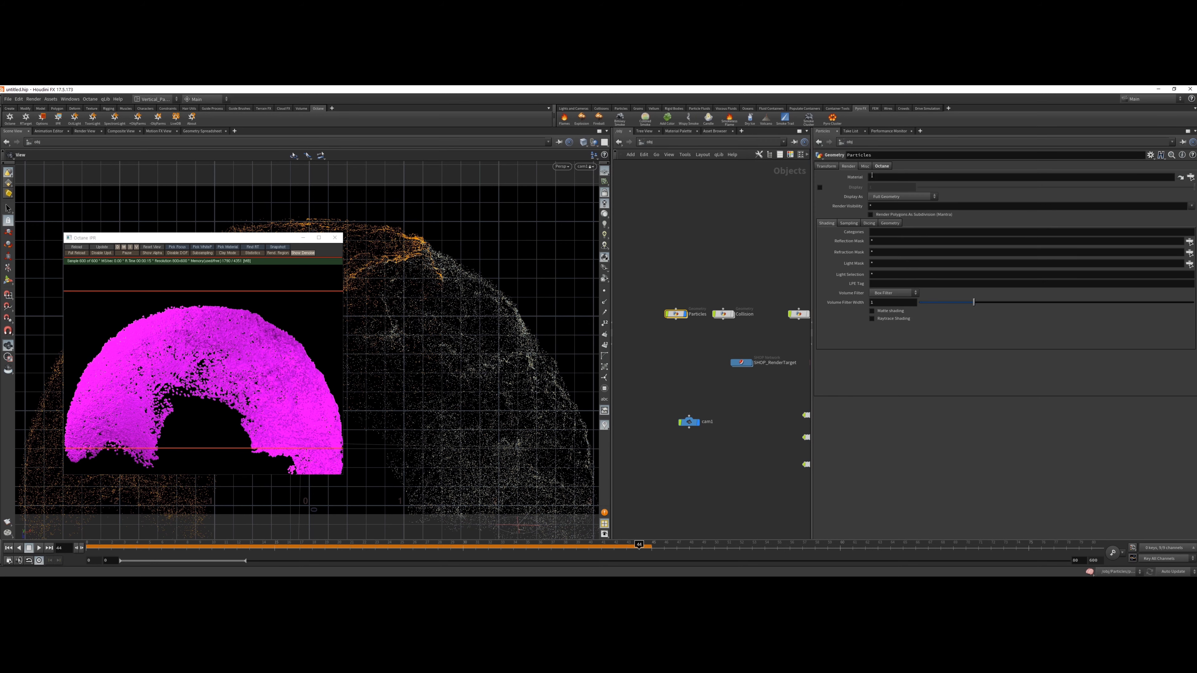
left_click(1019, 173)
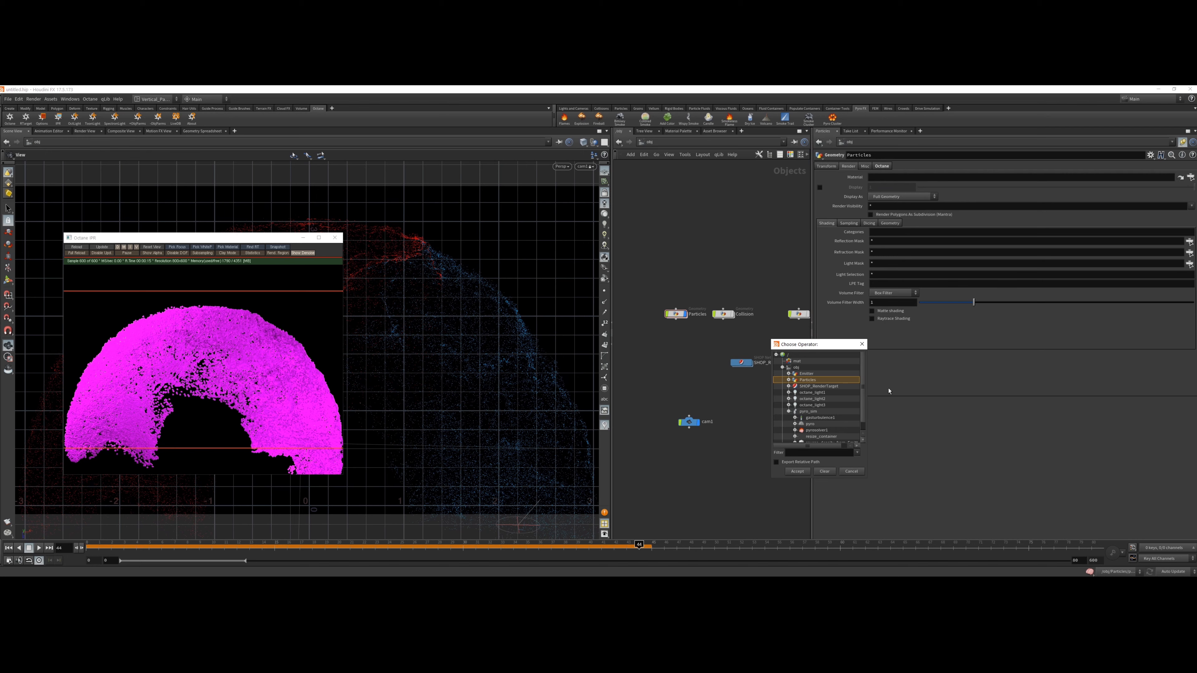
left_click(789, 386)
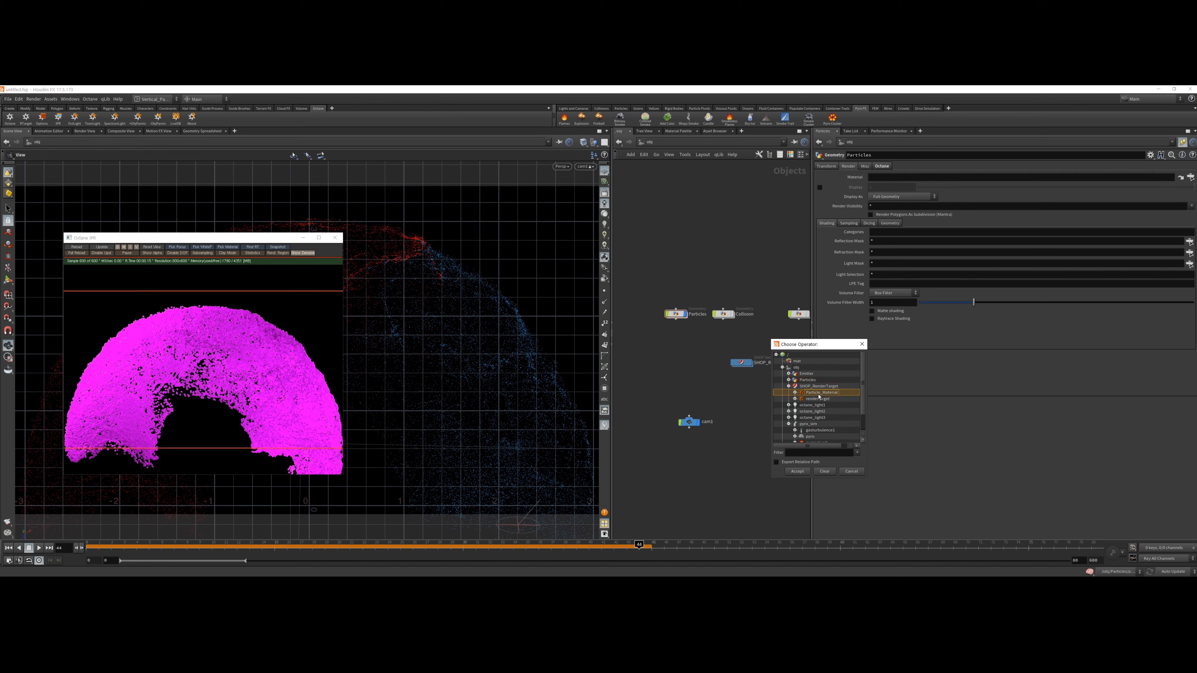
left_click(798, 471)
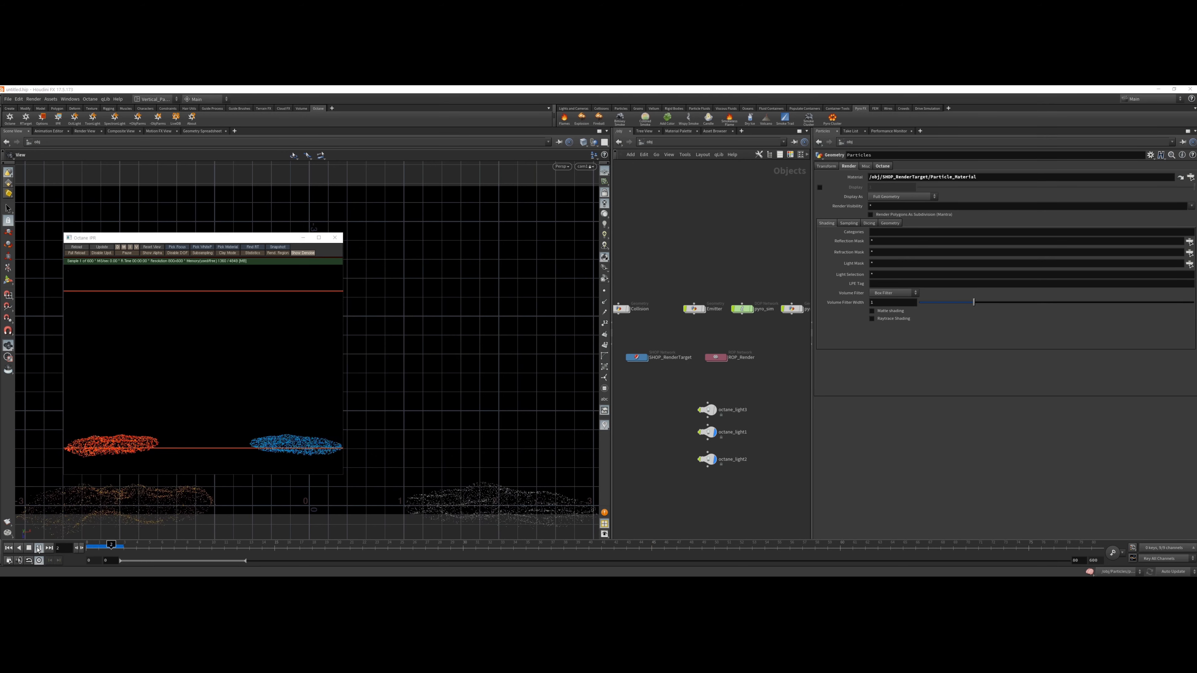
left_click_drag(110, 544, 287, 544)
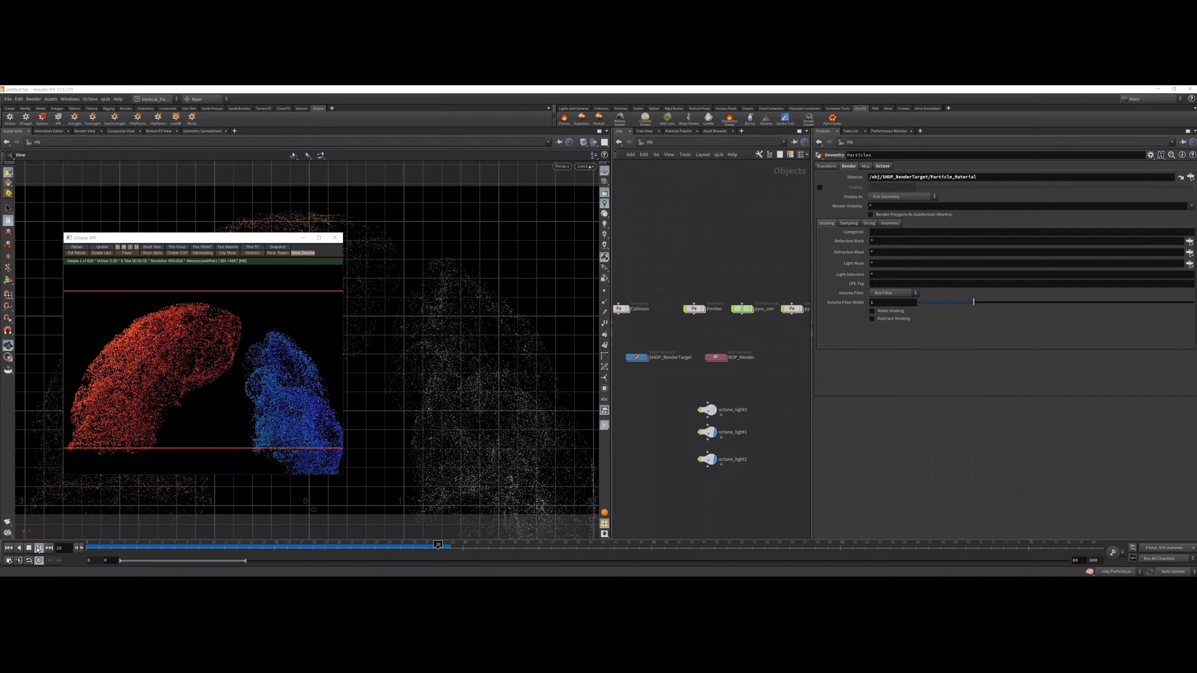
- Scrub the timeline to review the particles hitting the floor in the Octane preview through cam1
left_click_drag(437, 544, 601, 544)
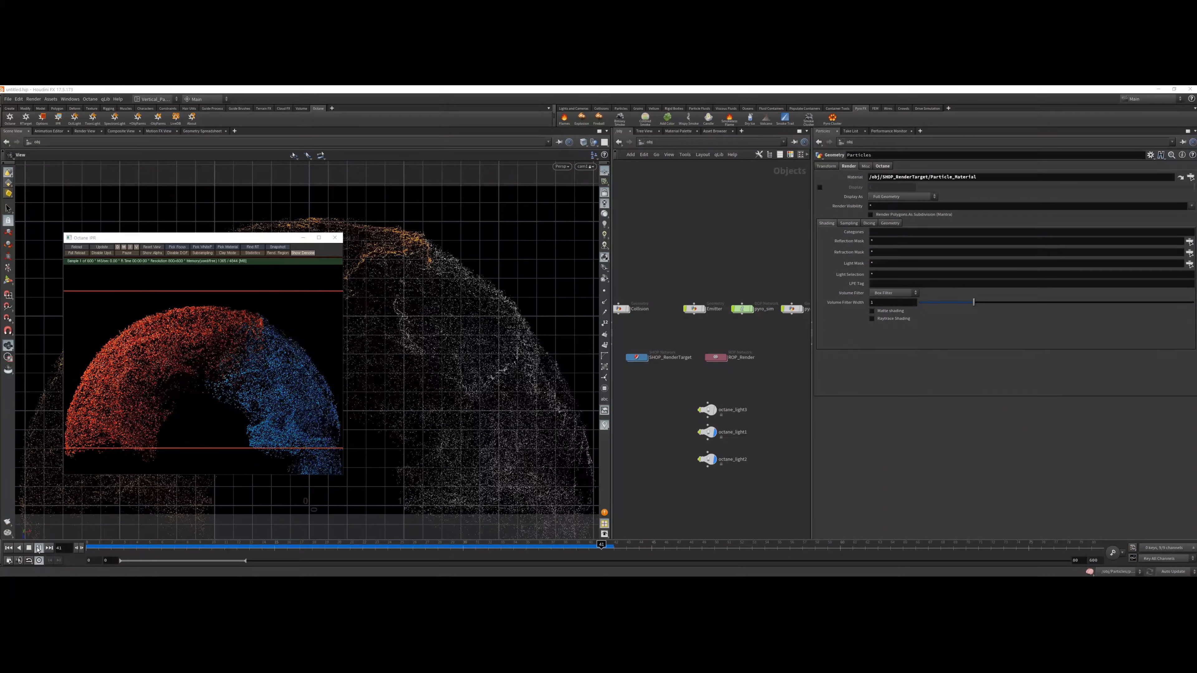
left_click_drag(601, 545, 725, 544)
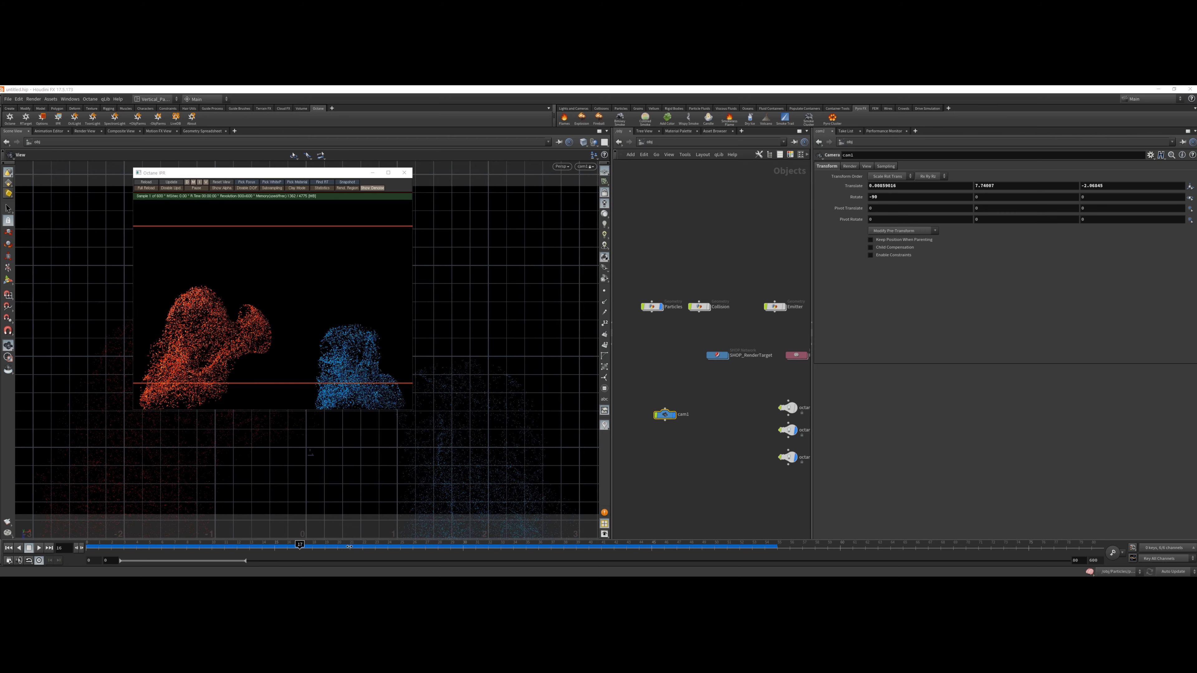
left_click_drag(299, 544, 638, 544)
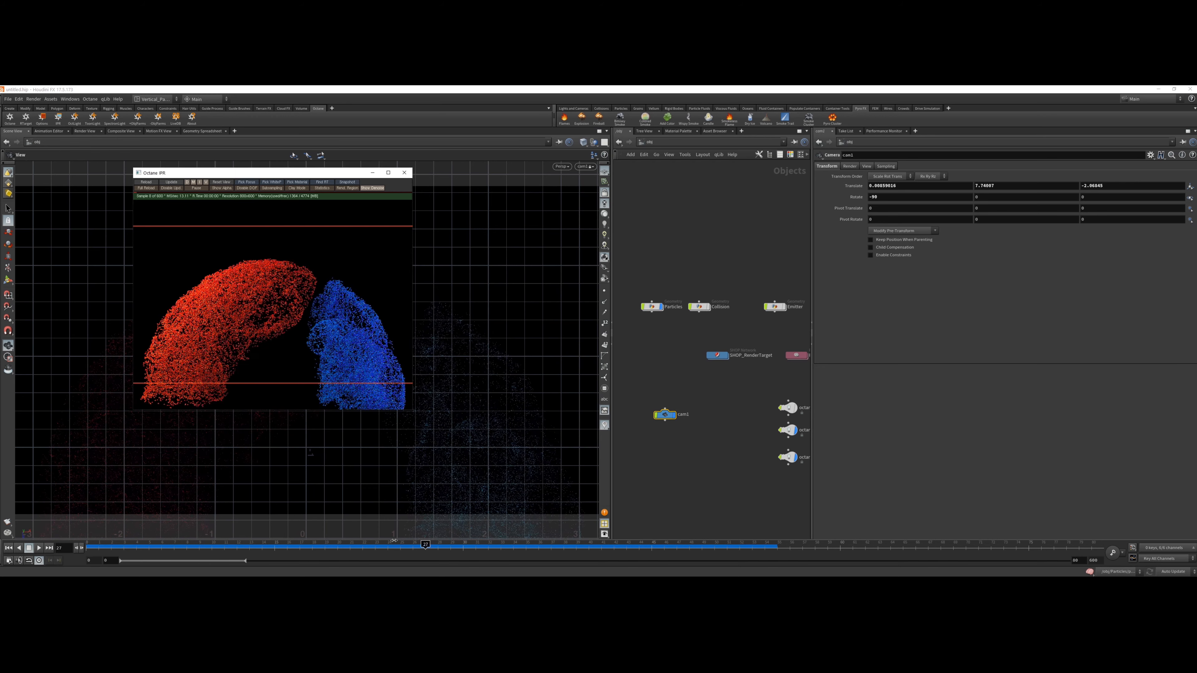
left_click_drag(425, 544, 161, 545)
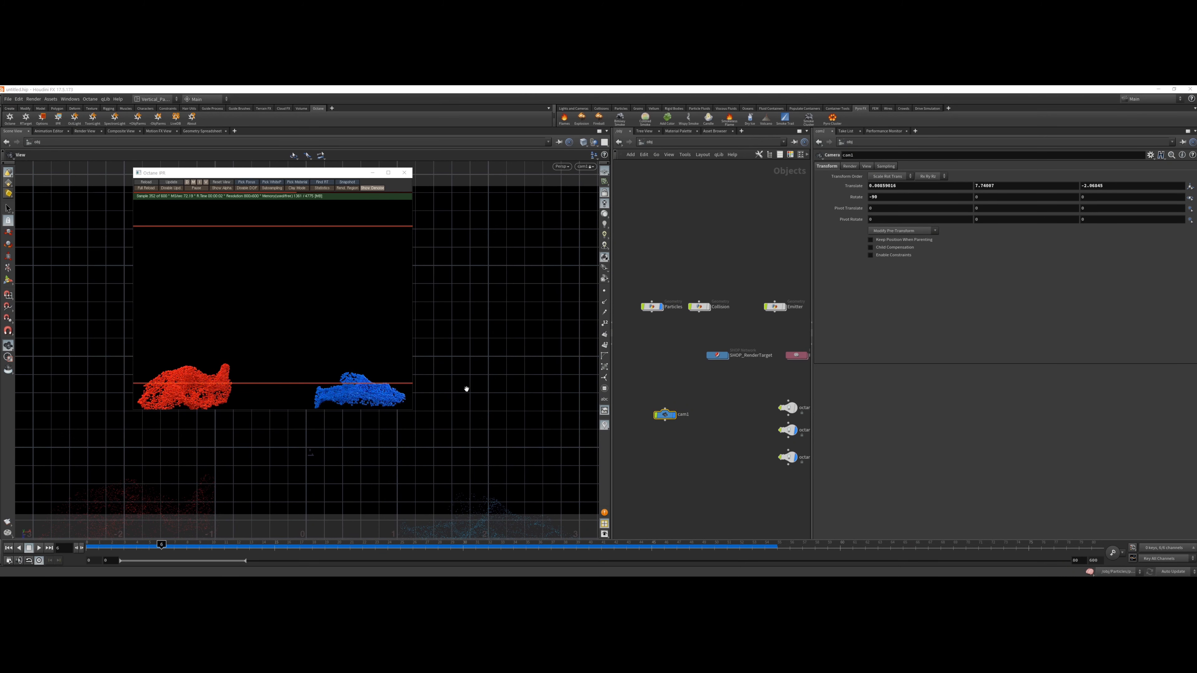
left_click(652, 307)
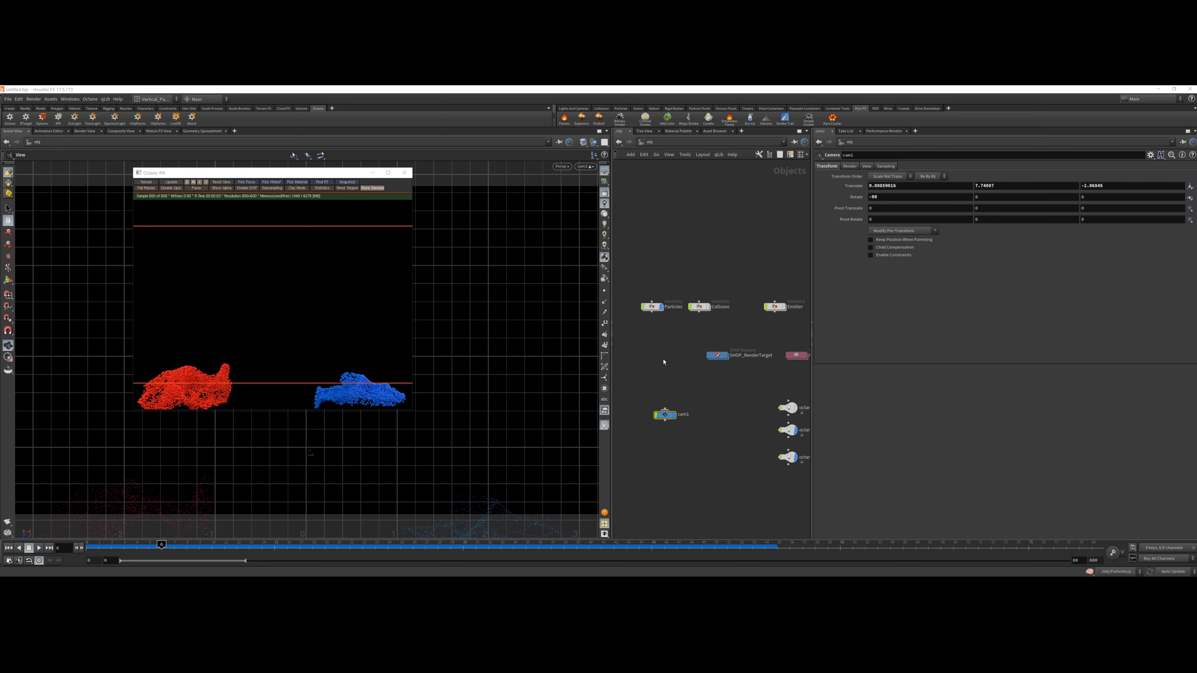
mouse_move(197, 383)
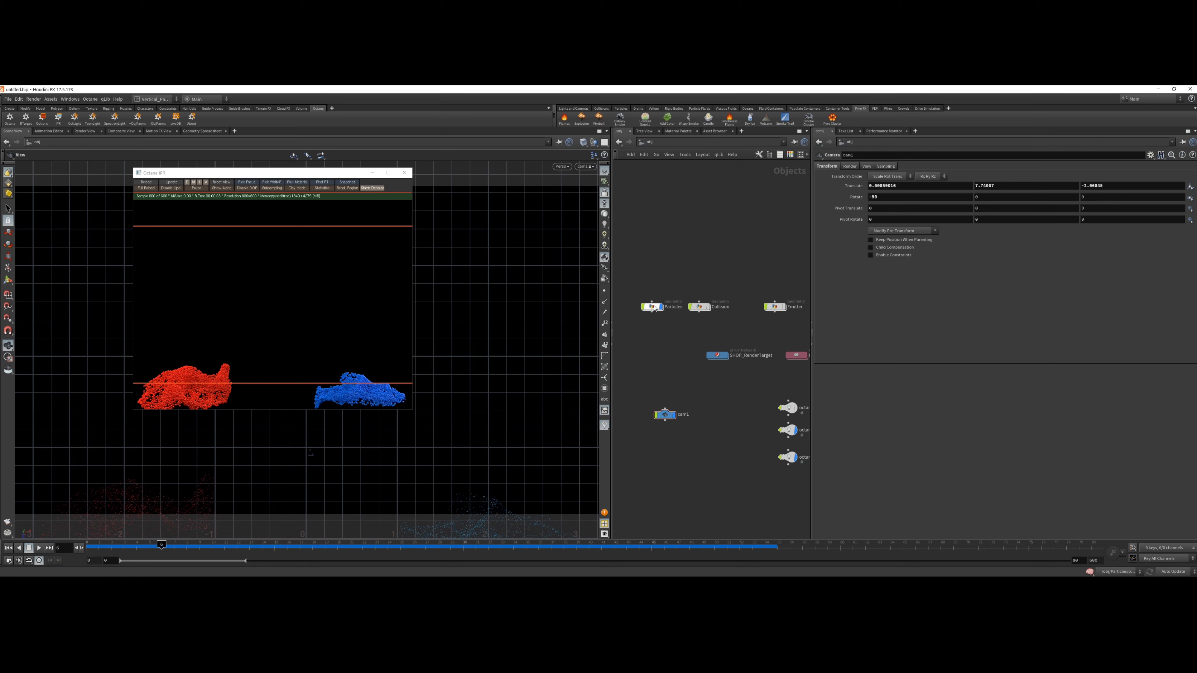
- Dive into the Particles network and add an Object Merge node beside popnet
double_click(651, 307)
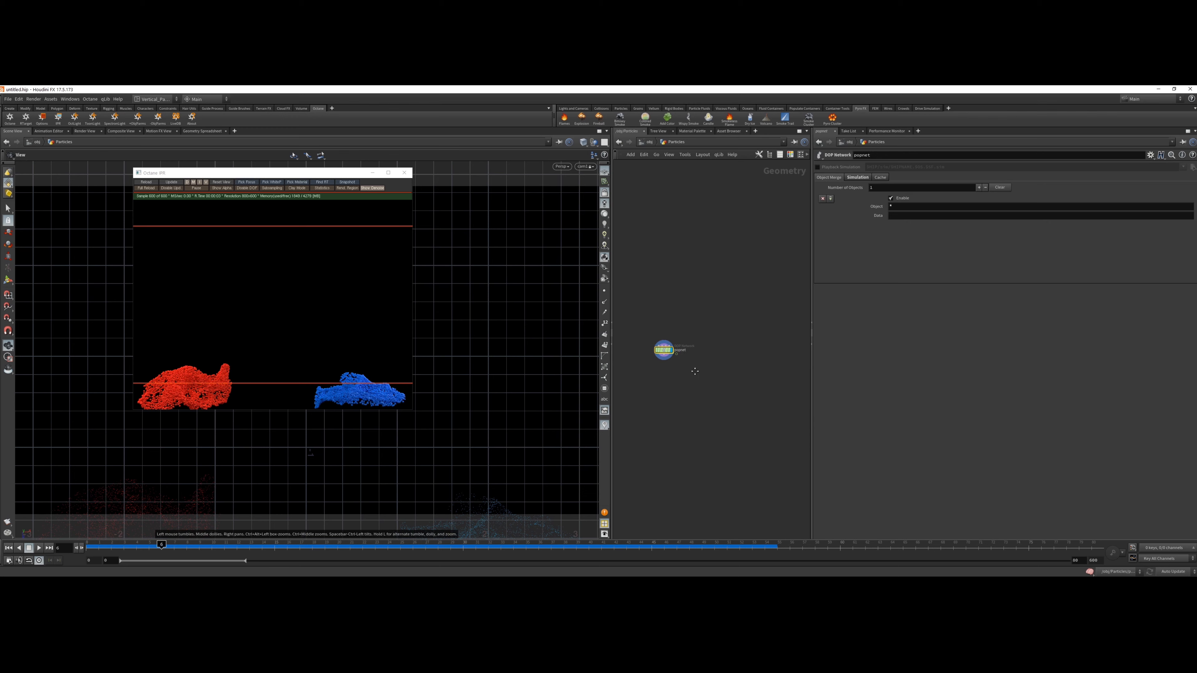
key("Tab")
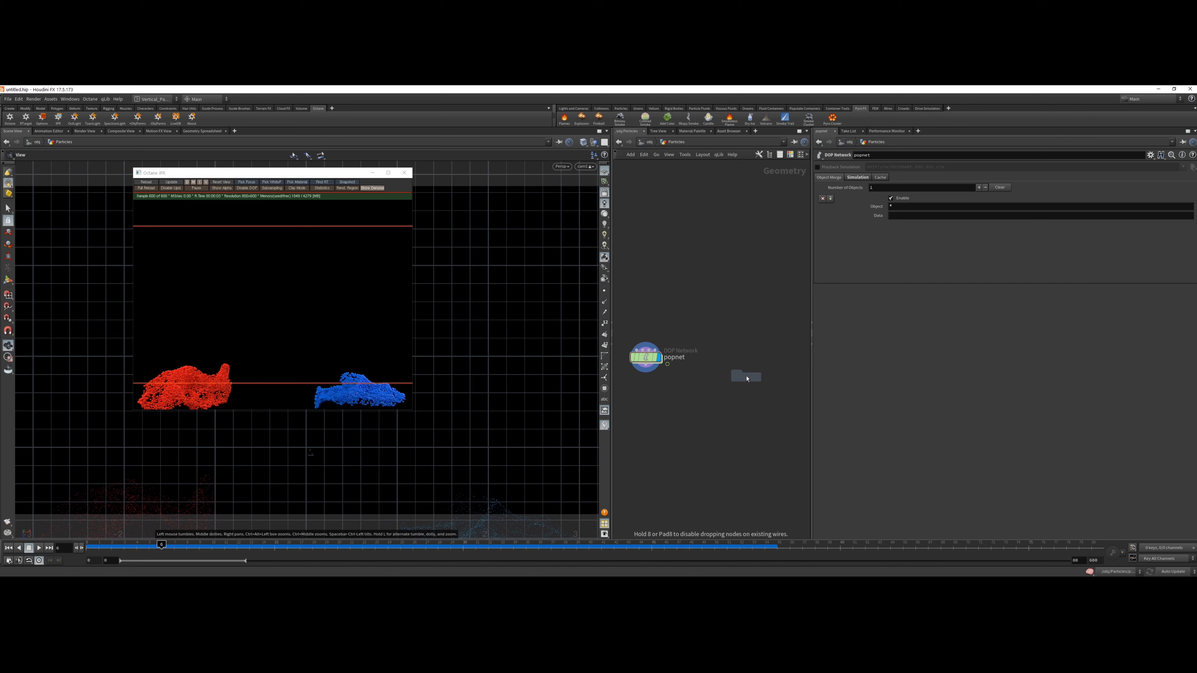
key("Tab")
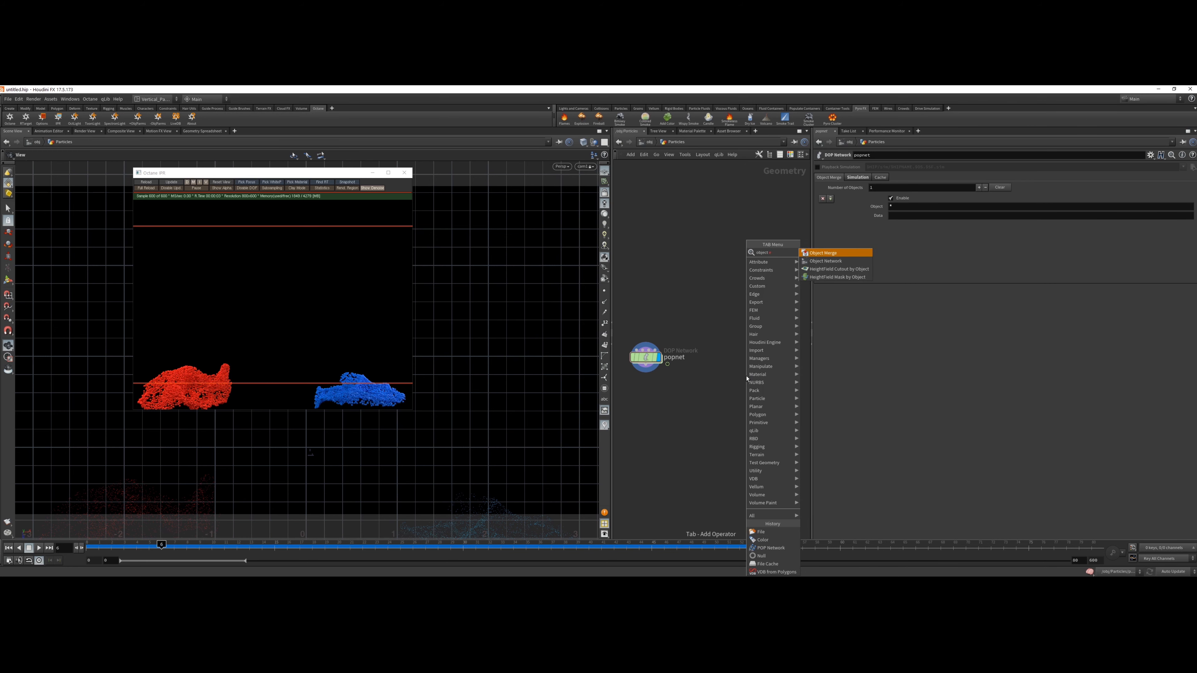
left_click(822, 253)
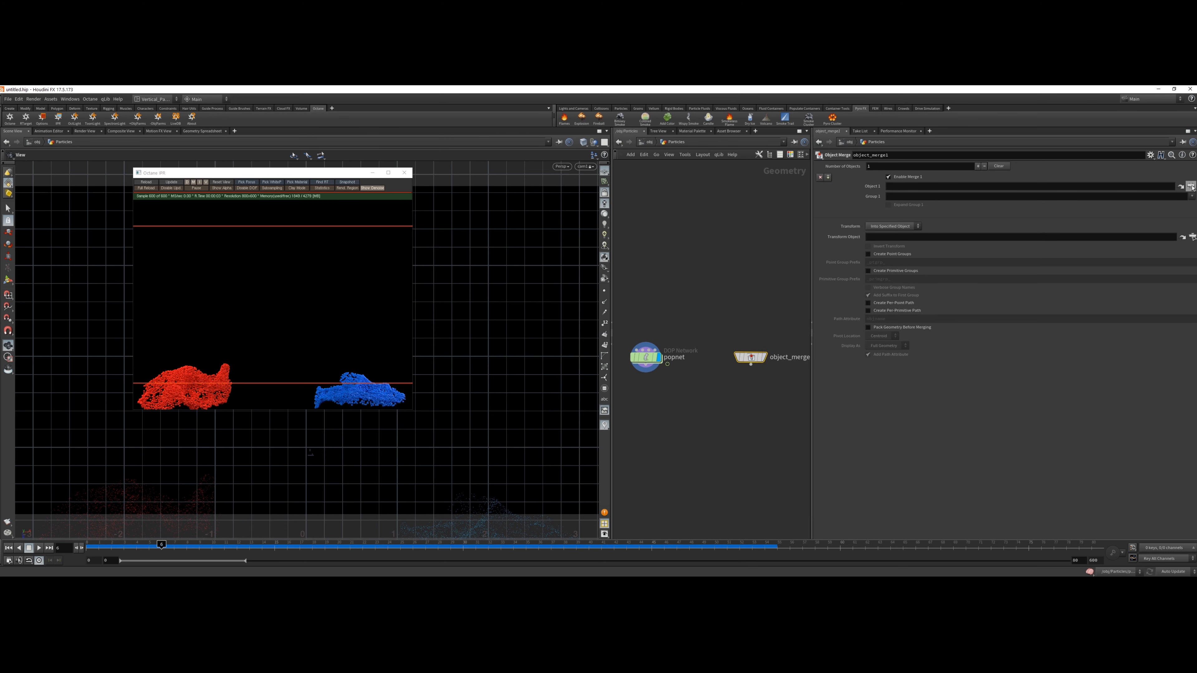
- Browse the Object 1 chooser toward /obj/pyro_import/OUT_Pyrocache
left_click(1192, 183)
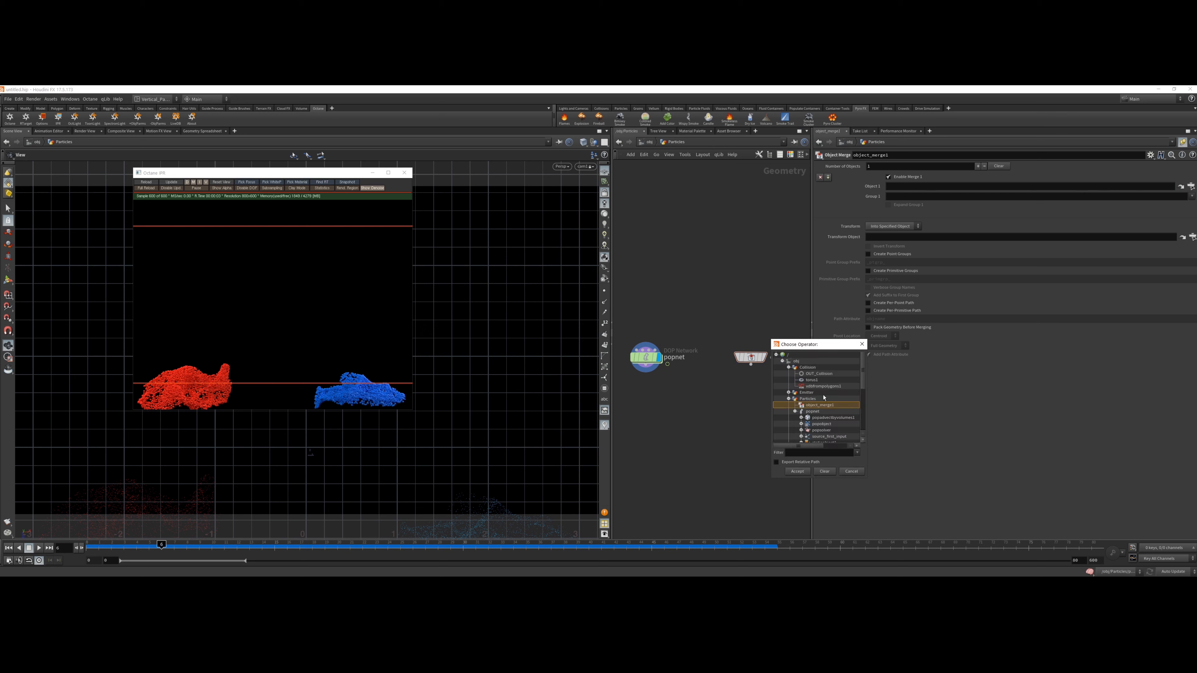
scroll("down", 3)
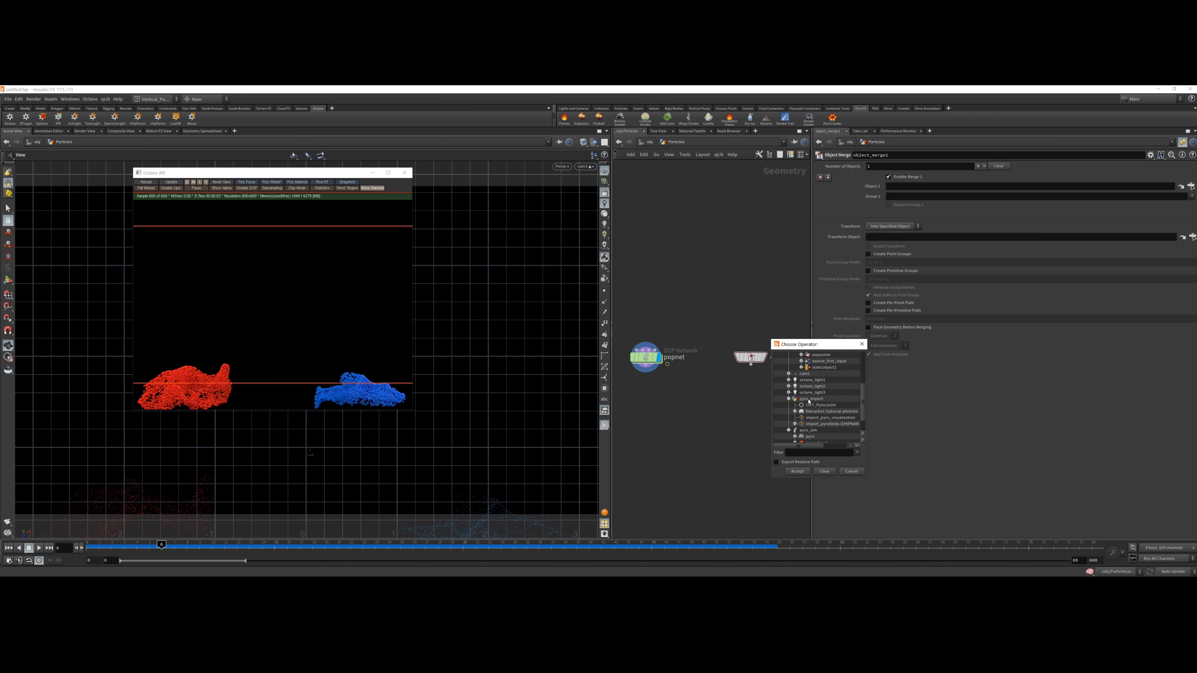
mouse_move(819, 408)
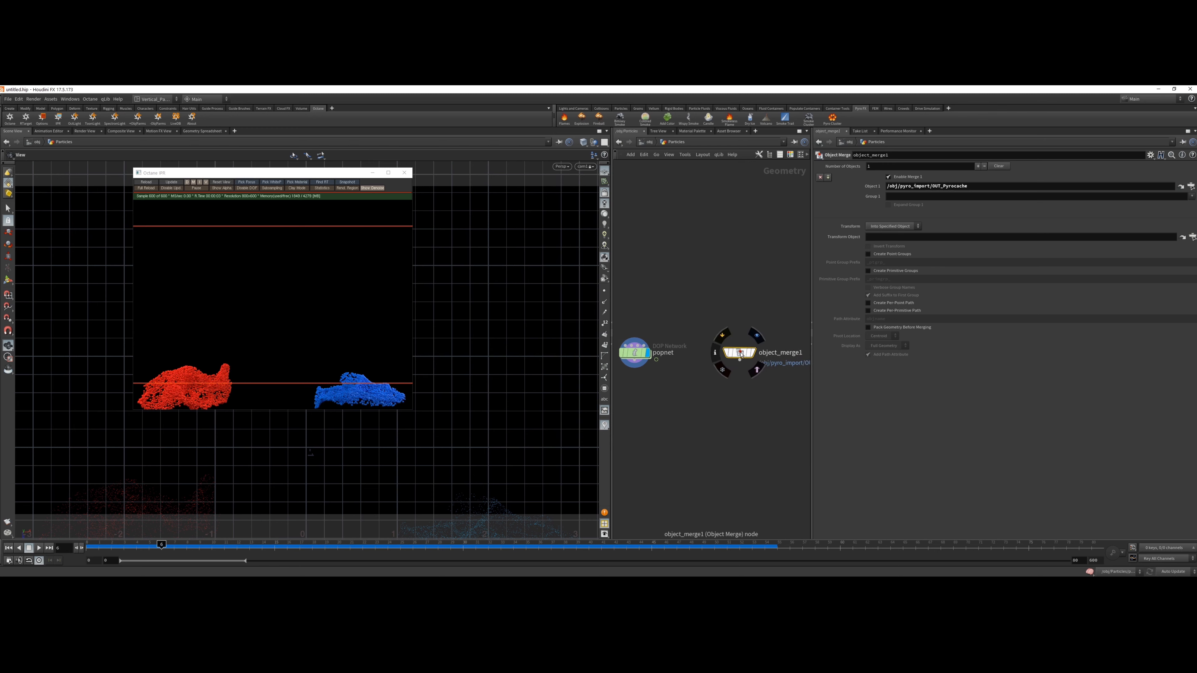
mouse_move(714, 353)
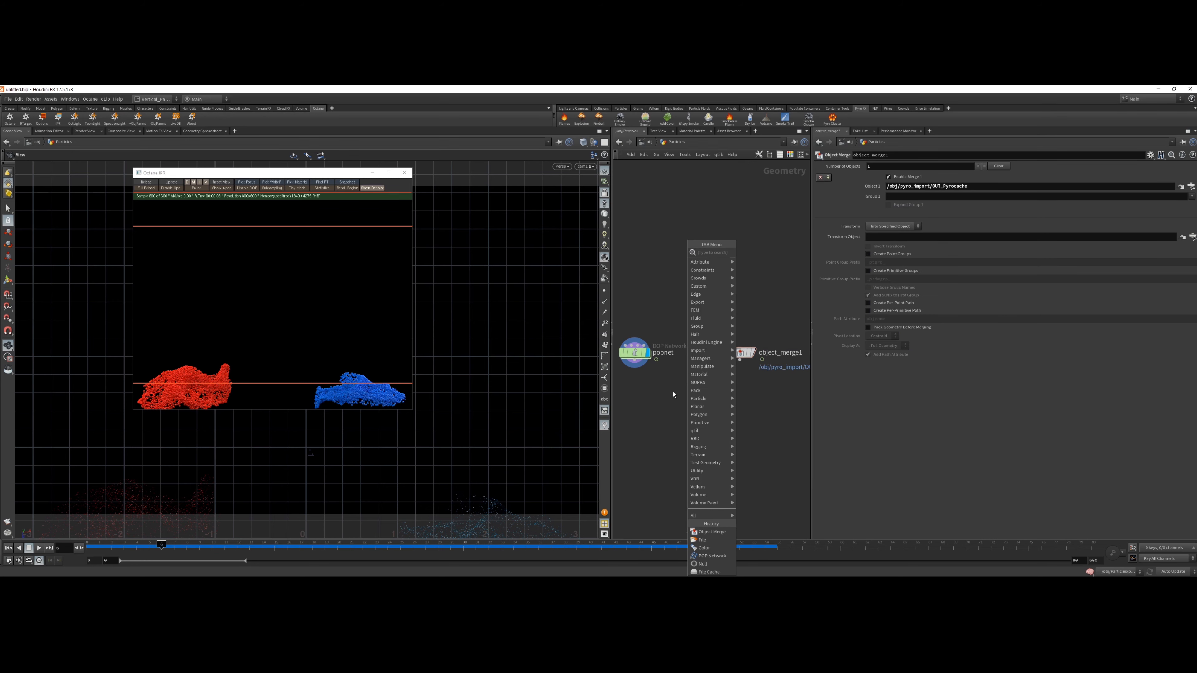
- Add an Attribute from Volume node placed below the object merge
type("attribu")
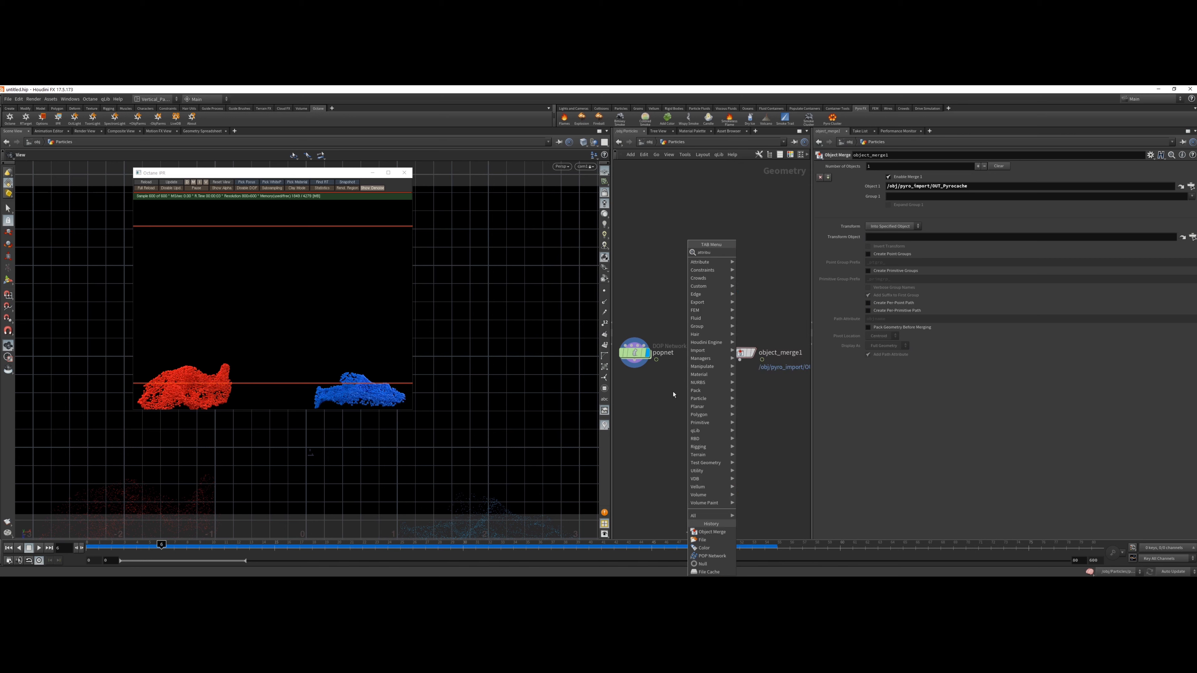
left_click(699, 262)
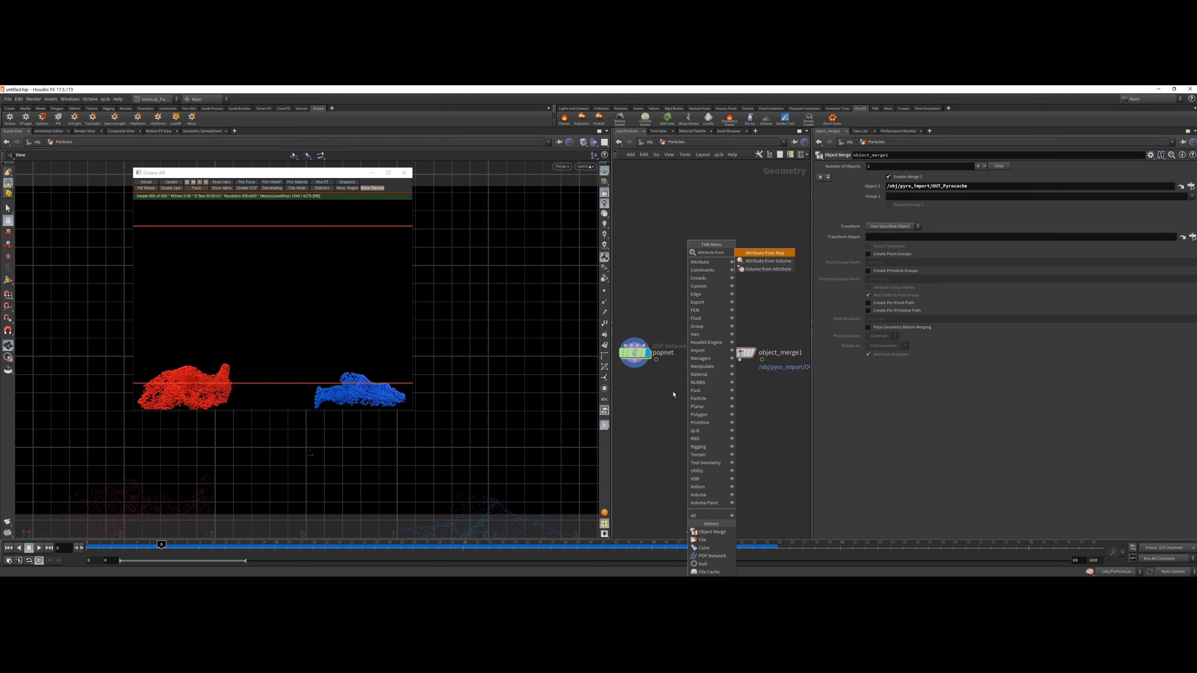
left_click(766, 260)
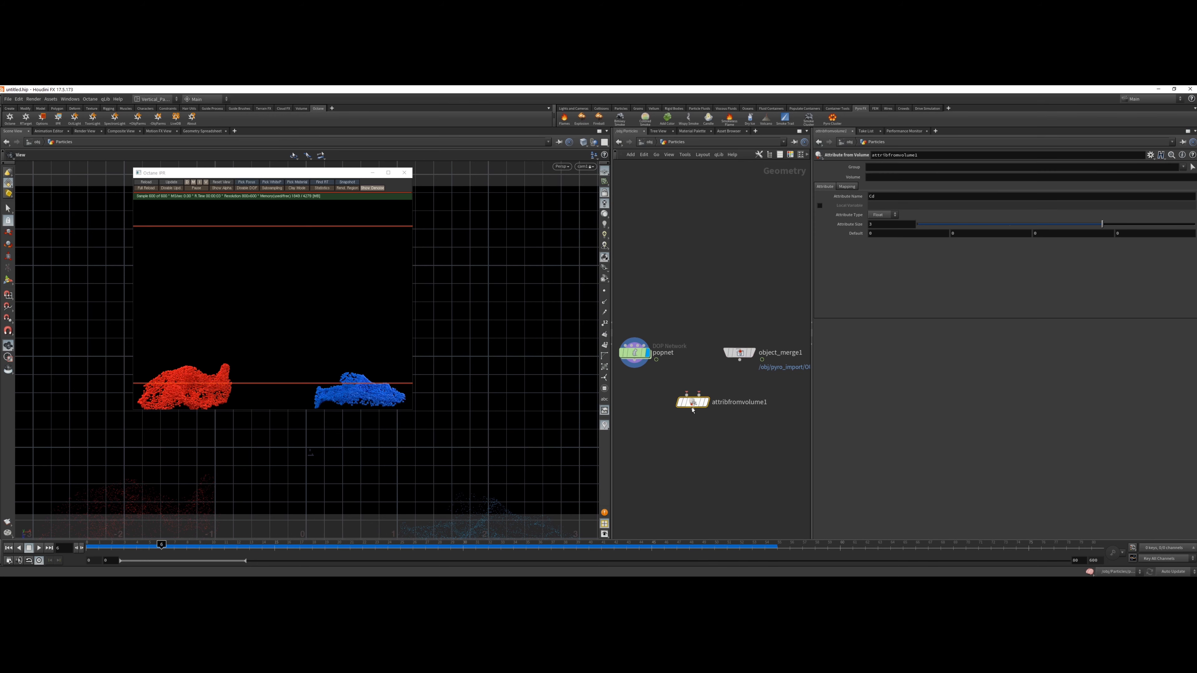
left_click(692, 405)
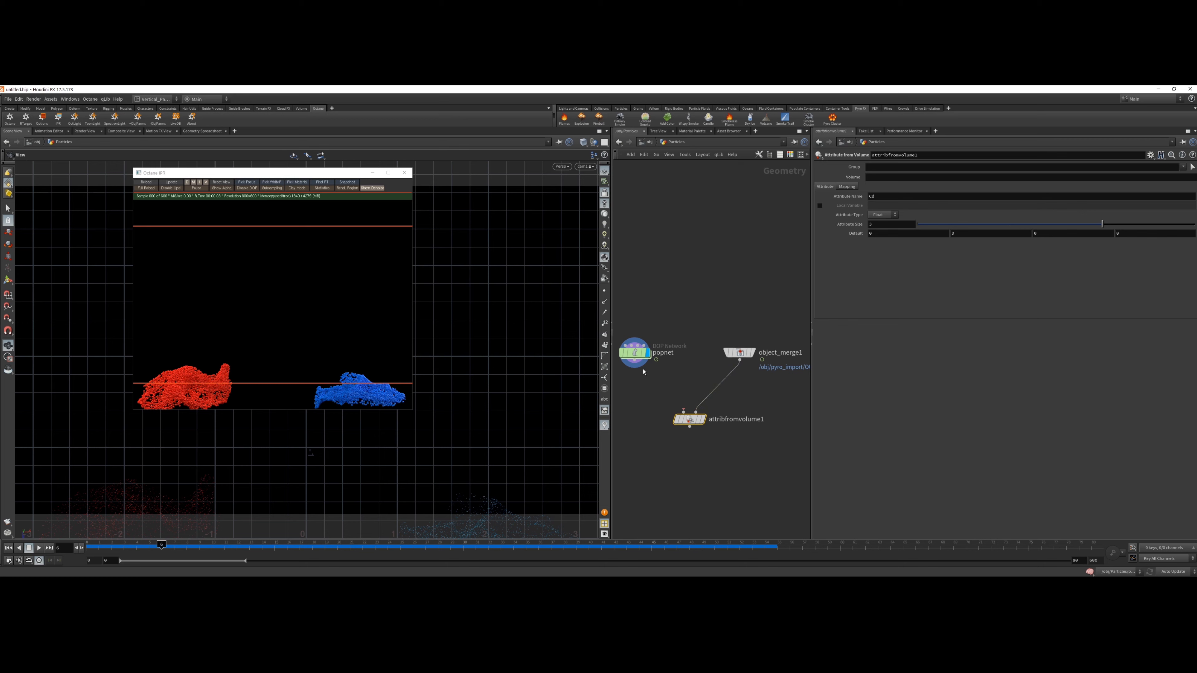
mouse_move(684, 418)
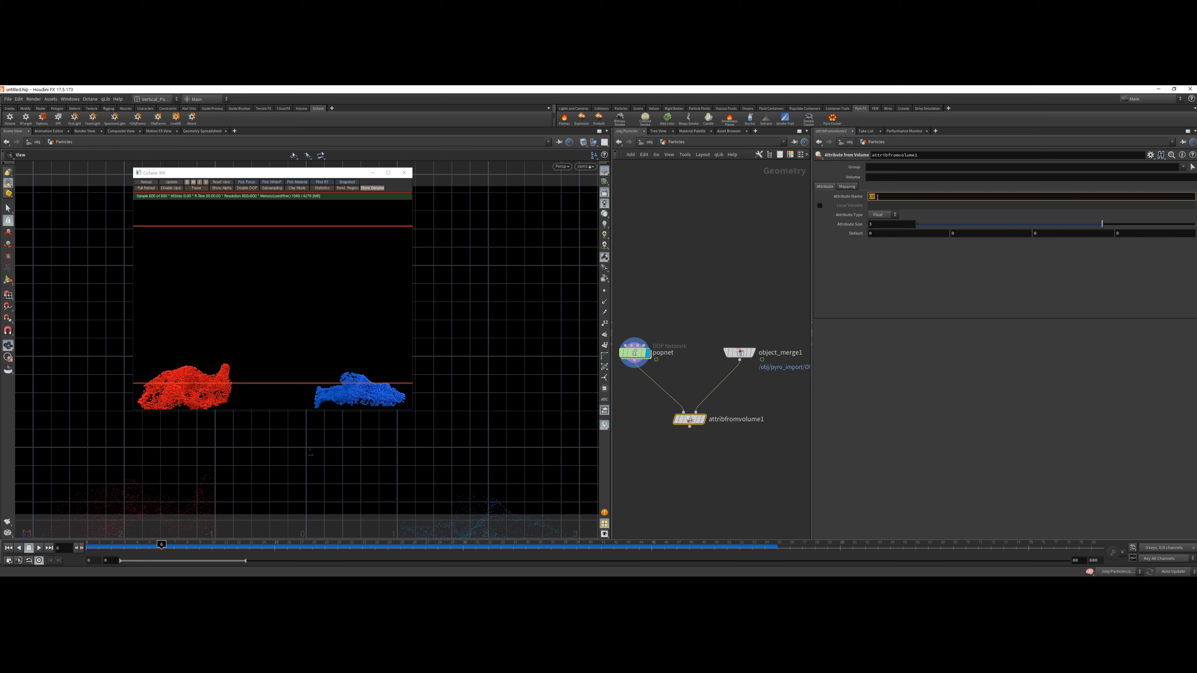
- Set its attribute name to temperature and wire popnet and object_merge1 into its inputs
type("temperature")
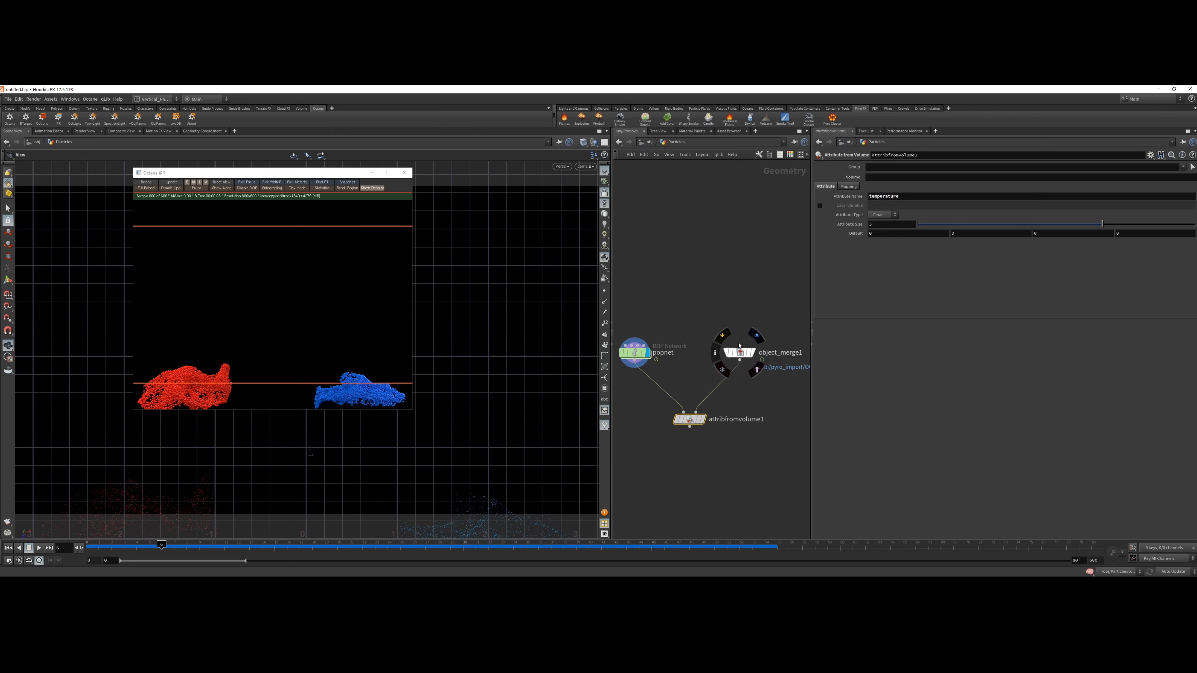
left_click(736, 353)
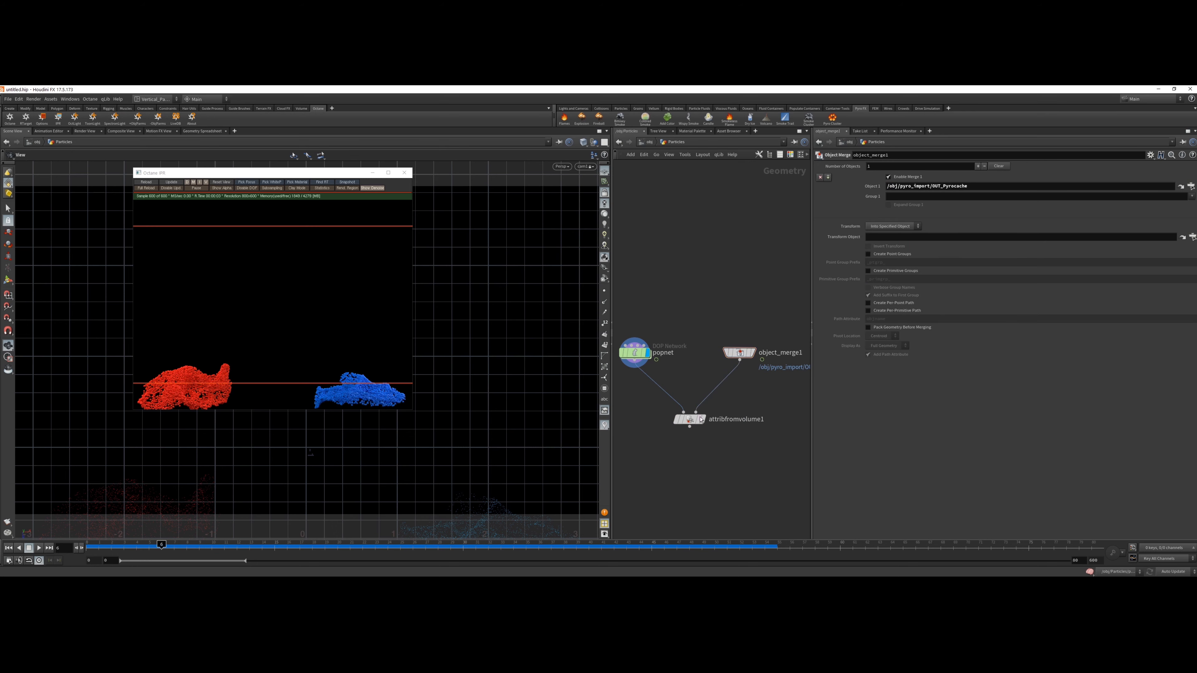
left_click(689, 419)
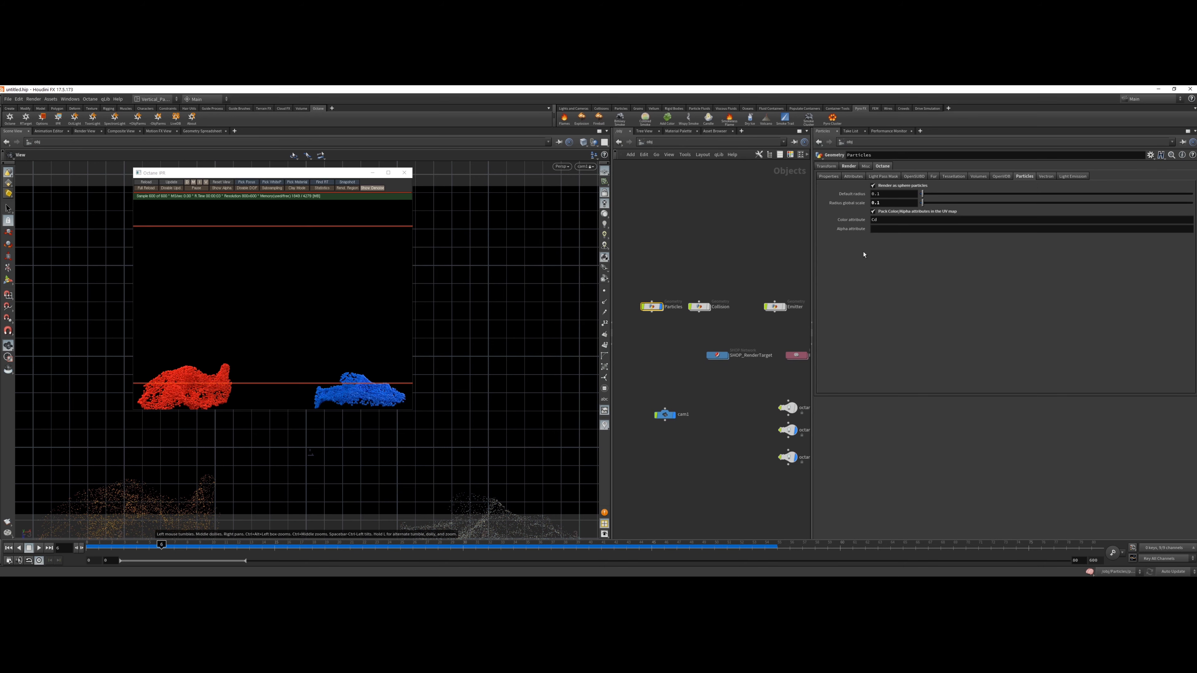
- Set the Particles object's Octane alpha attribute to temperature
left_click(988, 228)
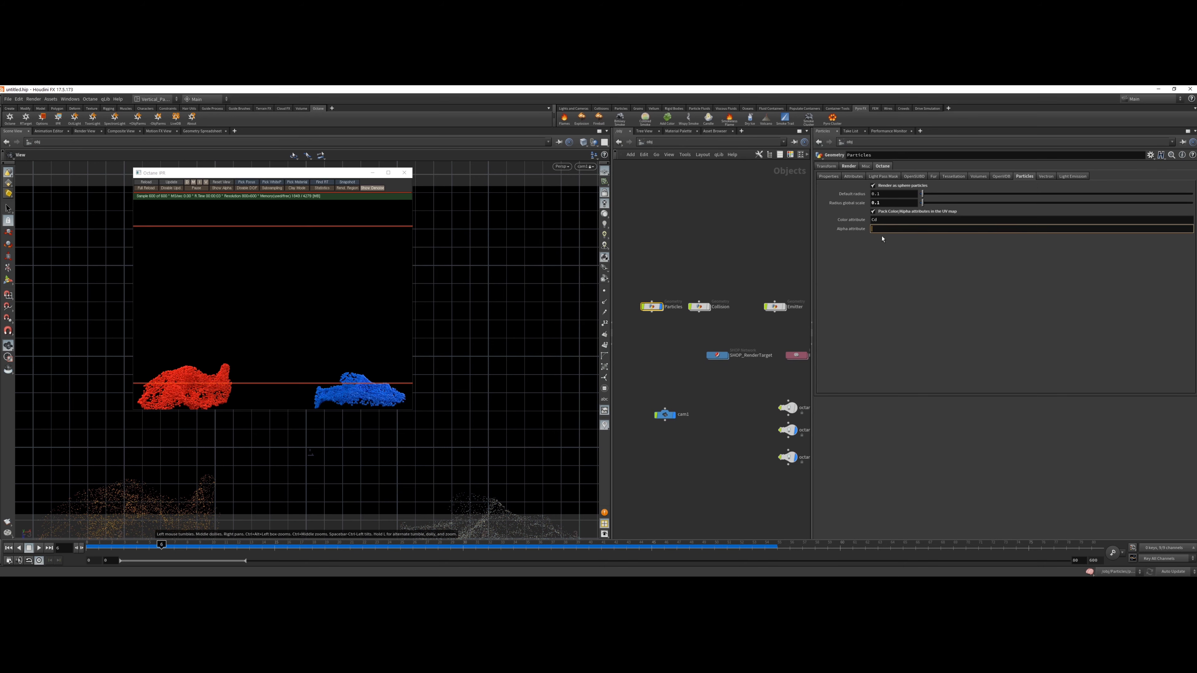
type("temperature")
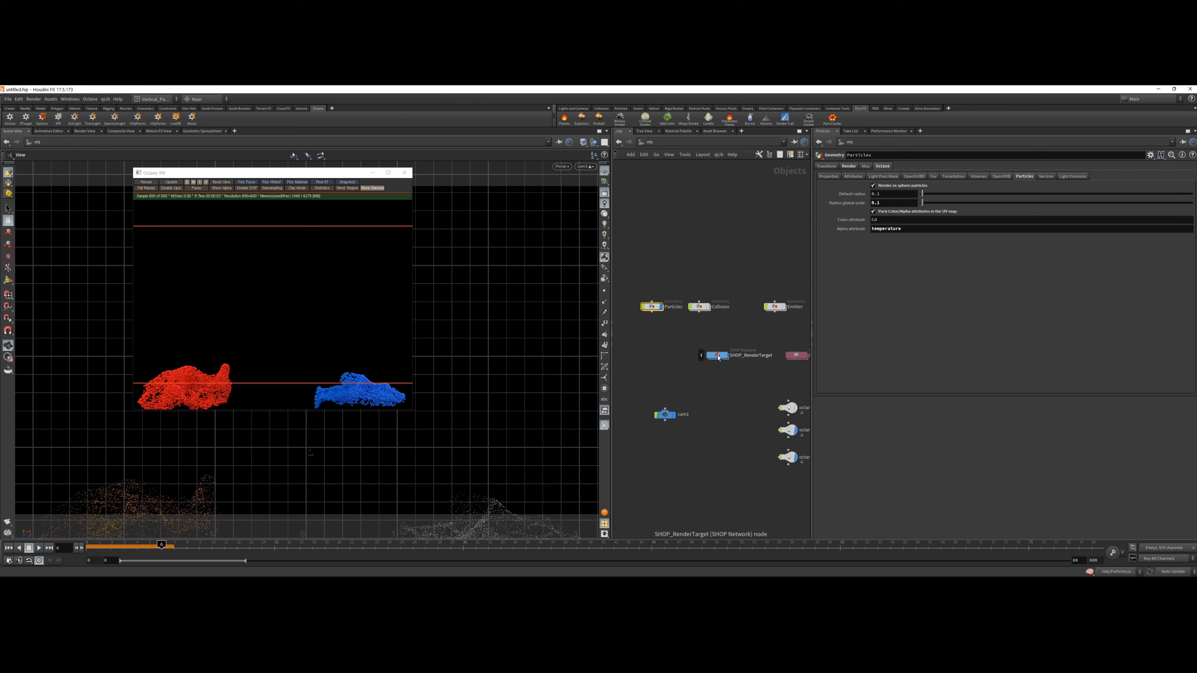
- Inside Particle_Material, add a material mixer node feeding the output
double_click(717, 355)
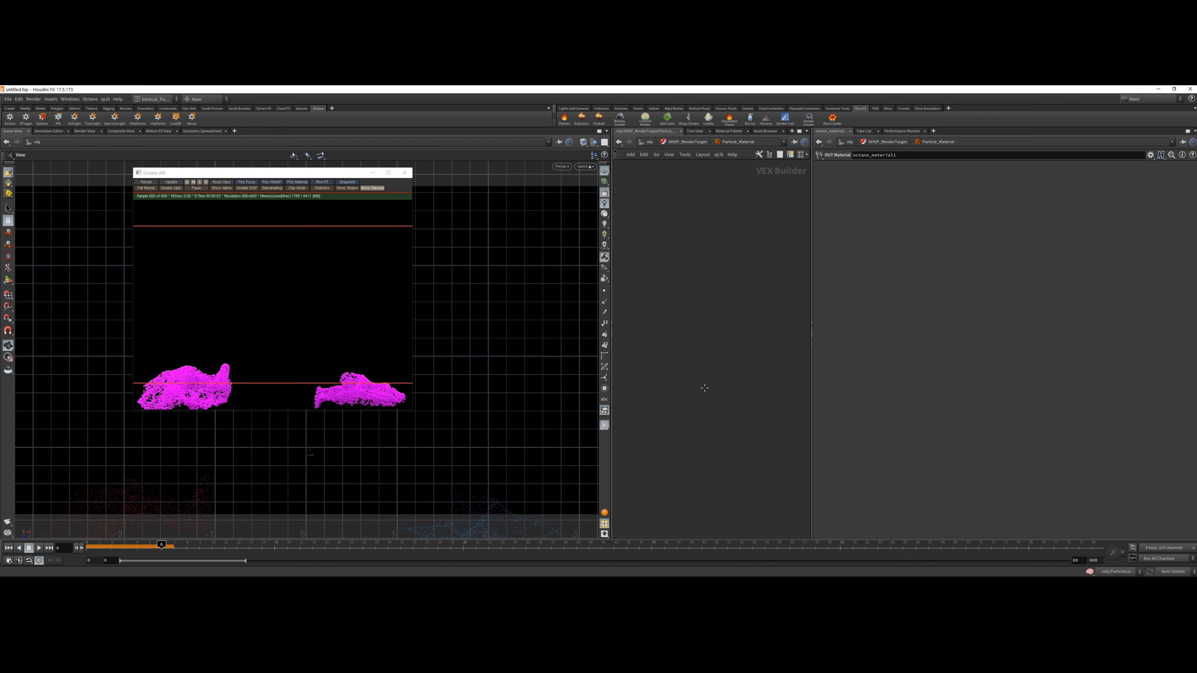
key("Tab")
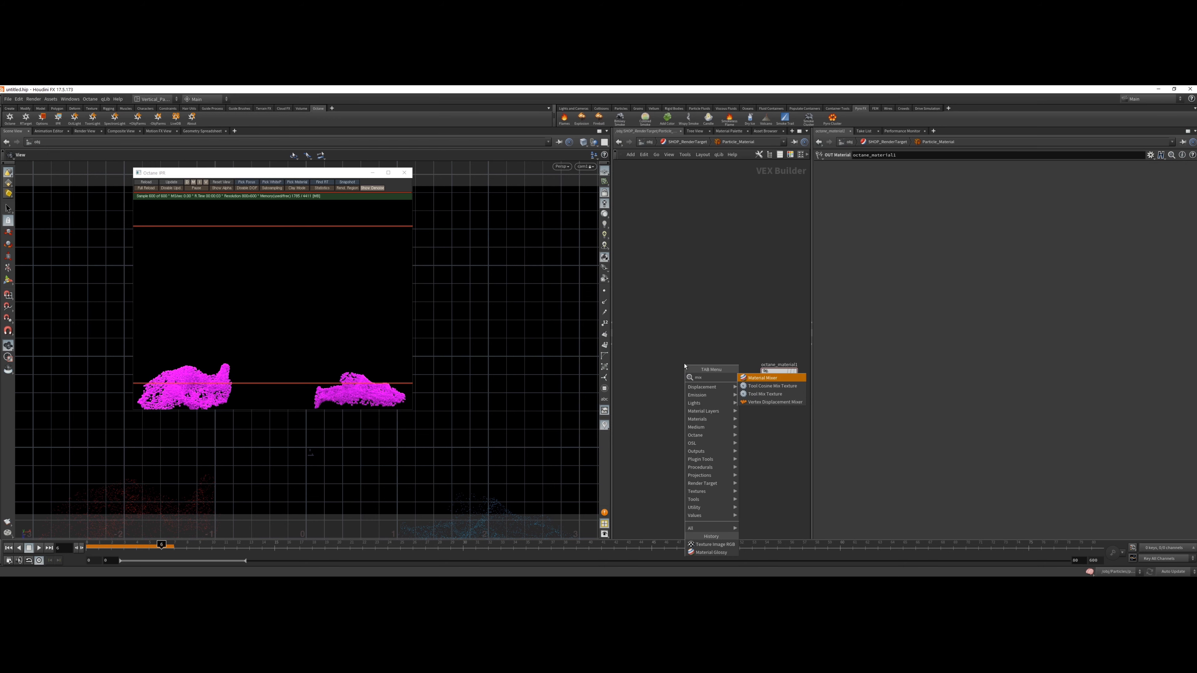
left_click(763, 378)
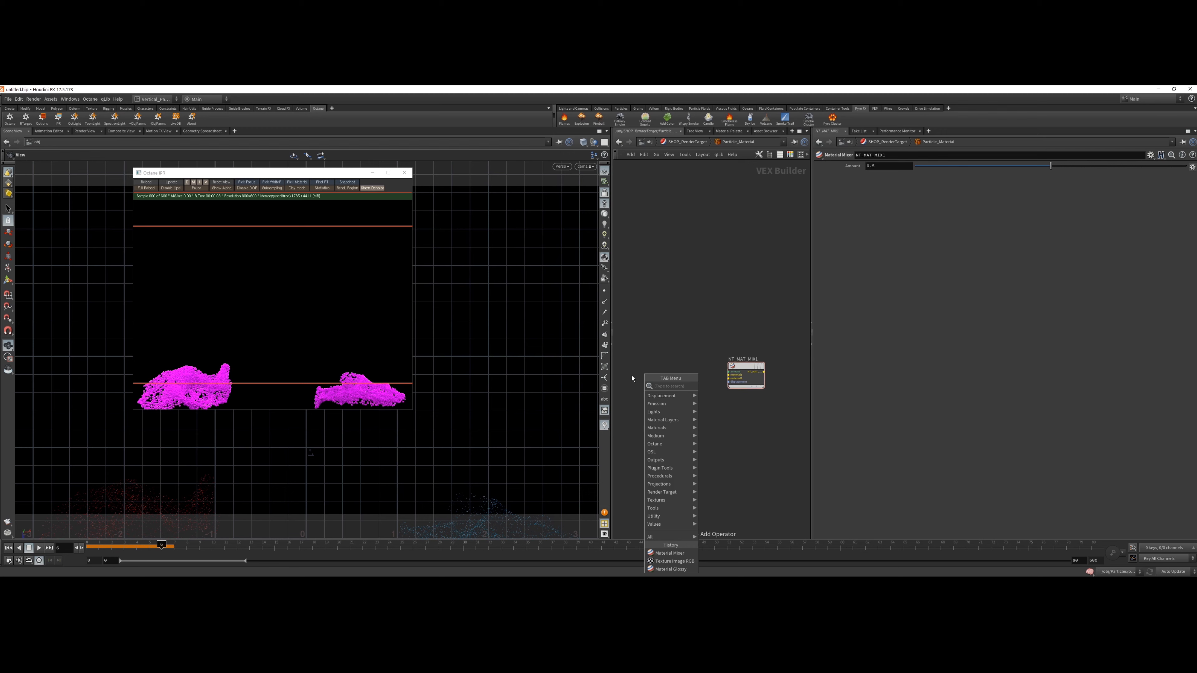
- Add a greyscale image texture with a recent image file, wired toward the mix through a 0–1 clamp
type("texture")
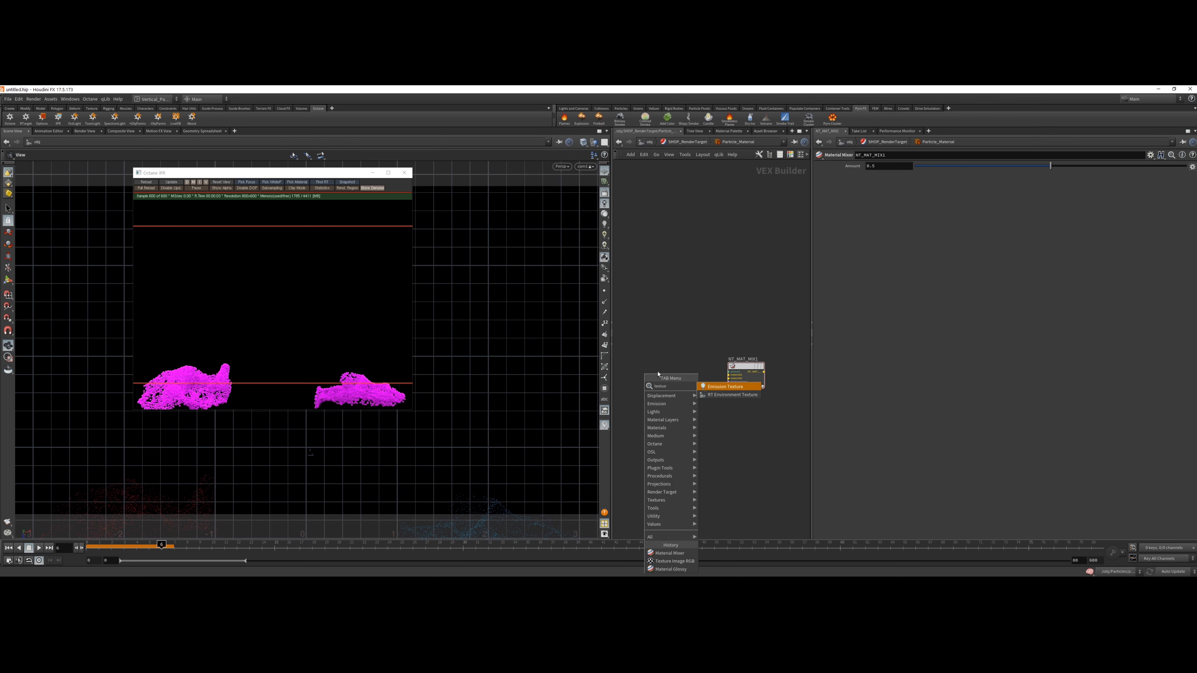
left_click(656, 403)
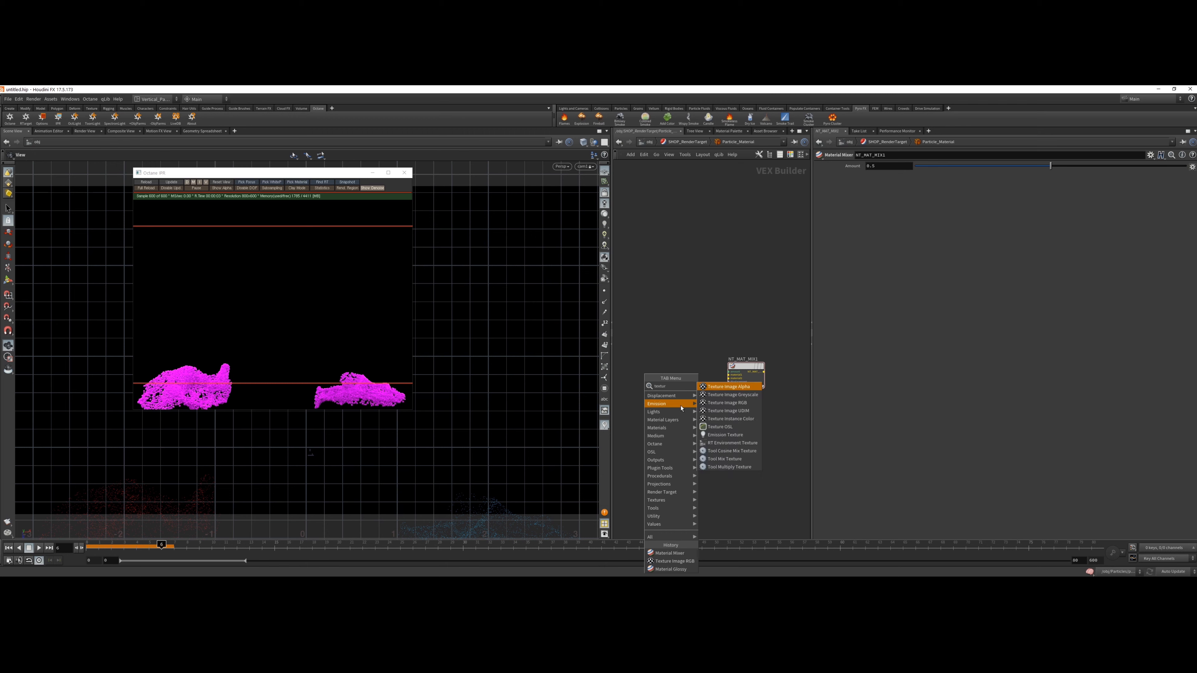
left_click(729, 394)
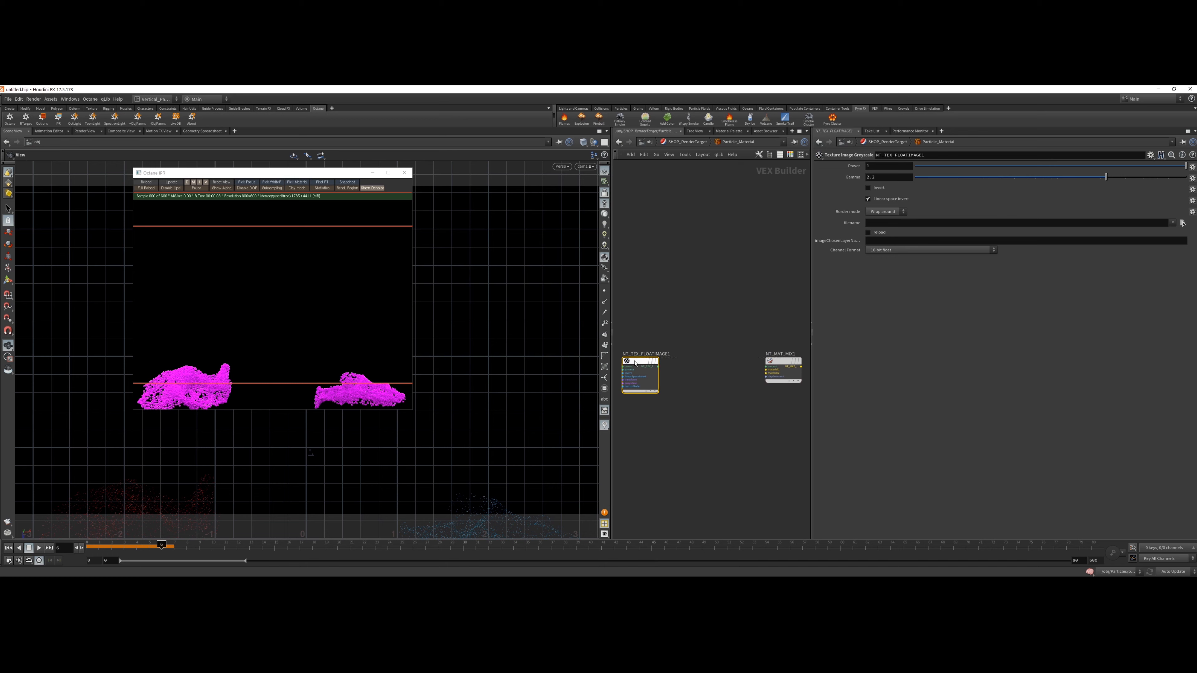
left_click_drag(656, 359, 758, 368)
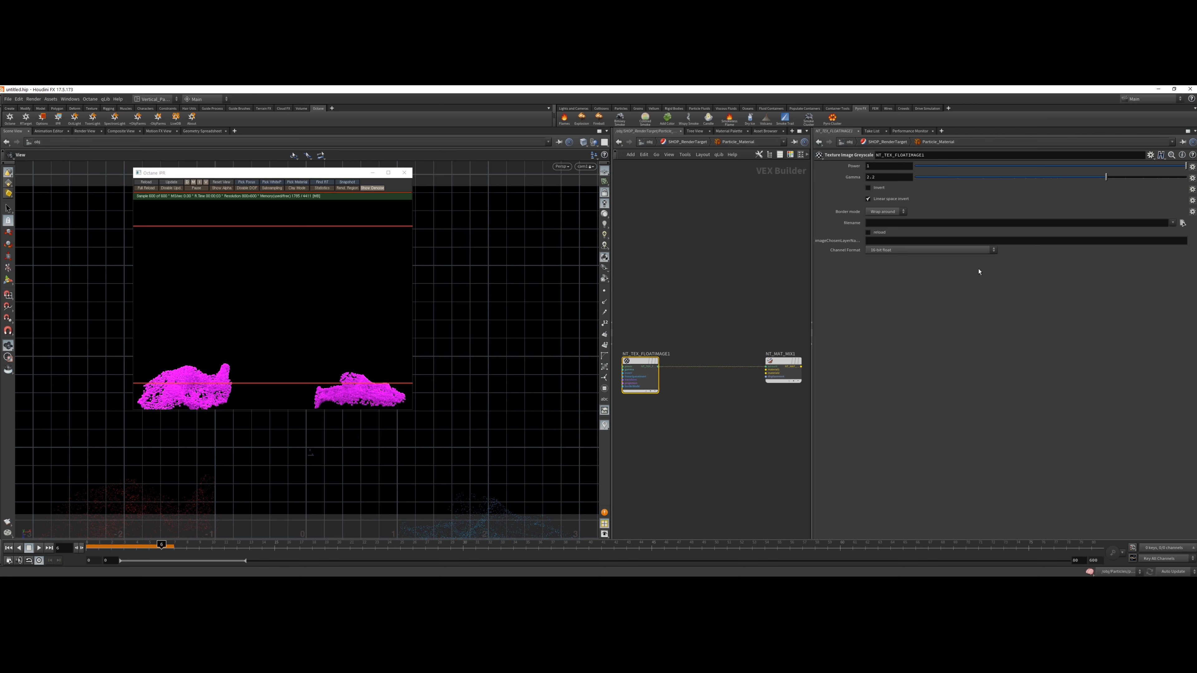
left_click(1173, 222)
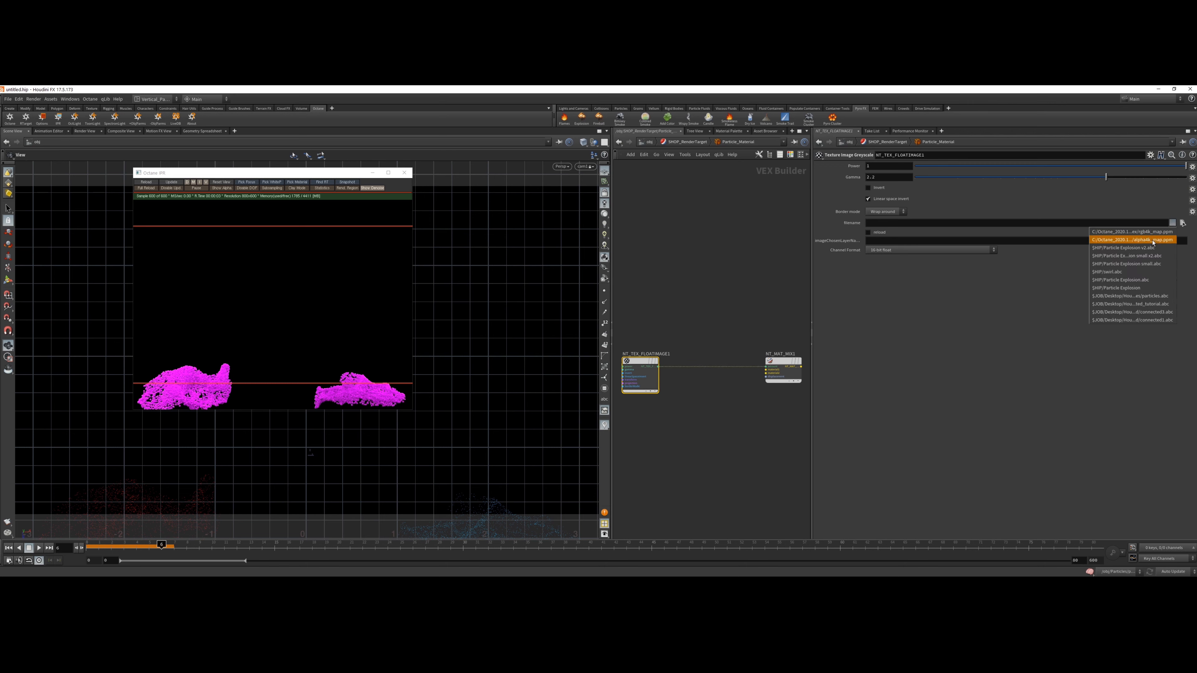
left_click(1131, 239)
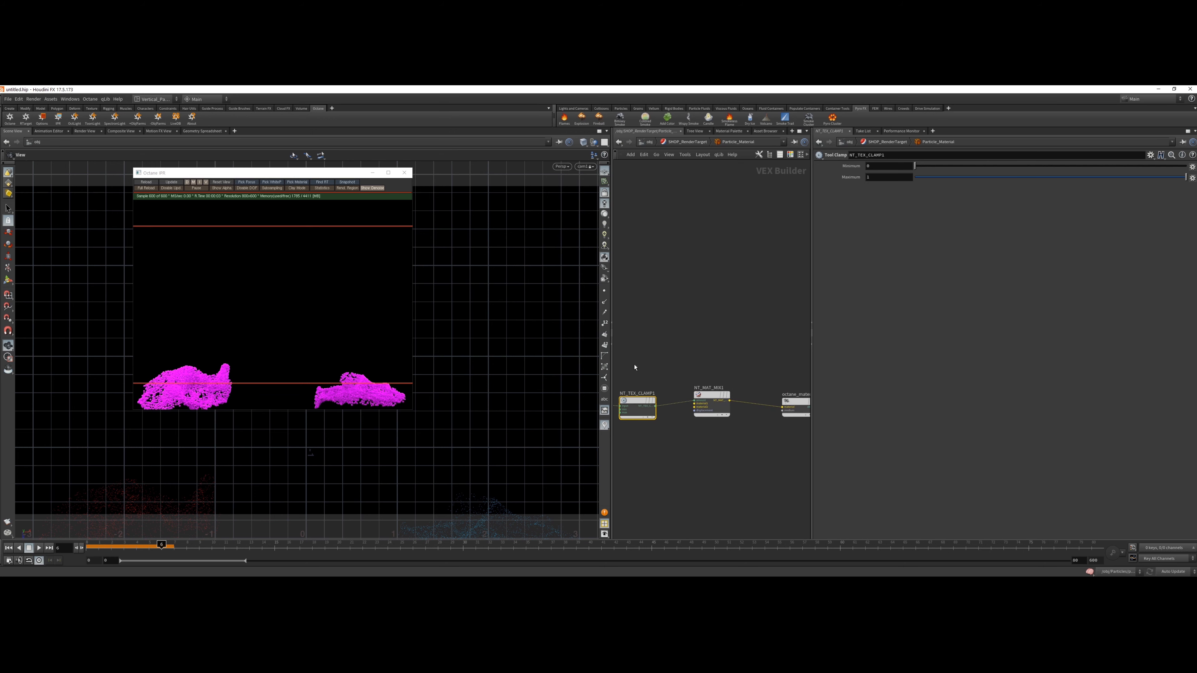
- Add a Material Diffuse node and wire it into NT_MAT_MIX1
key("tab")
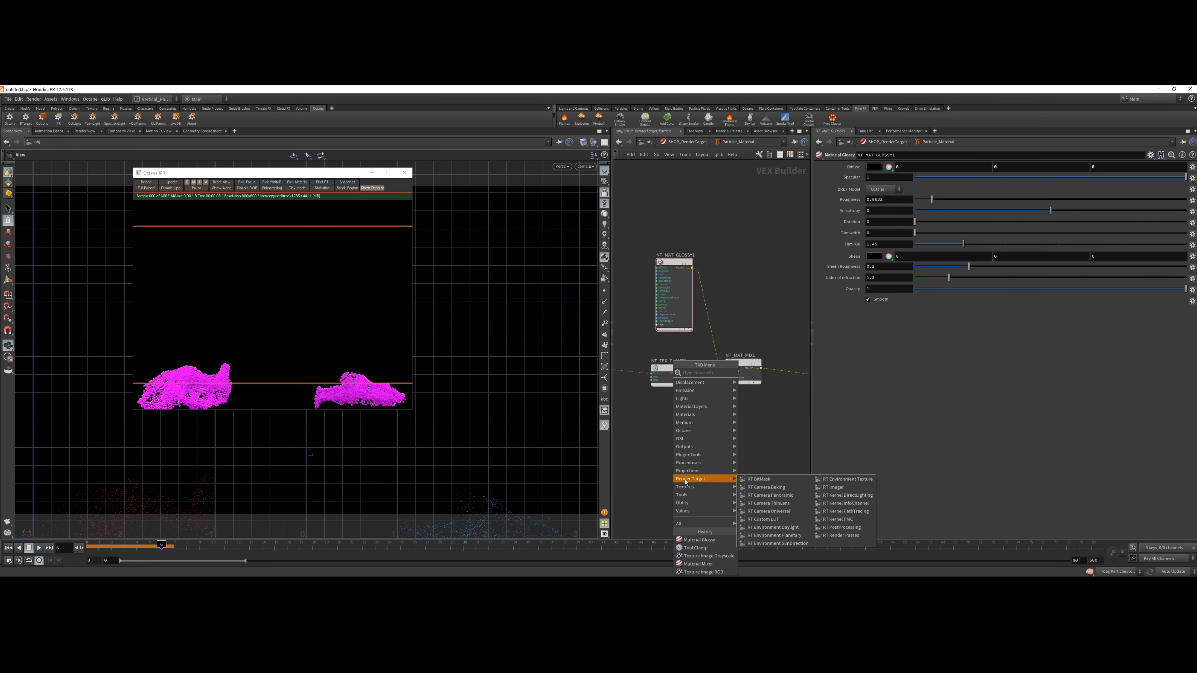
type("df")
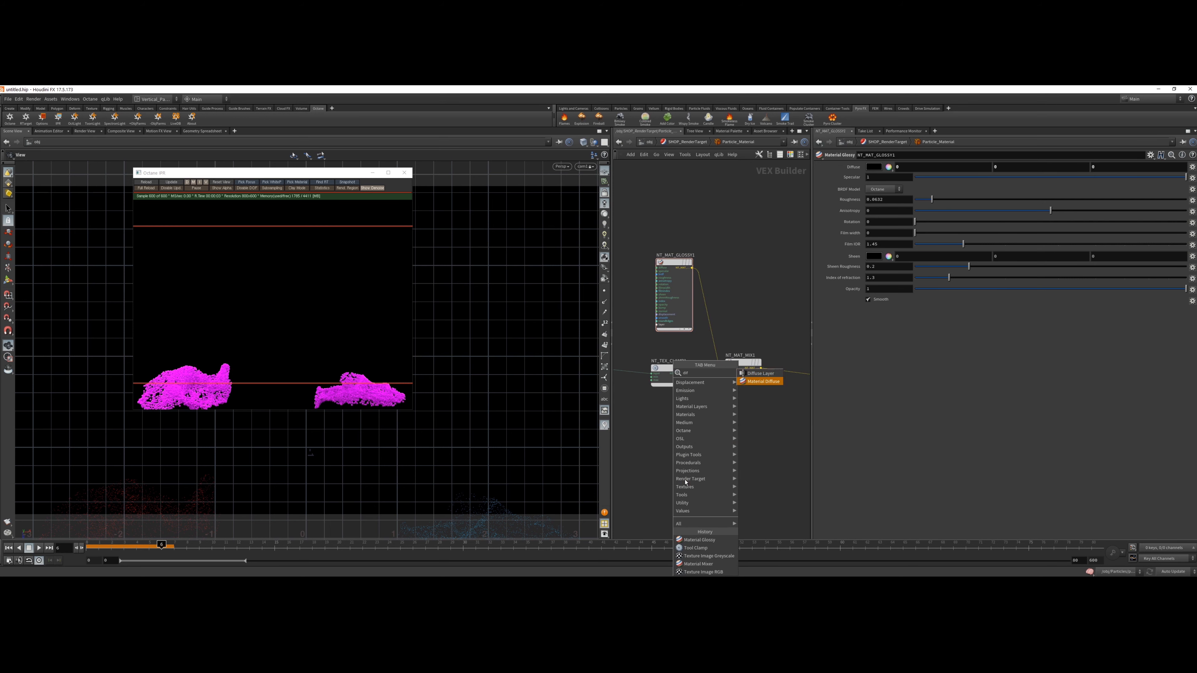
left_click(762, 381)
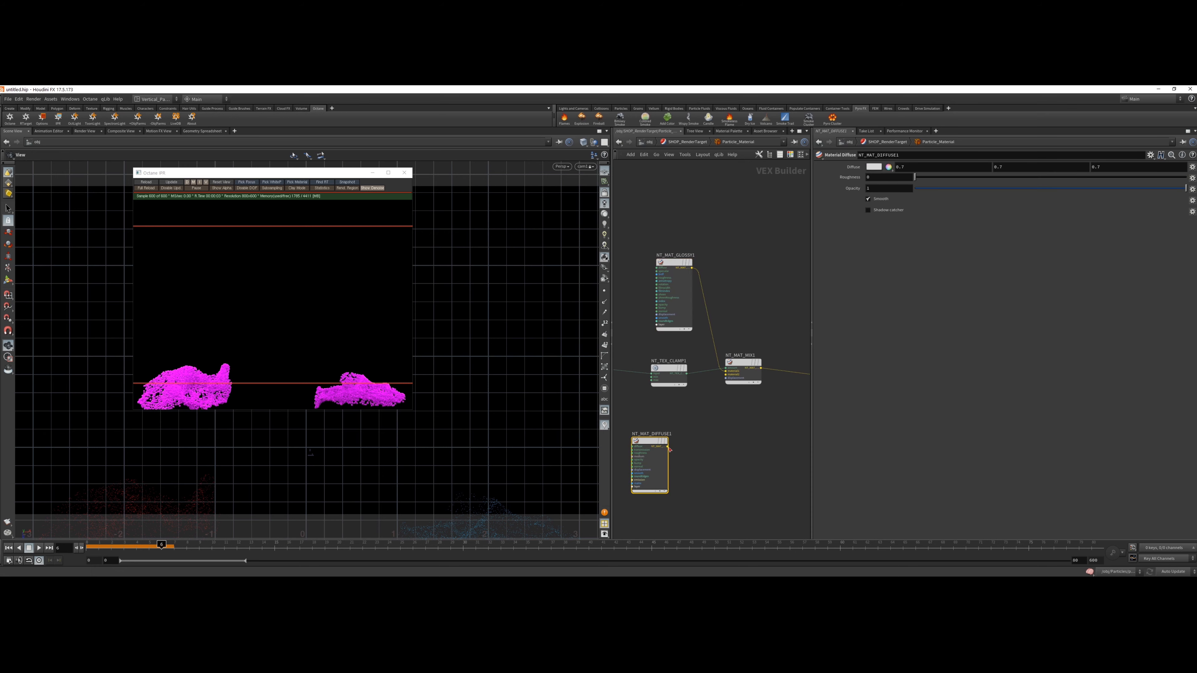
left_click_drag(670, 449, 723, 378)
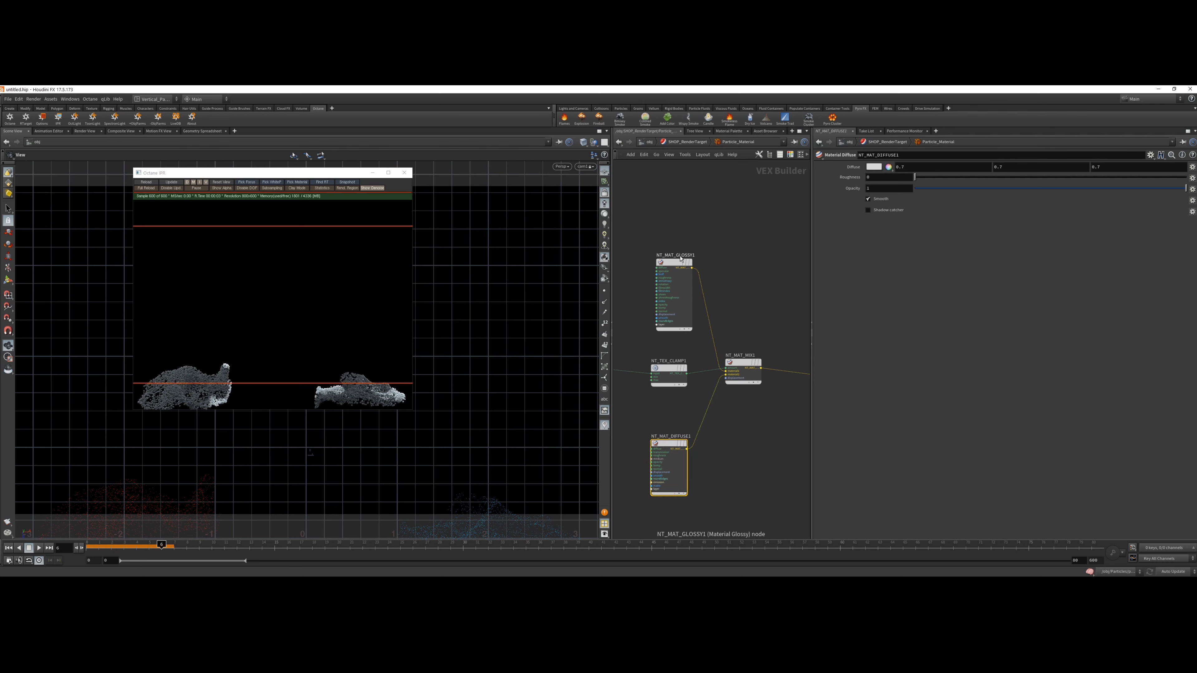
- Raise NT_TEX_CLAMP1's Maximum to 10
left_click(668, 374)
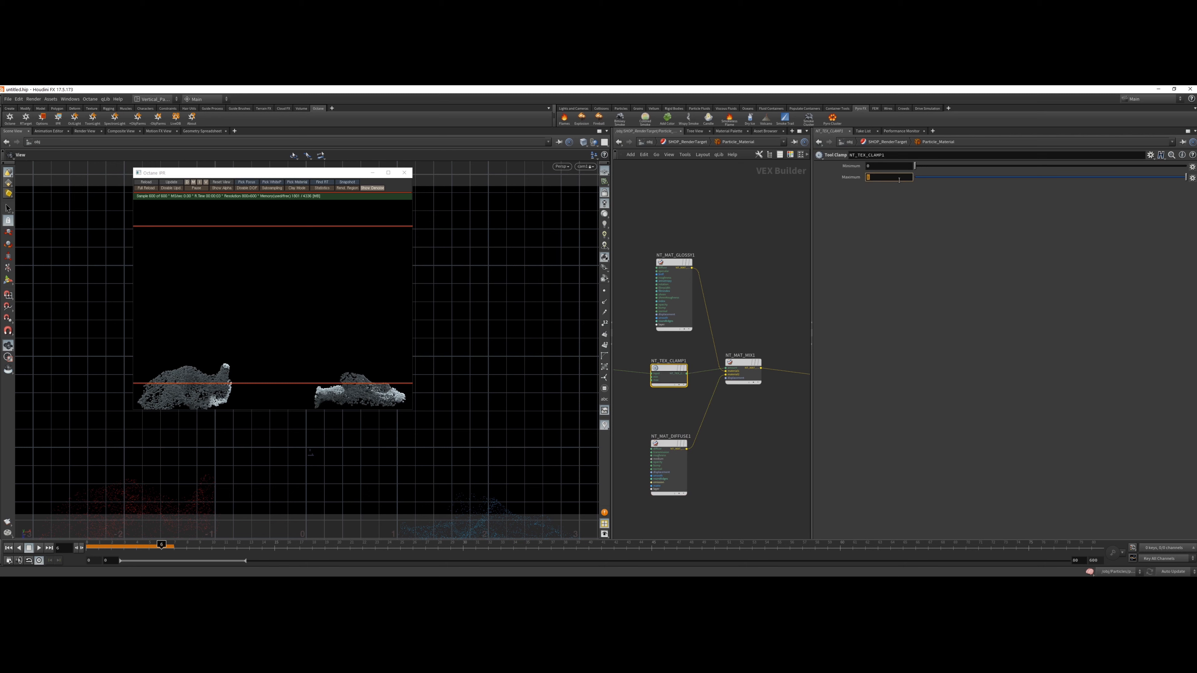
type("10")
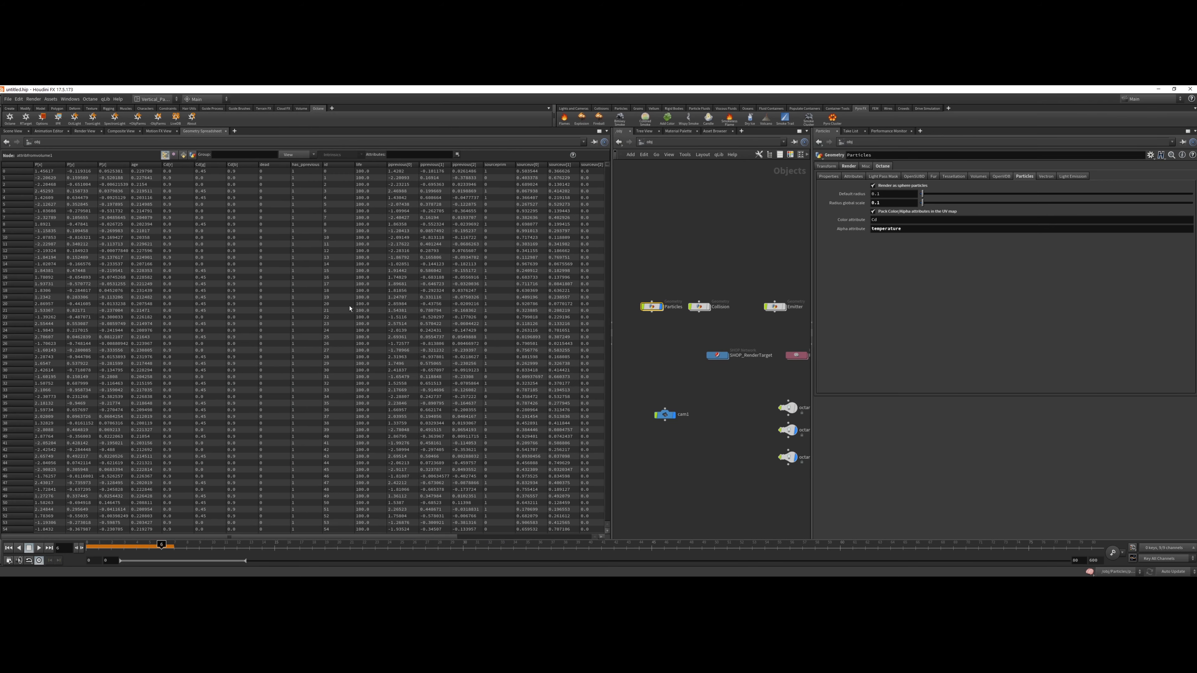
- Filter the geometry spreadsheet by 'tempe', re-enter Particle_Material and return to the Scene View
type("temperature")
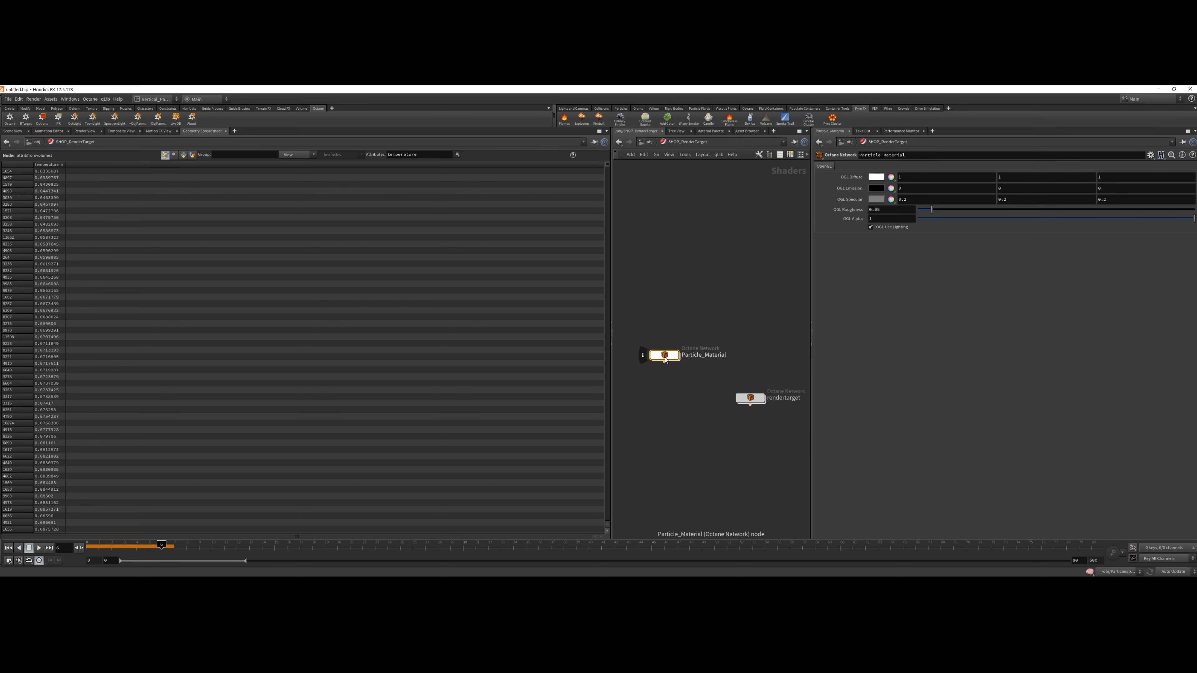
double_click(665, 356)
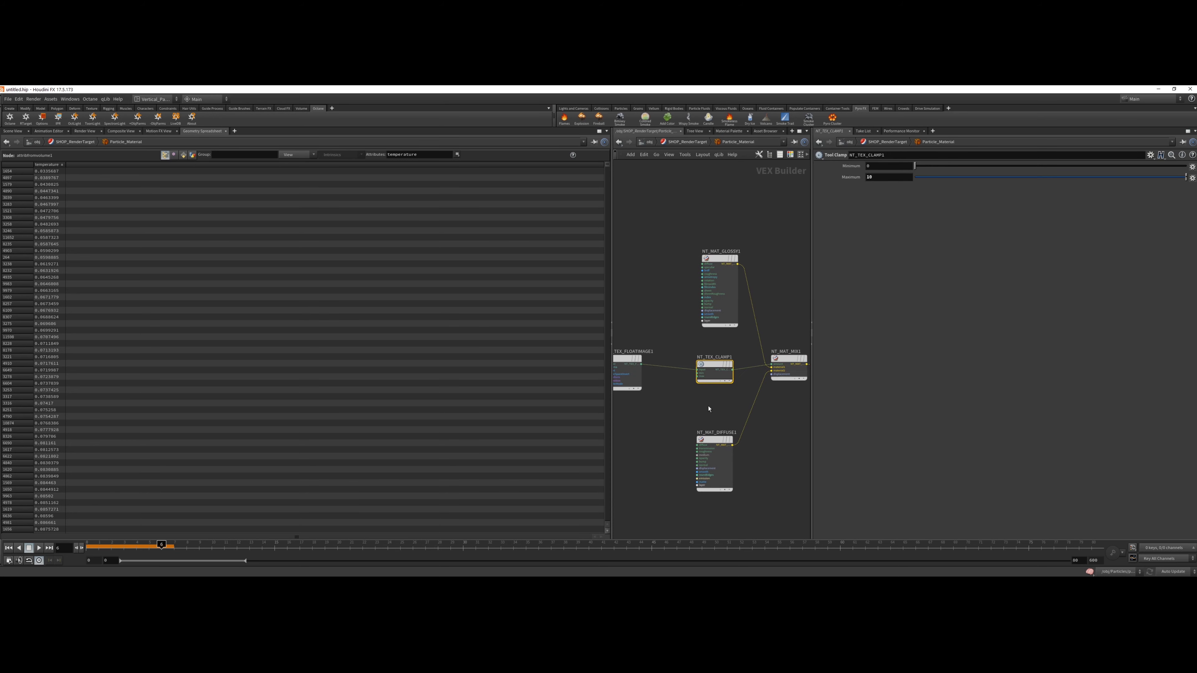
left_click(889, 177)
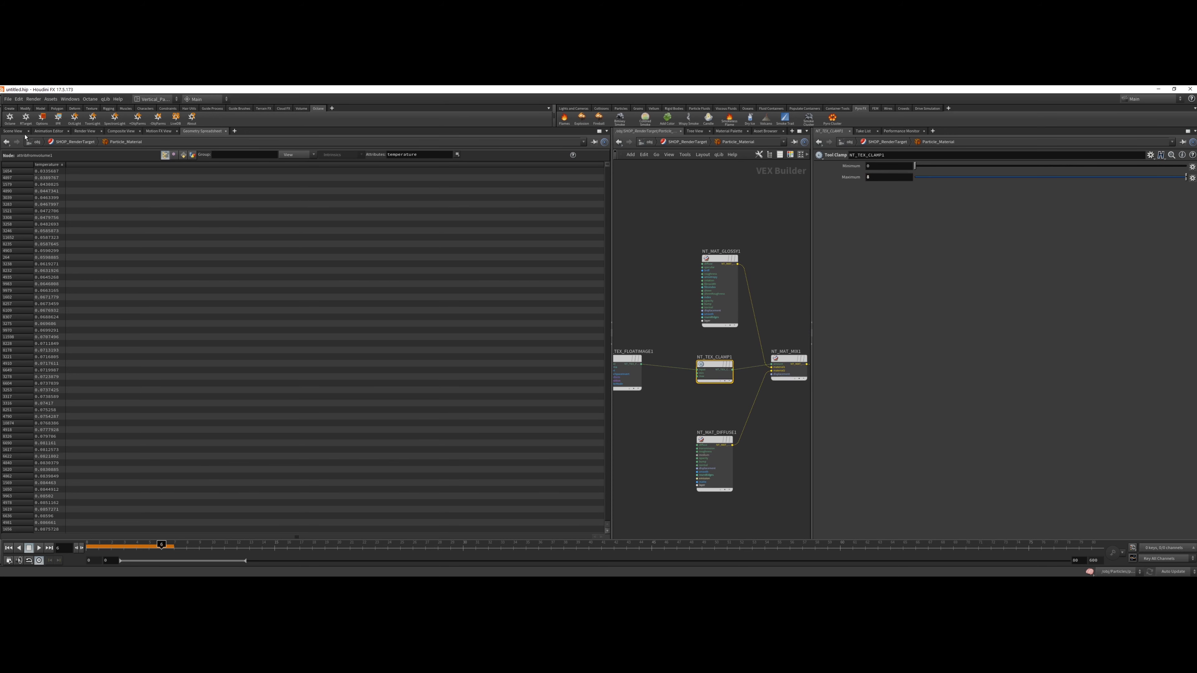
left_click(12, 131)
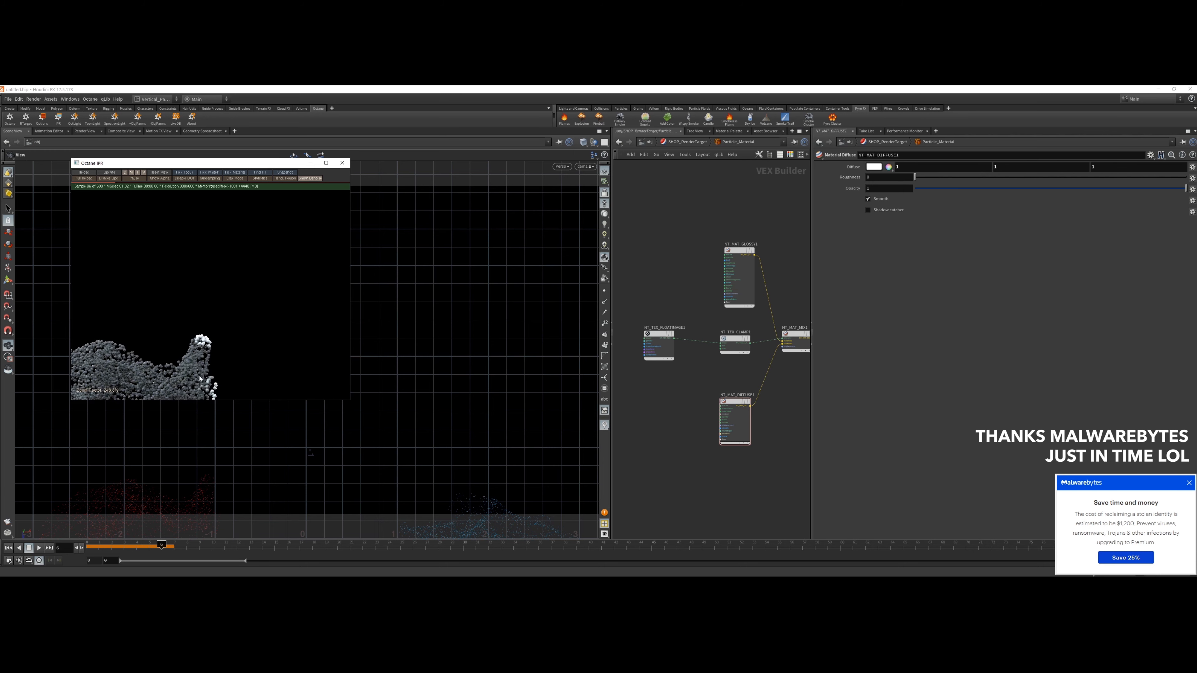
- Add a Tool Gradient node with ramp keys pale warm at 0 and black at 0.5
key("Tab")
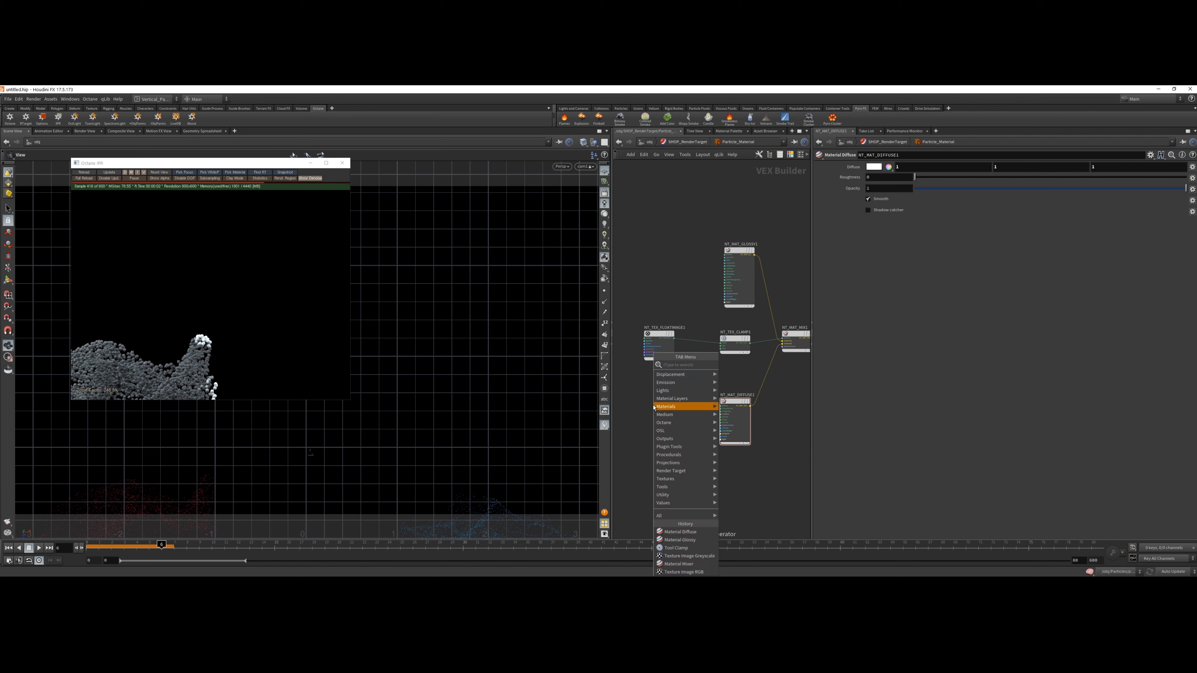
type("grade")
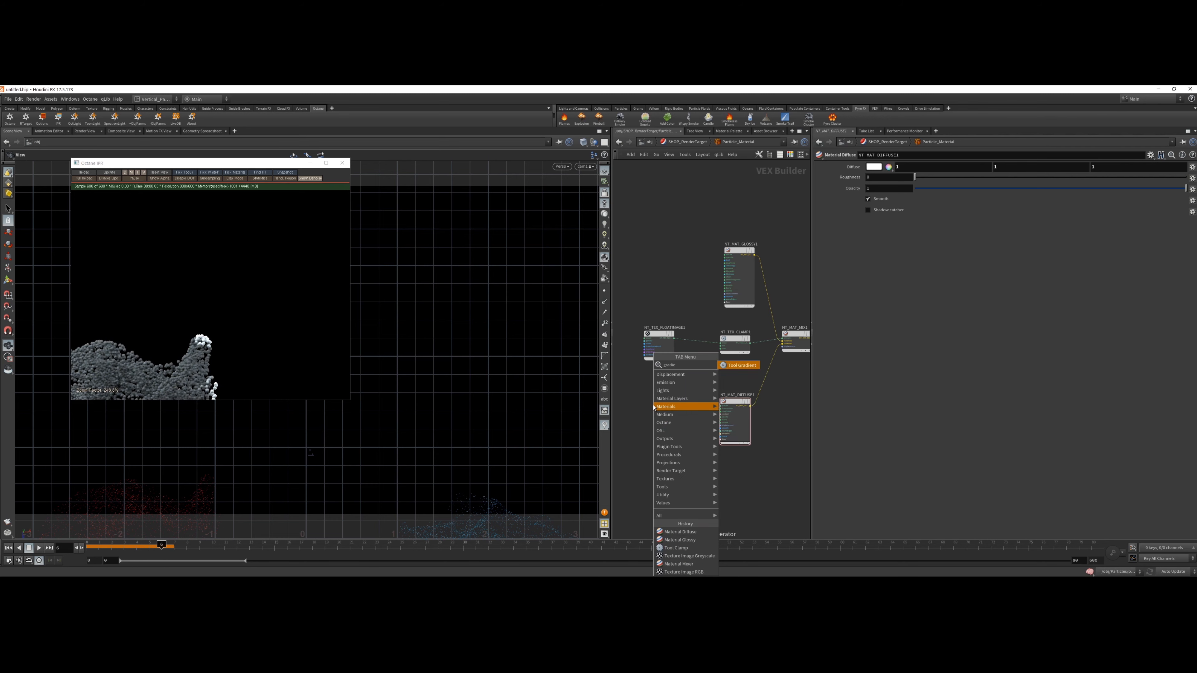
left_click(738, 366)
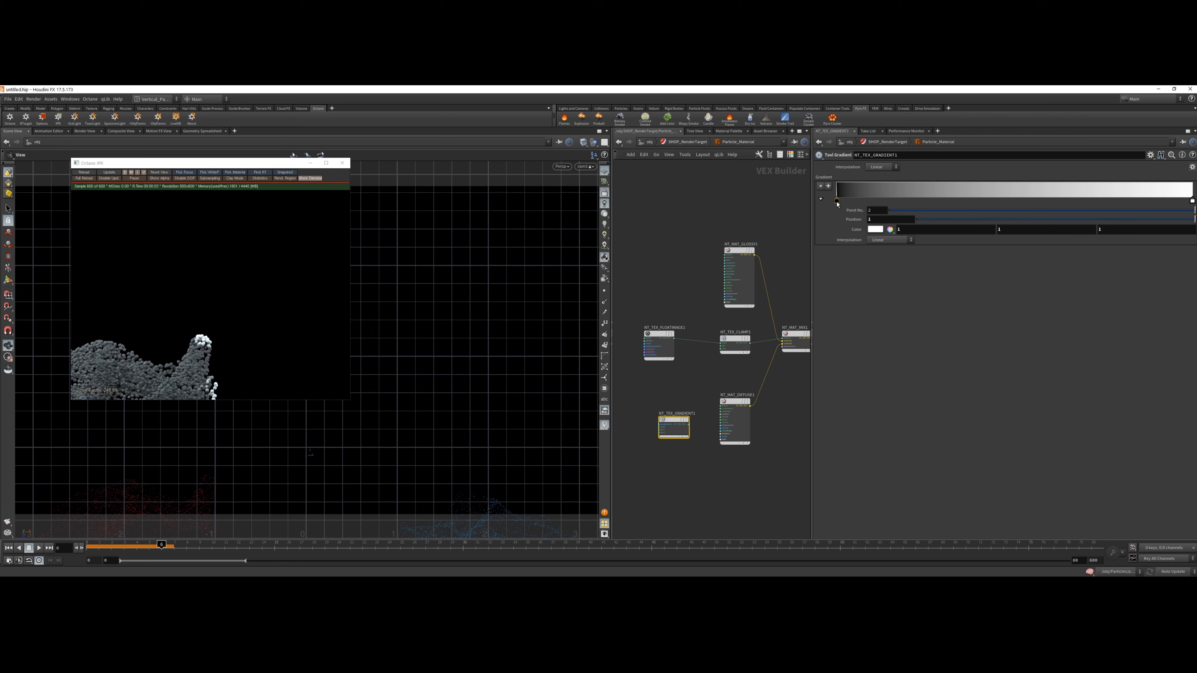
left_click(889, 229)
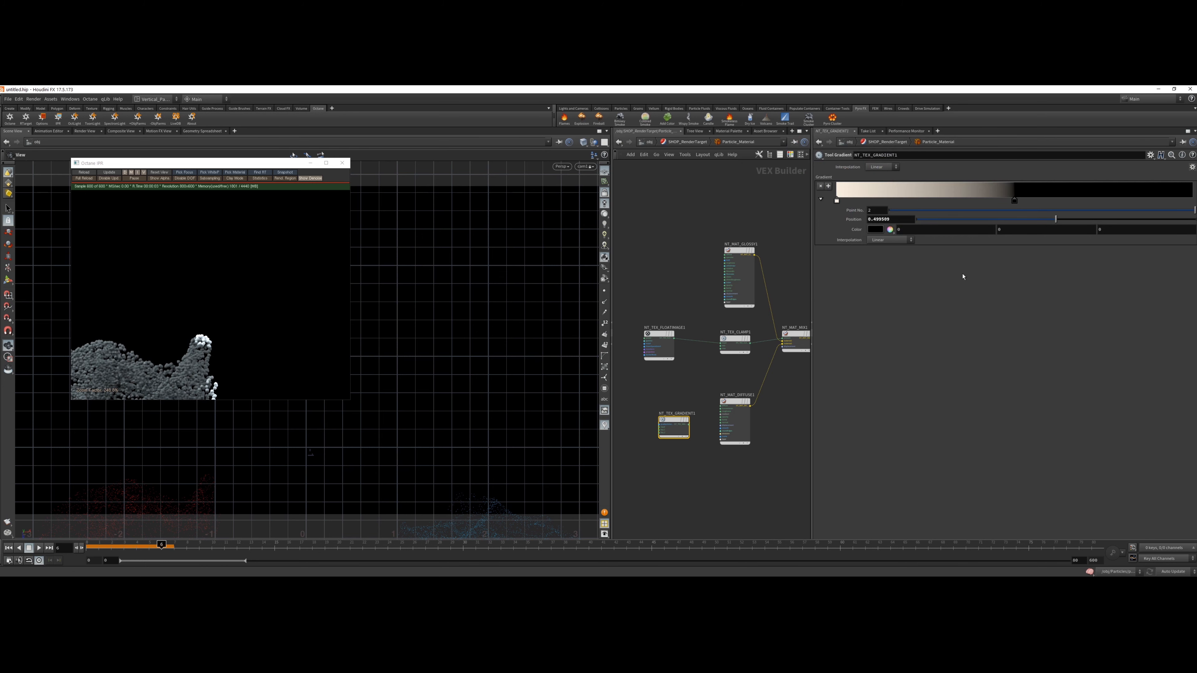
left_click(910, 240)
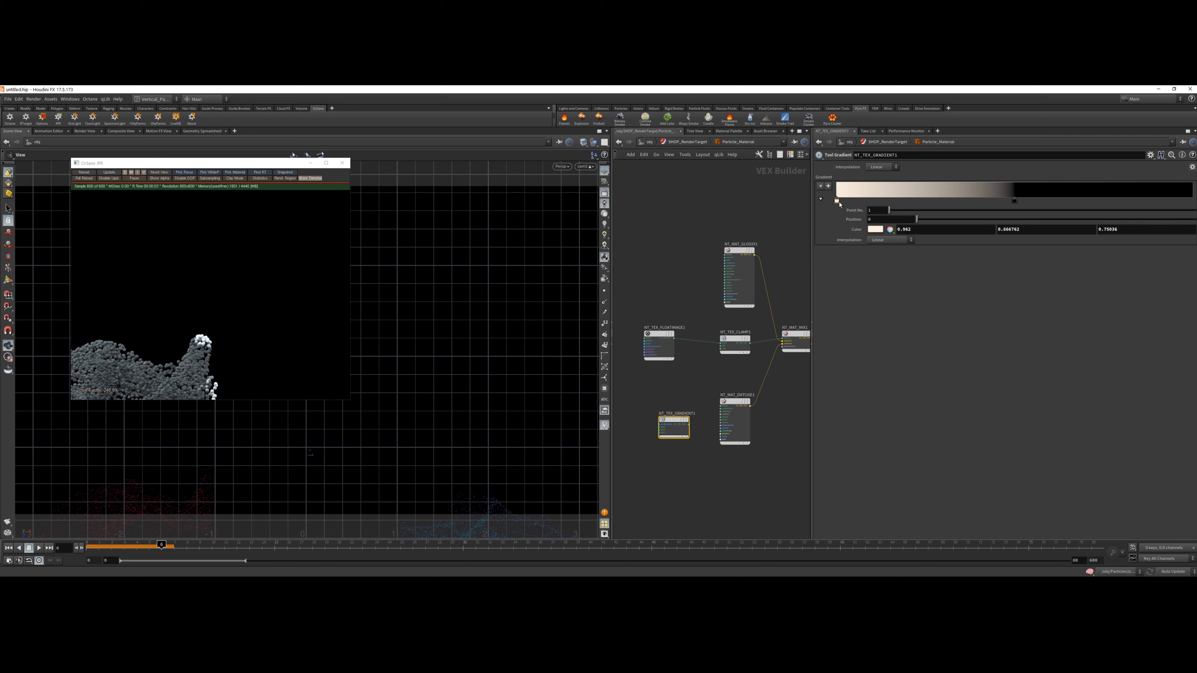
left_click(890, 239)
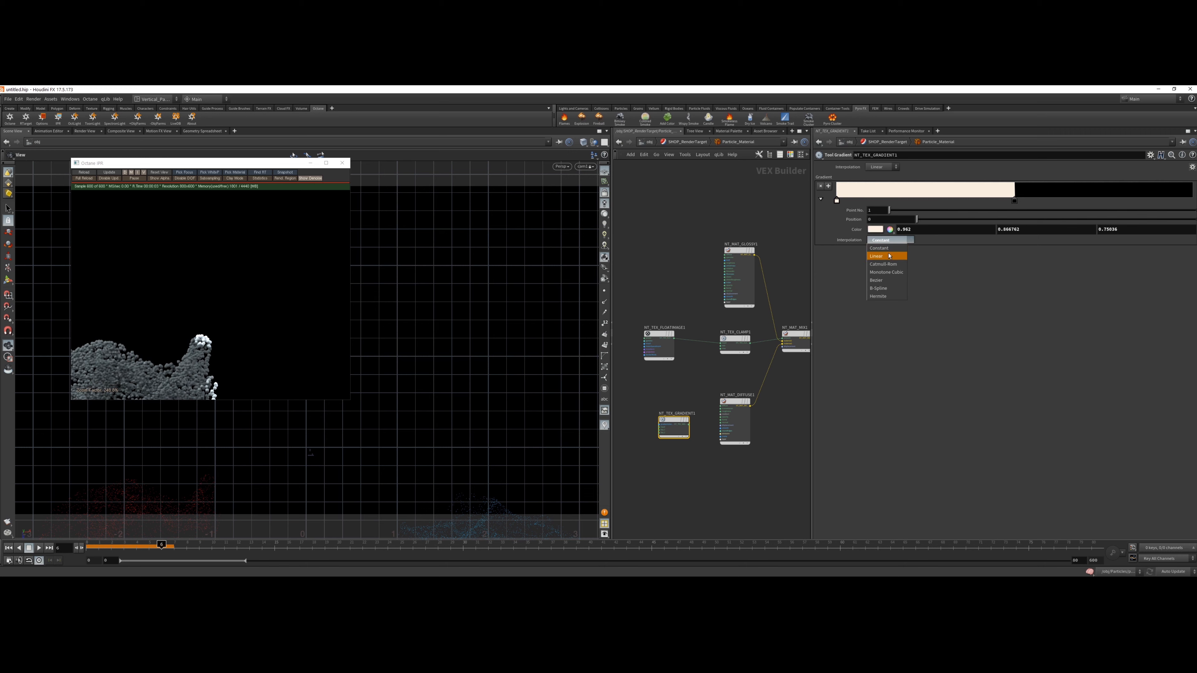
- Set both gradient keys' interpolation to Linear
left_click(876, 256)
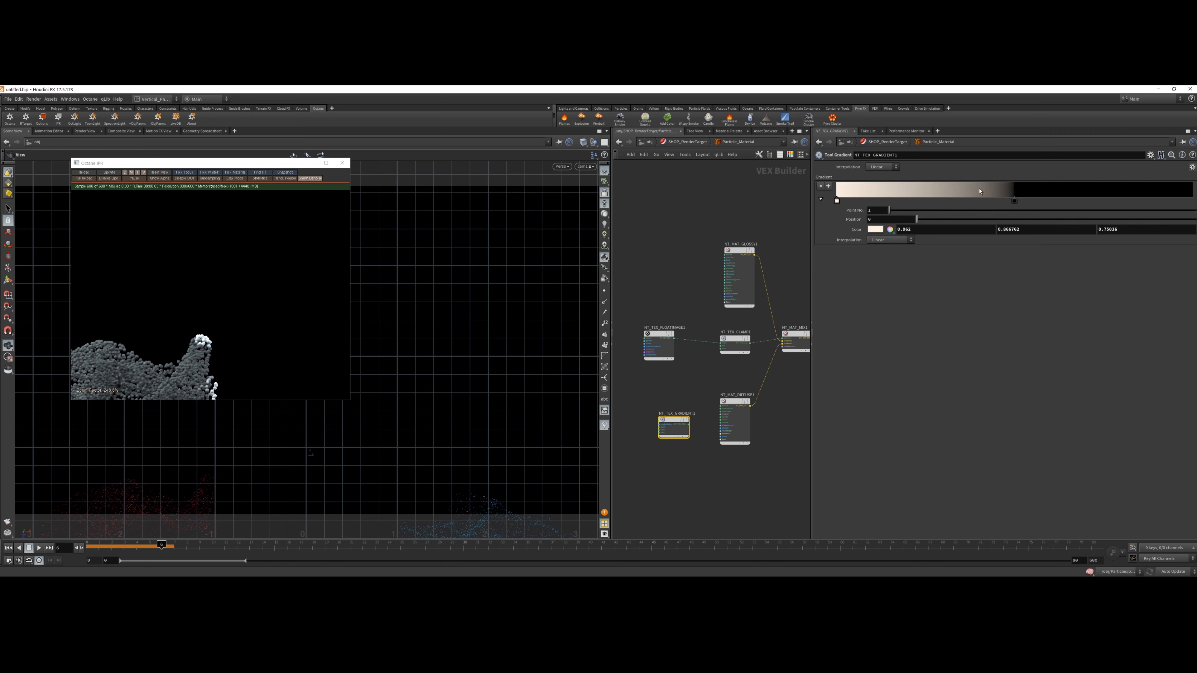
left_click(881, 167)
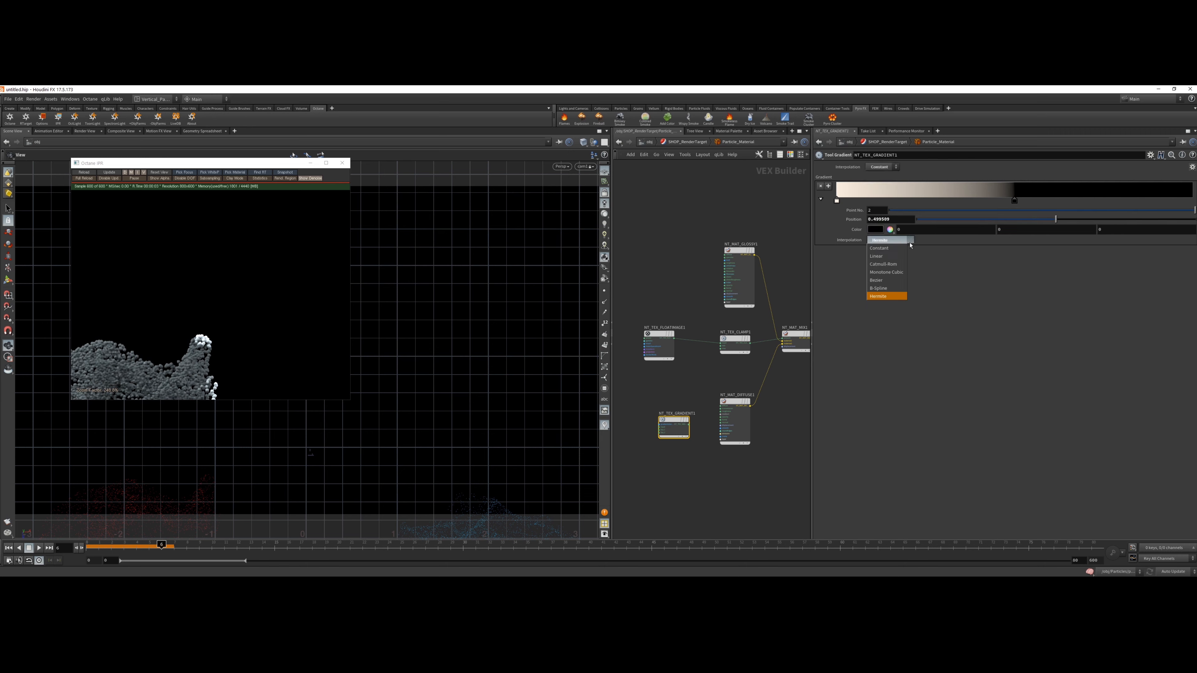
left_click(887, 296)
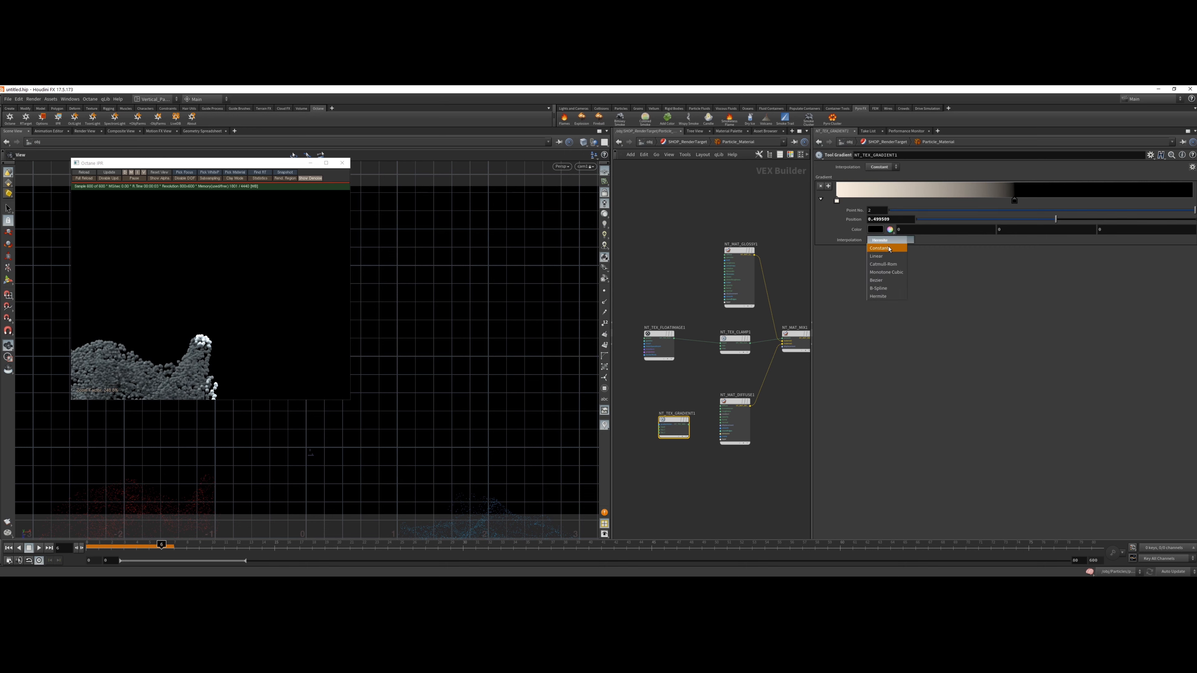
left_click(876, 256)
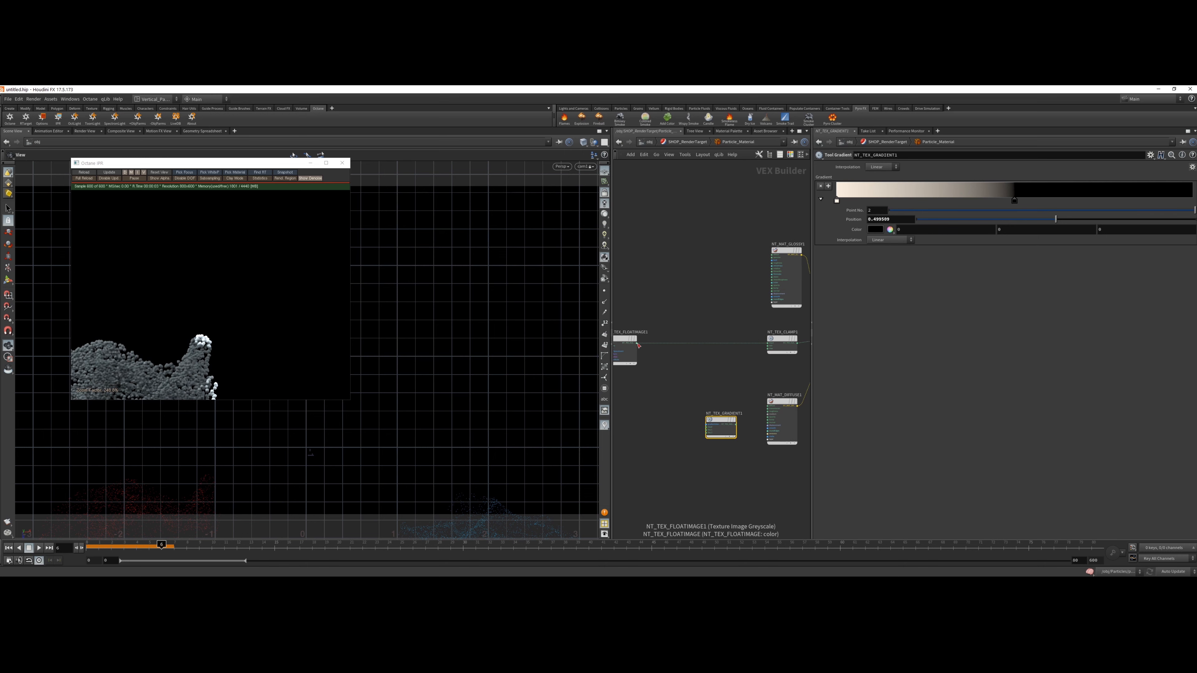
- Wire NT_TEX_FLOATIMAGE1 into NT_TEX_GRADIENT1 and the gradient into NT_MAT_DIFFUSE1's diffuse colour
left_click_drag(635, 354, 687, 420)
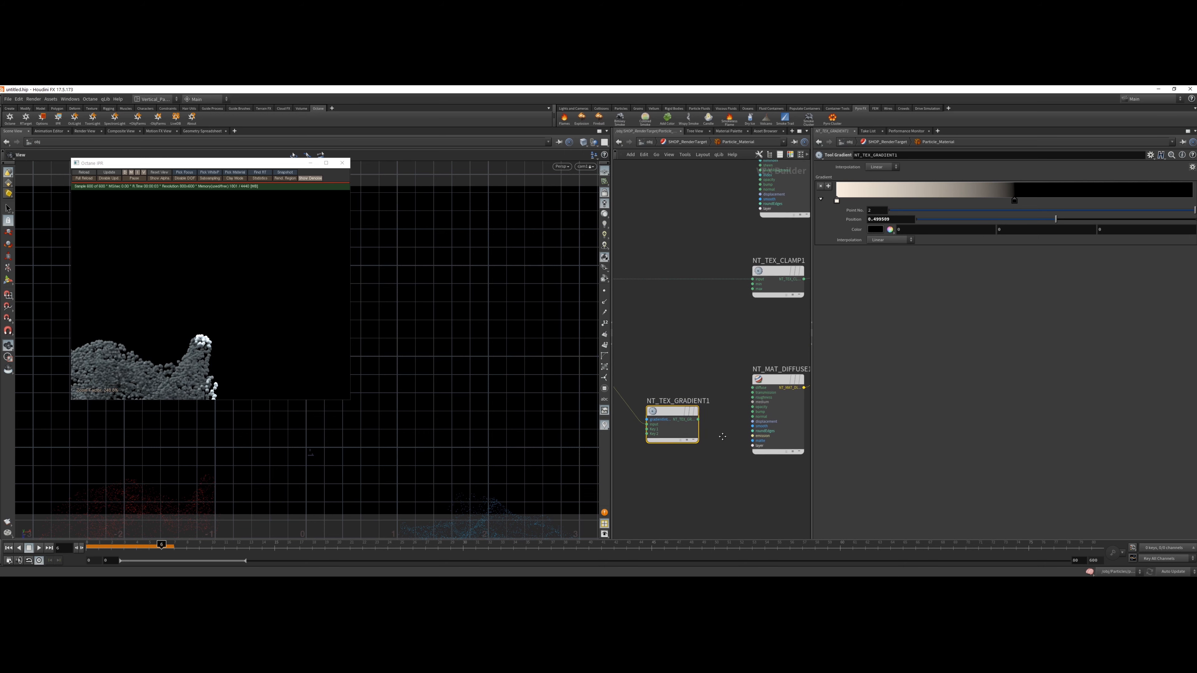
right_click(672, 424)
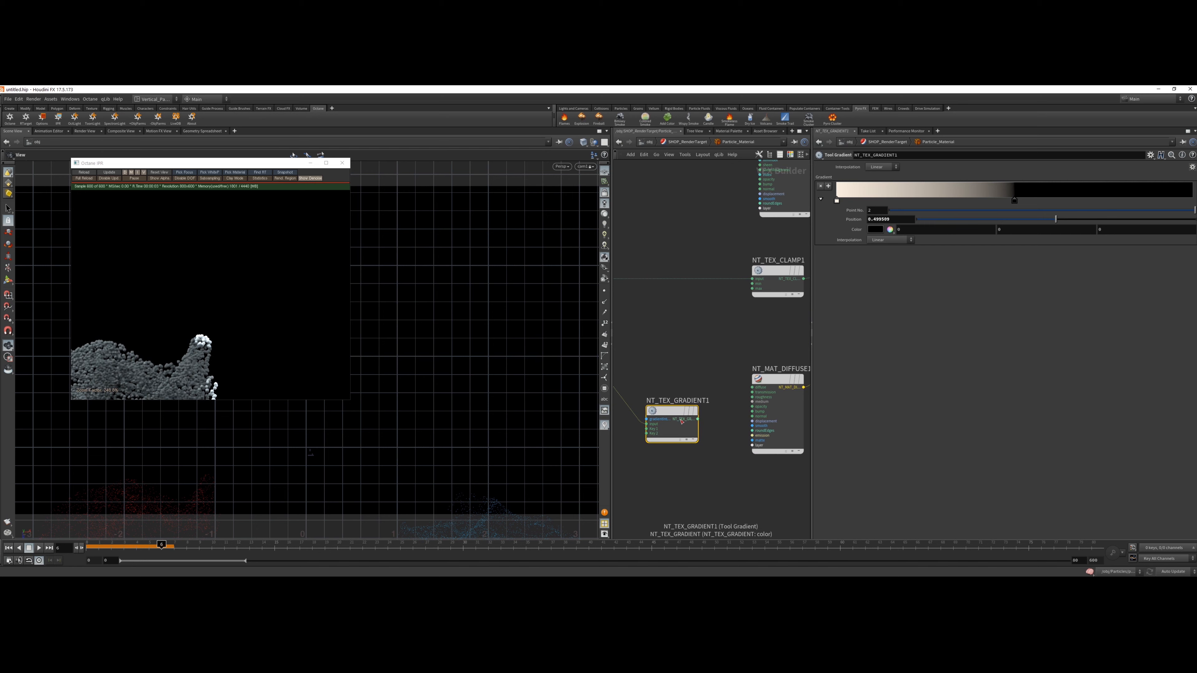
mouse_move(659, 420)
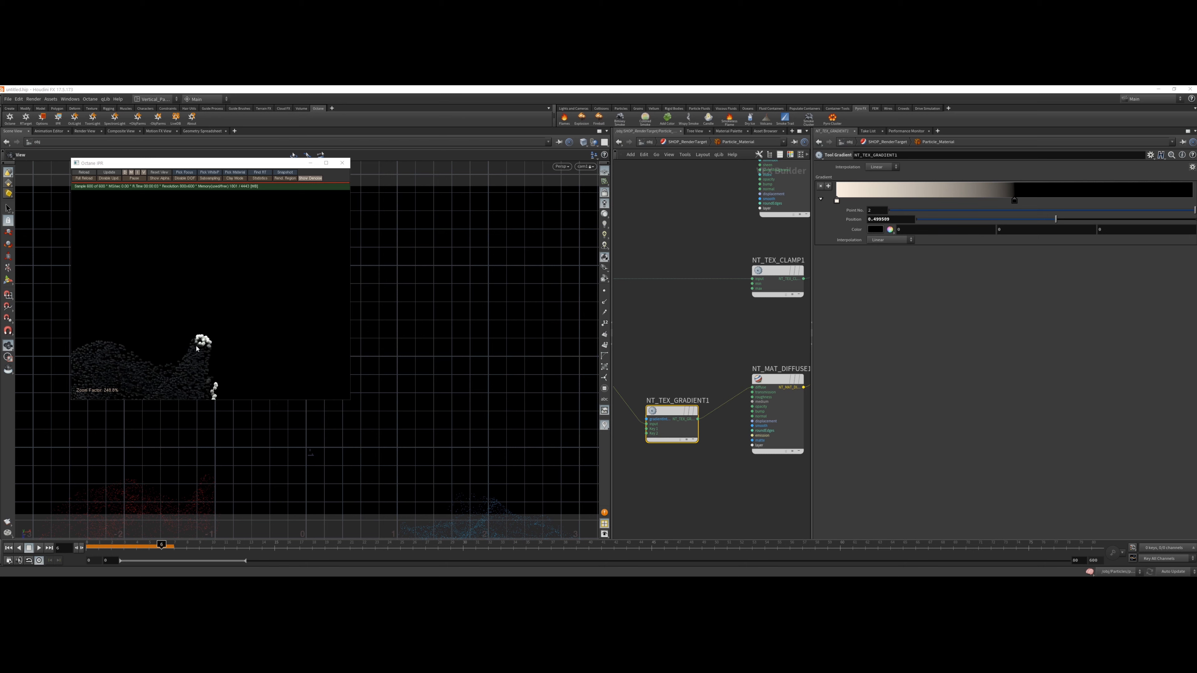
mouse_move(198, 354)
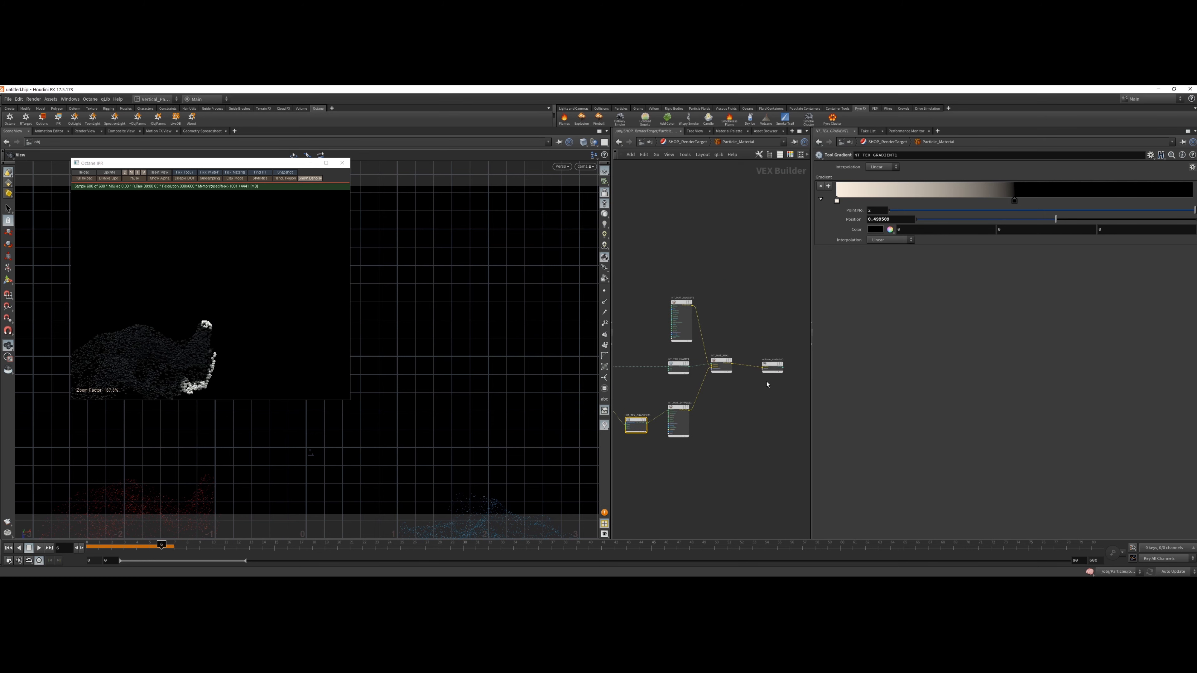
left_click(680, 424)
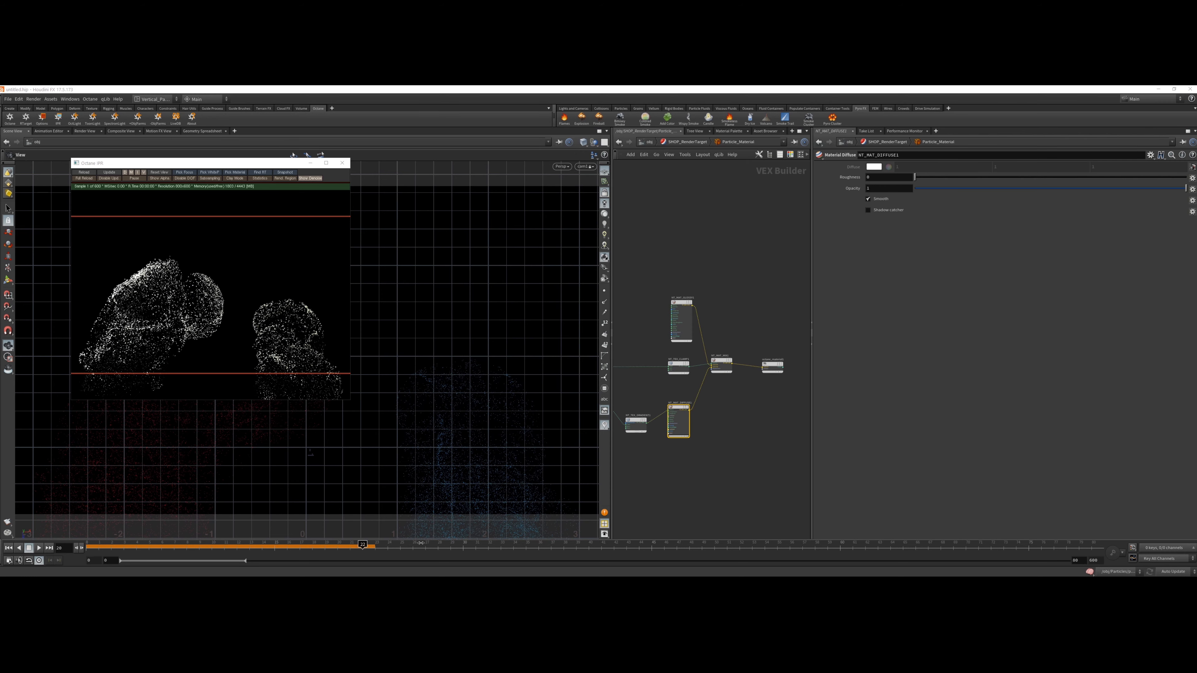
- Scrub to a later frame and pick red for NT_MAT_DIFFUSE1's diffuse colour in the Color Editor
left_click_drag(363, 544, 662, 544)
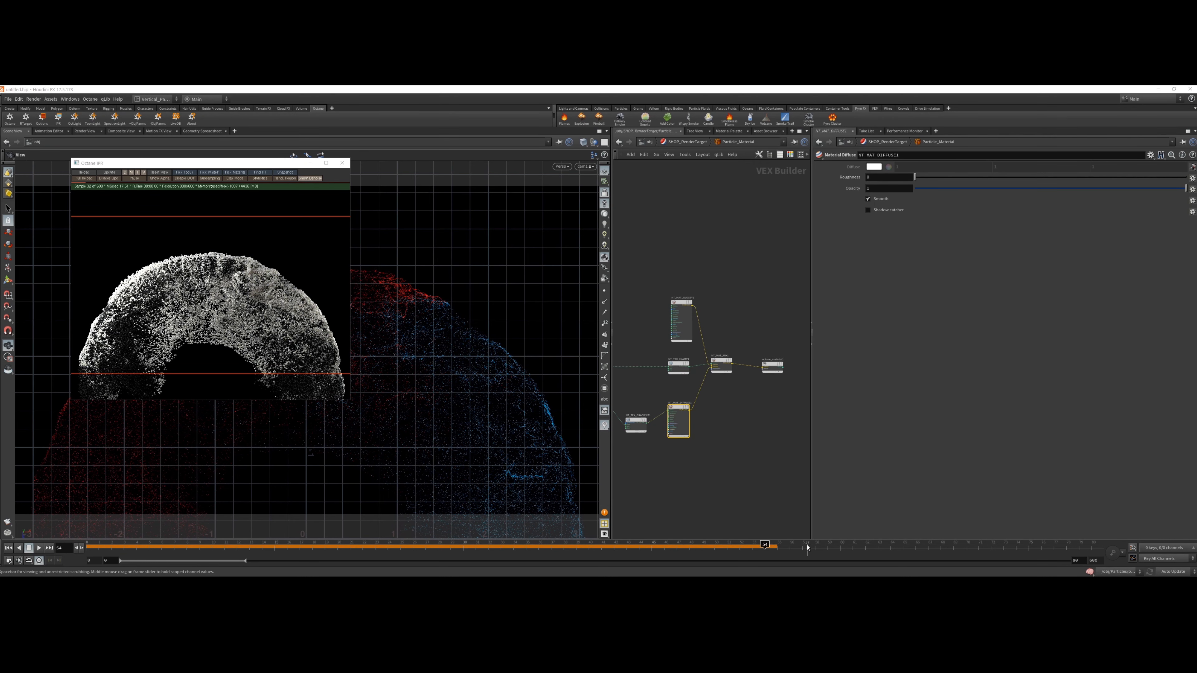
left_click(840, 549)
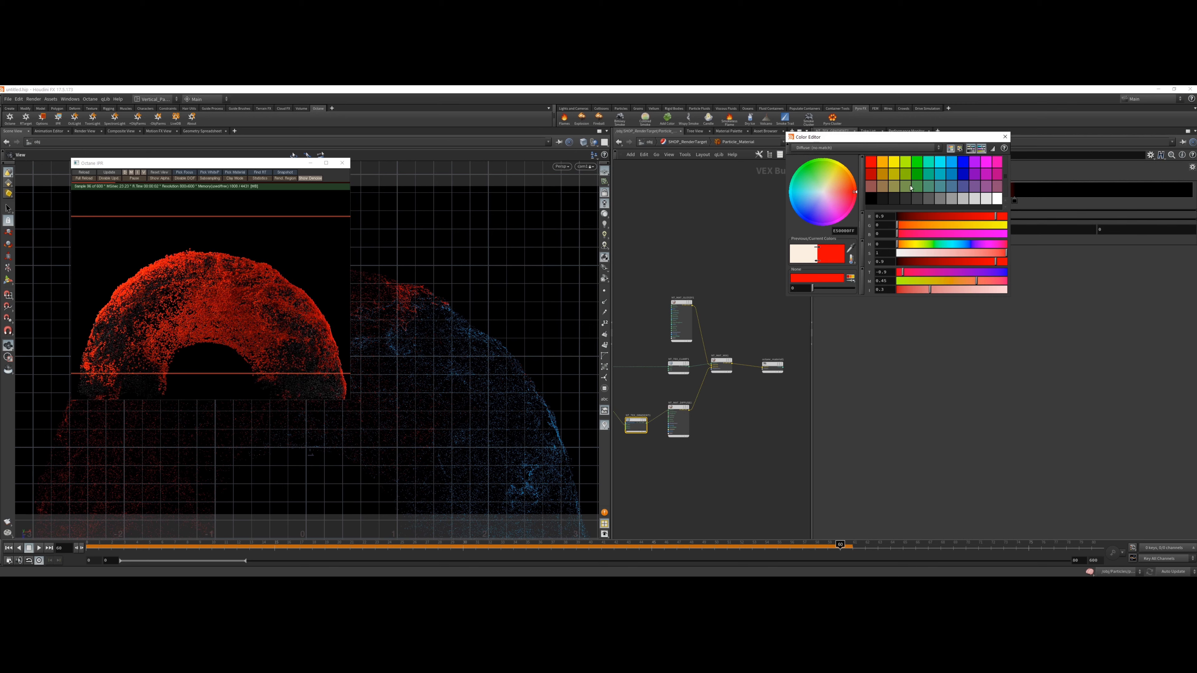
left_click(928, 170)
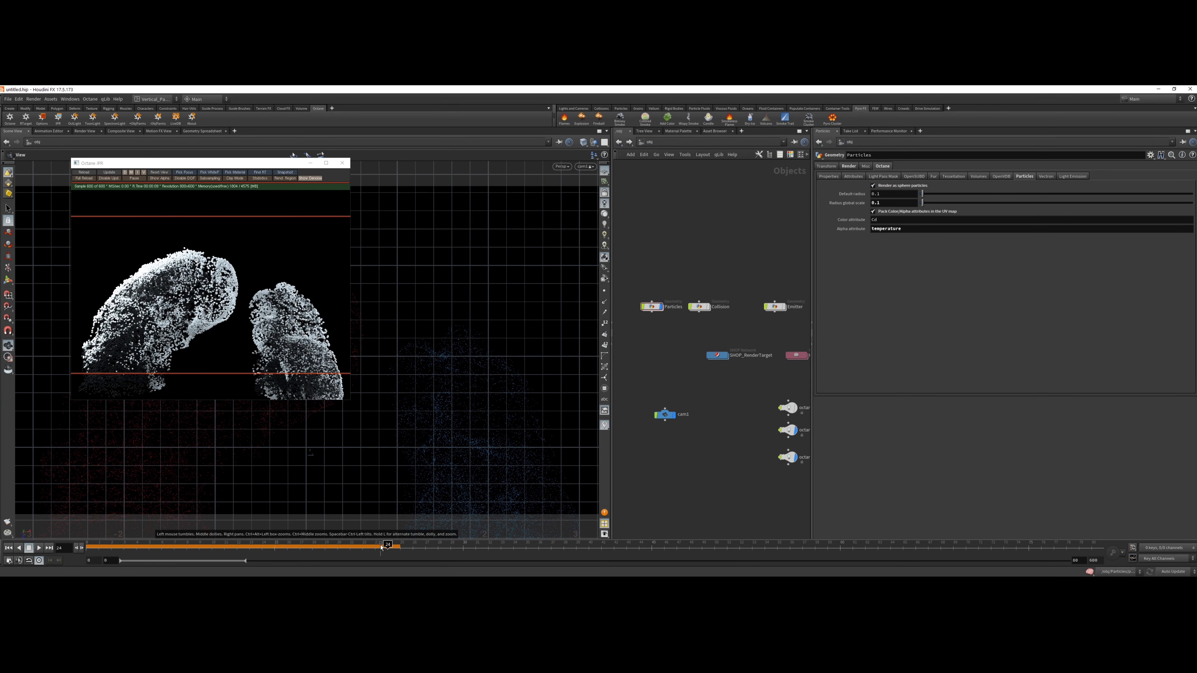
- Inspect cam1 and octane_light2 parameters while scrubbing back and forth through the animation
left_click_drag(385, 545, 160, 545)
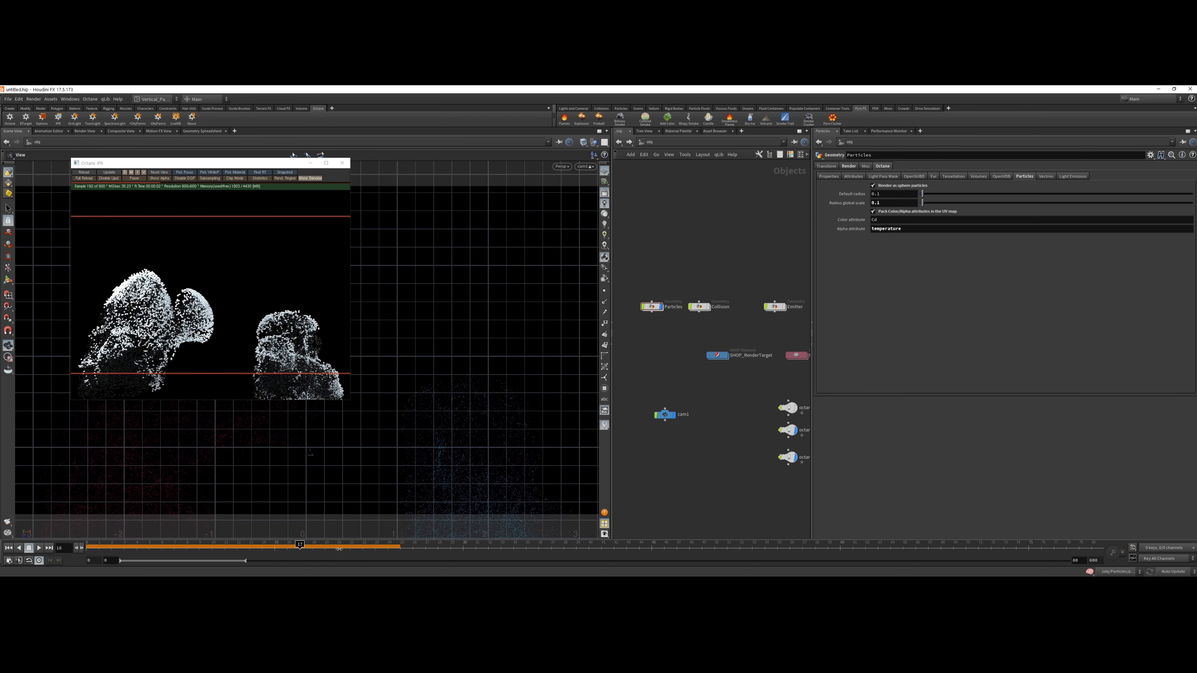
left_click(665, 413)
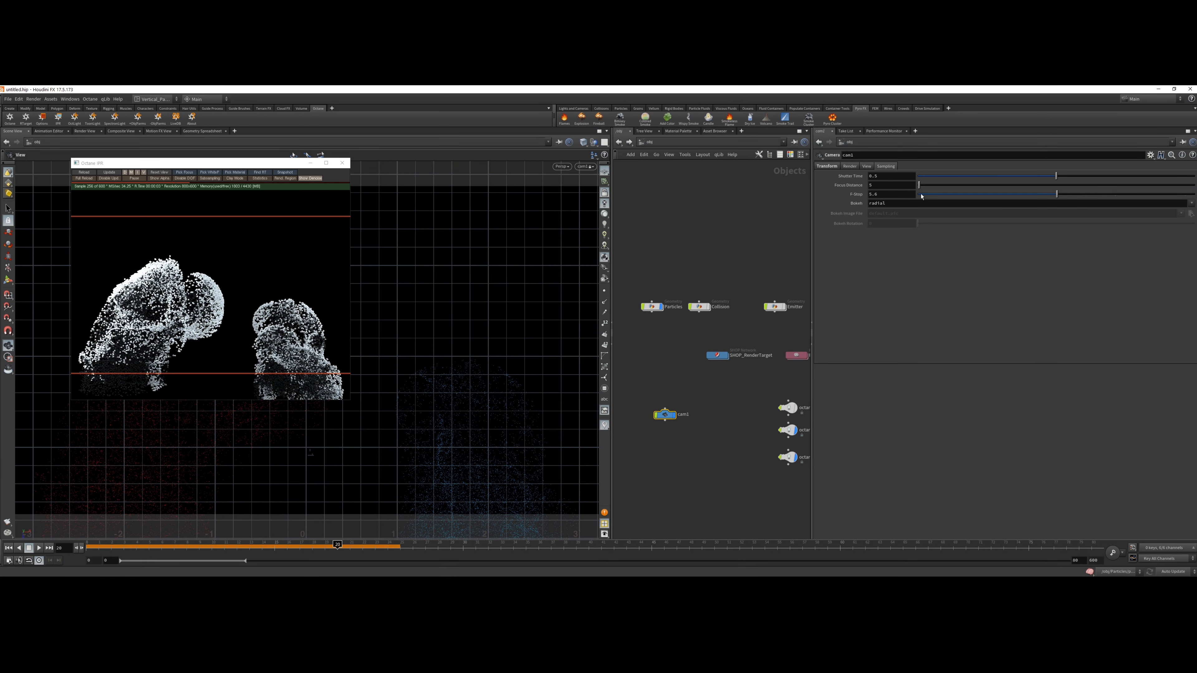
left_click(890, 194)
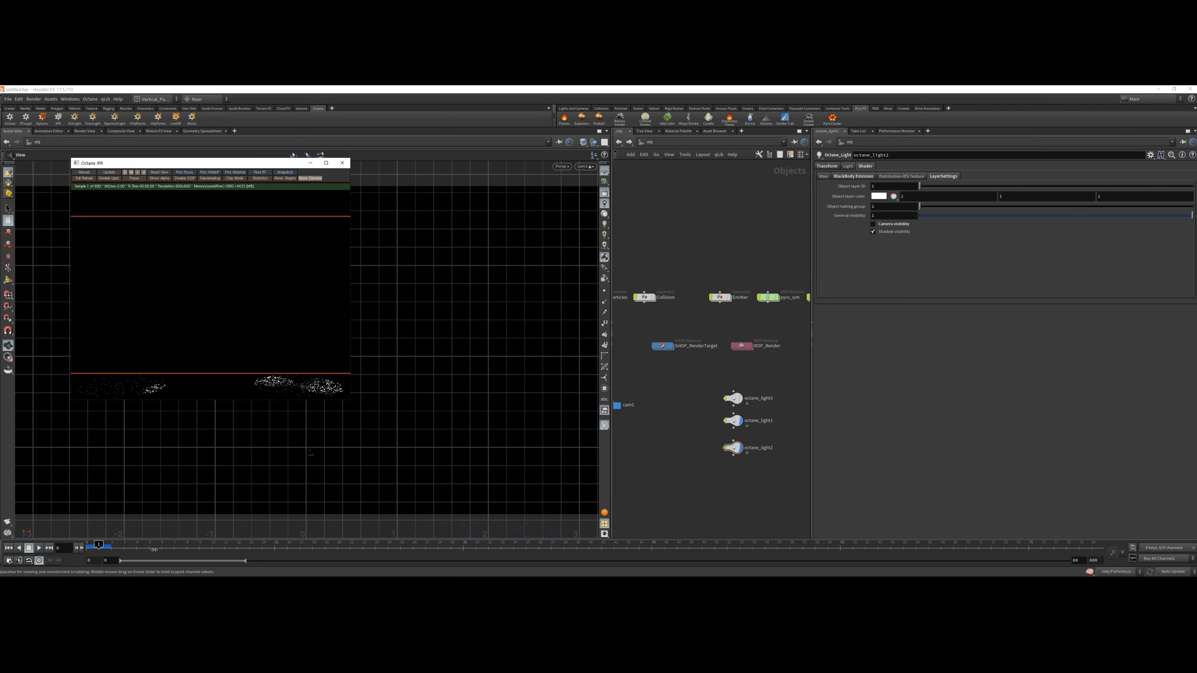
left_click_drag(98, 544, 438, 545)
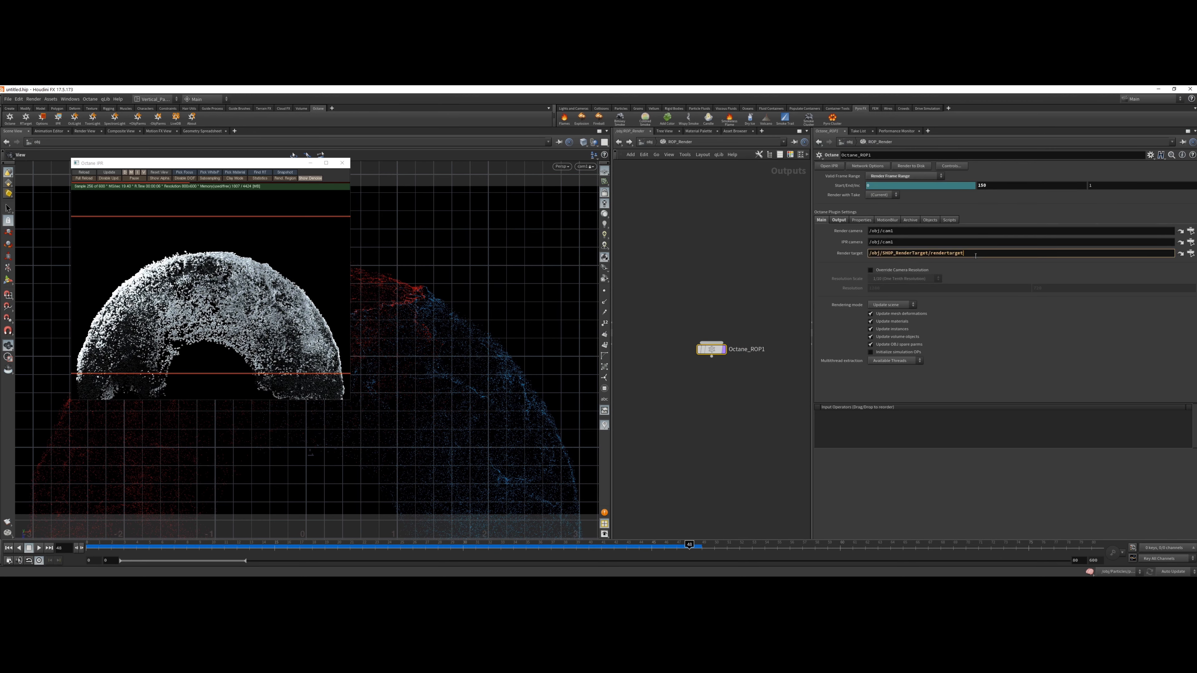
- Navigate from the Octane_ROP1 output network back up to /obj
left_click(839, 219)
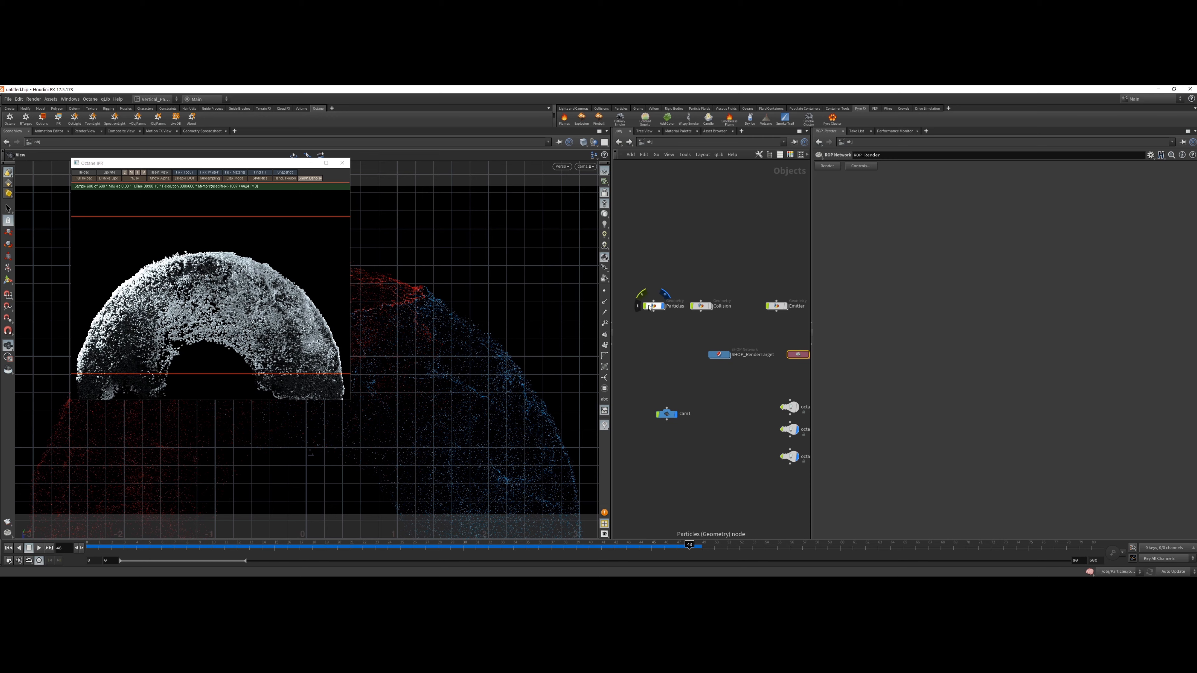
- Inside Particles, add a Retime SOP wired below attribfromvolume1
double_click(653, 306)
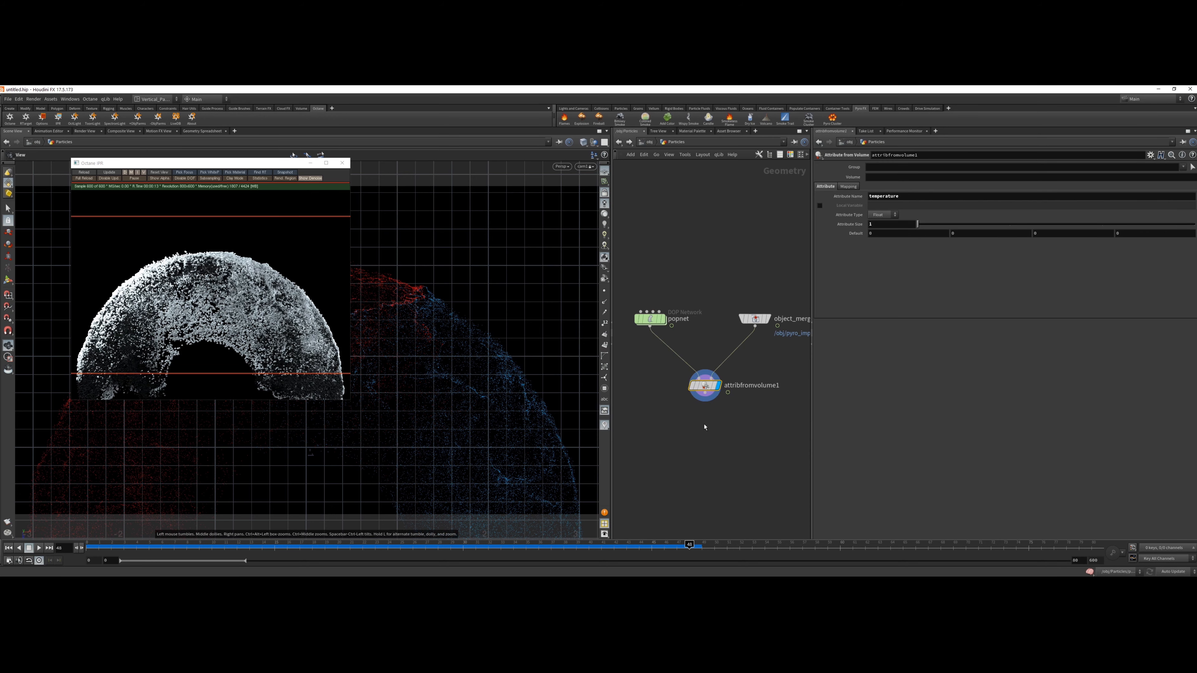
key("tab")
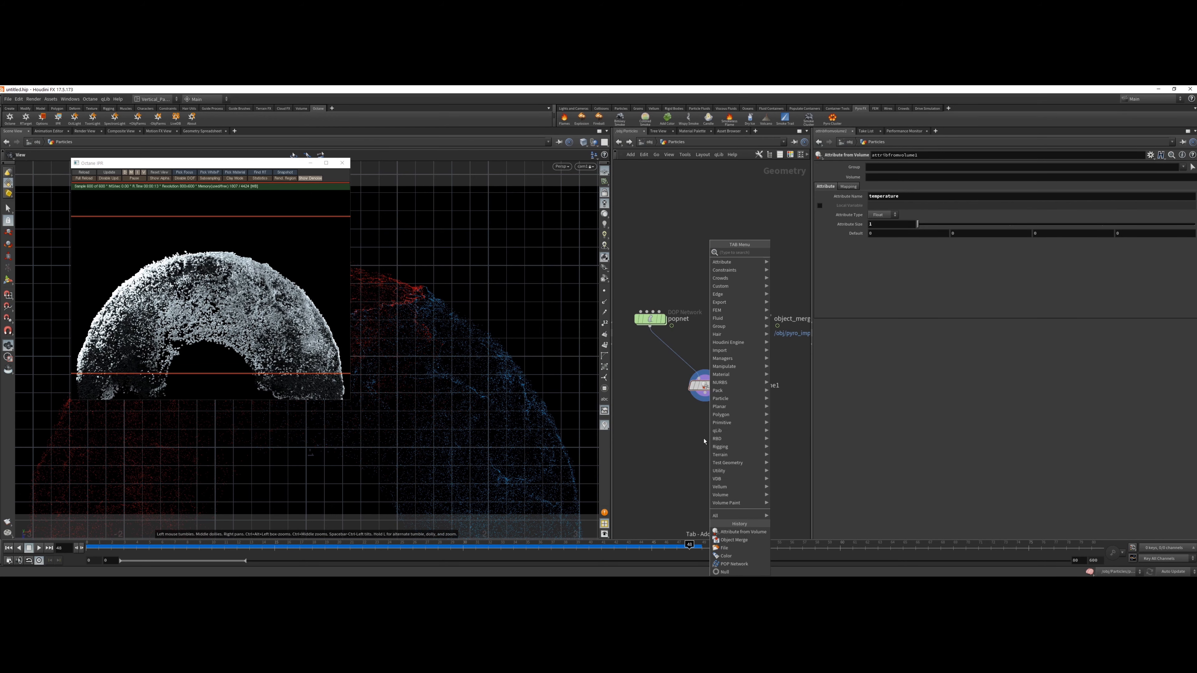
type("time")
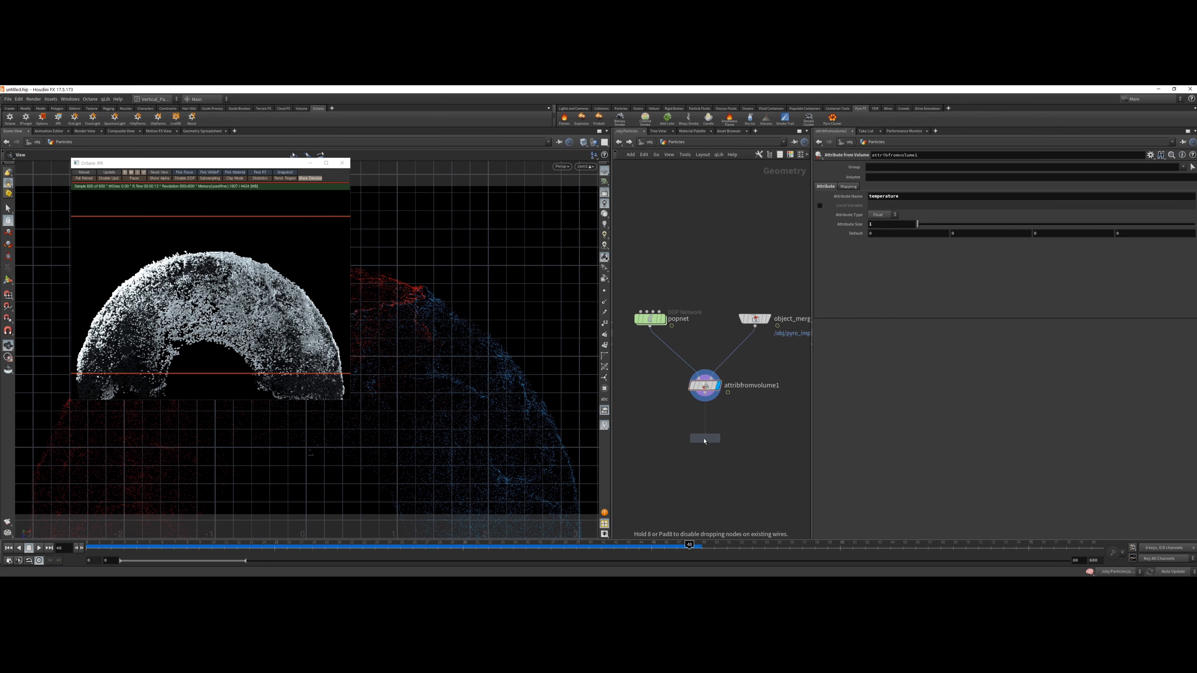
left_click(704, 438)
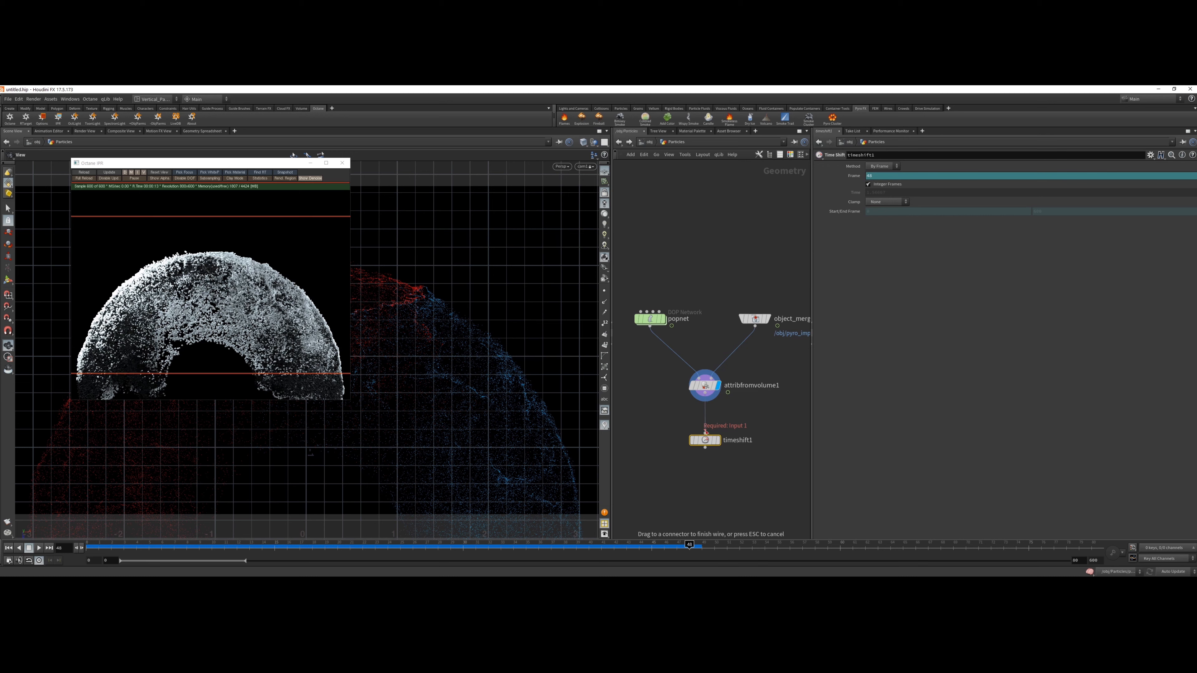
left_click(704, 440)
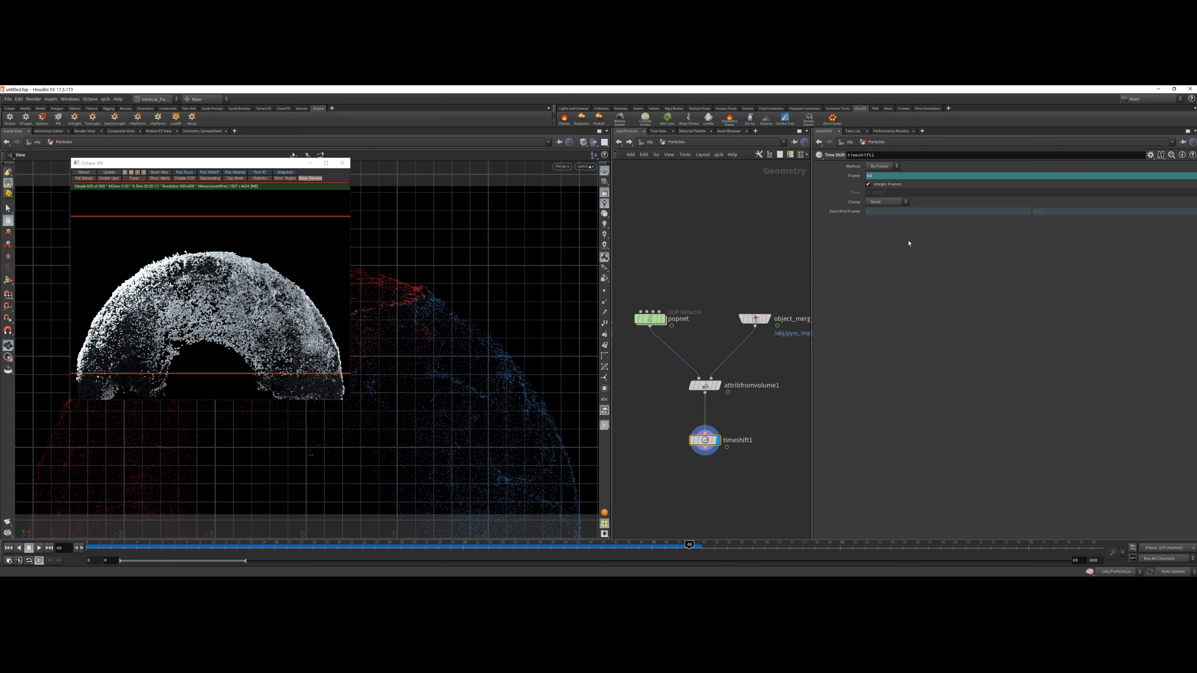
mouse_move(704, 443)
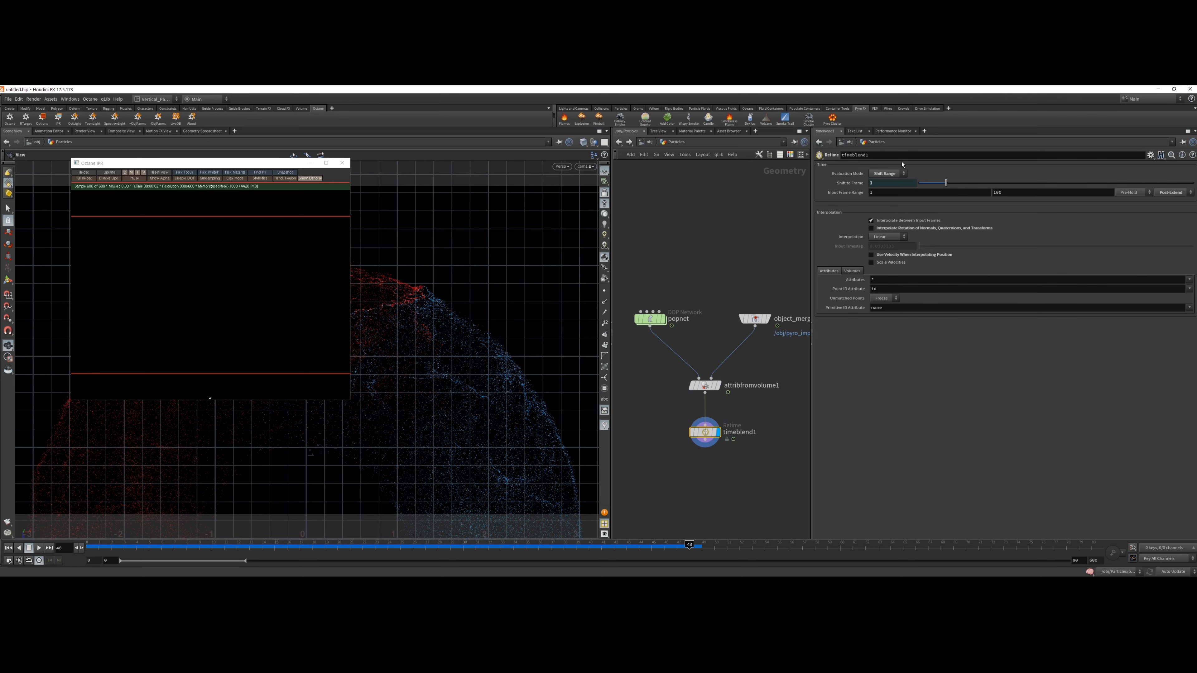
- Set the Retime to By Speed at 0.2 and preview the slowed particles at later frames
left_click(886, 174)
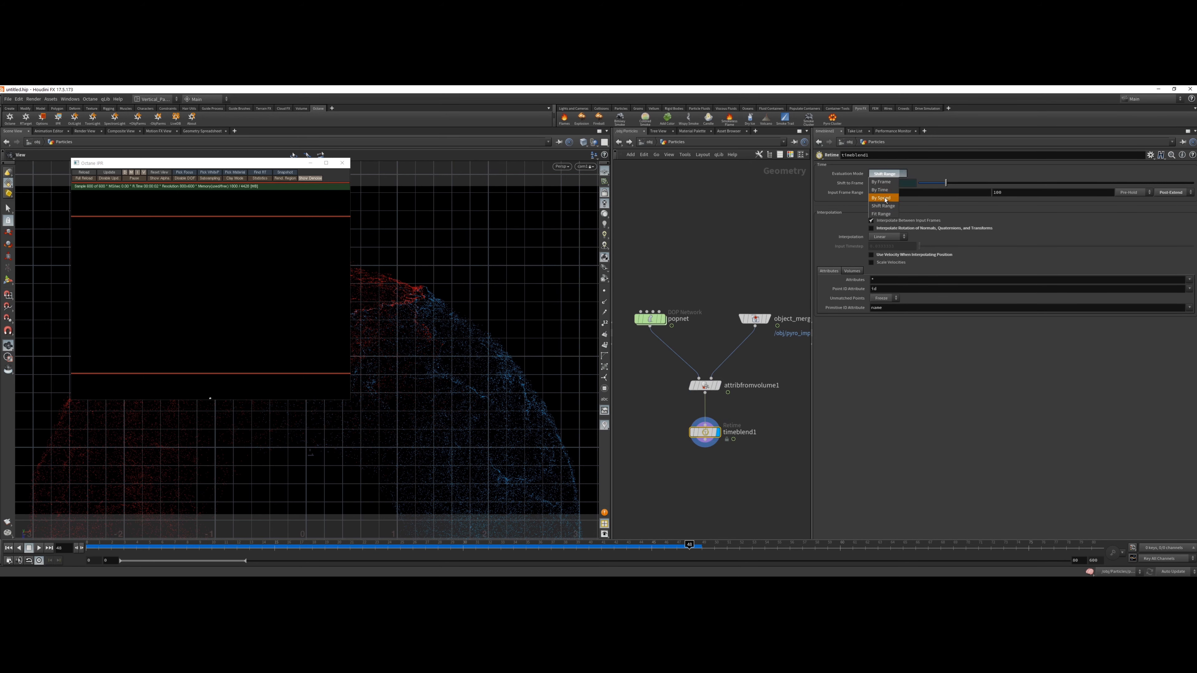
left_click(880, 198)
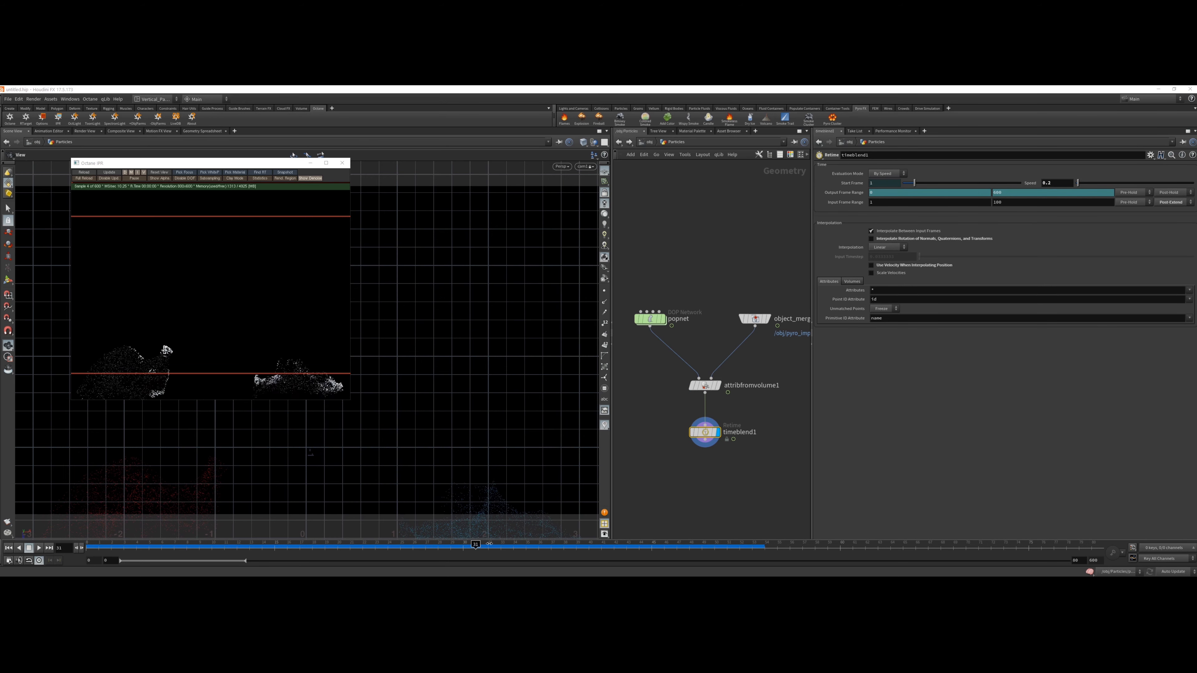
left_click_drag(475, 543, 639, 543)
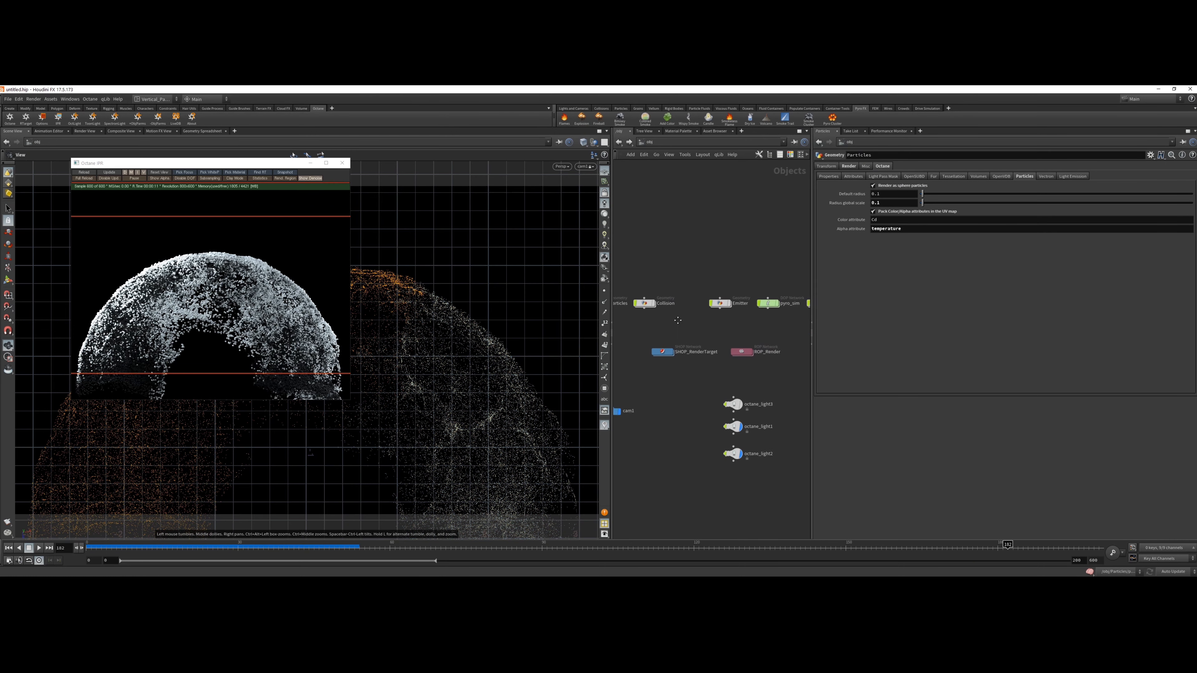
- On Octane_ROP1 enable image file output to a 'render' path with $F and render the frame range 0–159
left_click(742, 347)
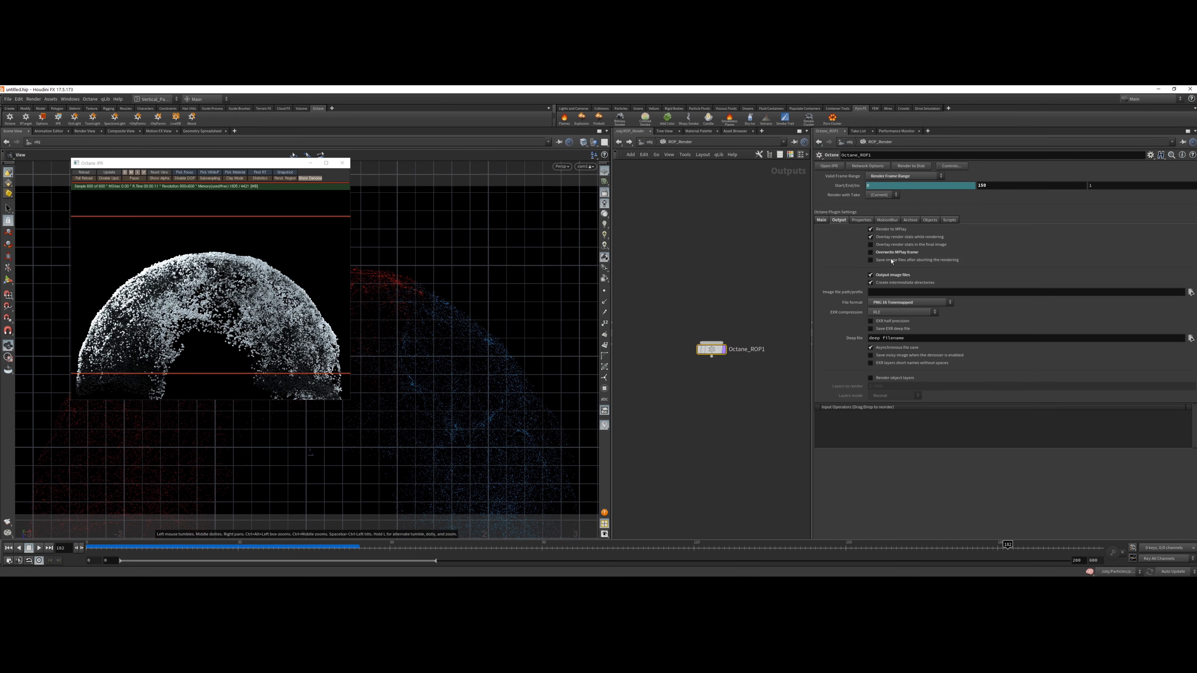
left_click(1022, 290)
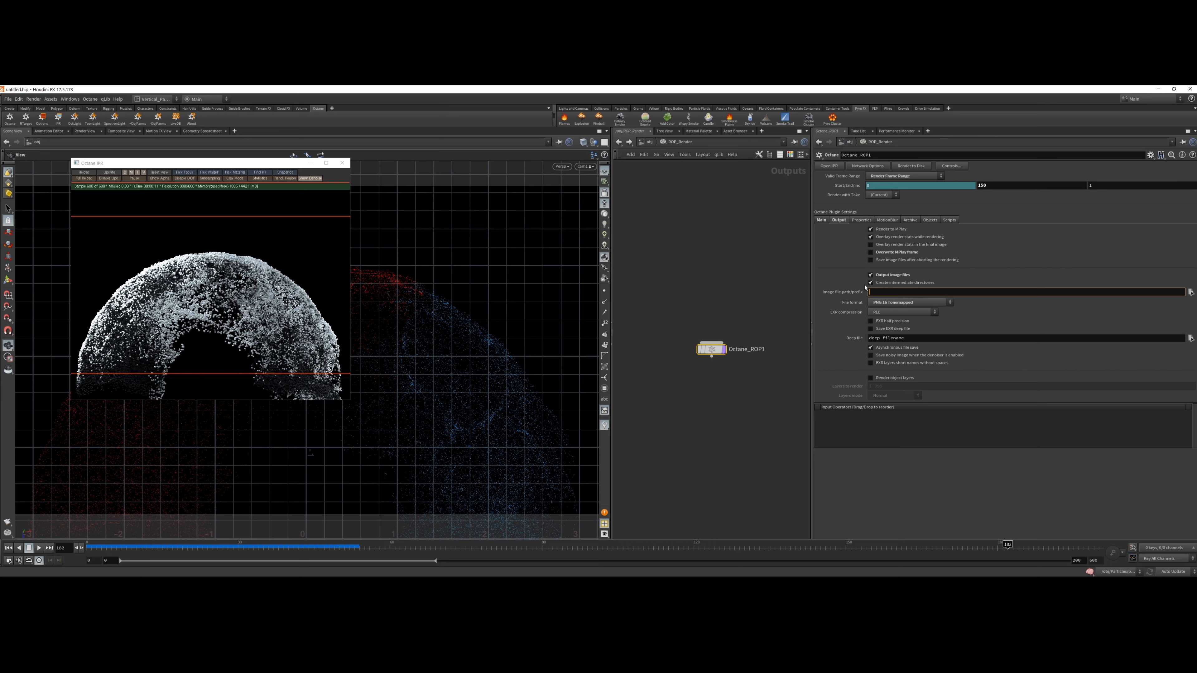
type("render-$F")
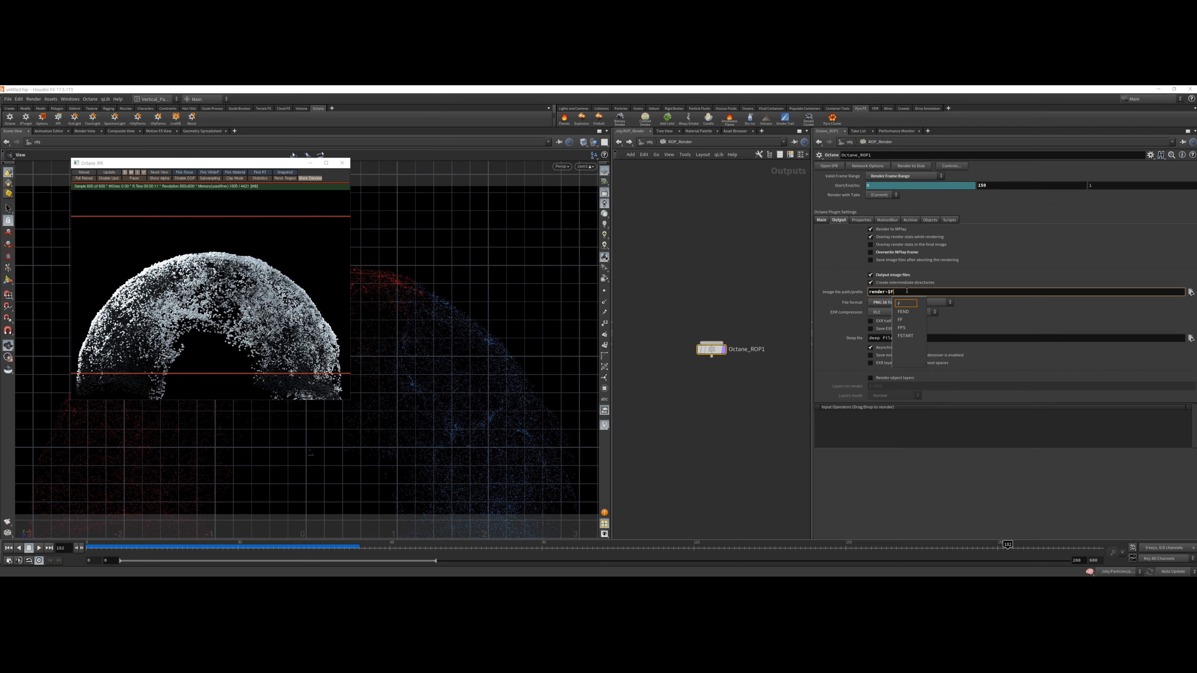
left_click(905, 303)
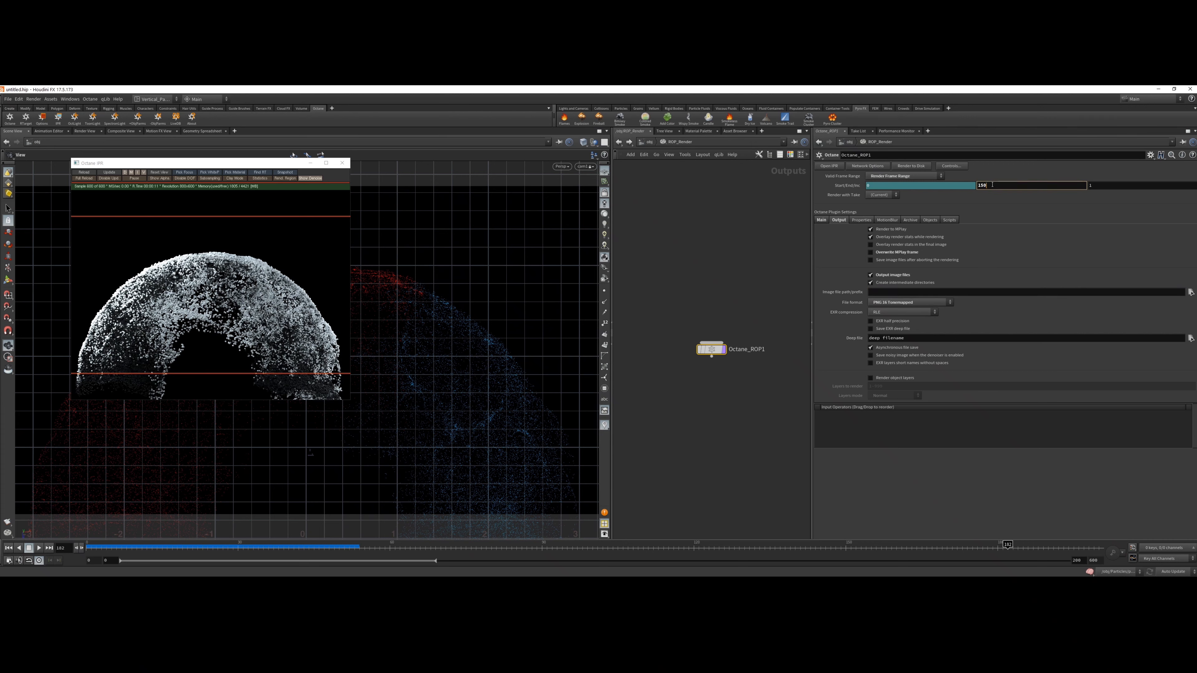
left_click(905, 176)
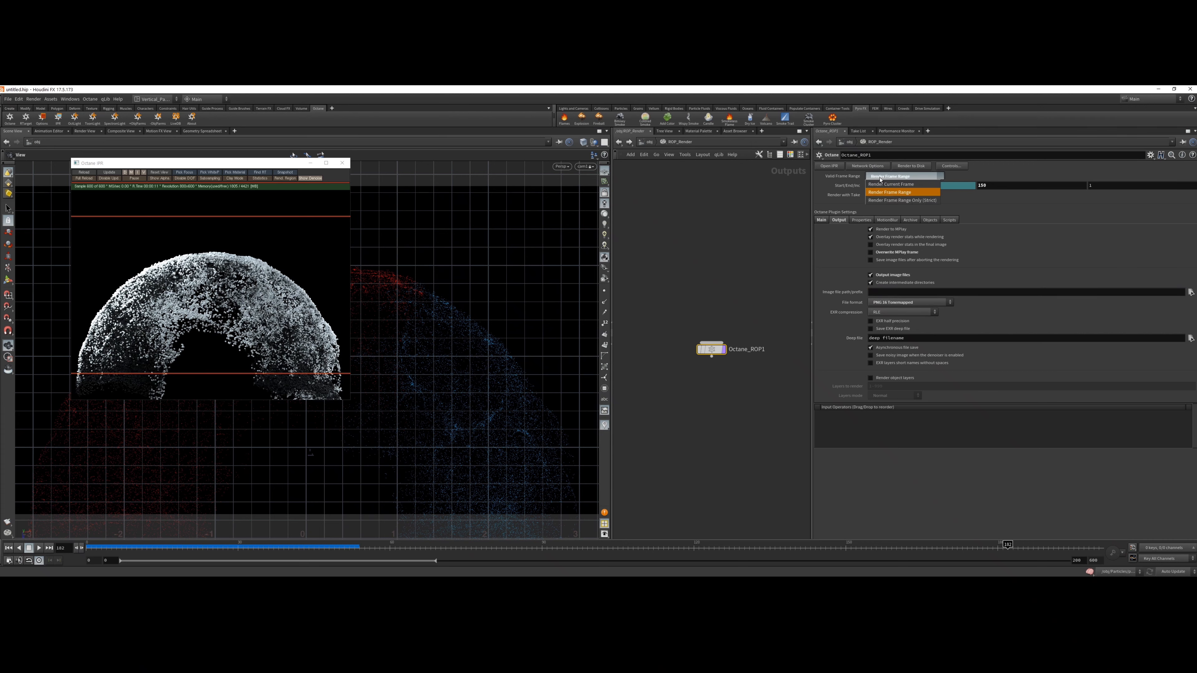
left_click(889, 192)
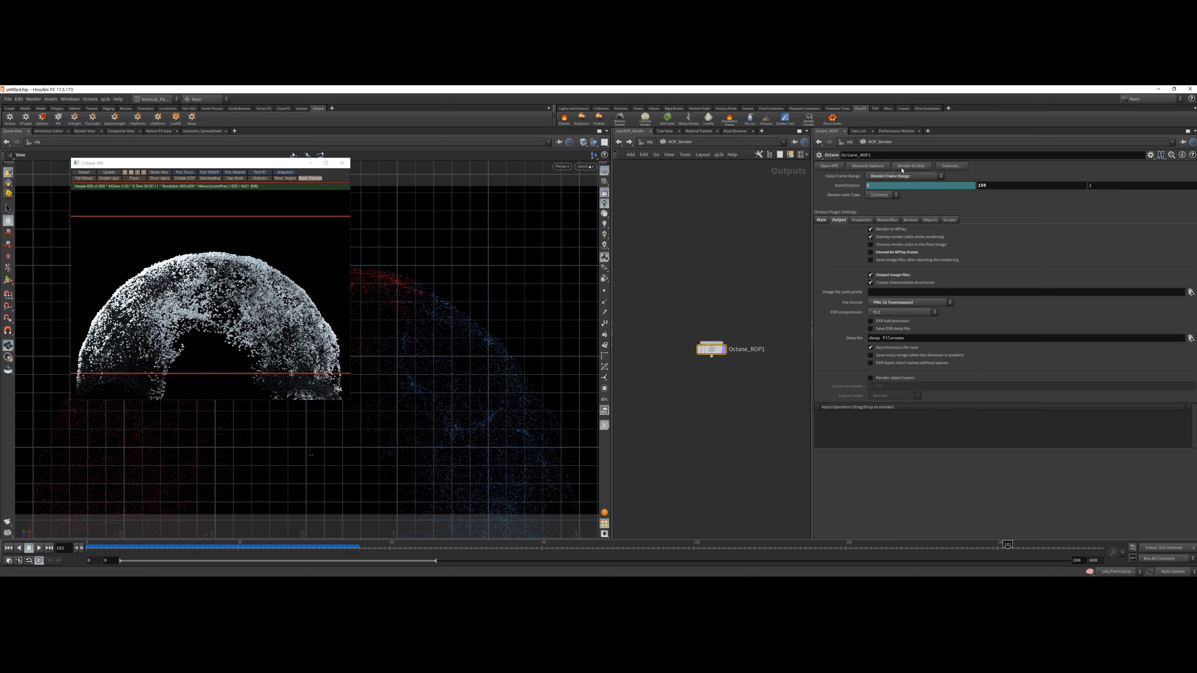
mouse_move(902, 170)
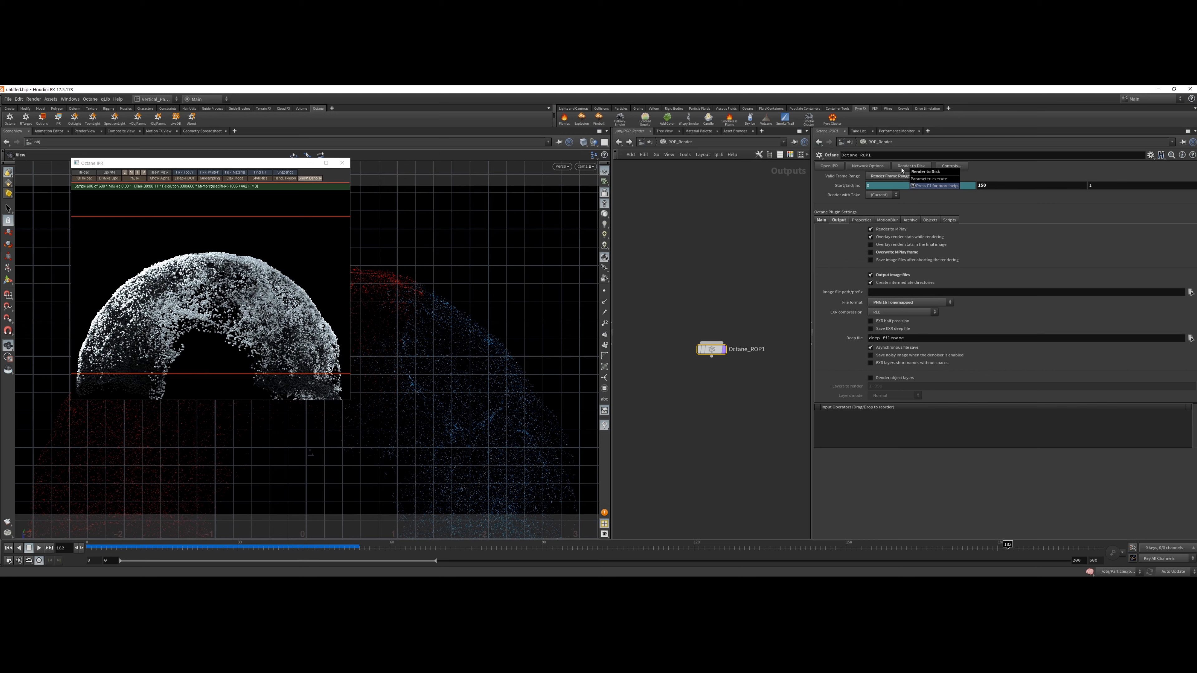